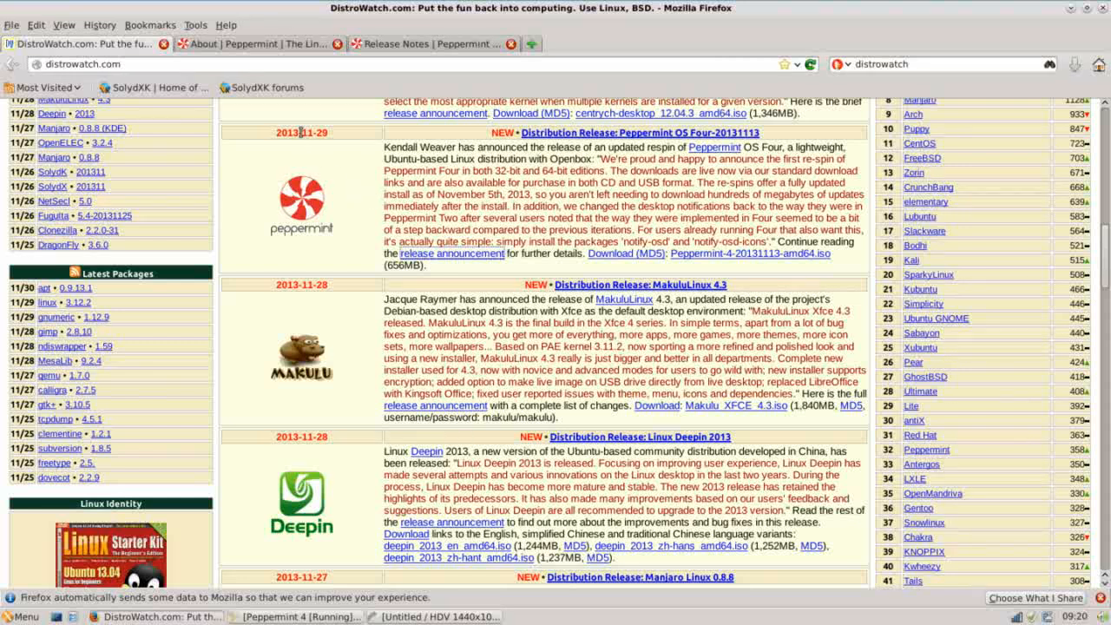
Highlight the Peppermint OS Four release date 2013-11-29, then scroll down through the About page's philosophy sections
double_click(309, 132)
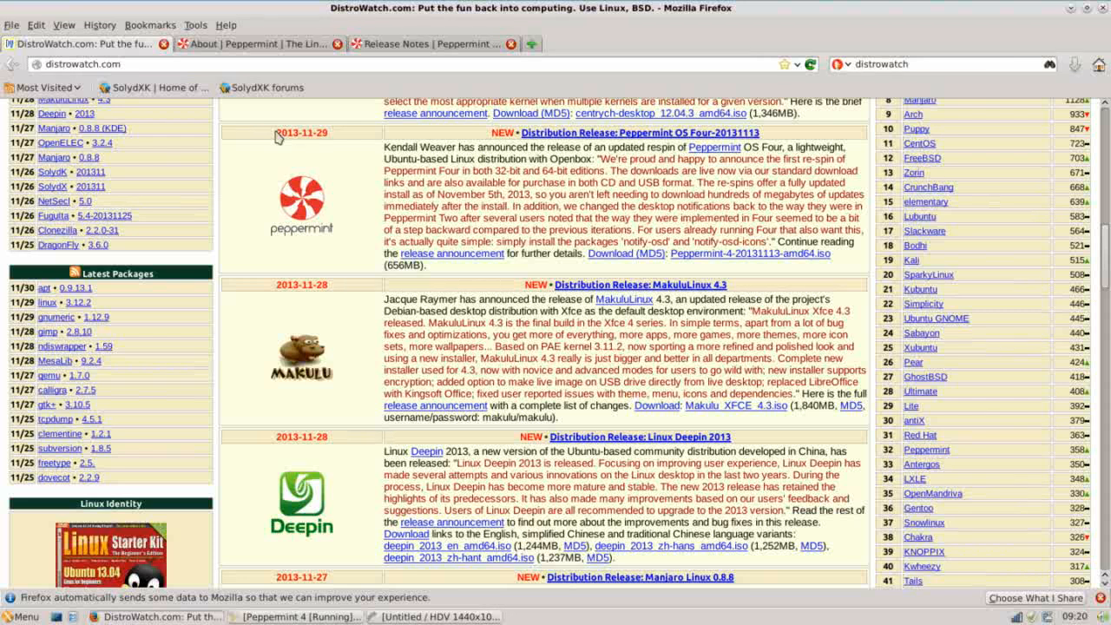
double_click(298, 132)
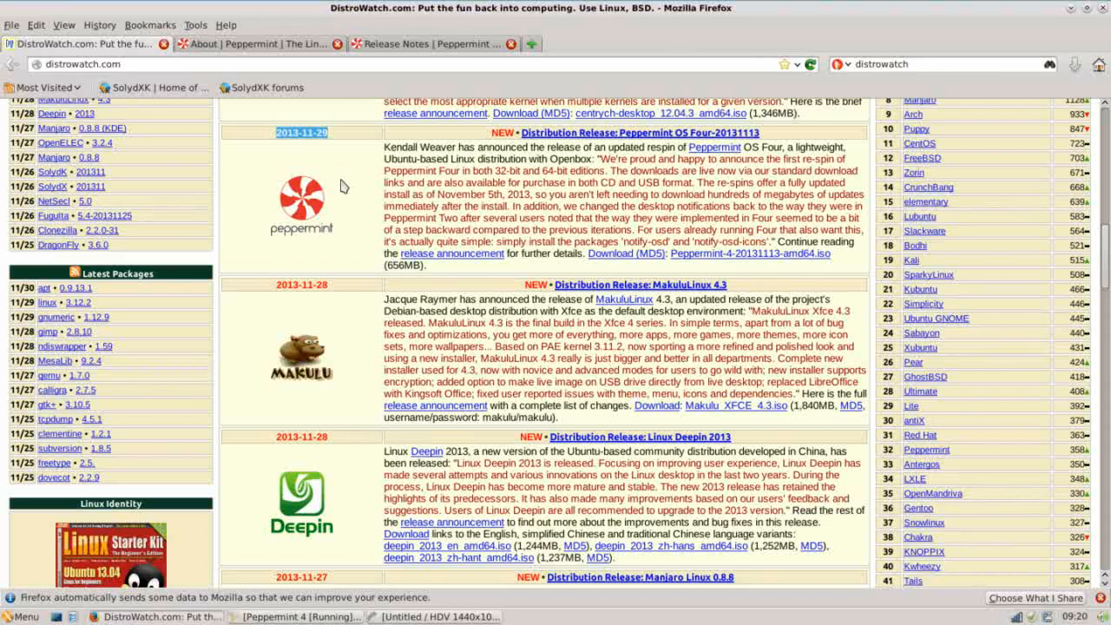
mouse_move(290, 56)
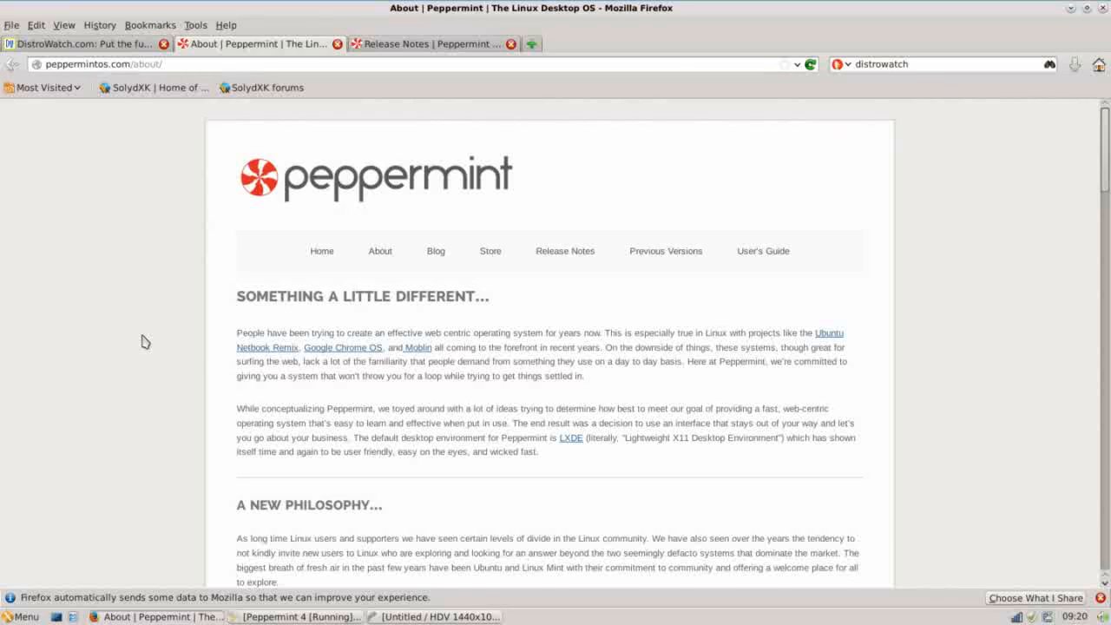
mouse_move(370, 347)
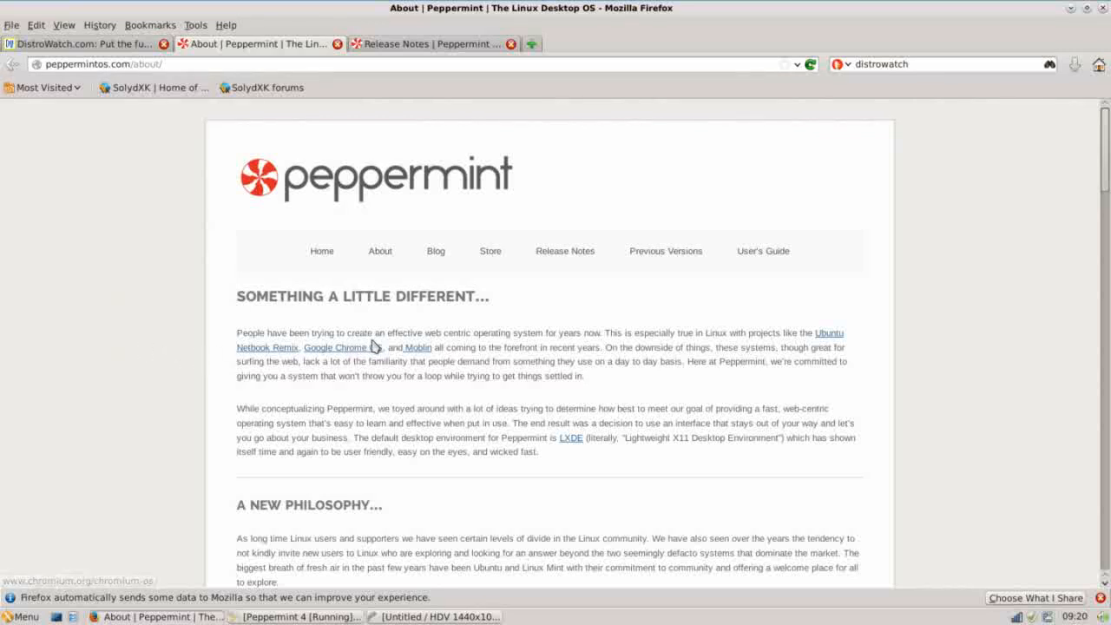
mouse_move(466, 357)
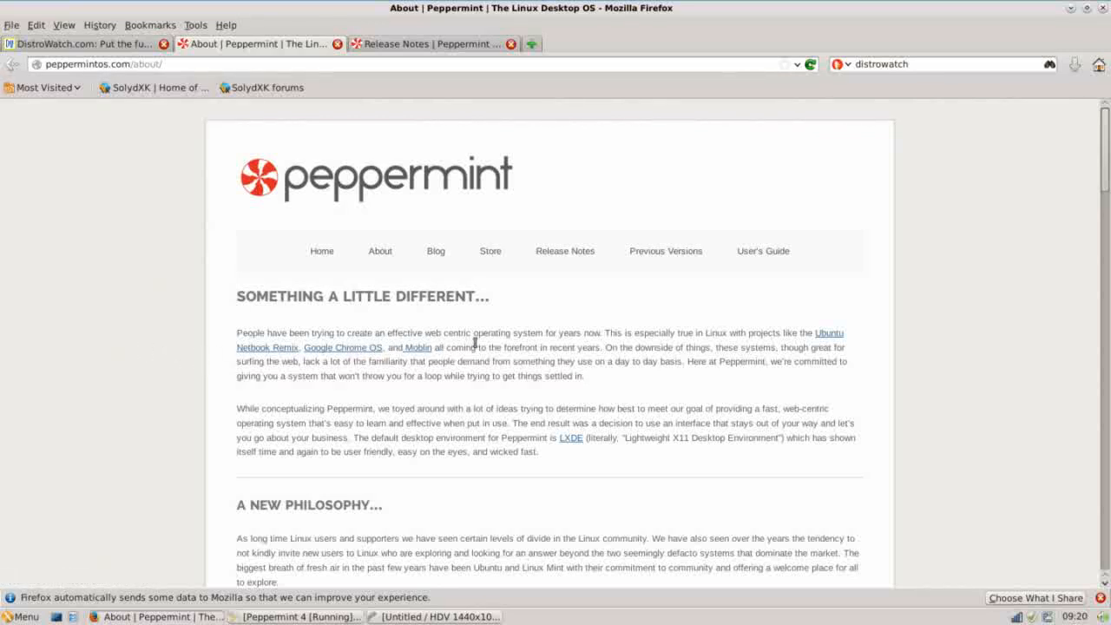
mouse_move(649, 389)
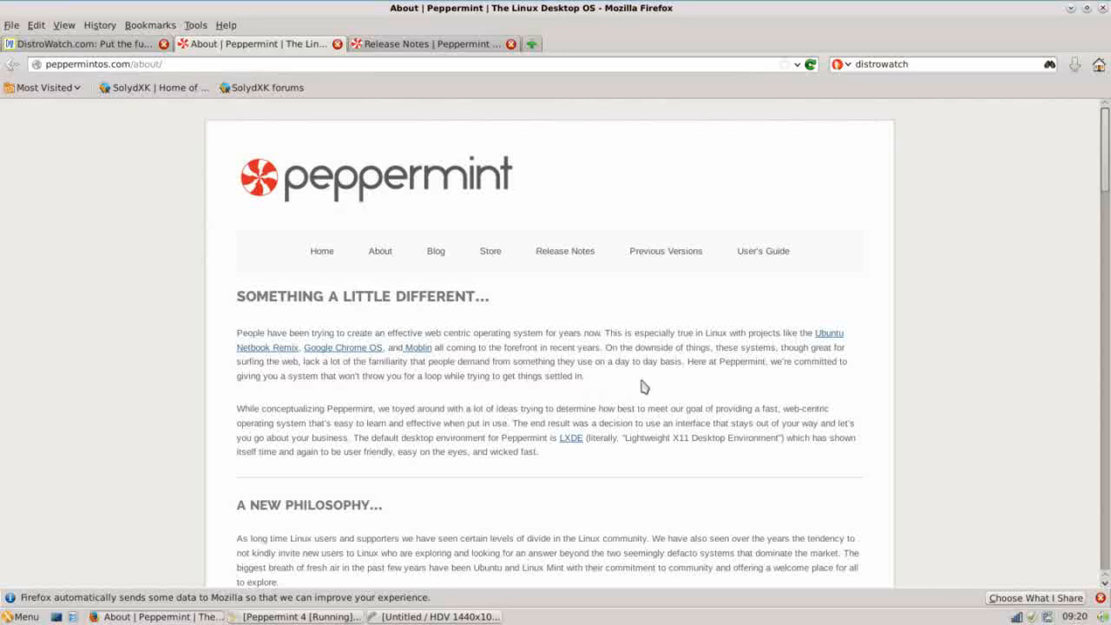
mouse_move(733, 333)
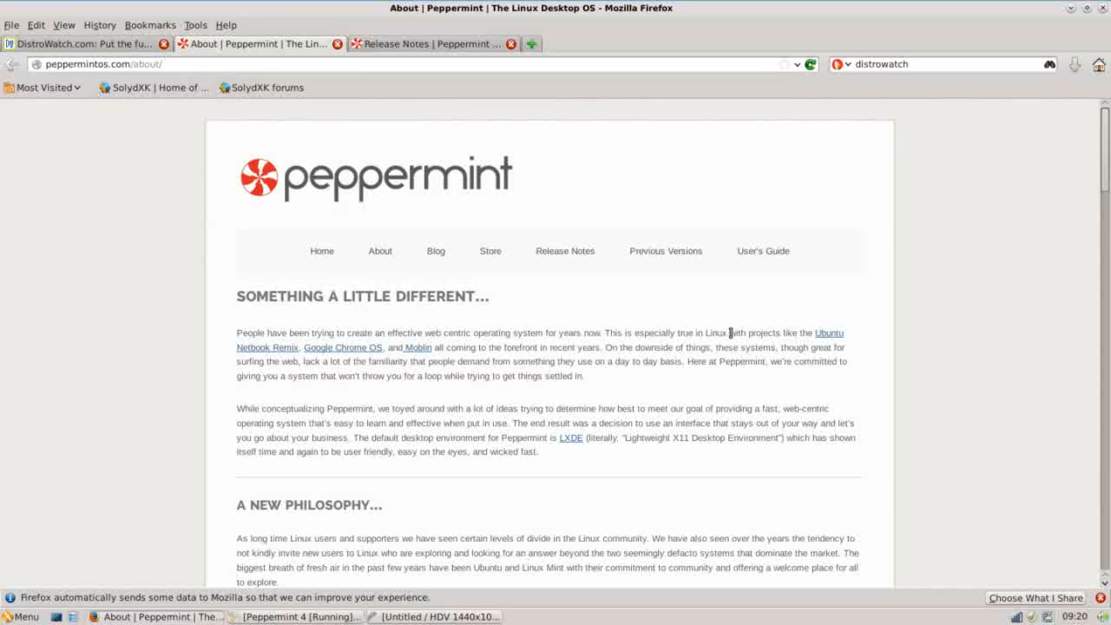
mouse_move(281, 358)
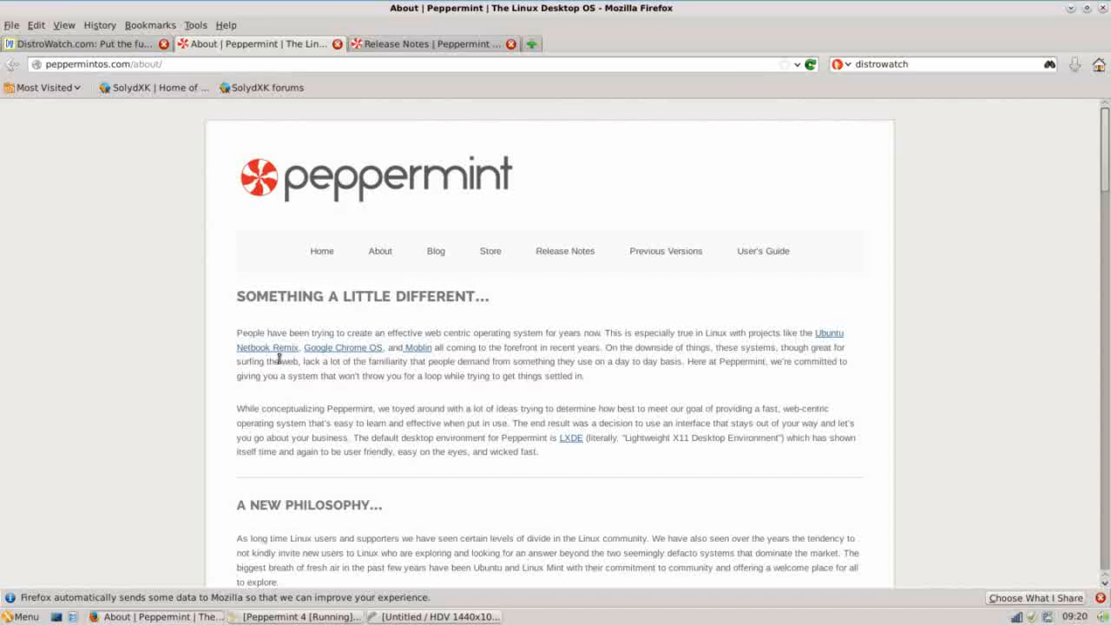
mouse_move(279, 375)
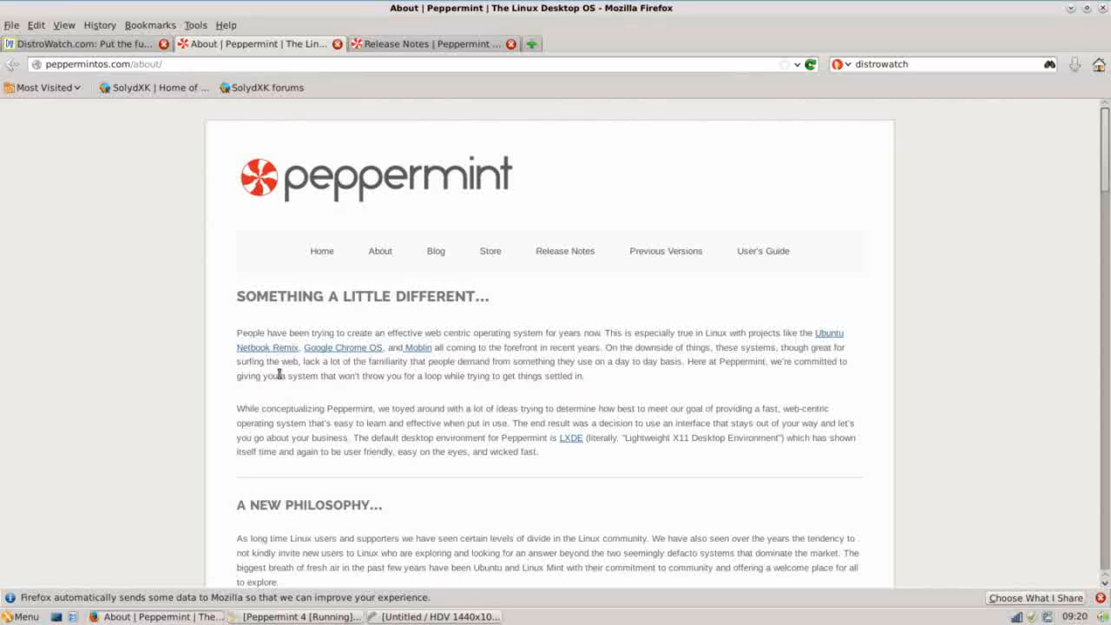
mouse_move(540, 365)
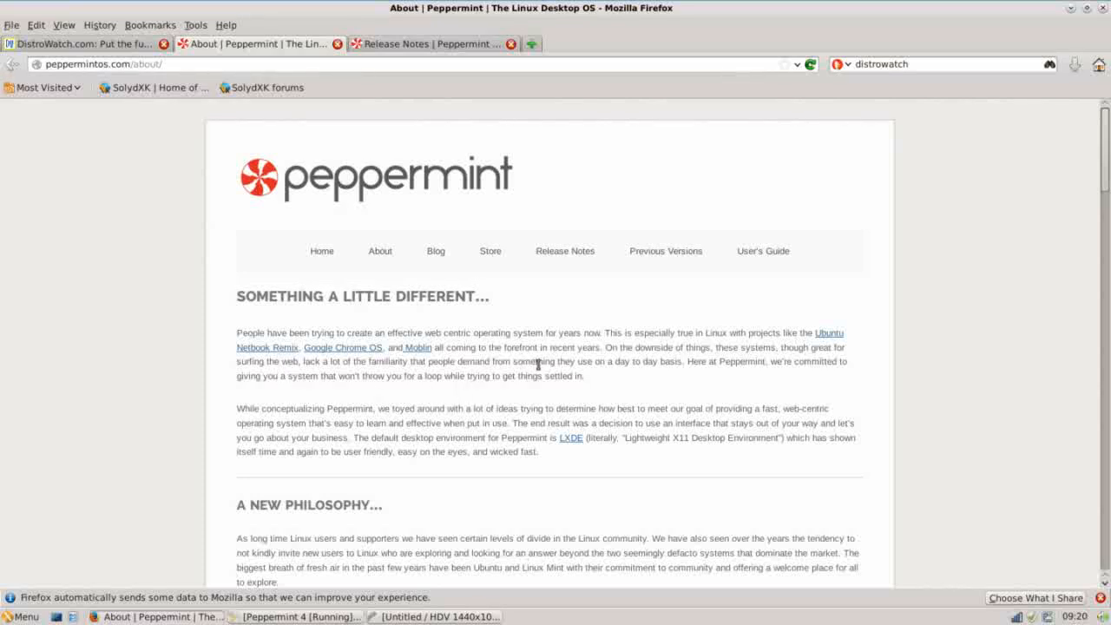
mouse_move(650, 348)
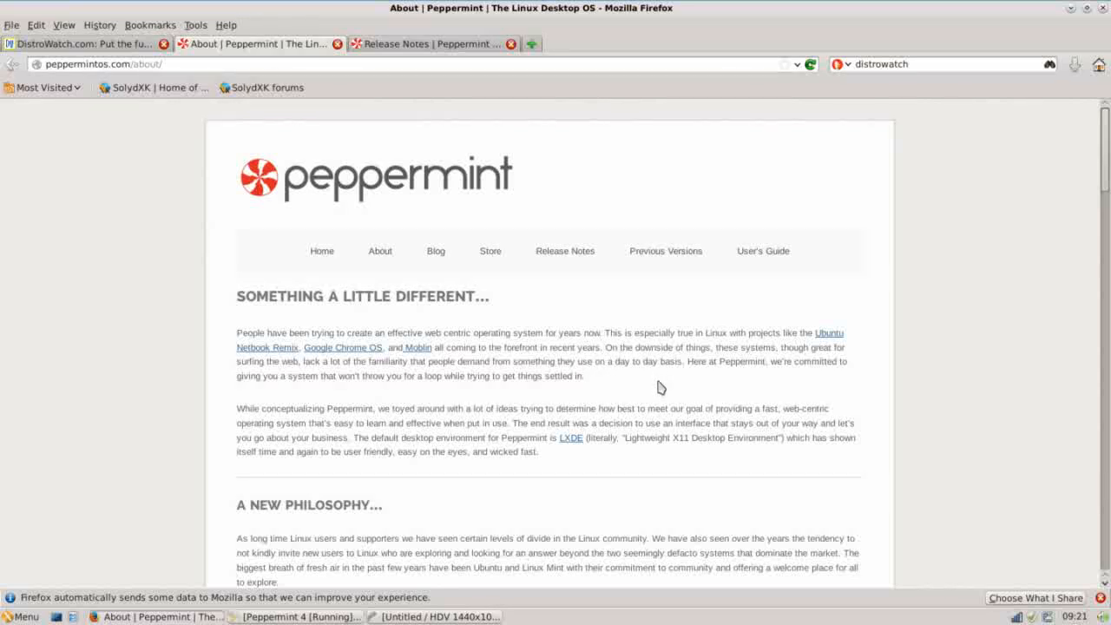
mouse_move(431, 394)
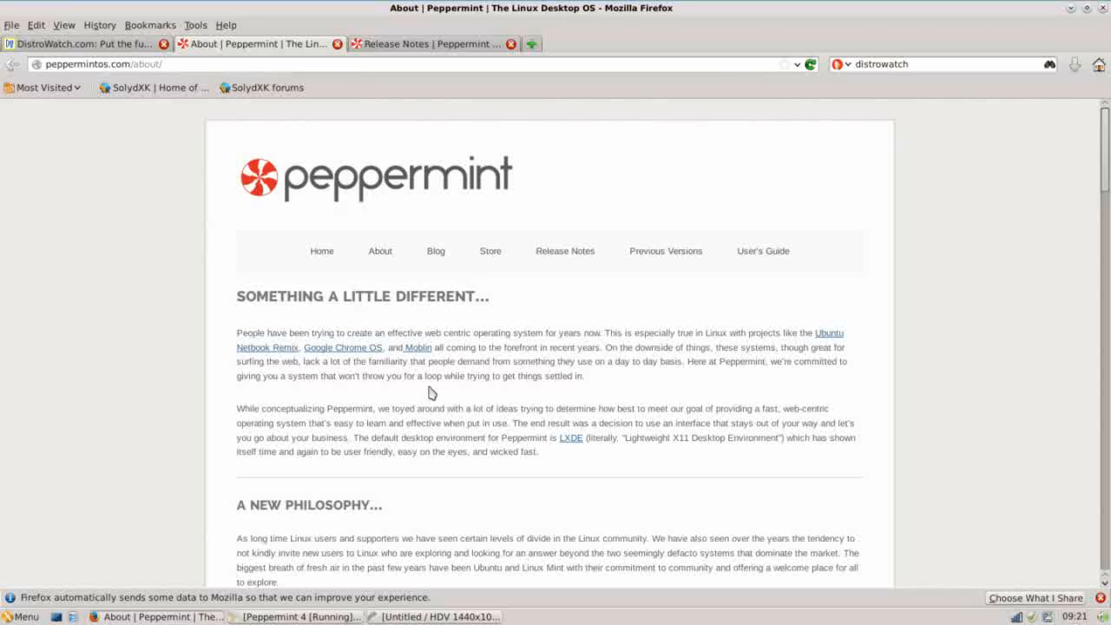
mouse_move(539, 375)
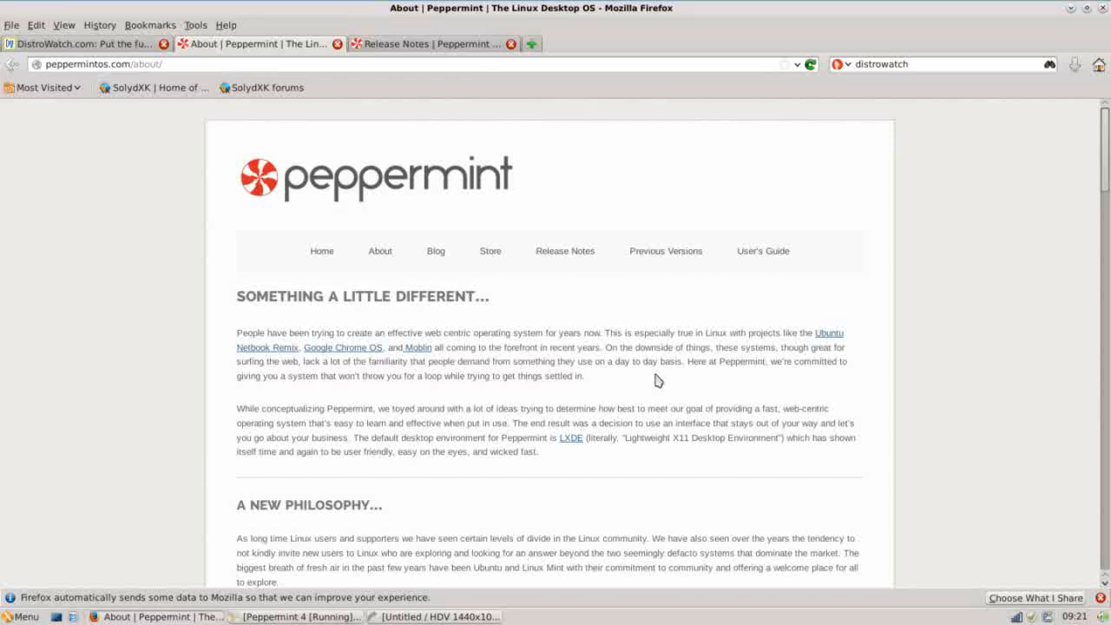
mouse_move(665, 389)
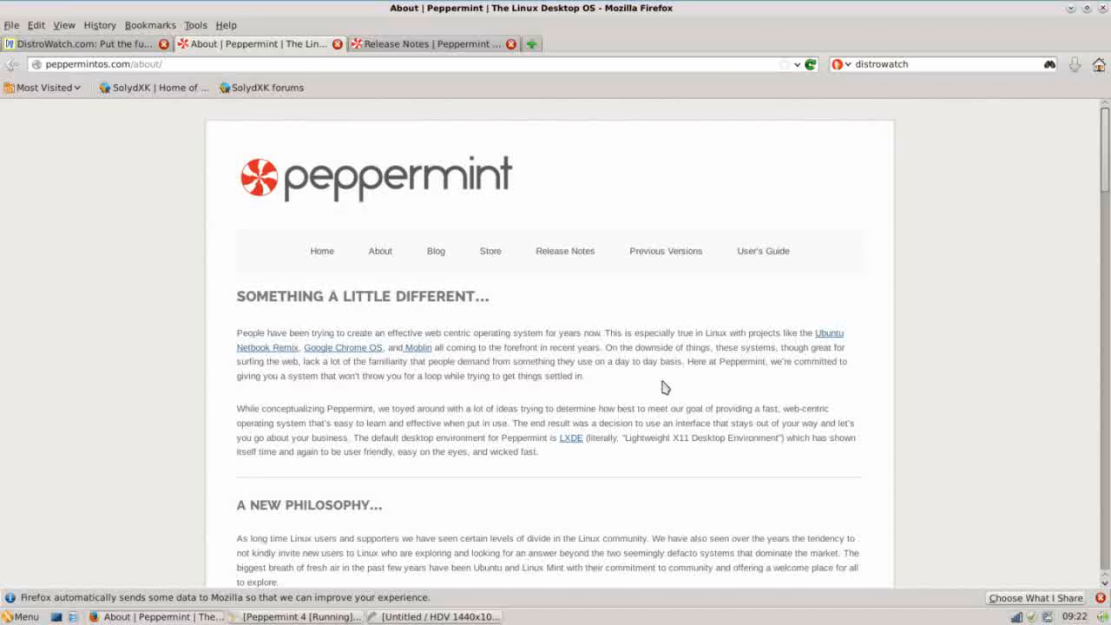
mouse_move(903, 389)
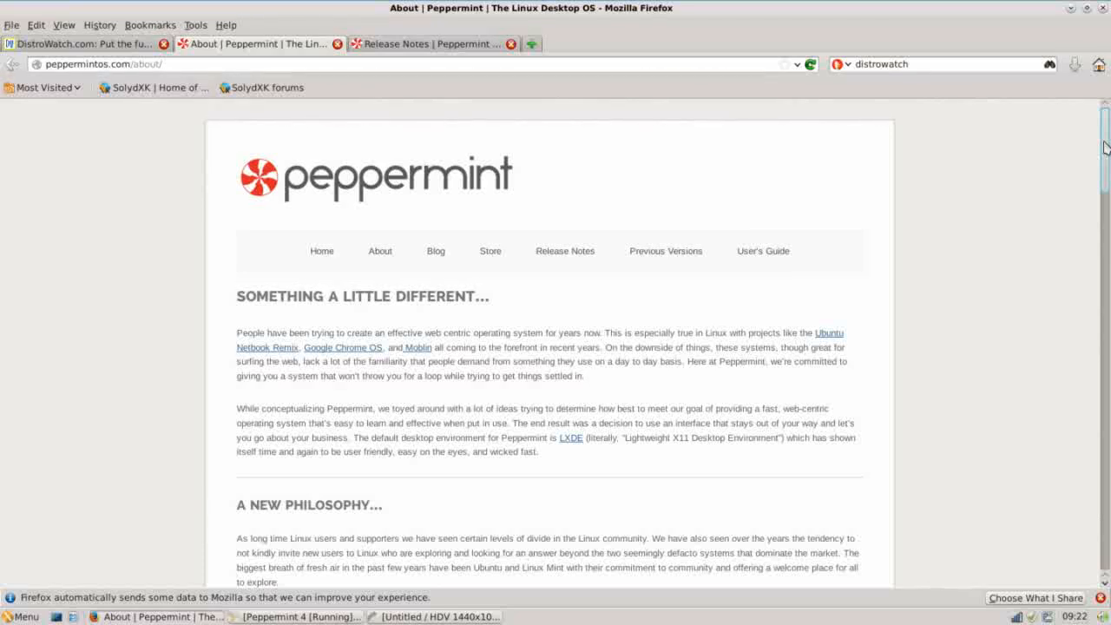
scroll("down", 3)
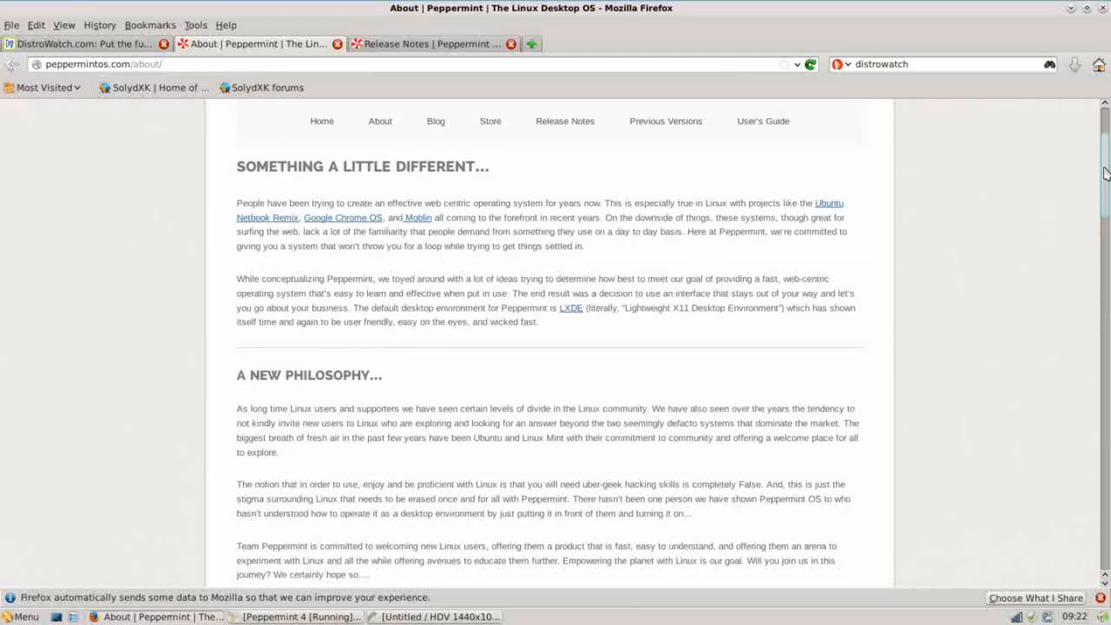
scroll("down", 3)
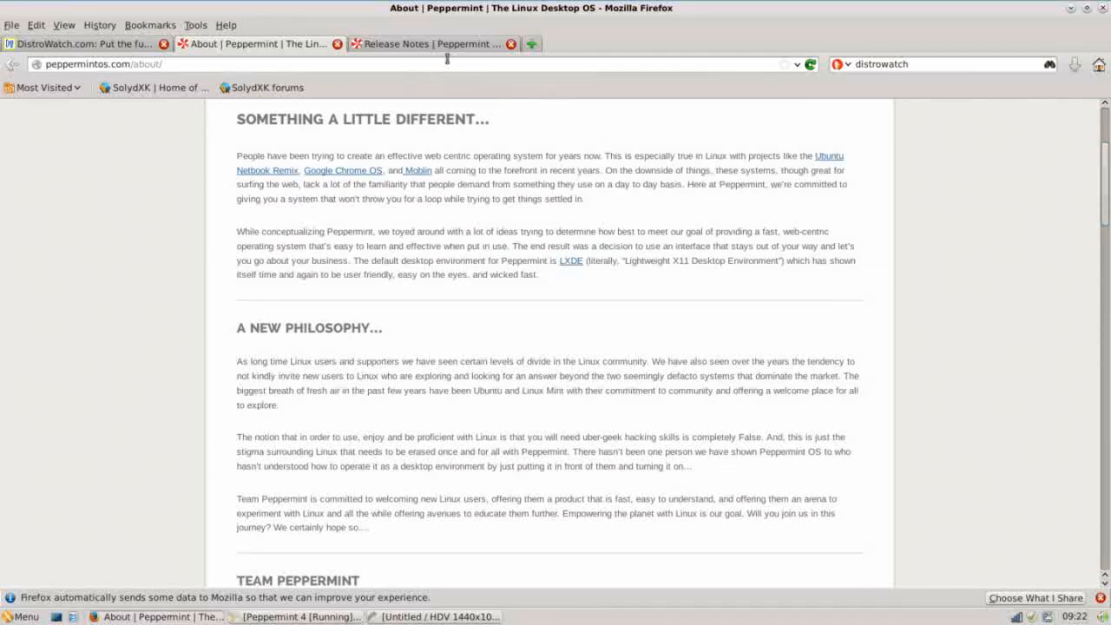
mouse_move(542, 170)
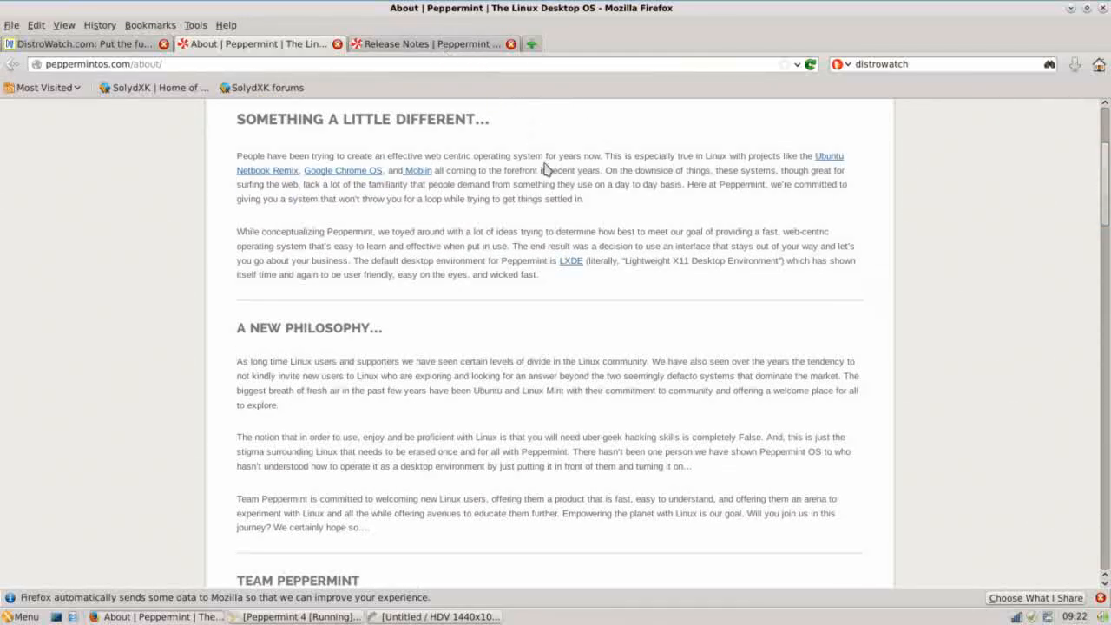
mouse_move(299, 274)
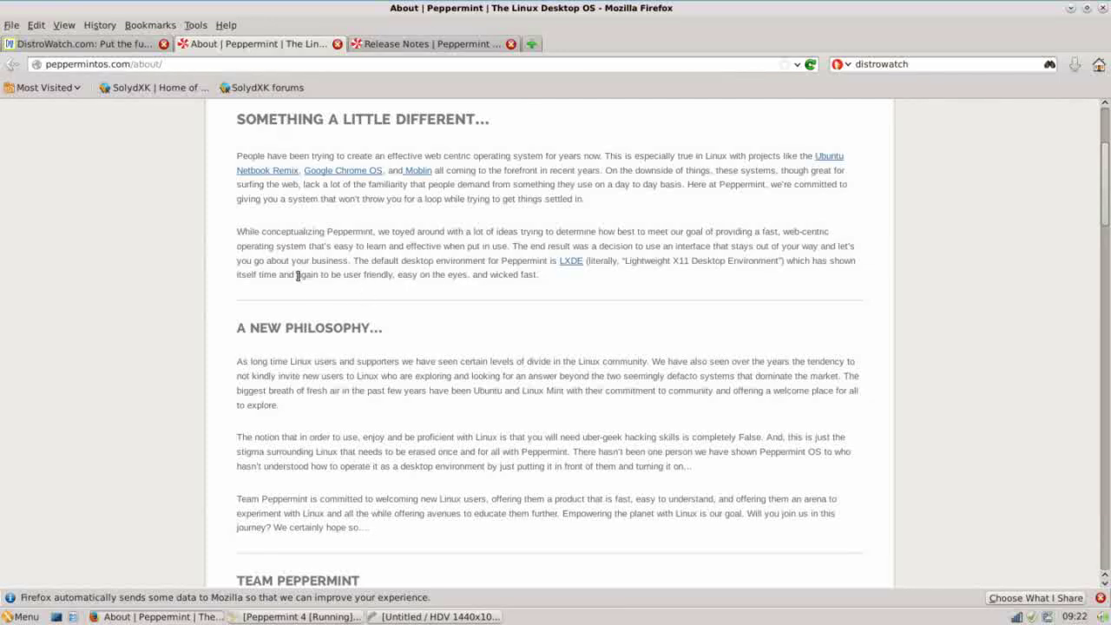
mouse_move(455, 232)
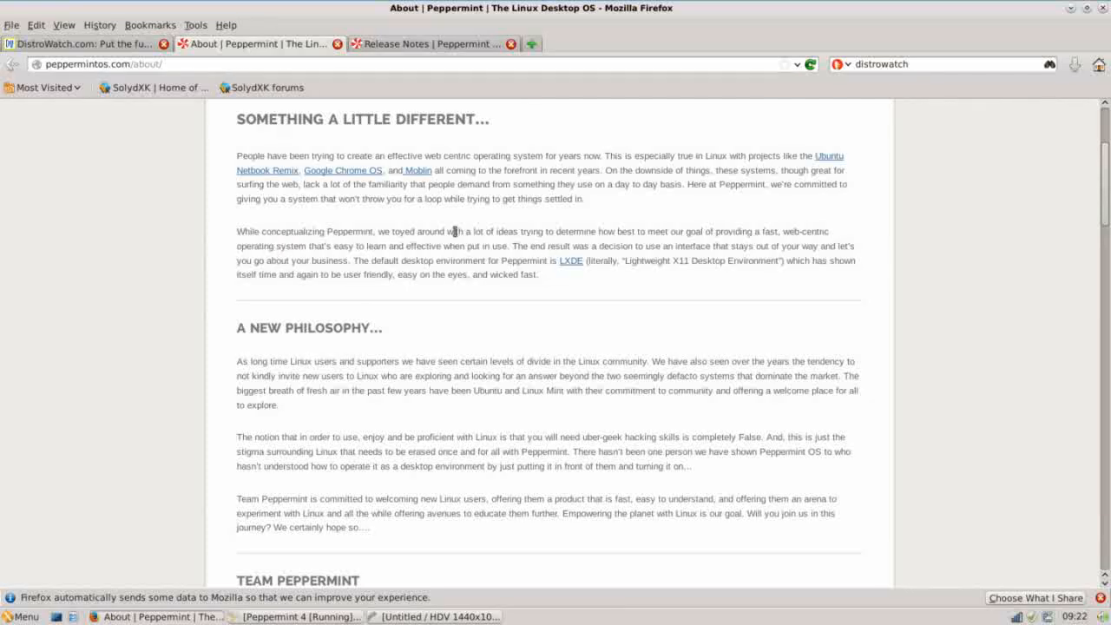
mouse_move(605, 234)
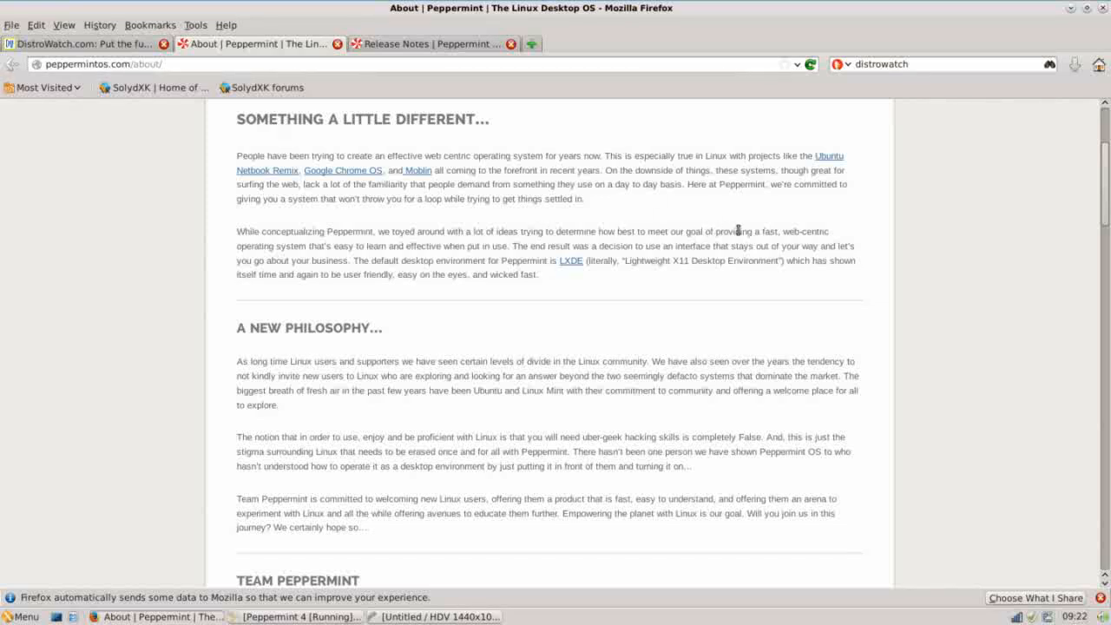
mouse_move(695, 250)
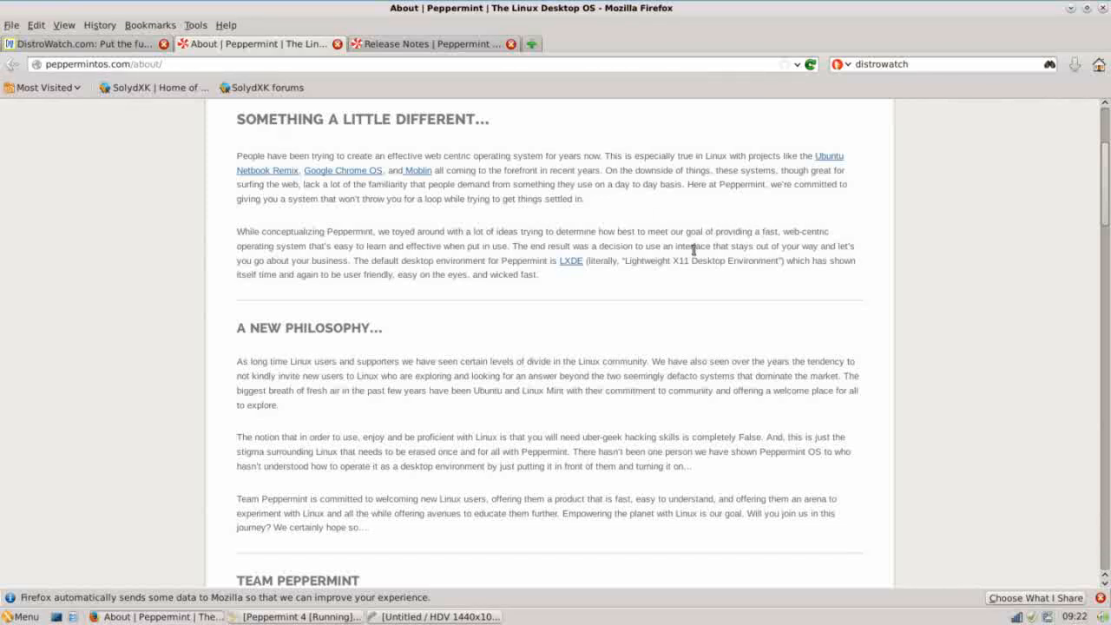
mouse_move(369, 250)
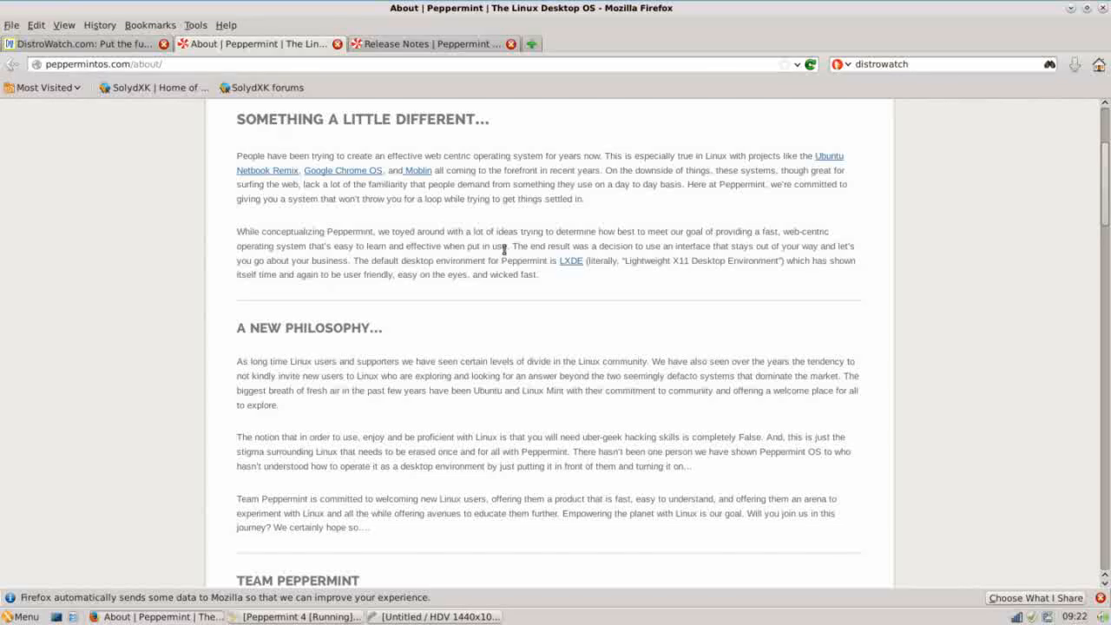
mouse_move(629, 250)
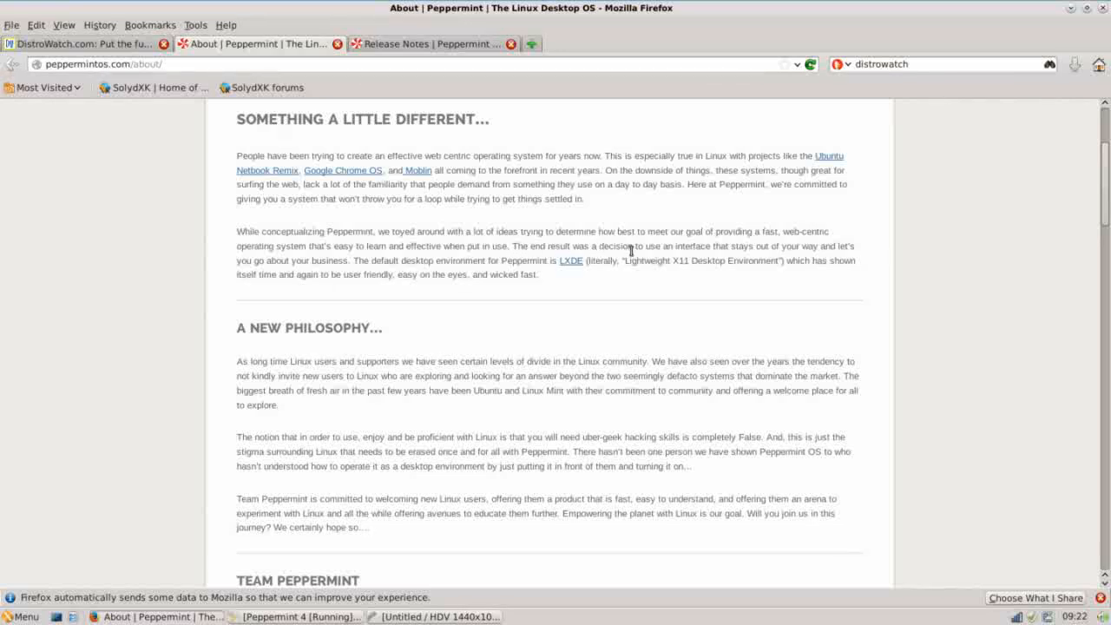
mouse_move(743, 246)
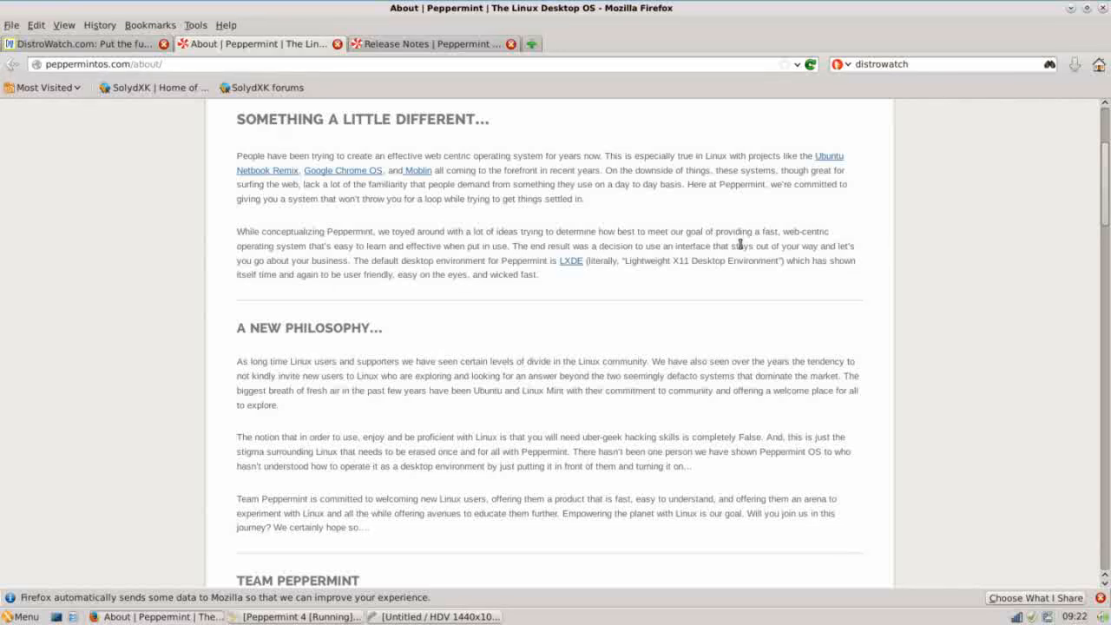
mouse_move(326, 261)
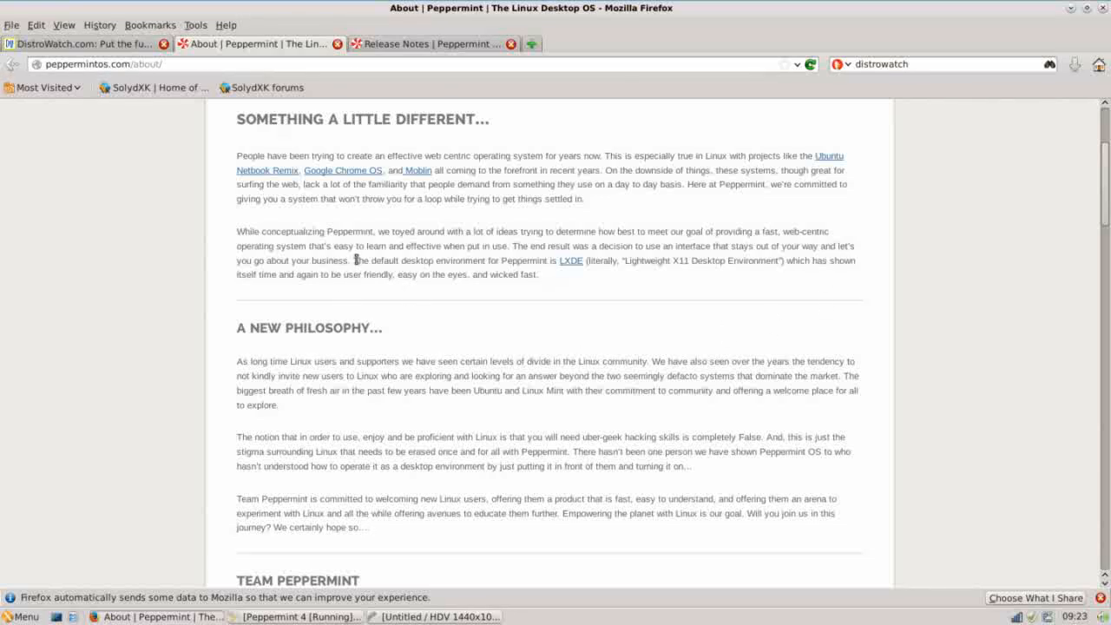
mouse_move(448, 260)
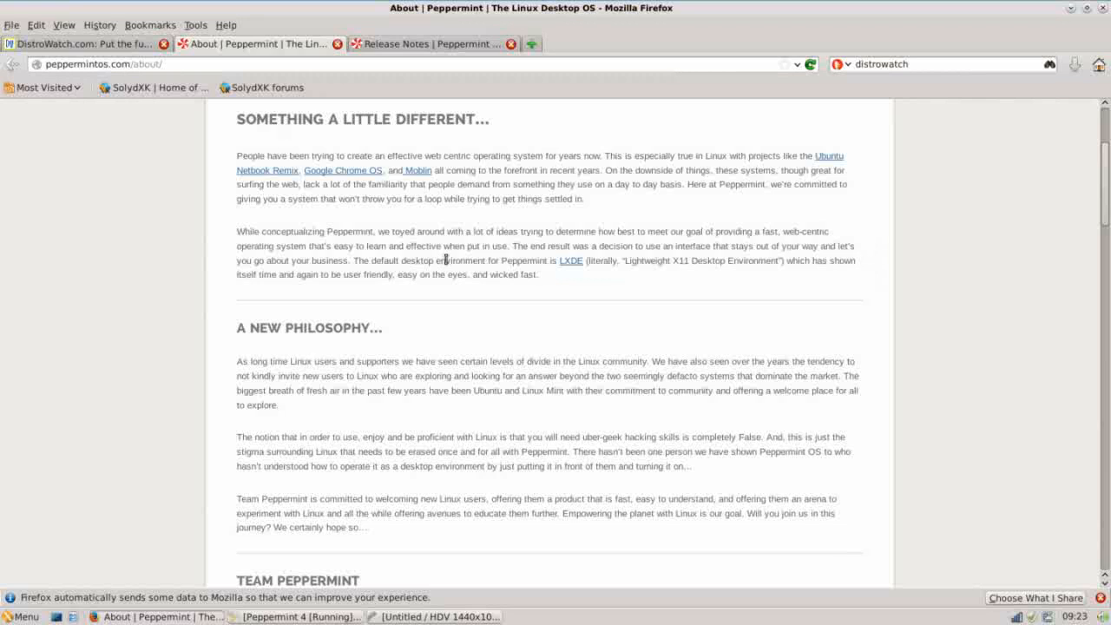
mouse_move(566, 266)
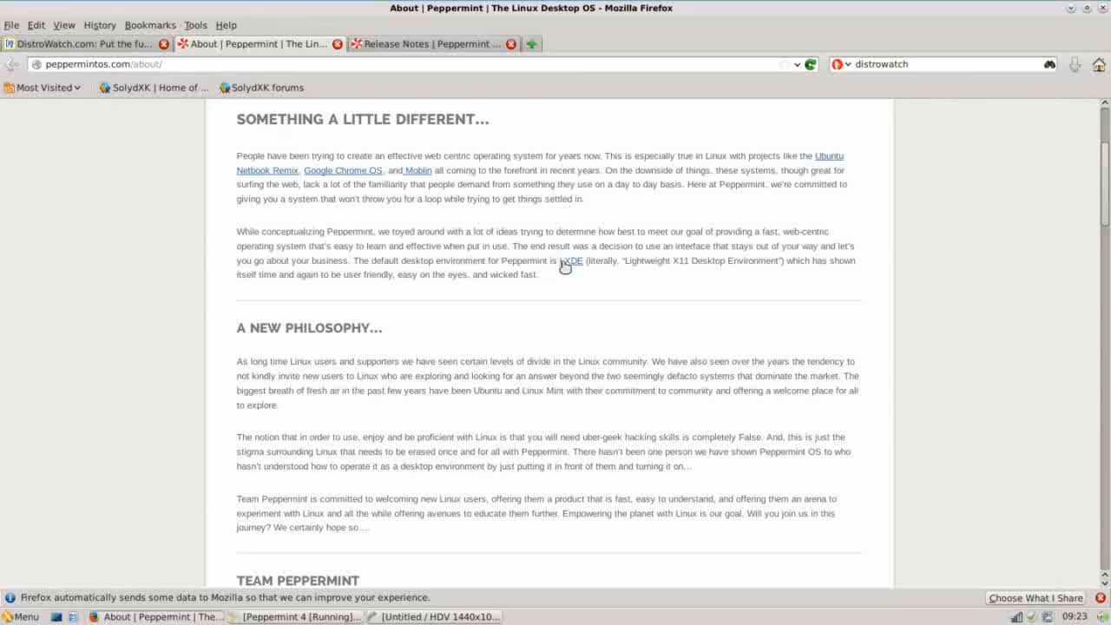
mouse_move(759, 261)
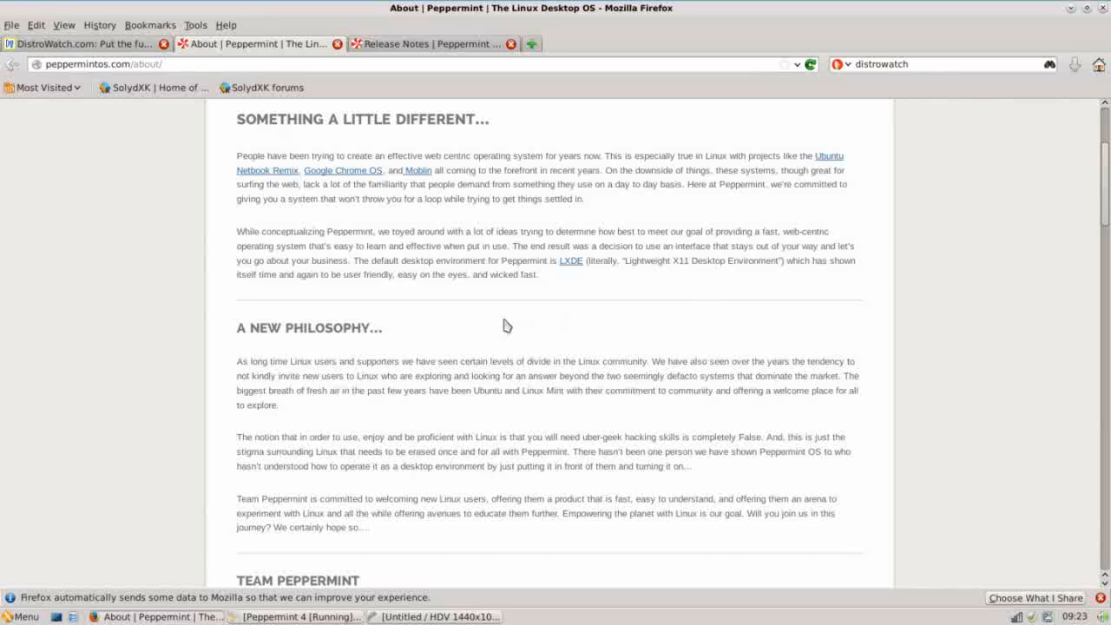
mouse_move(385, 315)
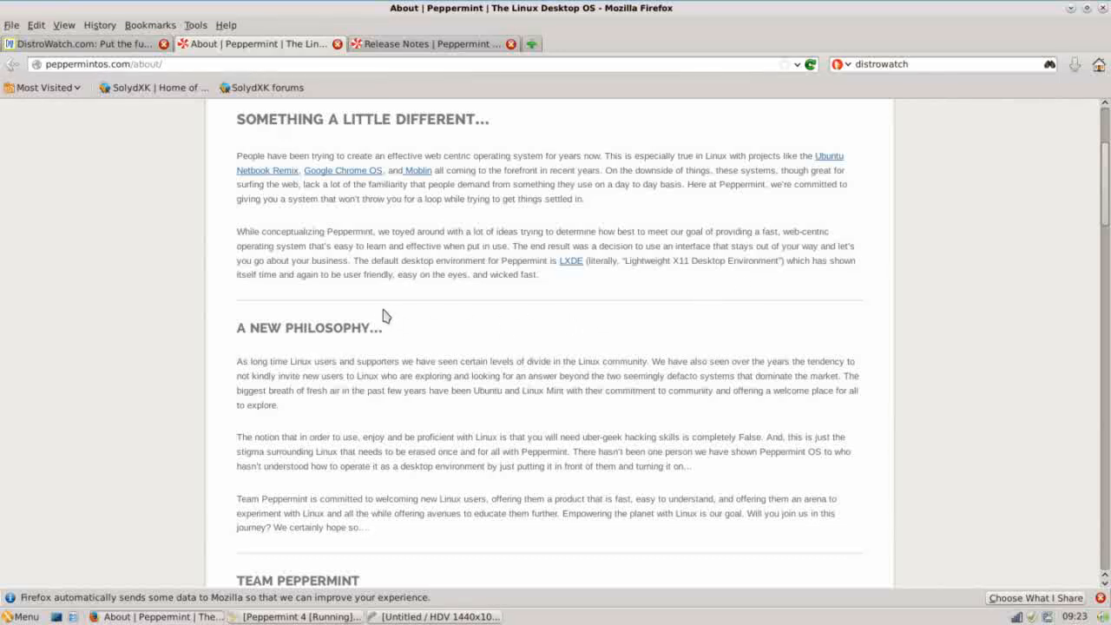
mouse_move(524, 293)
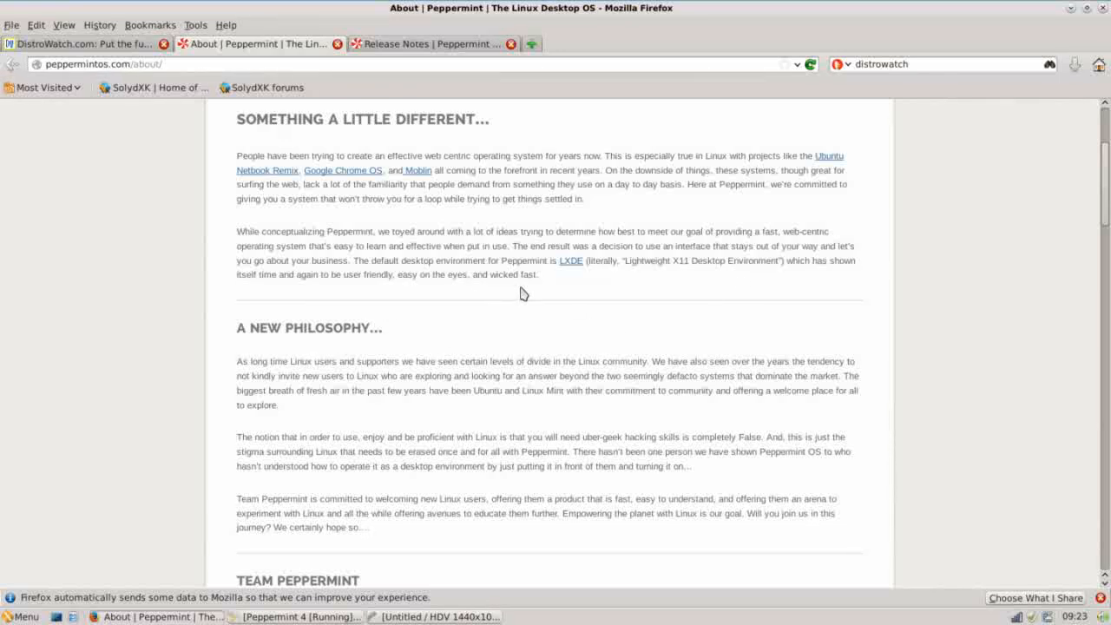
mouse_move(524, 300)
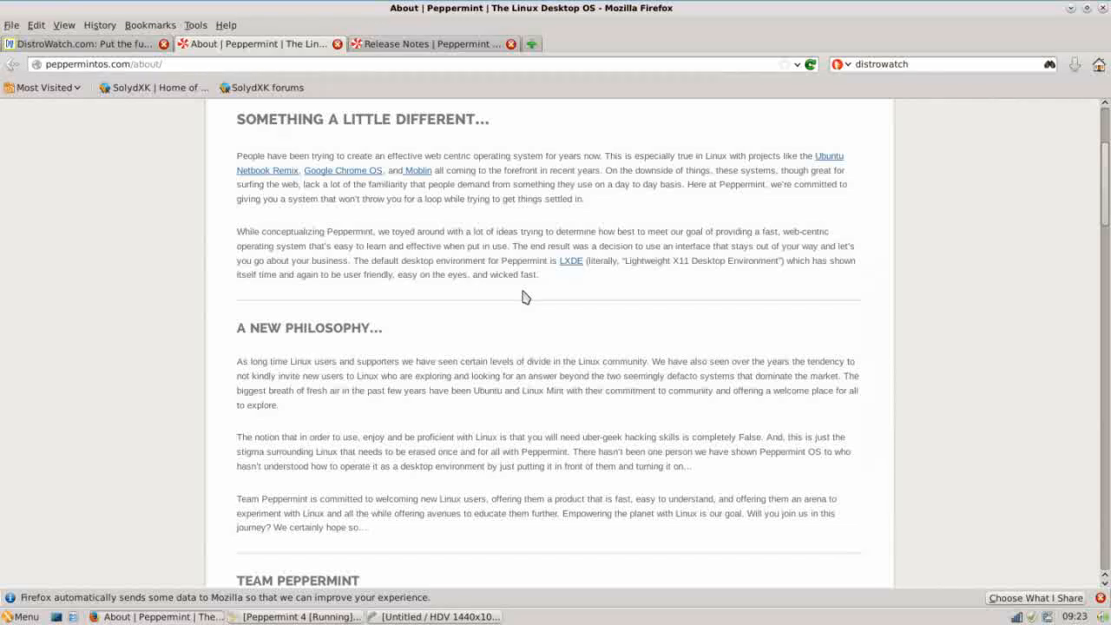
mouse_move(478, 139)
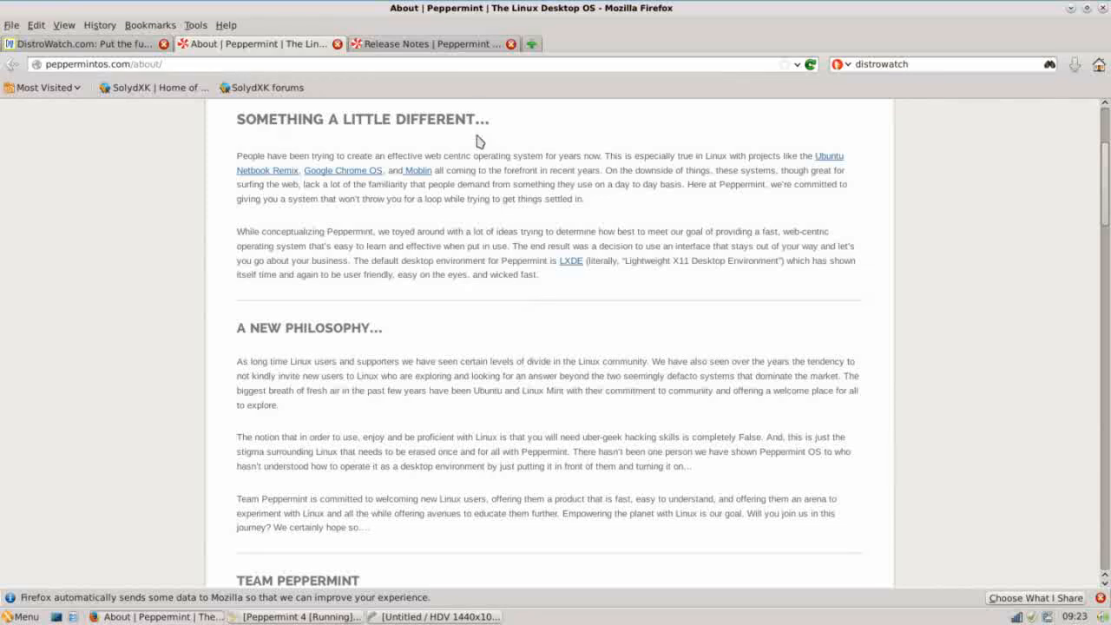
Switch to the Peppermint Four release notes and select the 'Xfwm4 window manager' mention
left_click(431, 43)
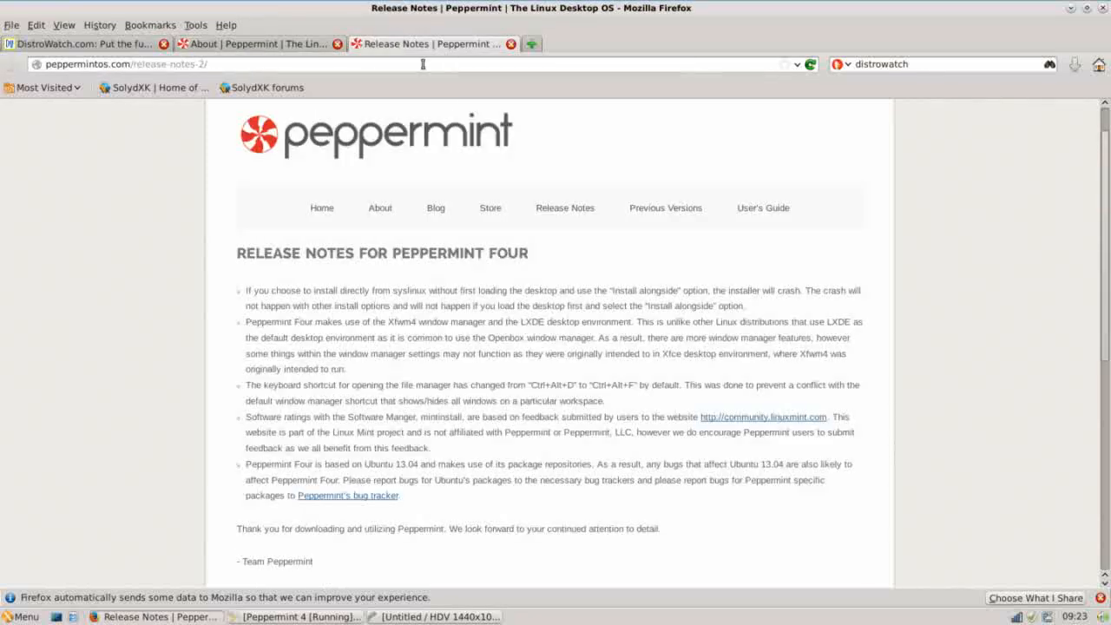
mouse_move(219, 184)
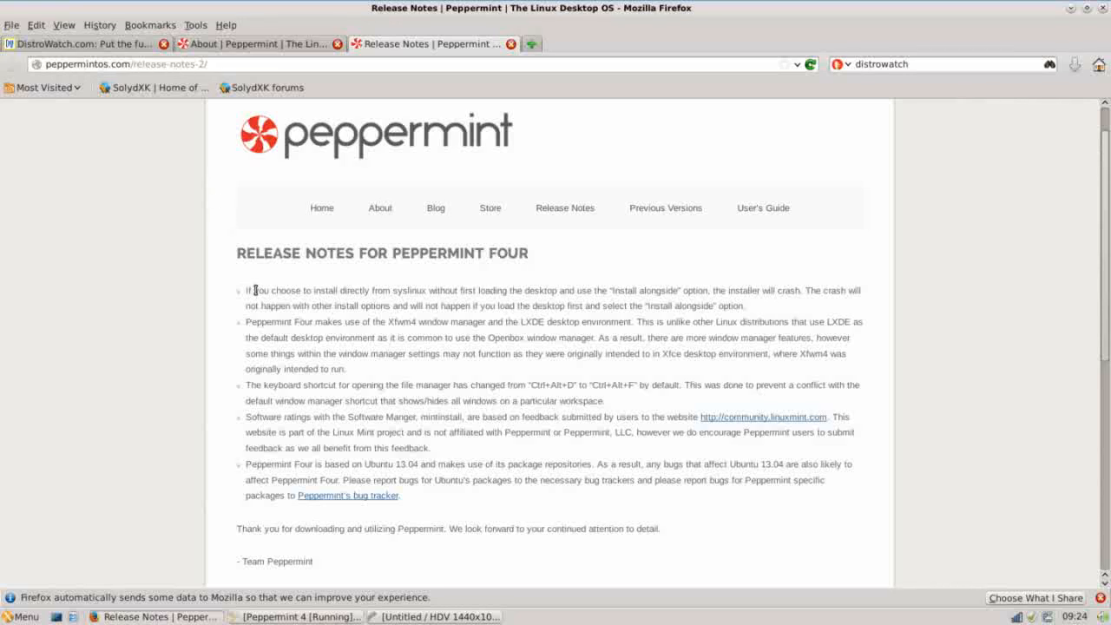
mouse_move(343, 321)
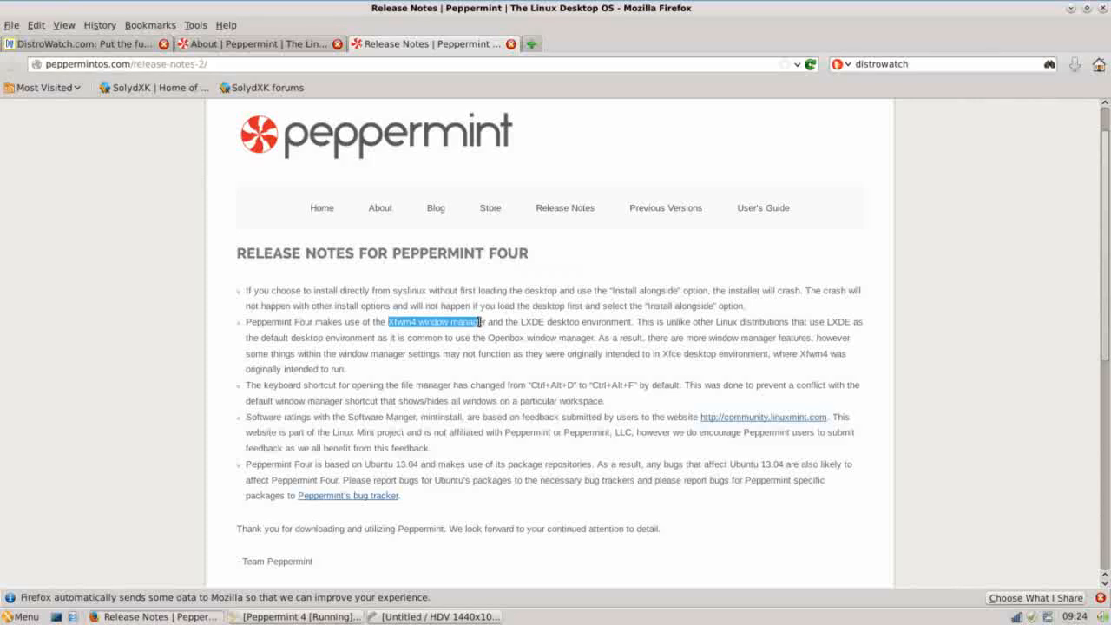
left_click_drag(476, 321, 589, 321)
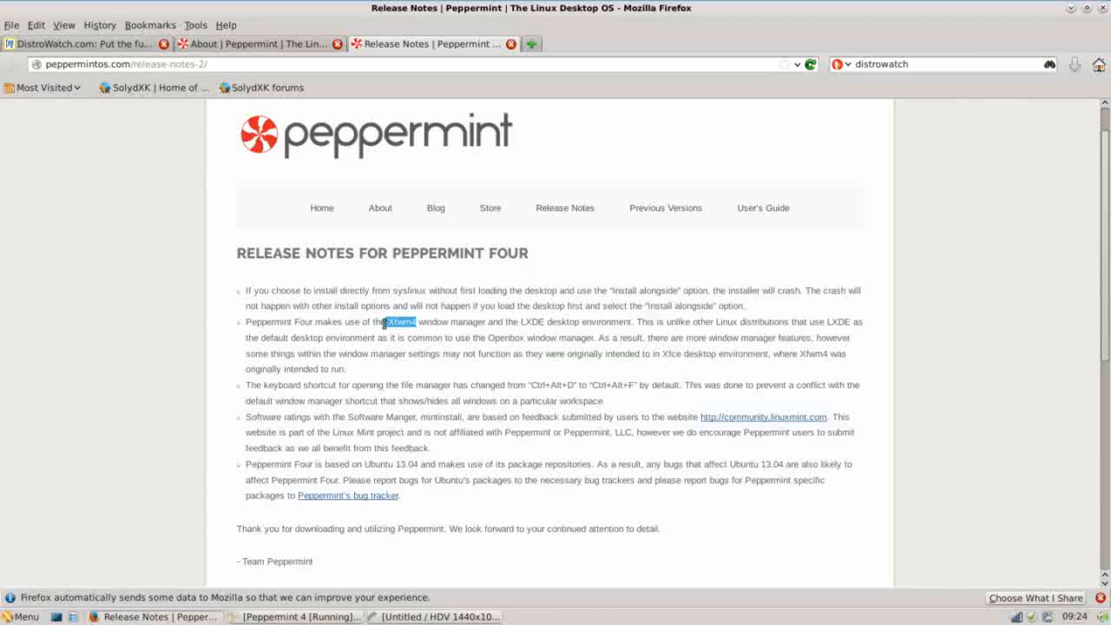
mouse_move(406, 345)
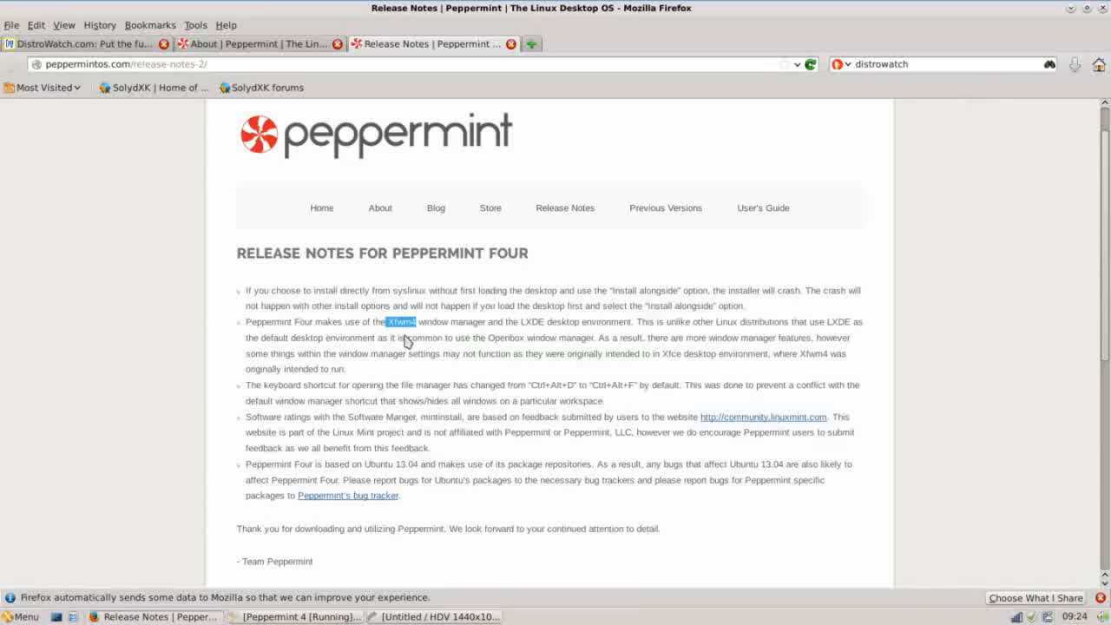
mouse_move(533, 322)
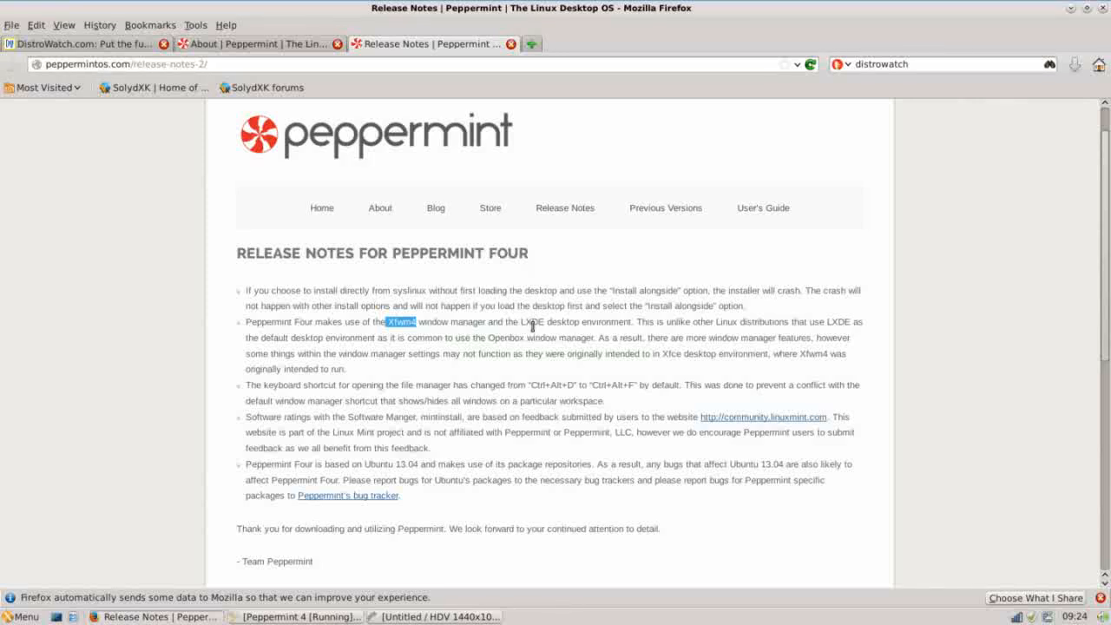
mouse_move(517, 357)
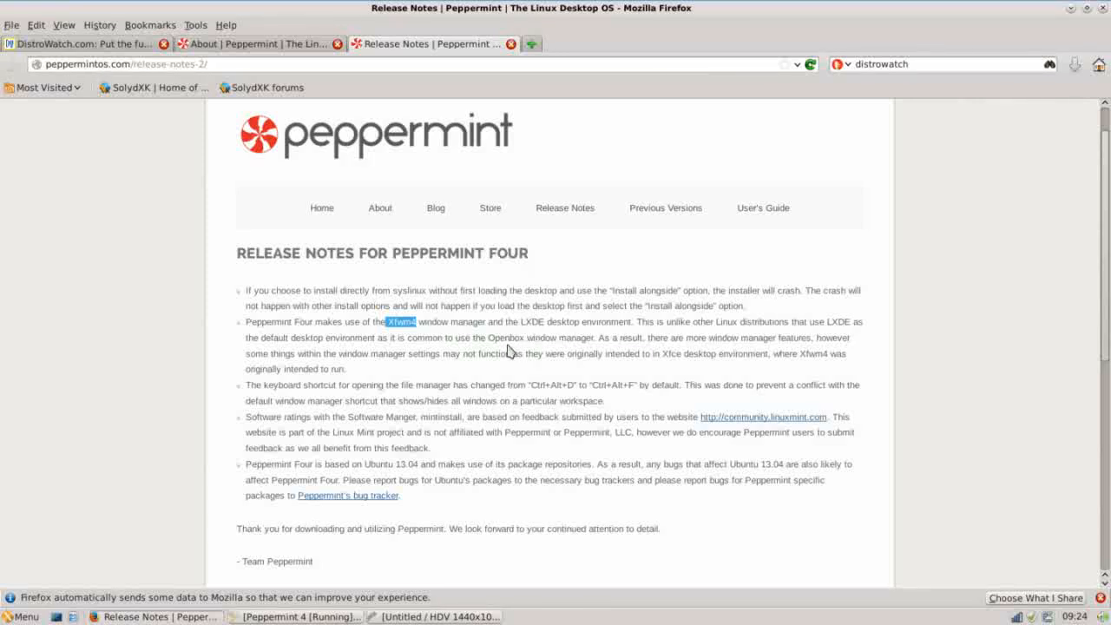
mouse_move(496, 401)
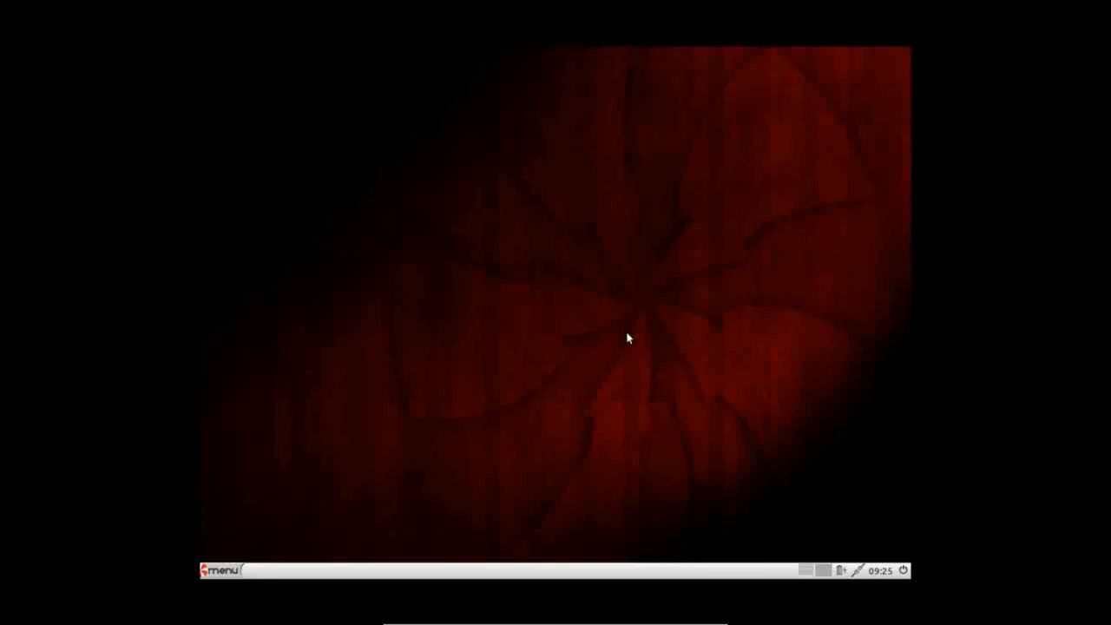
mouse_move(628, 334)
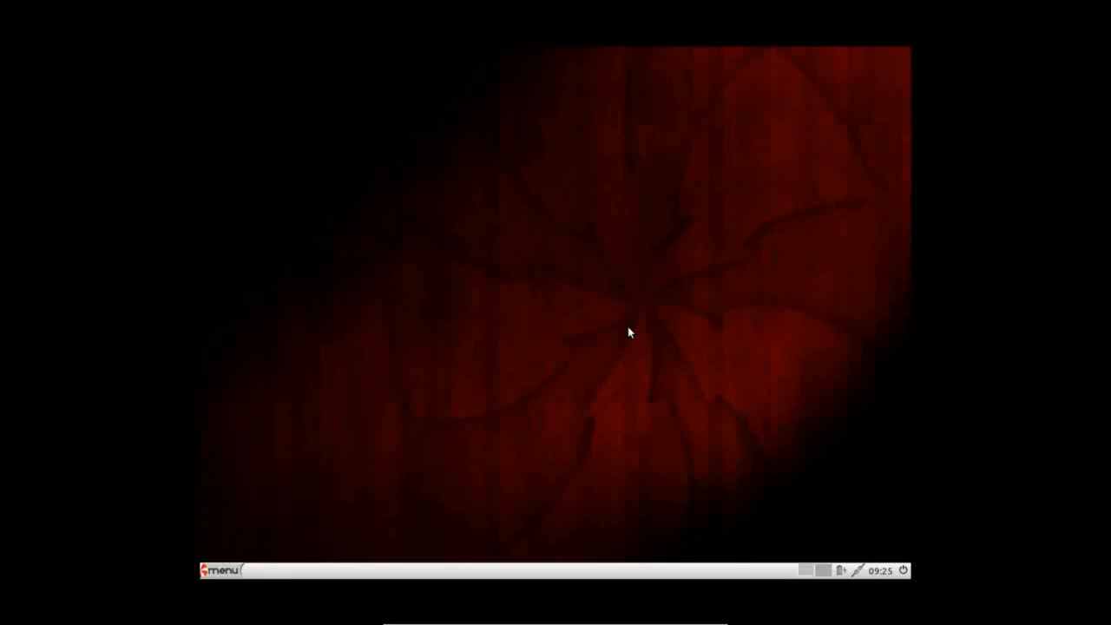
mouse_move(599, 339)
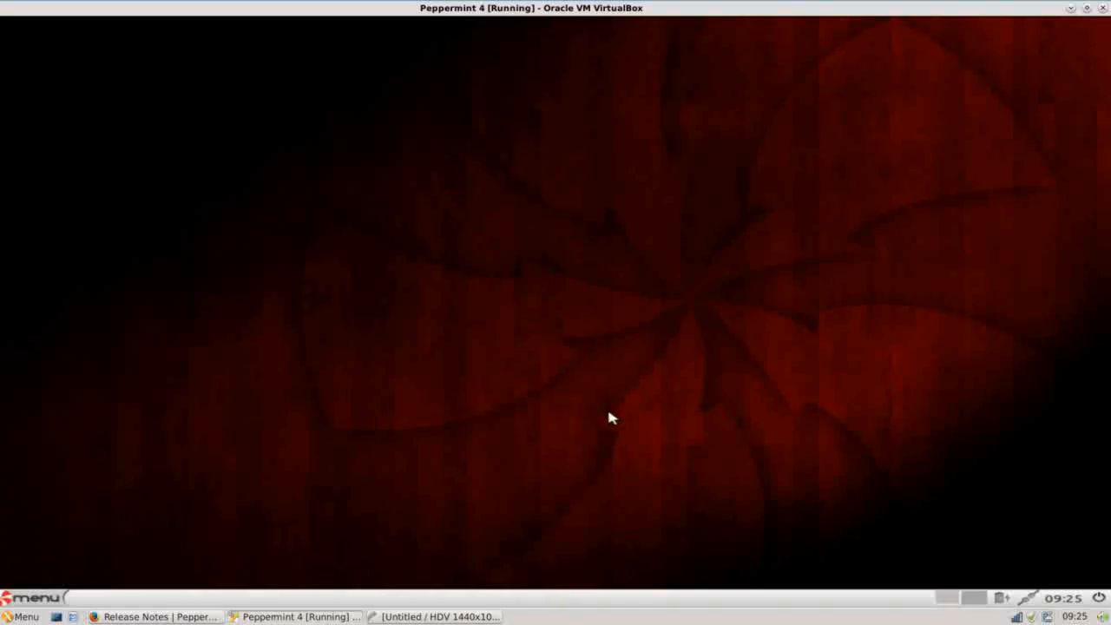
mouse_move(621, 611)
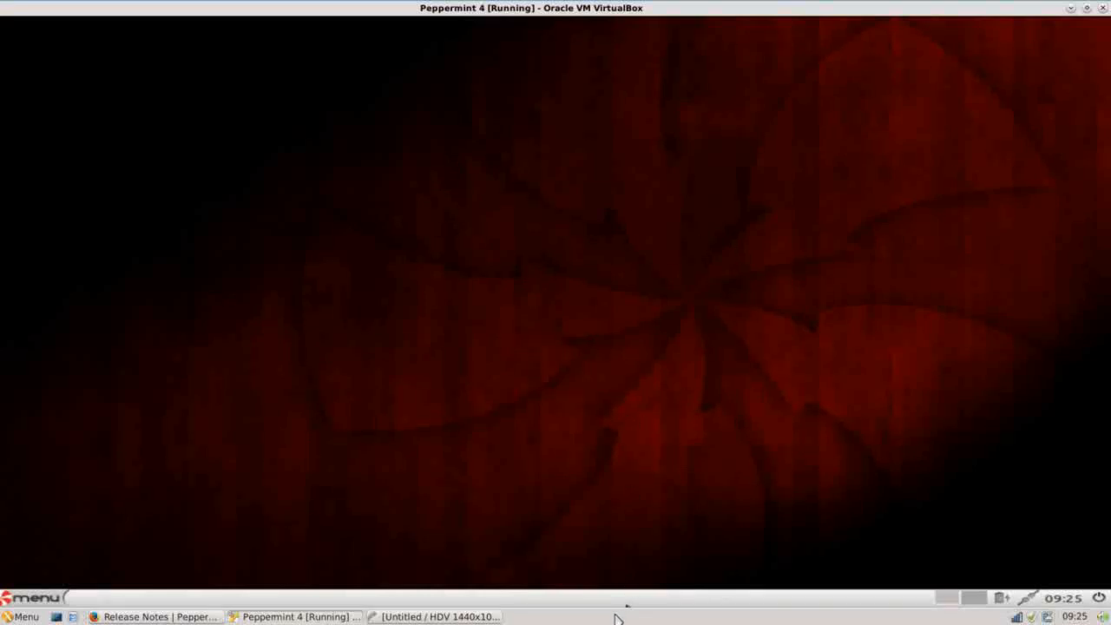
mouse_move(576, 594)
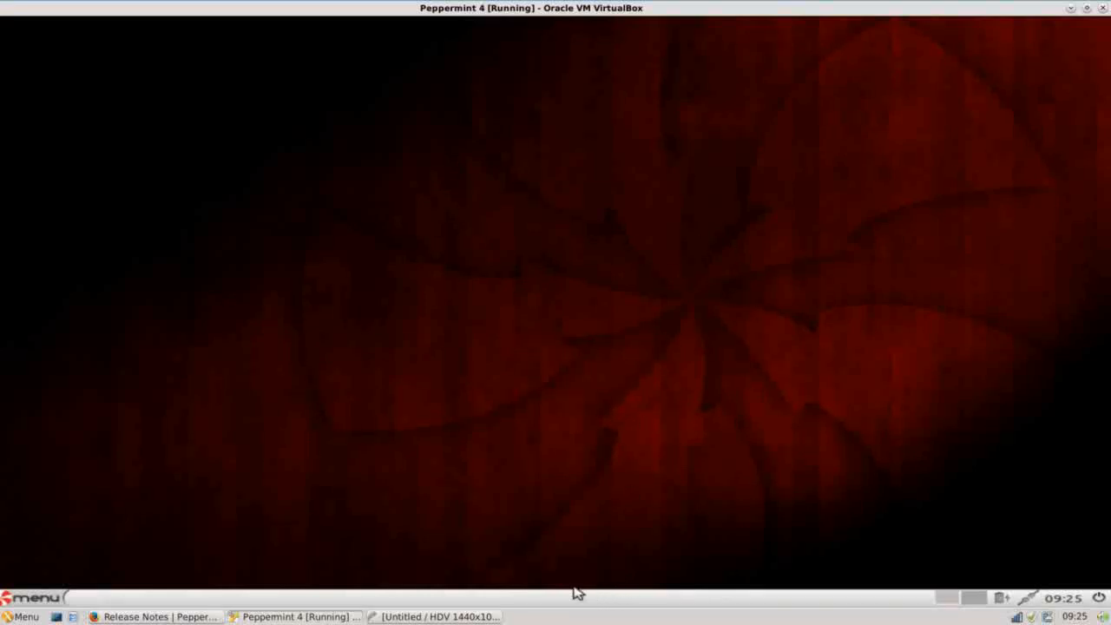
mouse_move(370, 610)
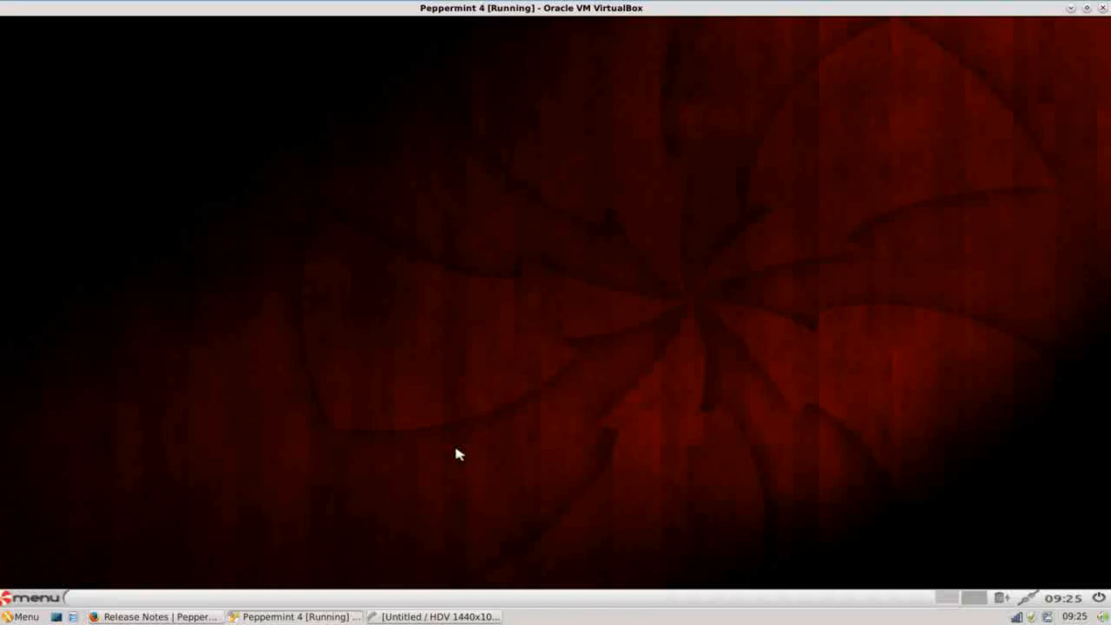
mouse_move(663, 323)
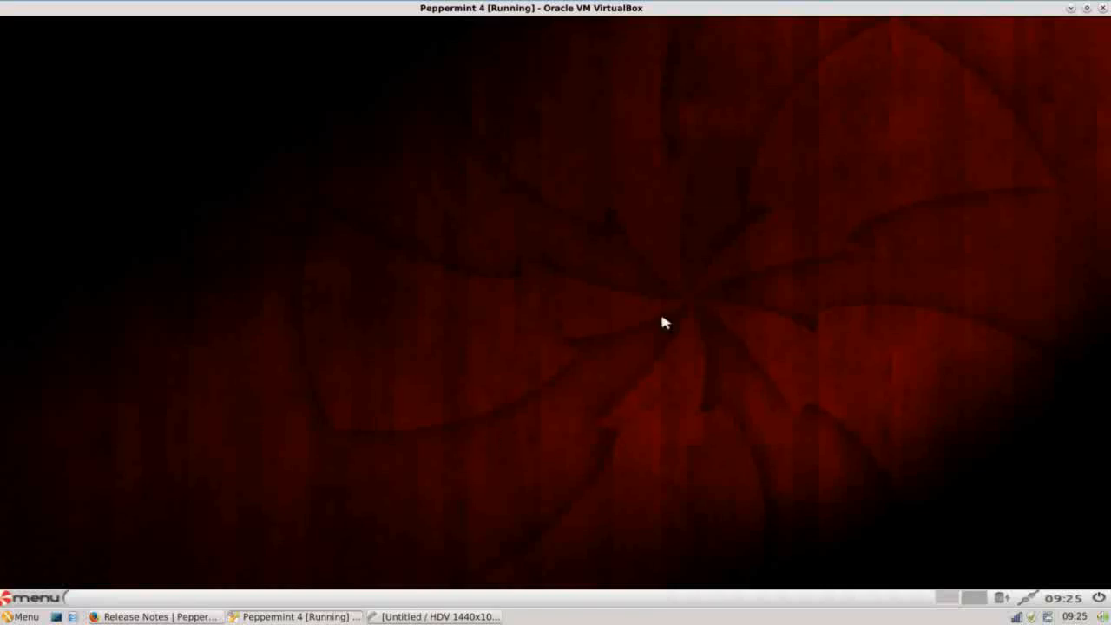
mouse_move(563, 239)
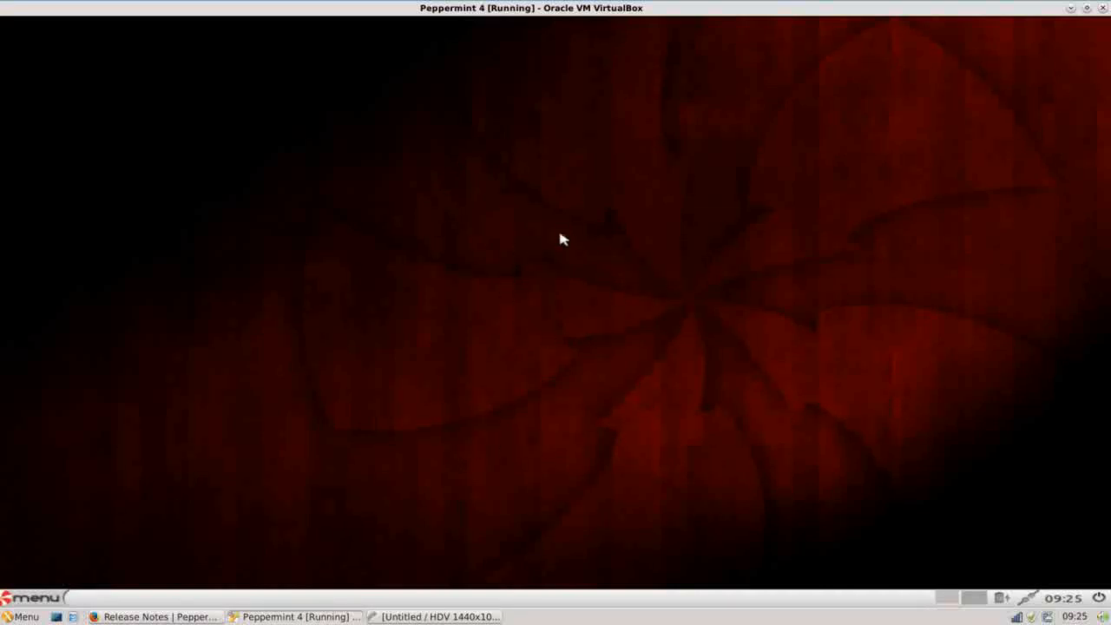
mouse_move(511, 268)
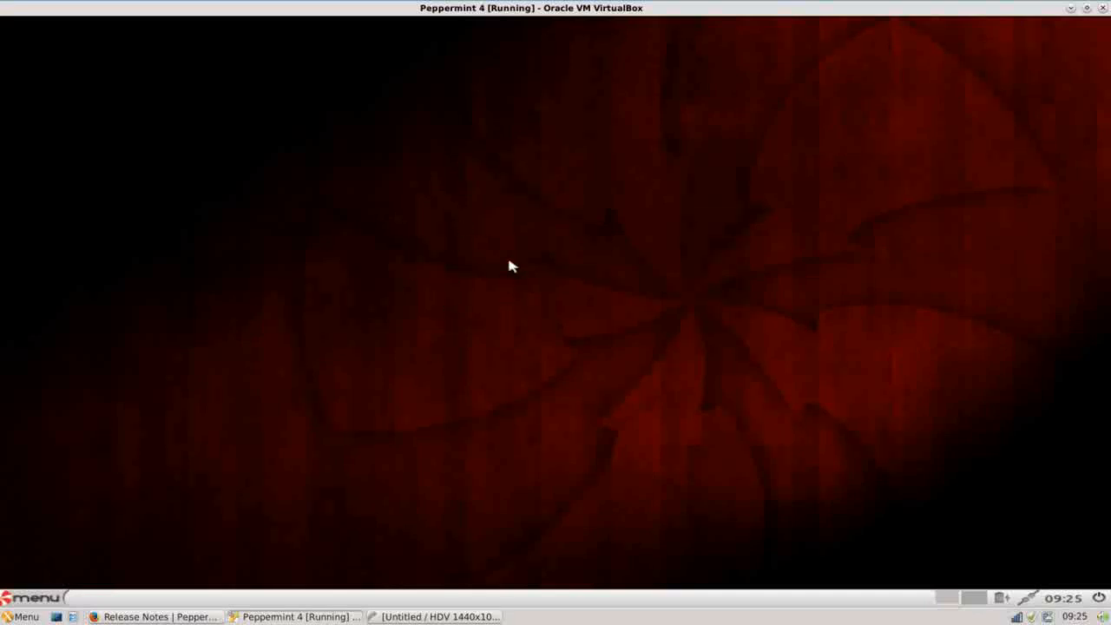
right_click(512, 267)
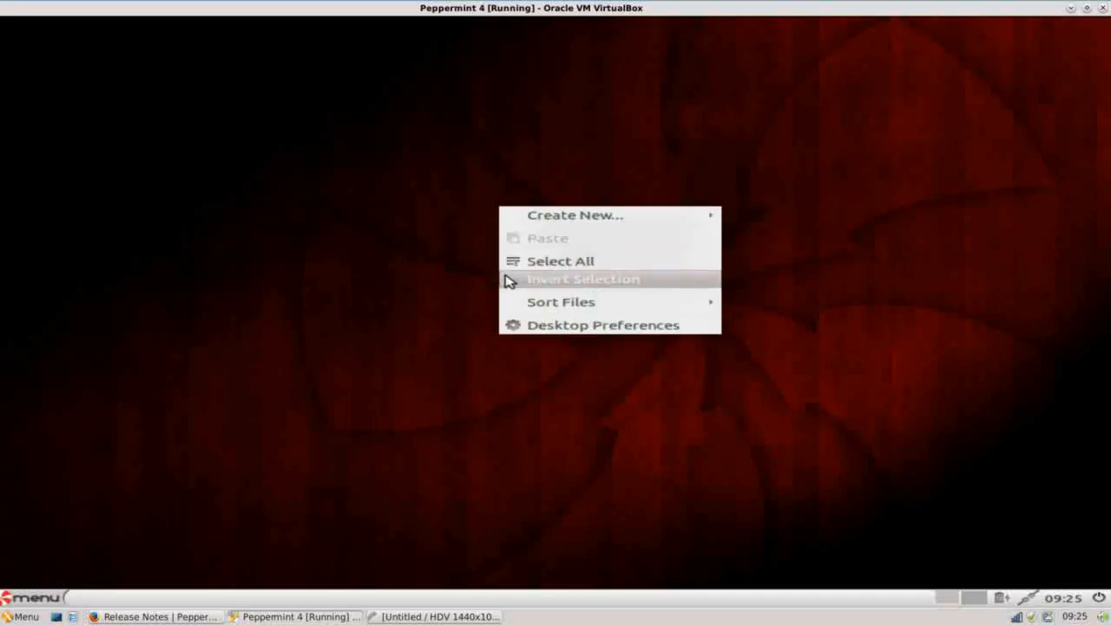
left_click(601, 325)
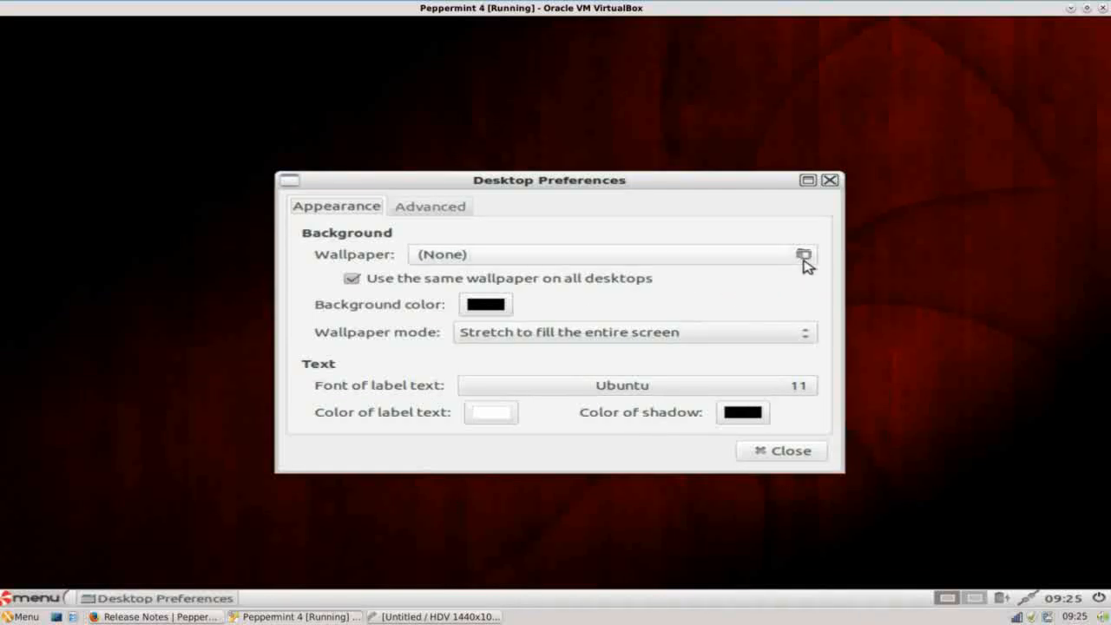
left_click(804, 253)
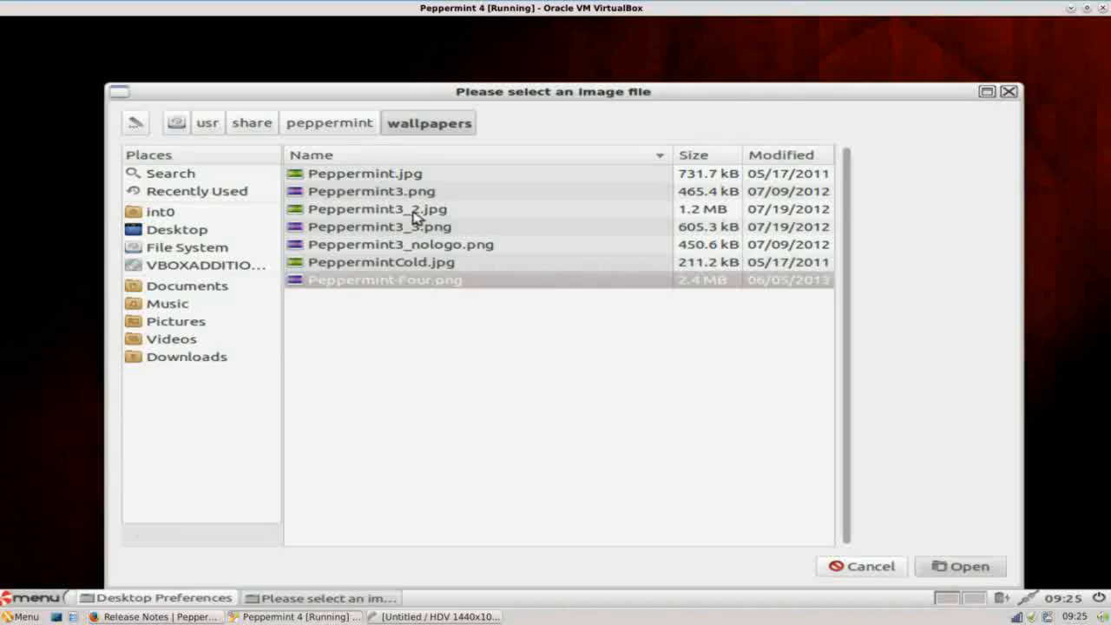
mouse_move(837, 566)
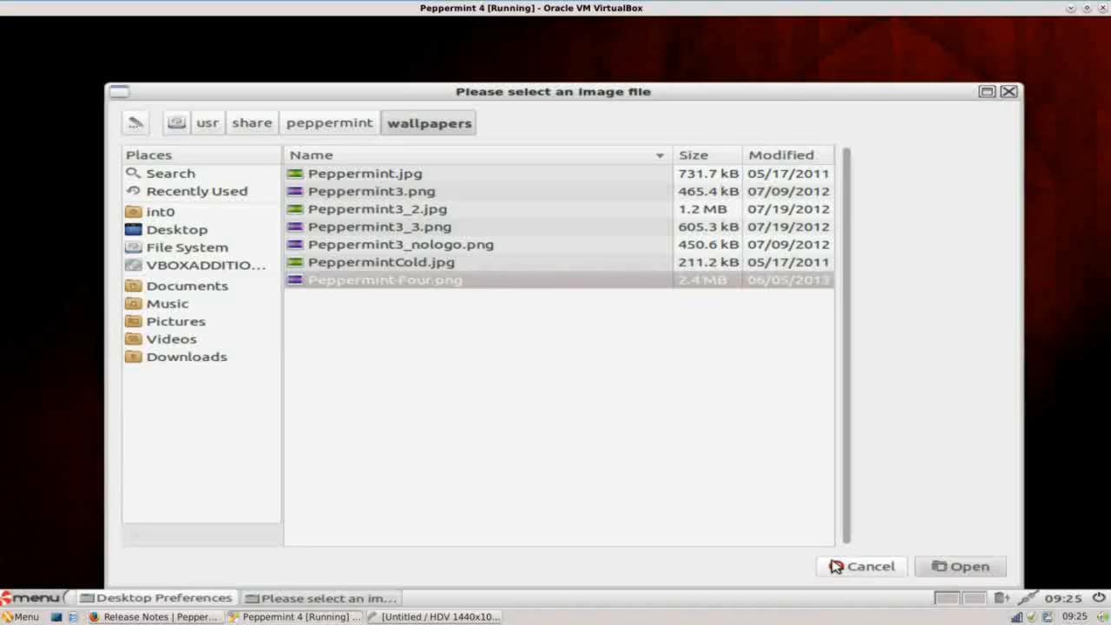
left_click(869, 566)
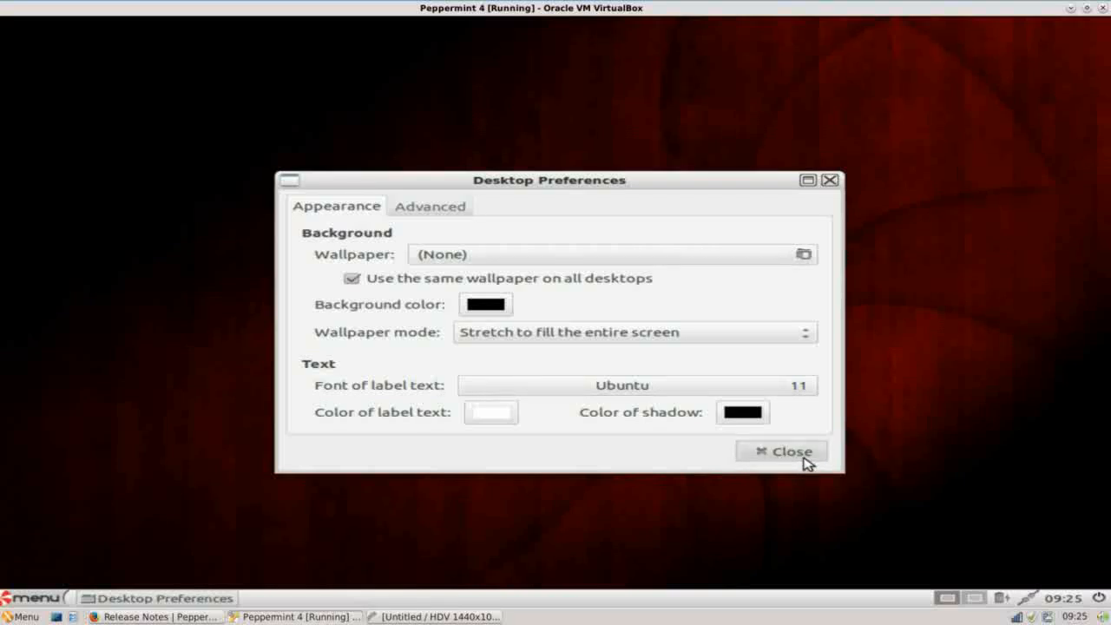
left_click(785, 452)
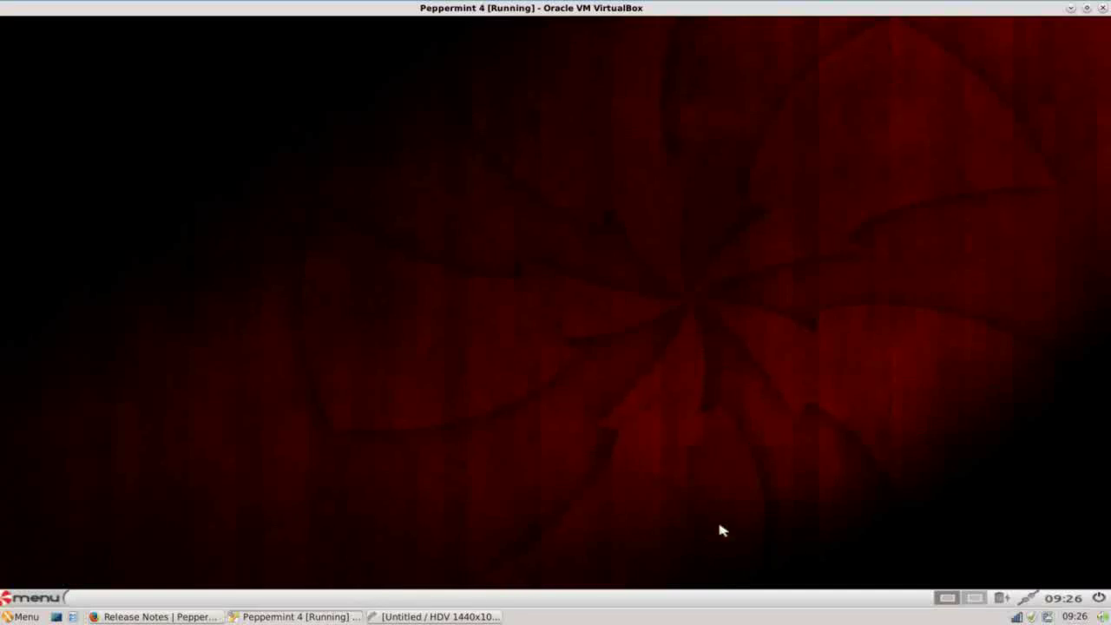
mouse_move(701, 587)
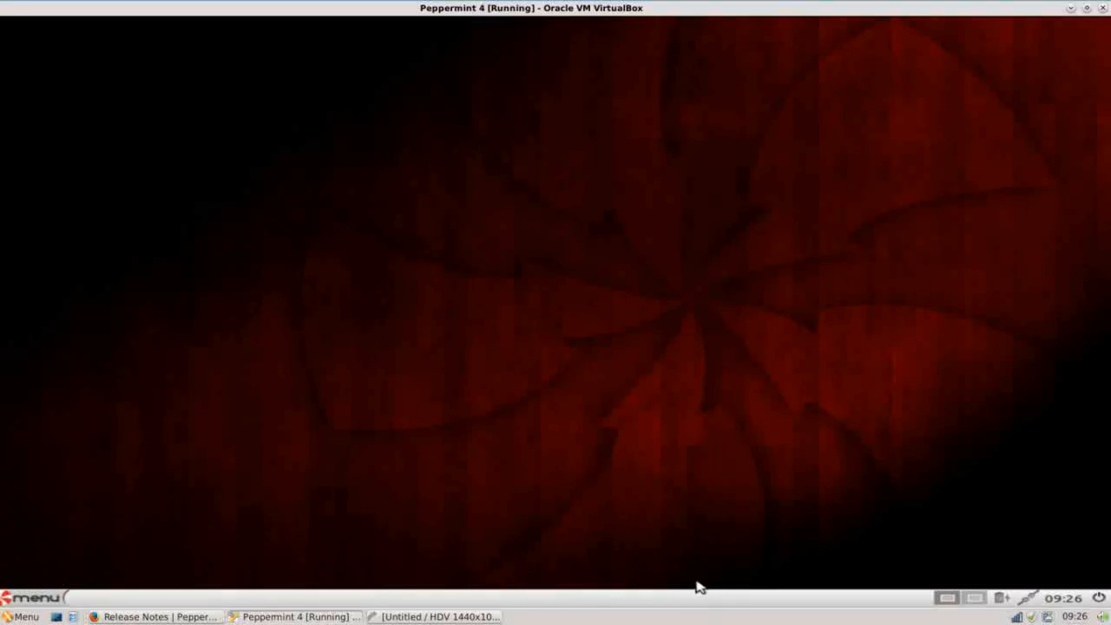
mouse_move(1025, 550)
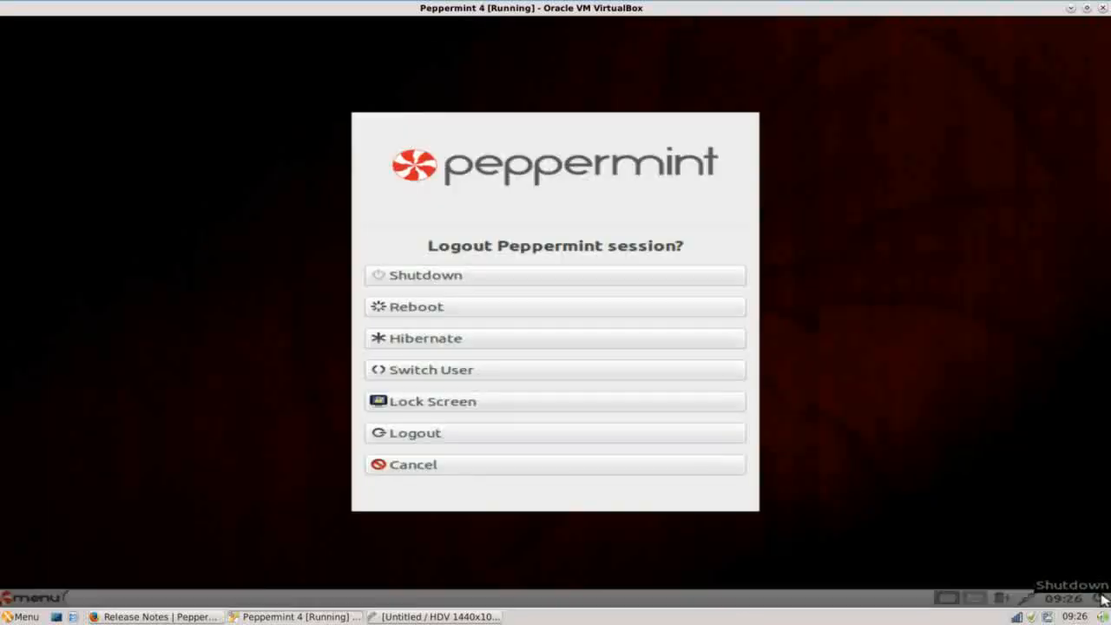
mouse_move(549, 304)
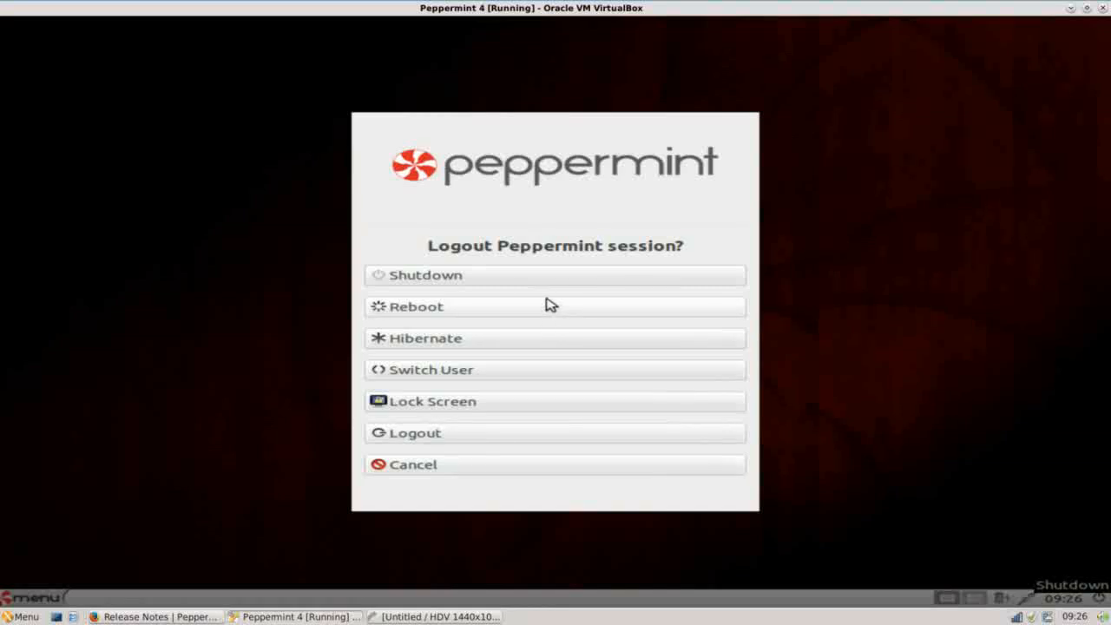
mouse_move(559, 399)
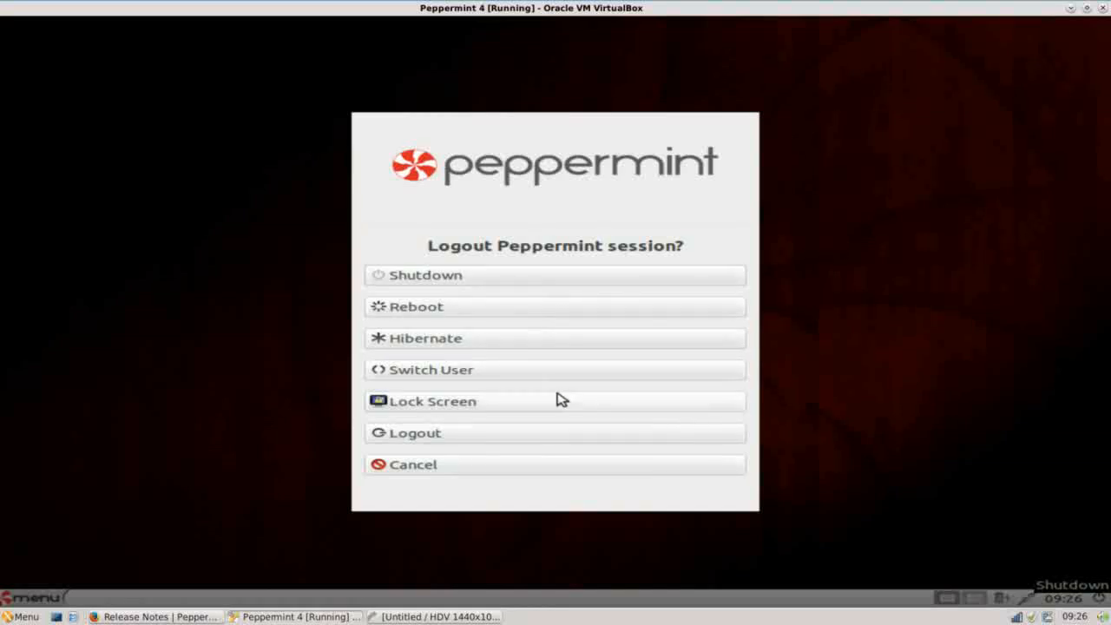
mouse_move(549, 466)
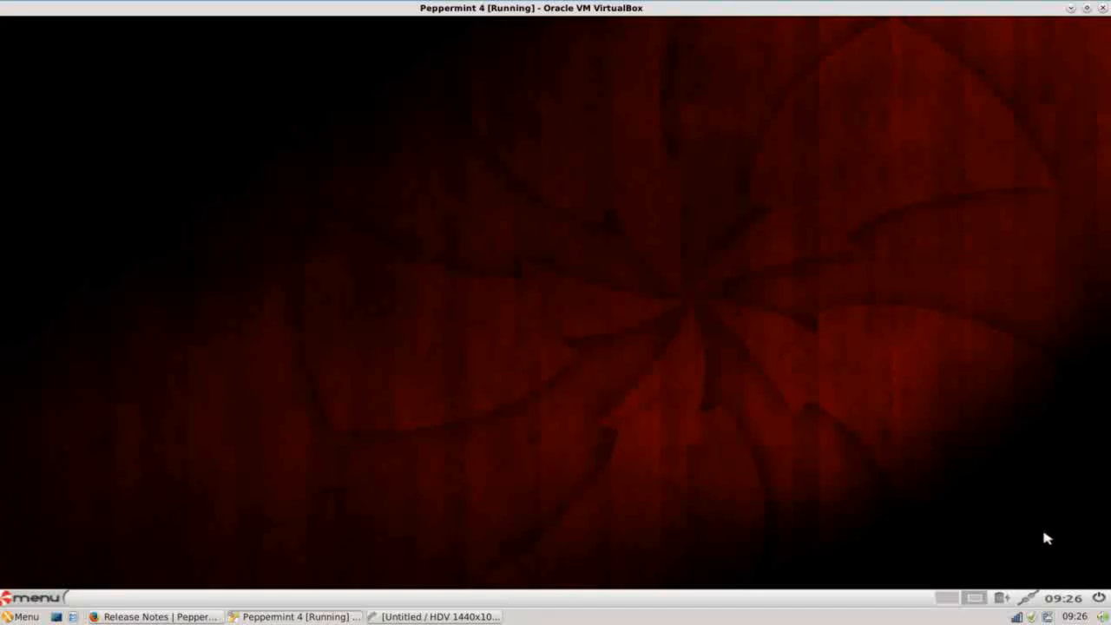
mouse_move(1067, 605)
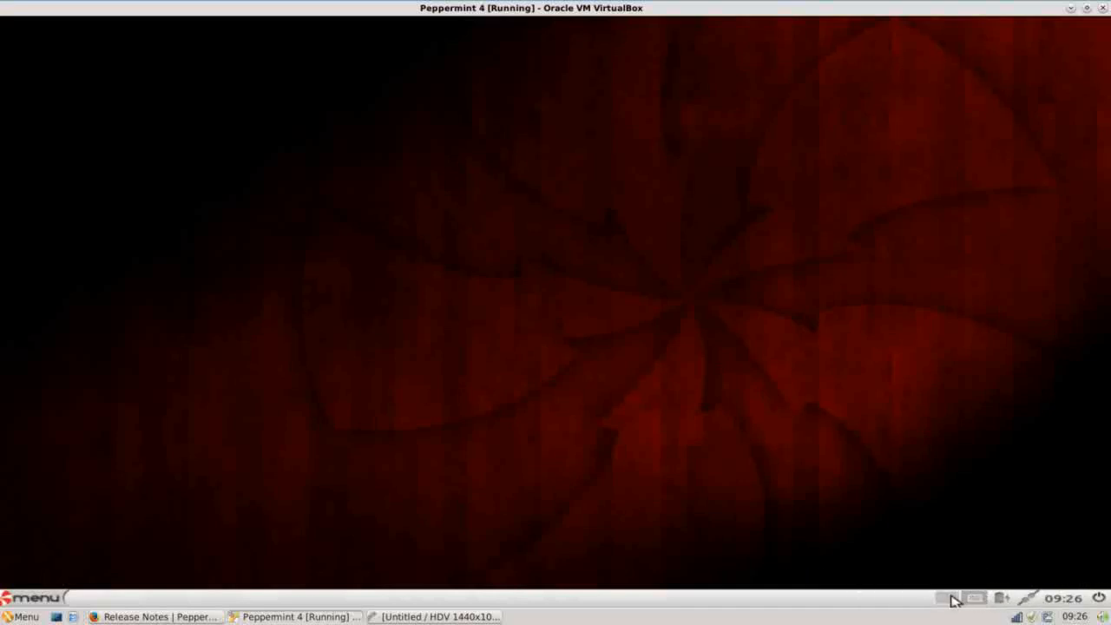
mouse_move(974, 611)
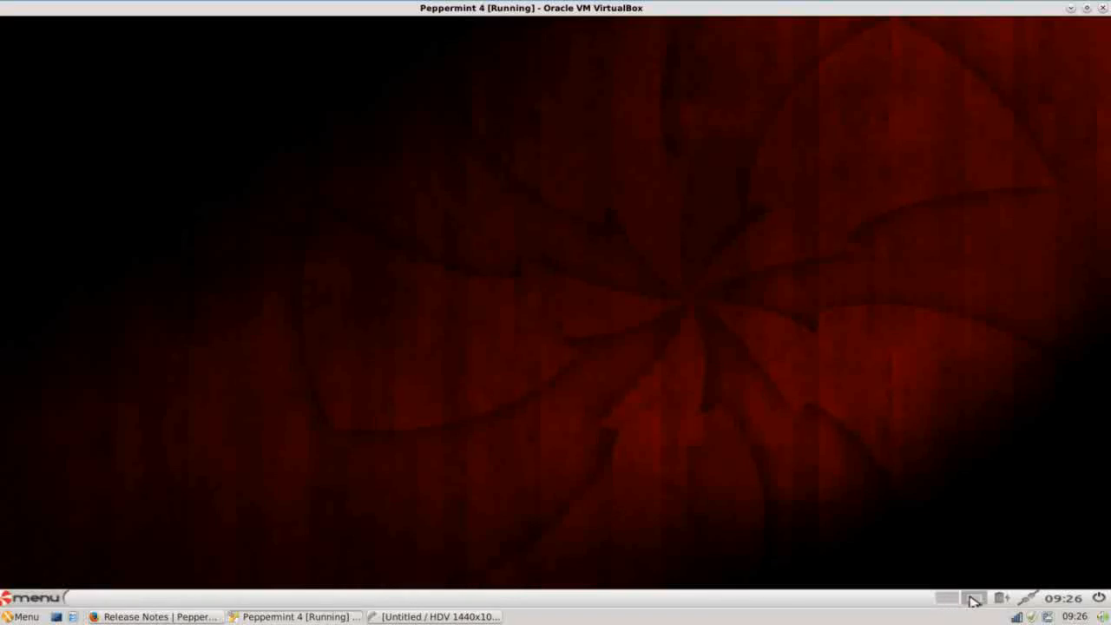
mouse_move(853, 459)
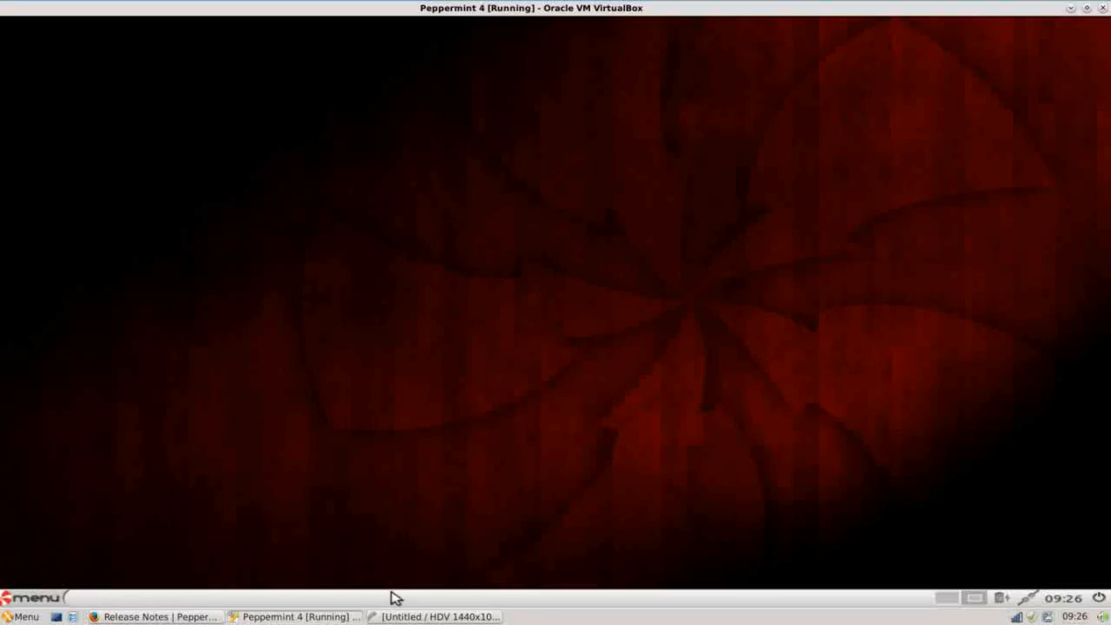
mouse_move(325, 590)
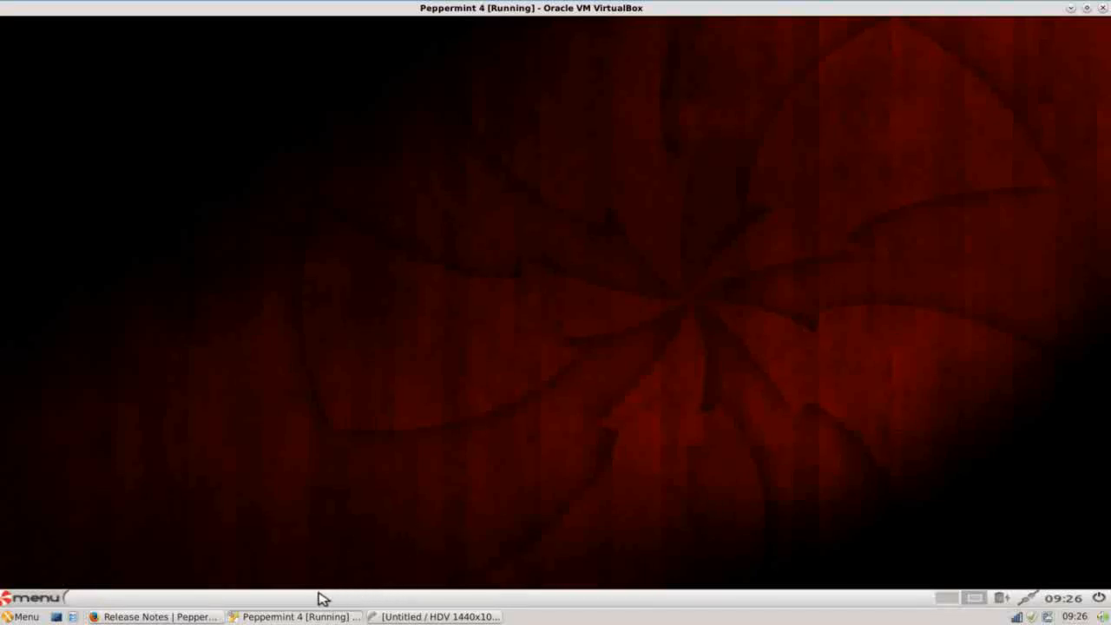
mouse_move(302, 594)
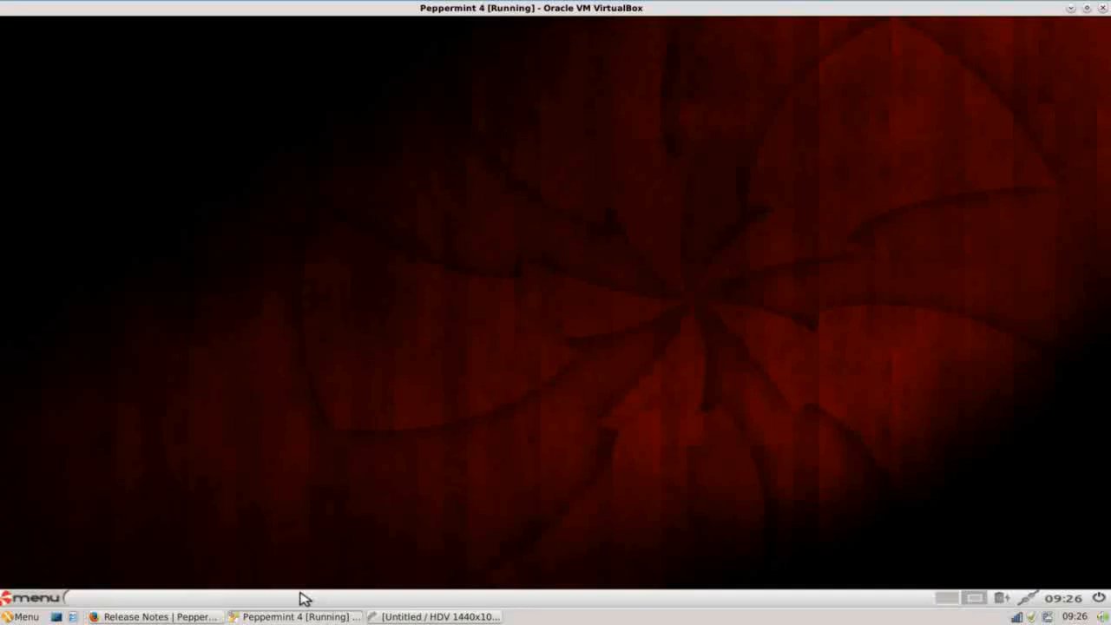
mouse_move(67, 564)
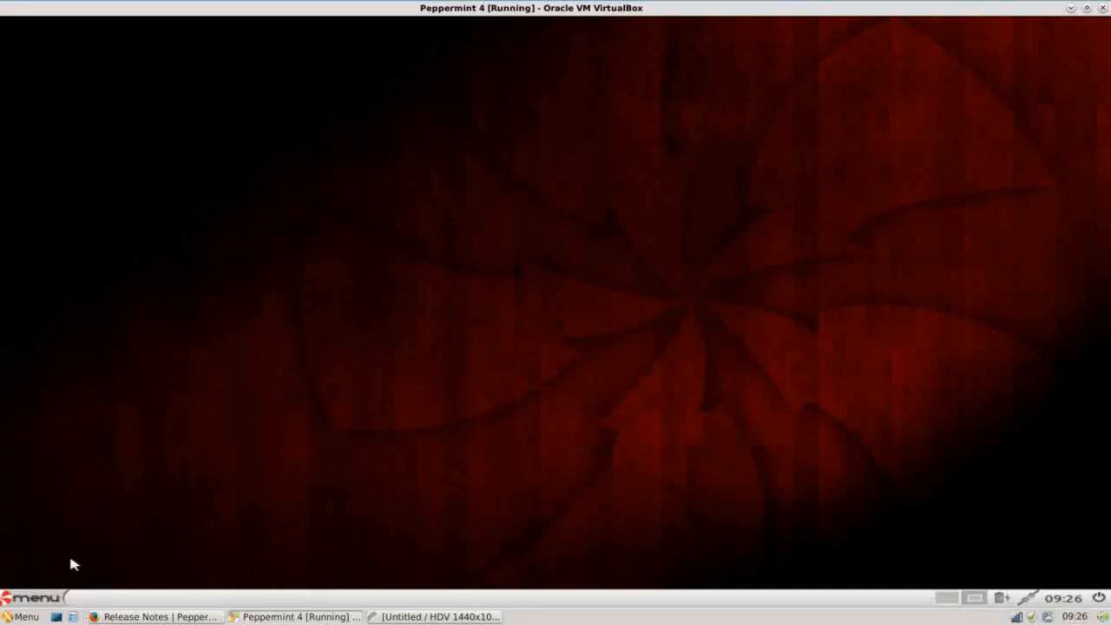
mouse_move(52, 597)
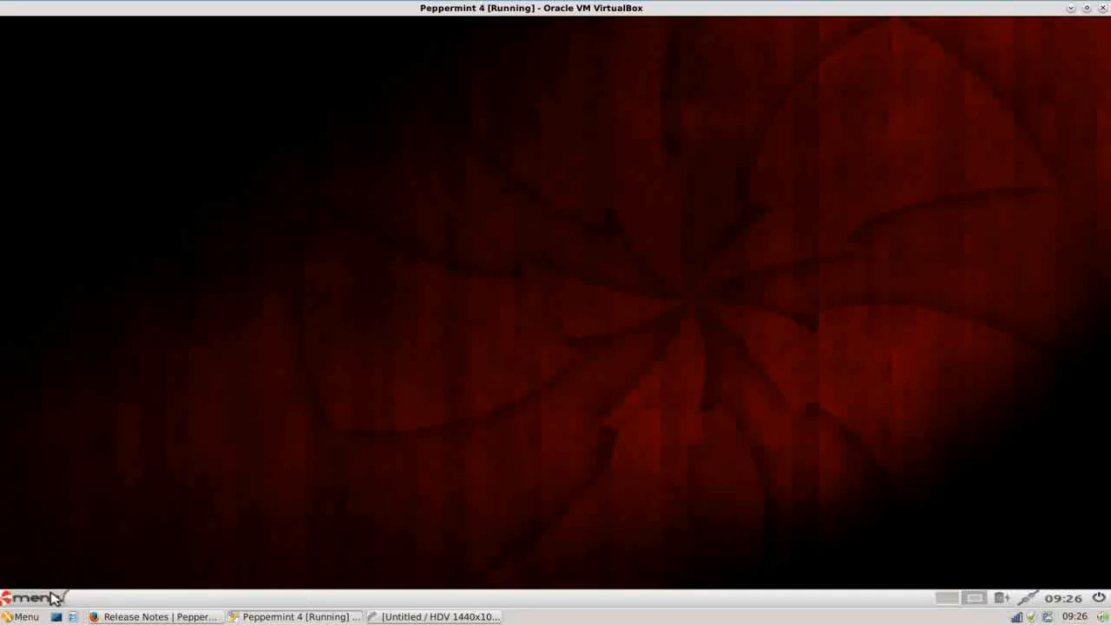
Bring up the Peppermint application menu from the panel to browse Accessories
left_click(26, 591)
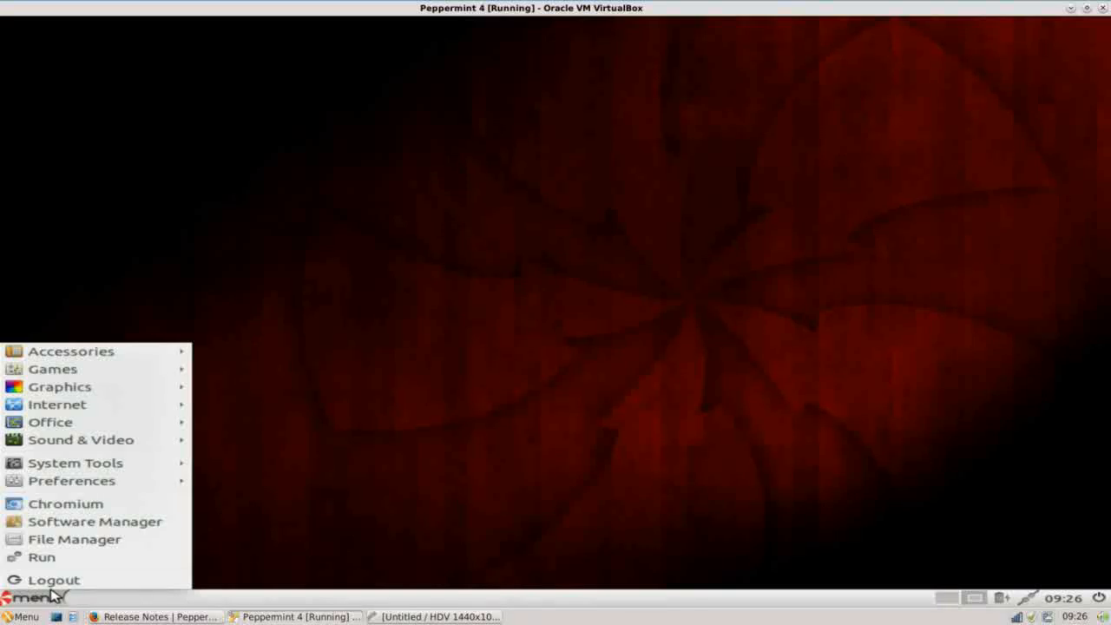
mouse_move(54, 368)
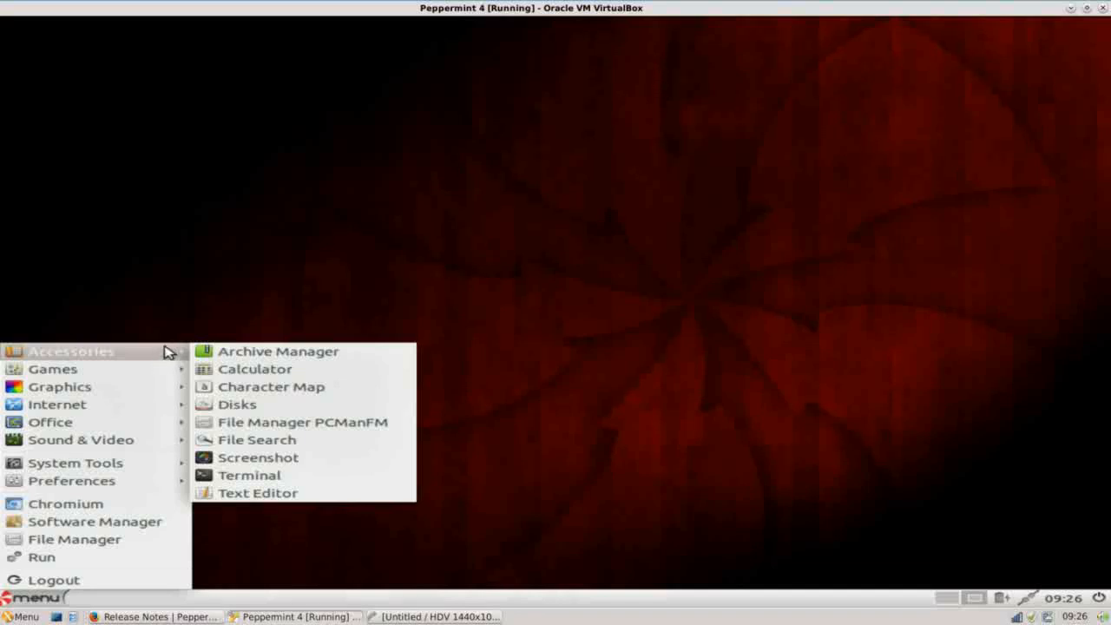
mouse_move(52, 368)
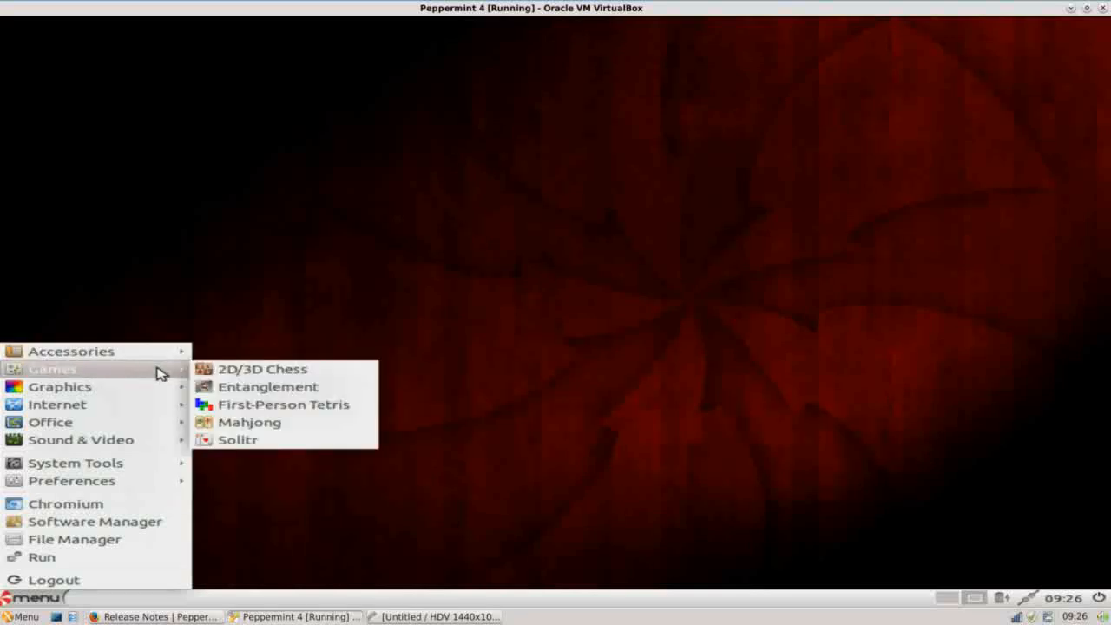
mouse_move(156, 422)
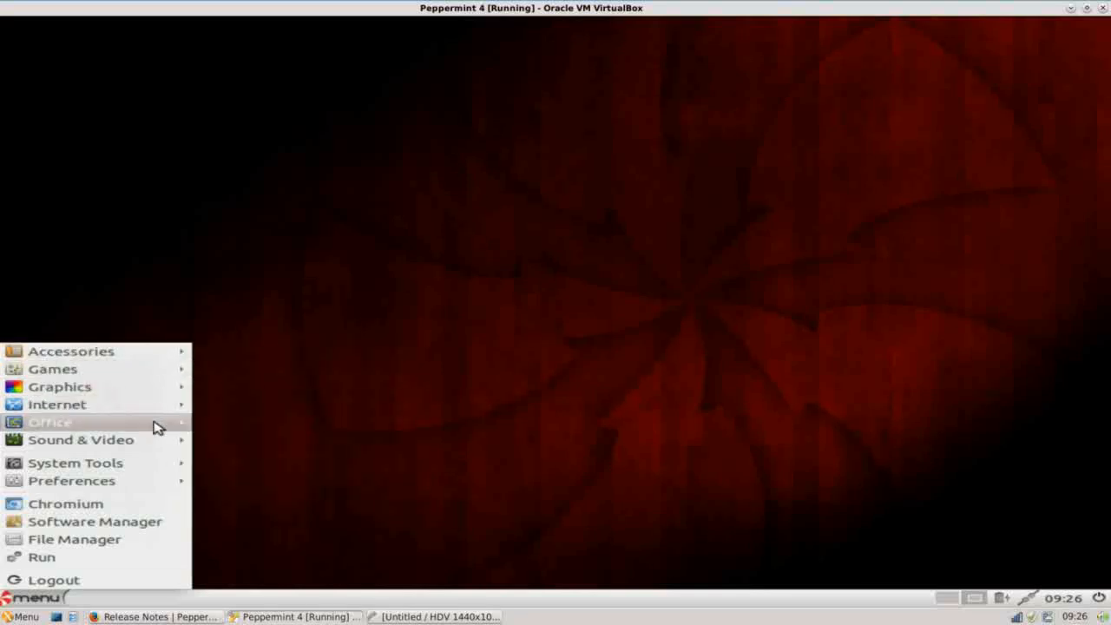
mouse_move(154, 406)
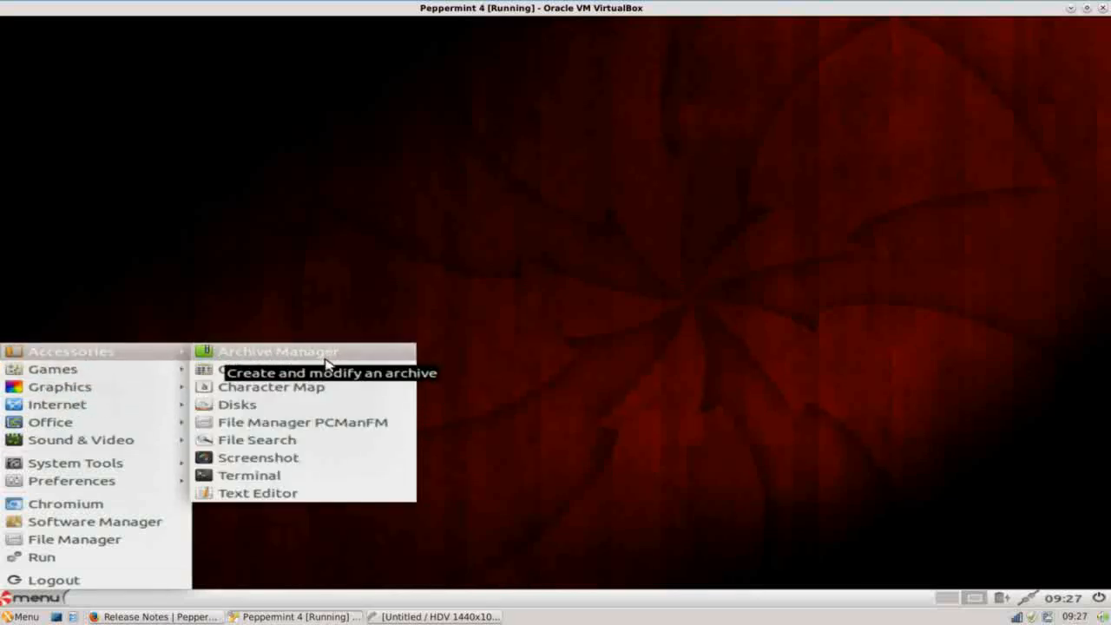
mouse_move(334, 387)
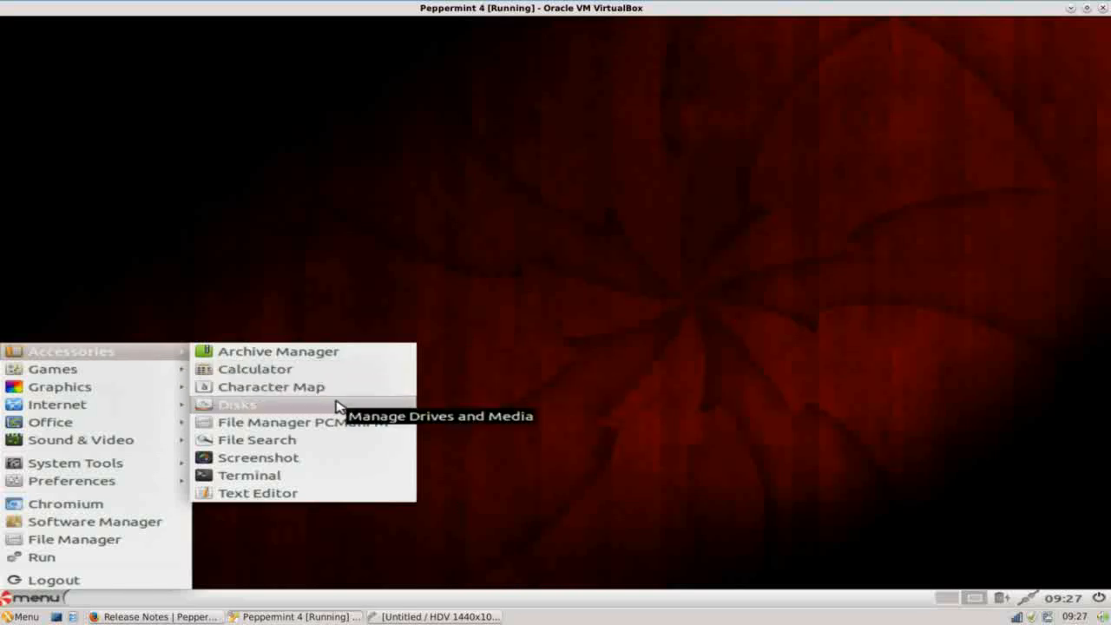
mouse_move(327, 427)
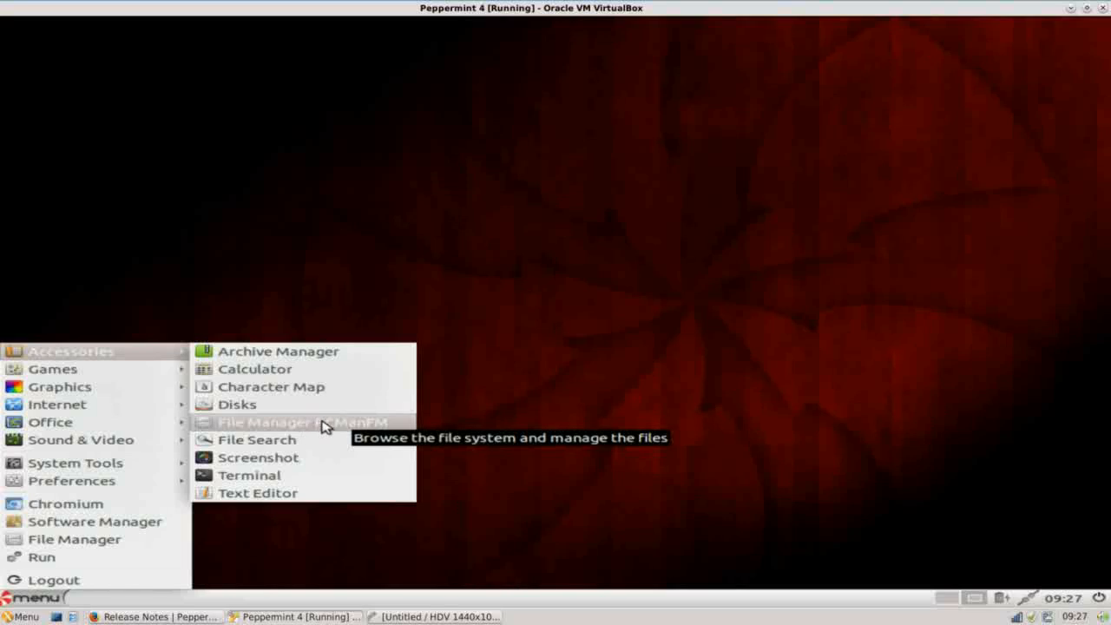
mouse_move(342, 434)
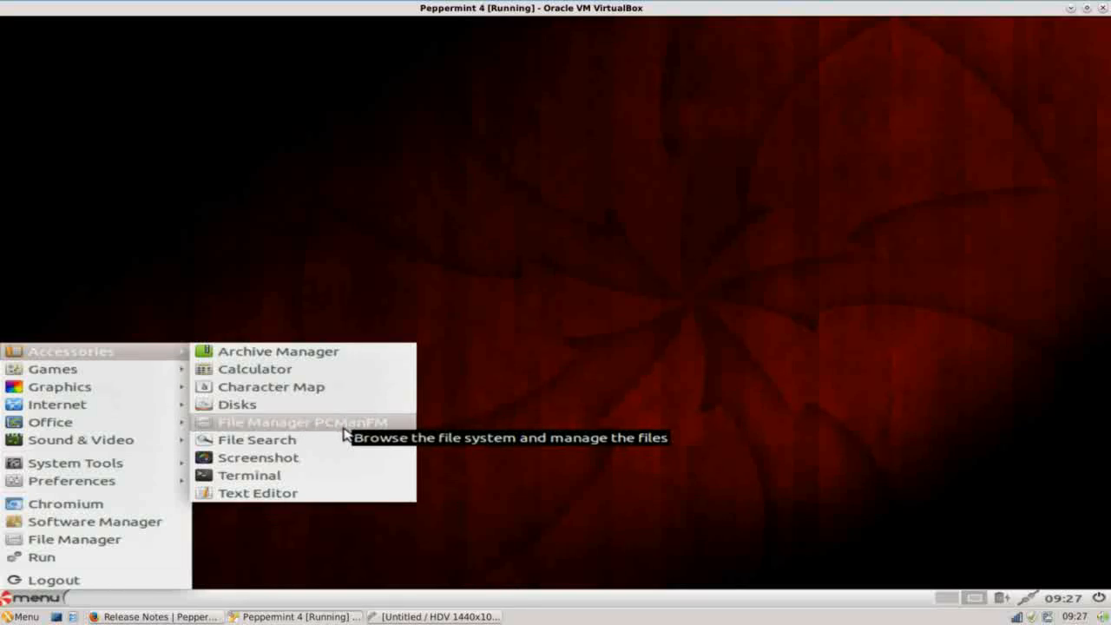
mouse_move(313, 450)
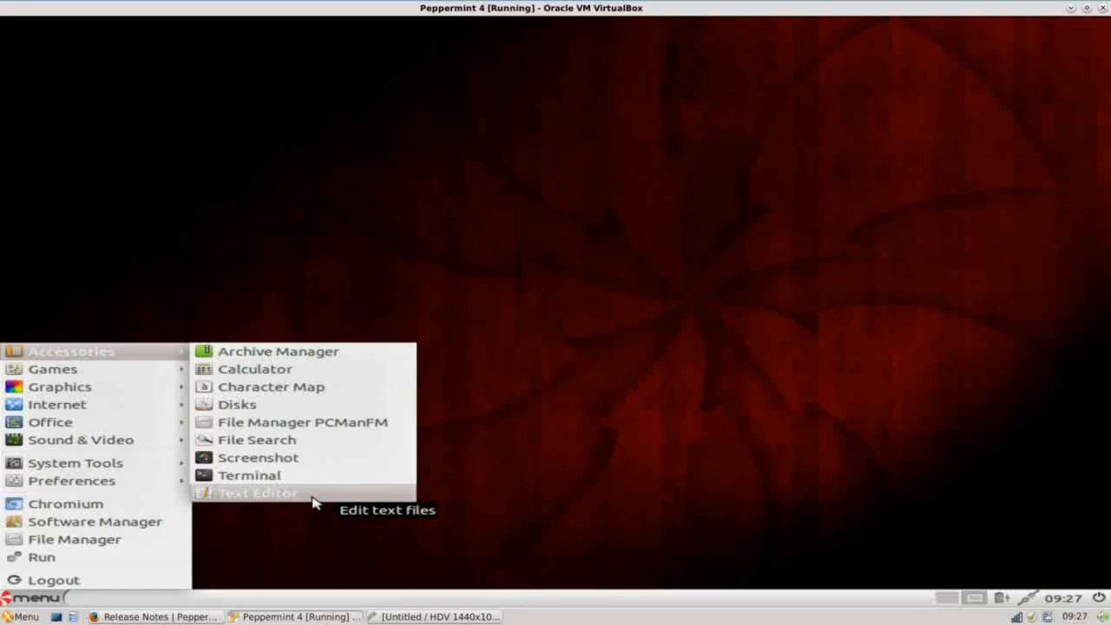
mouse_move(311, 504)
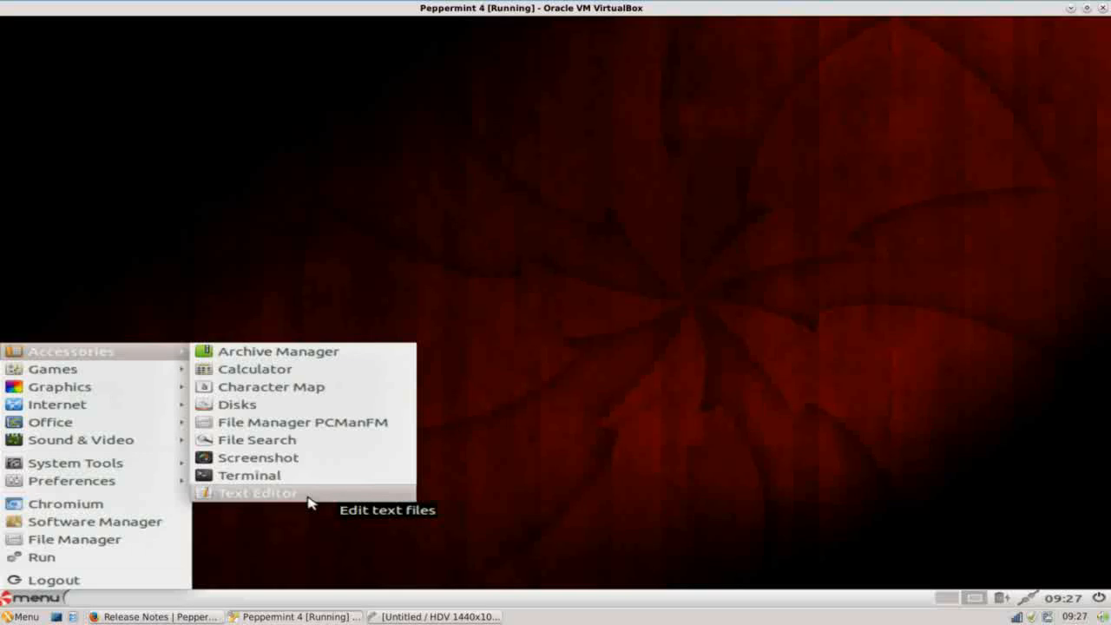
mouse_move(302, 500)
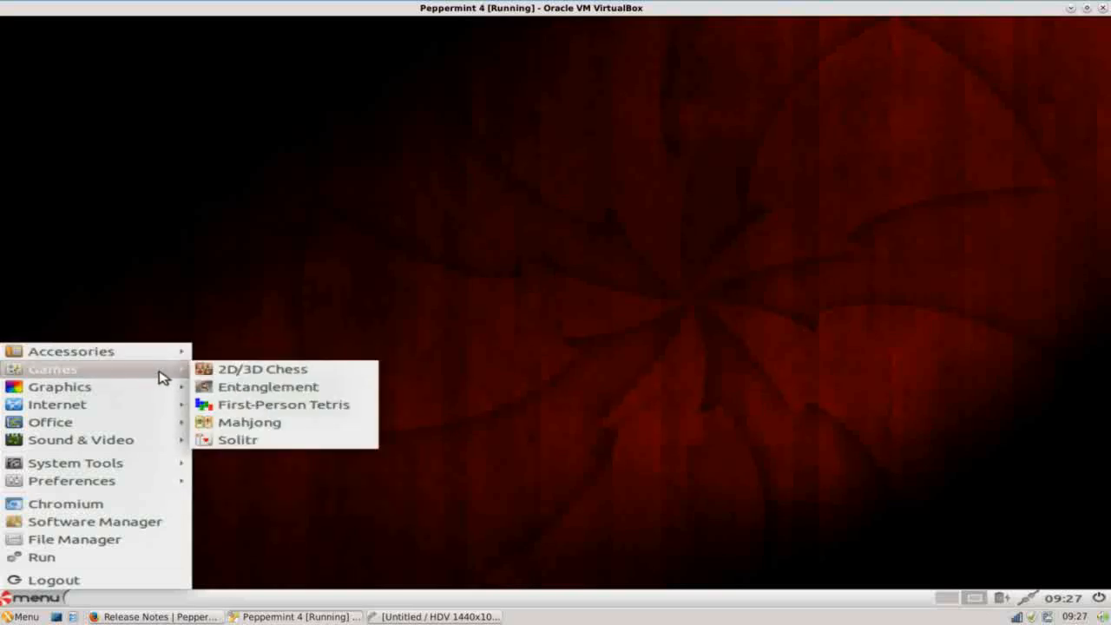
mouse_move(333, 373)
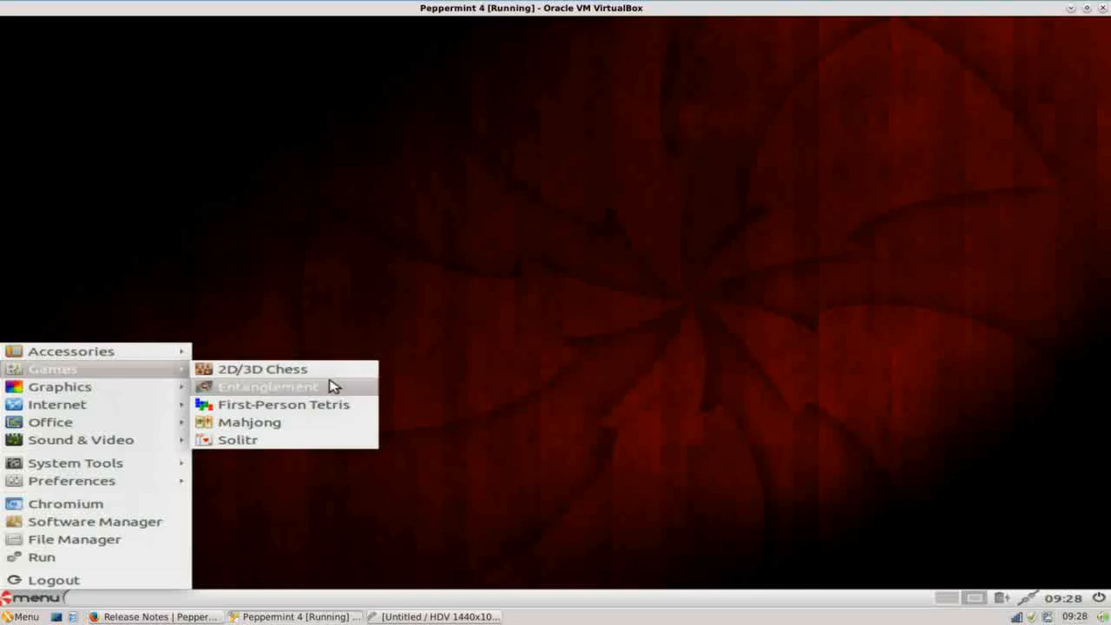
mouse_move(313, 422)
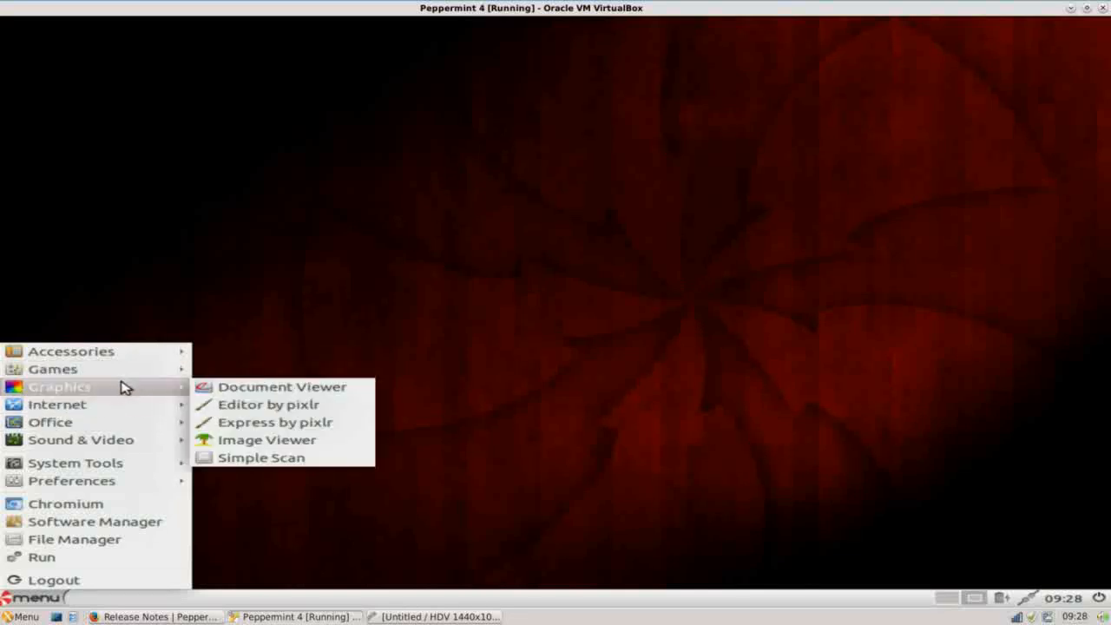
mouse_move(215, 385)
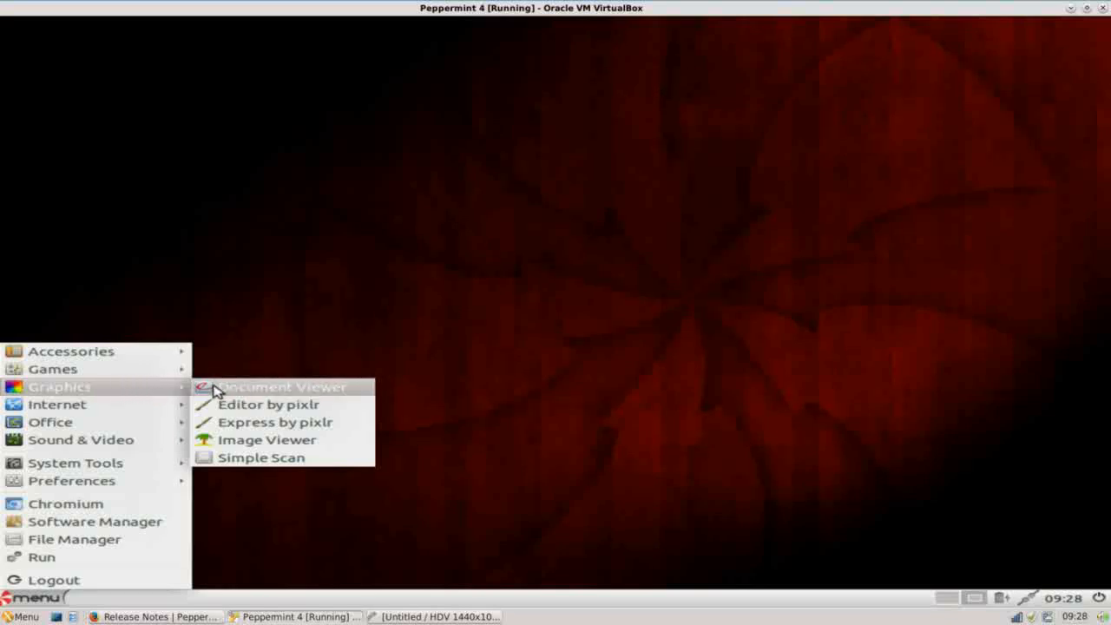
mouse_move(243, 387)
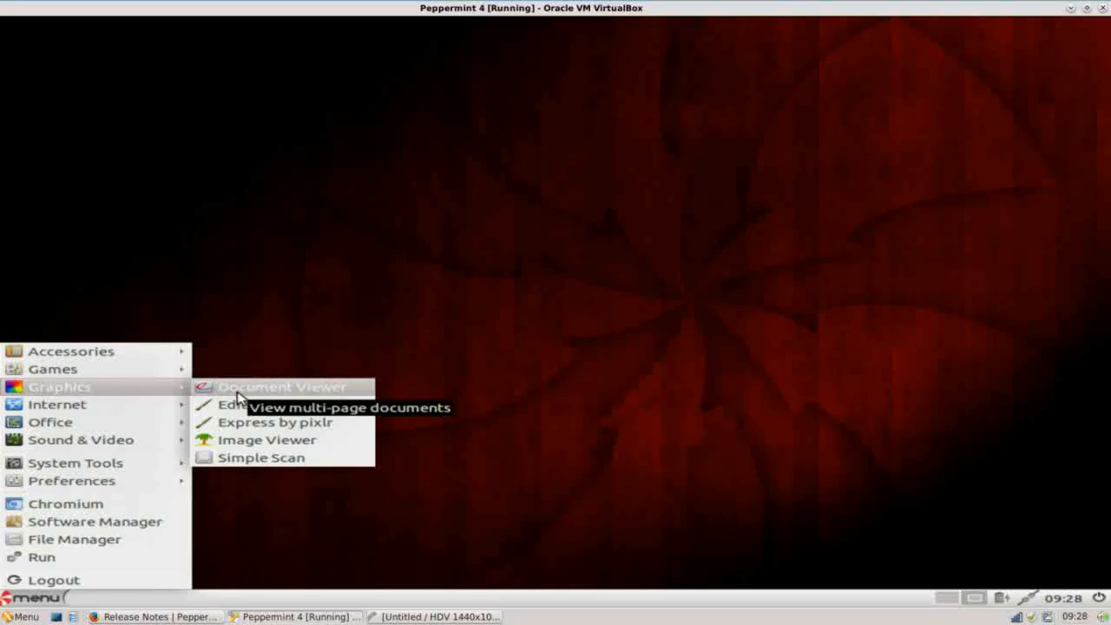
mouse_move(253, 441)
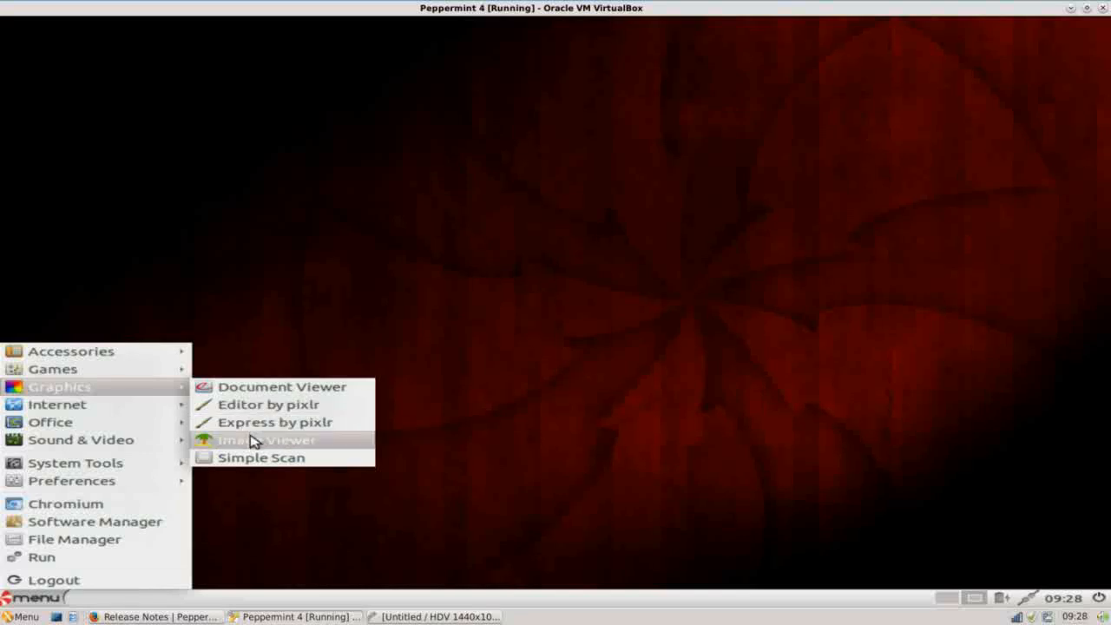
mouse_move(254, 469)
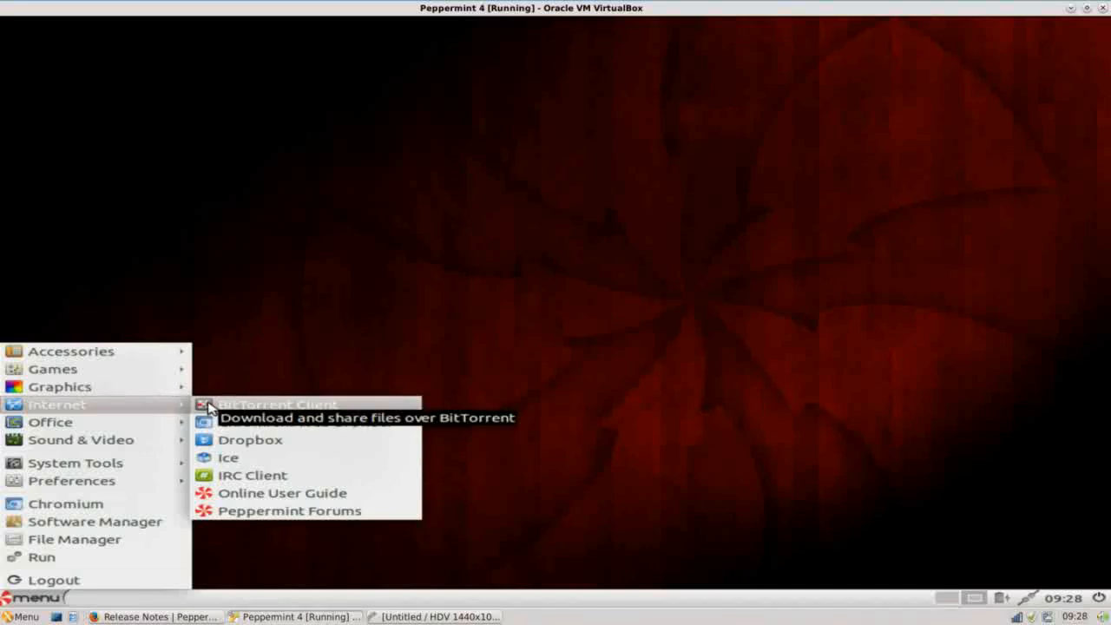
mouse_move(339, 427)
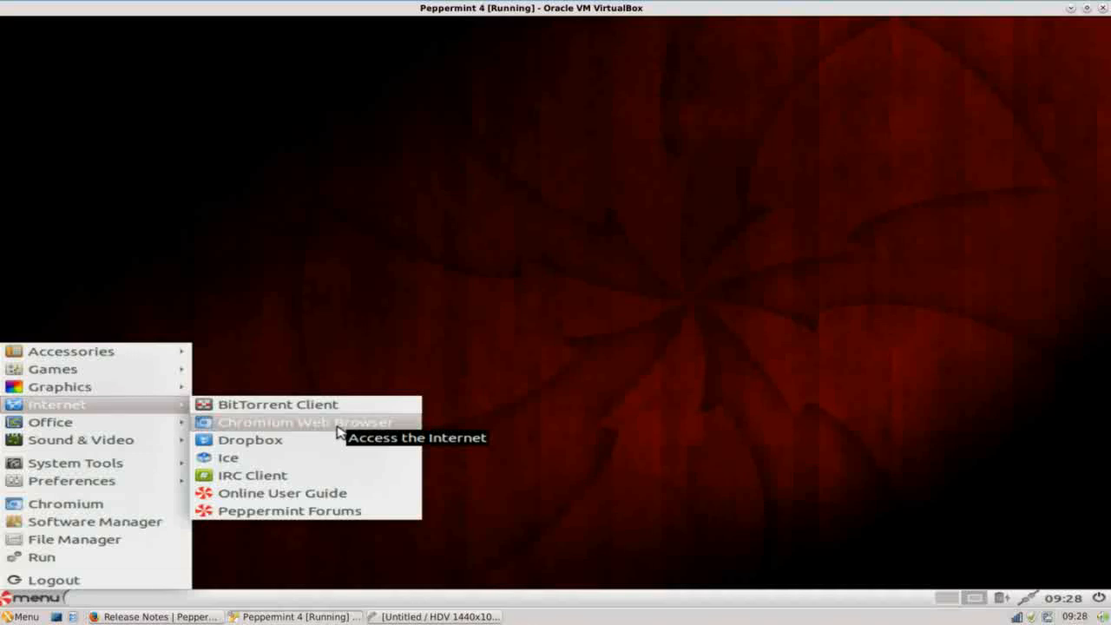
mouse_move(338, 443)
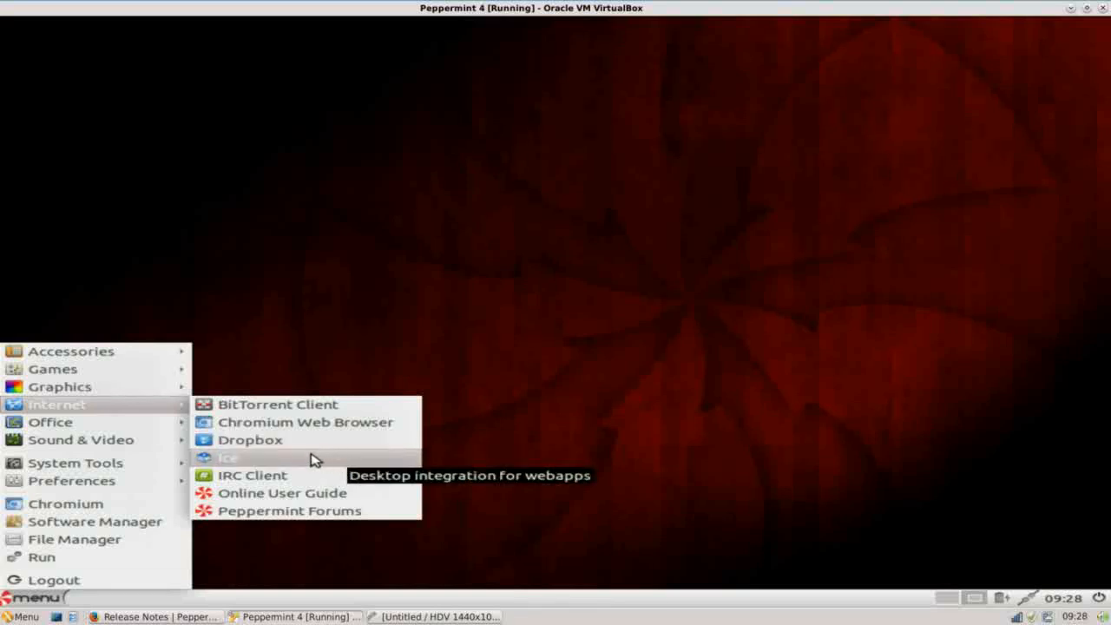
mouse_move(306, 465)
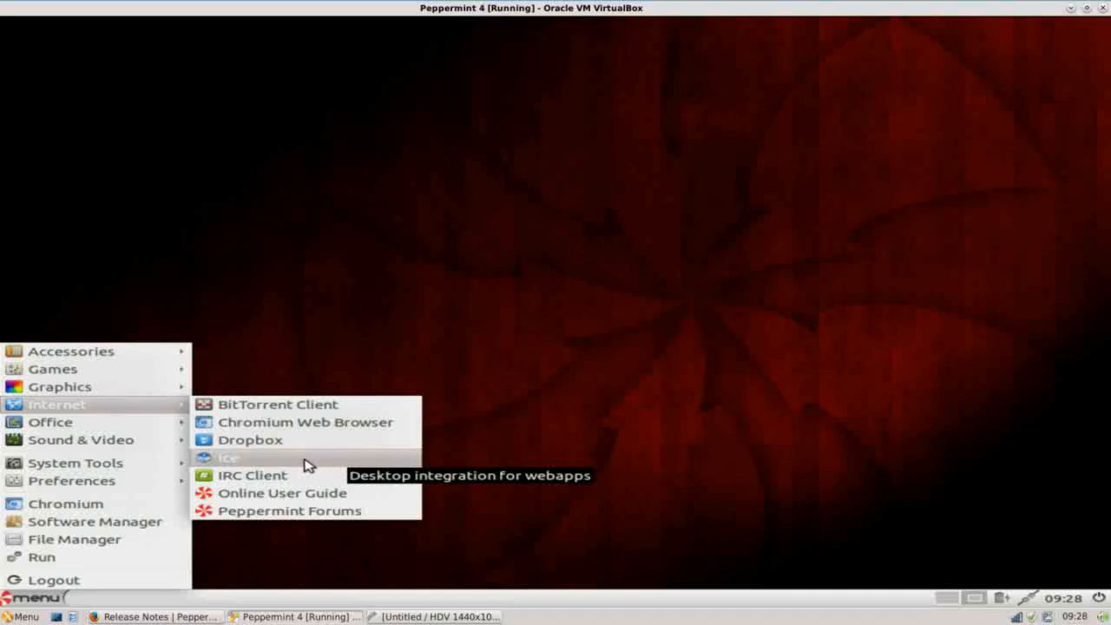
mouse_move(274, 469)
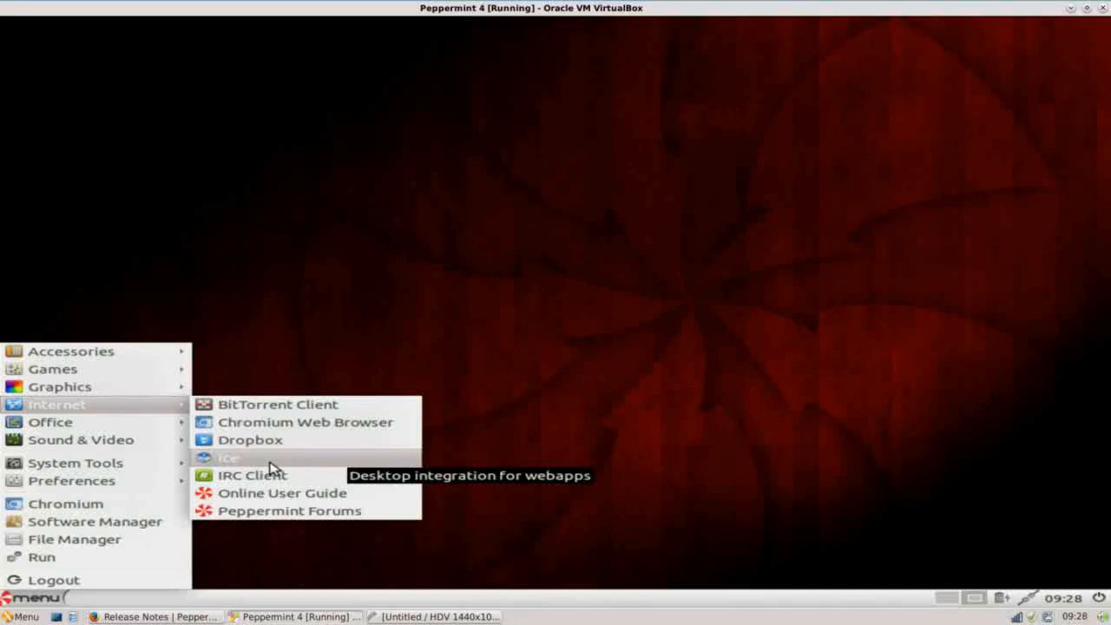
mouse_move(269, 475)
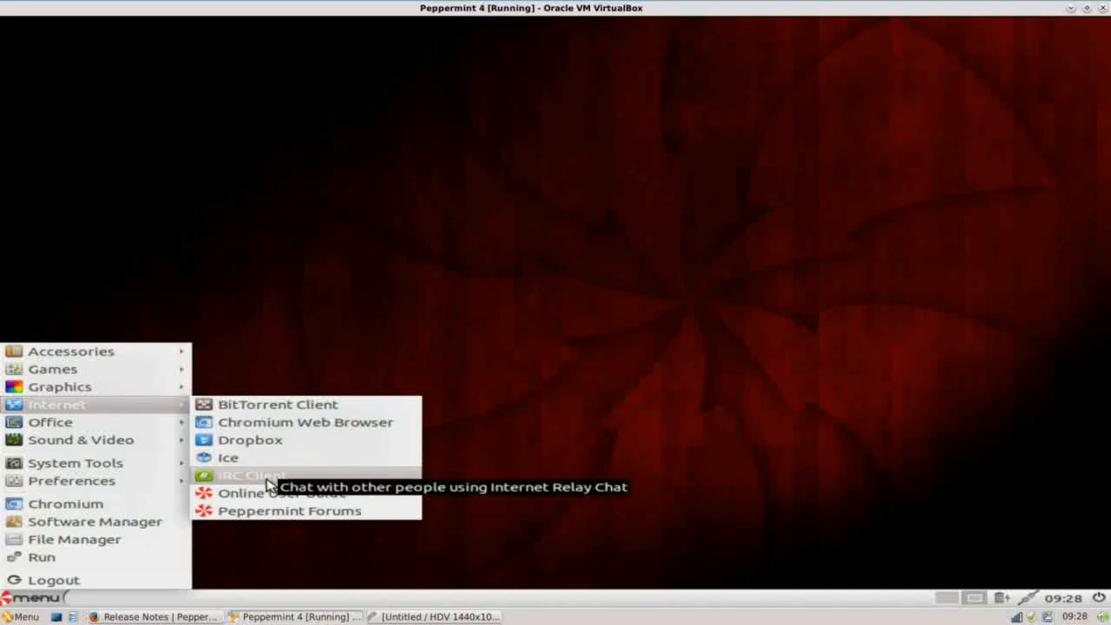
mouse_move(270, 510)
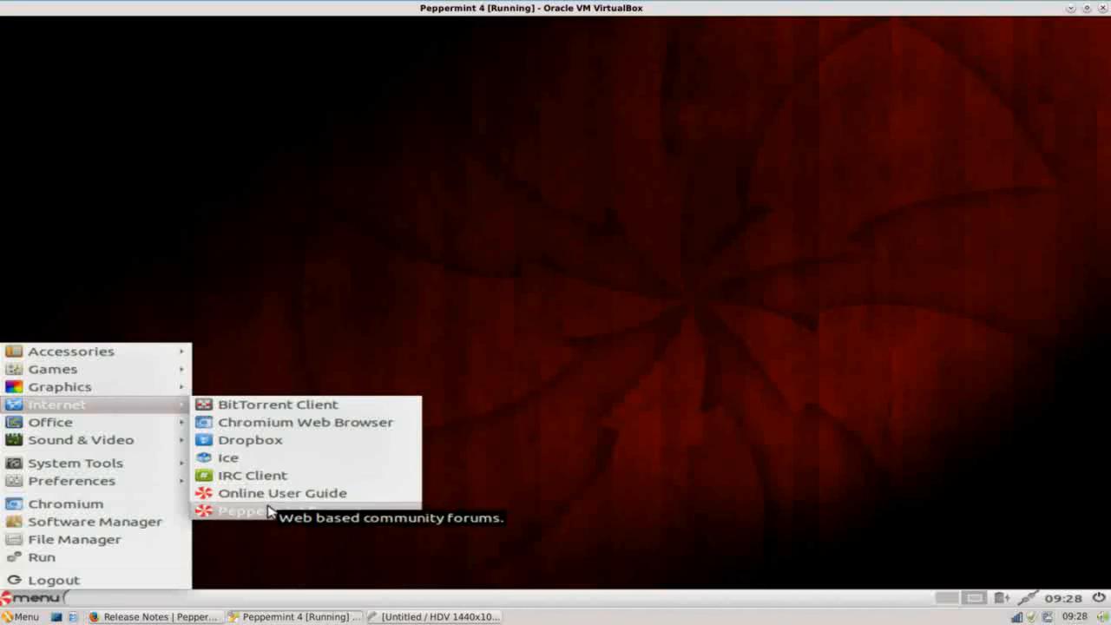
mouse_move(274, 510)
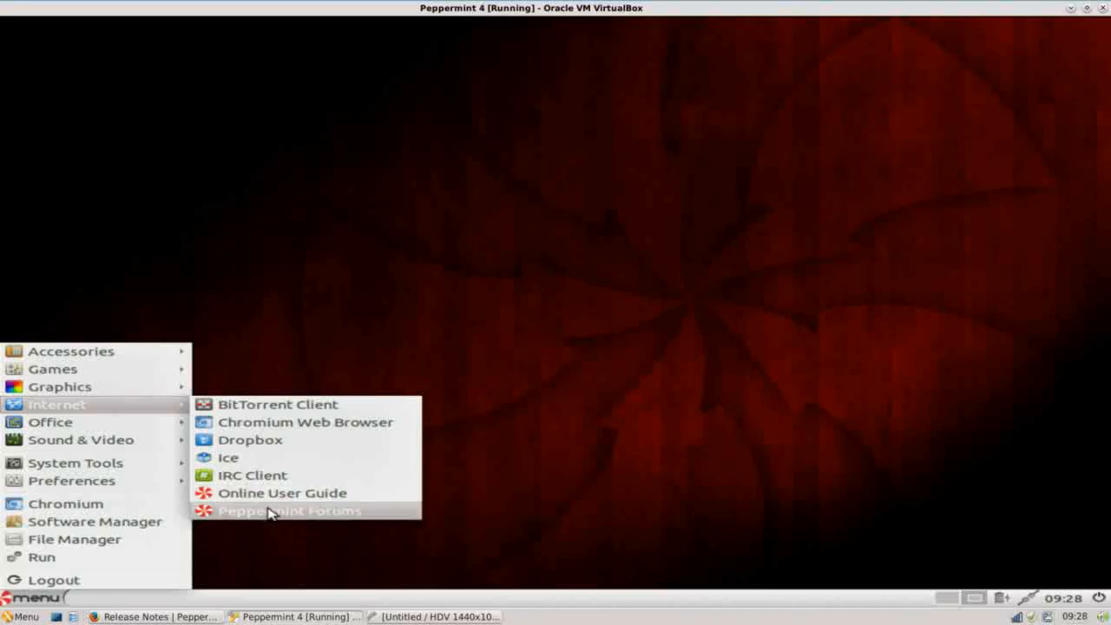
mouse_move(276, 510)
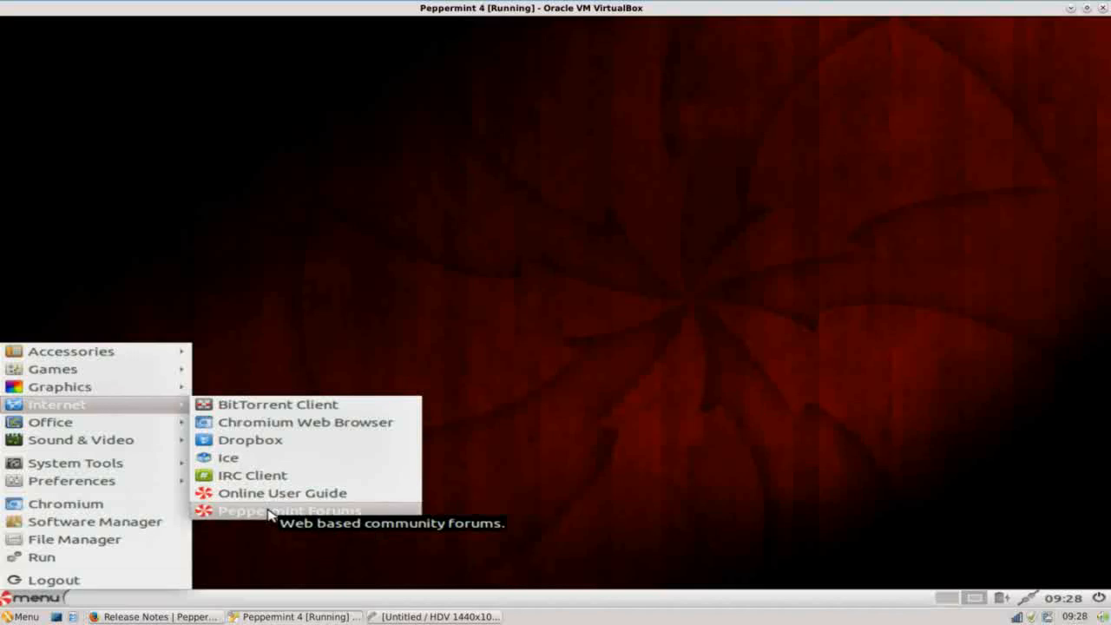
mouse_move(341, 512)
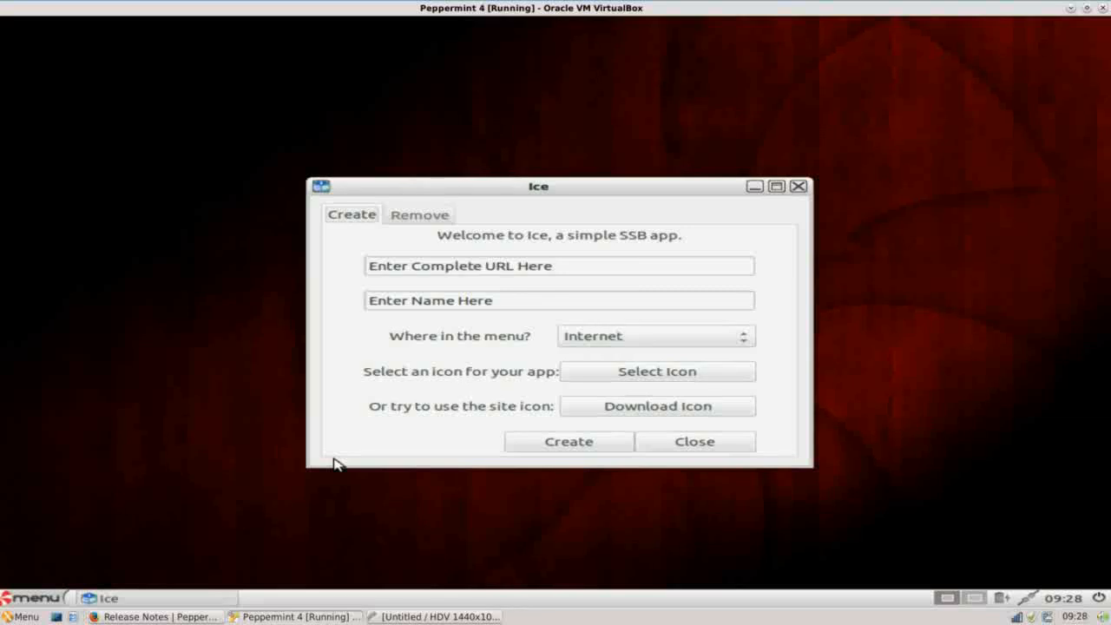
mouse_move(217, 493)
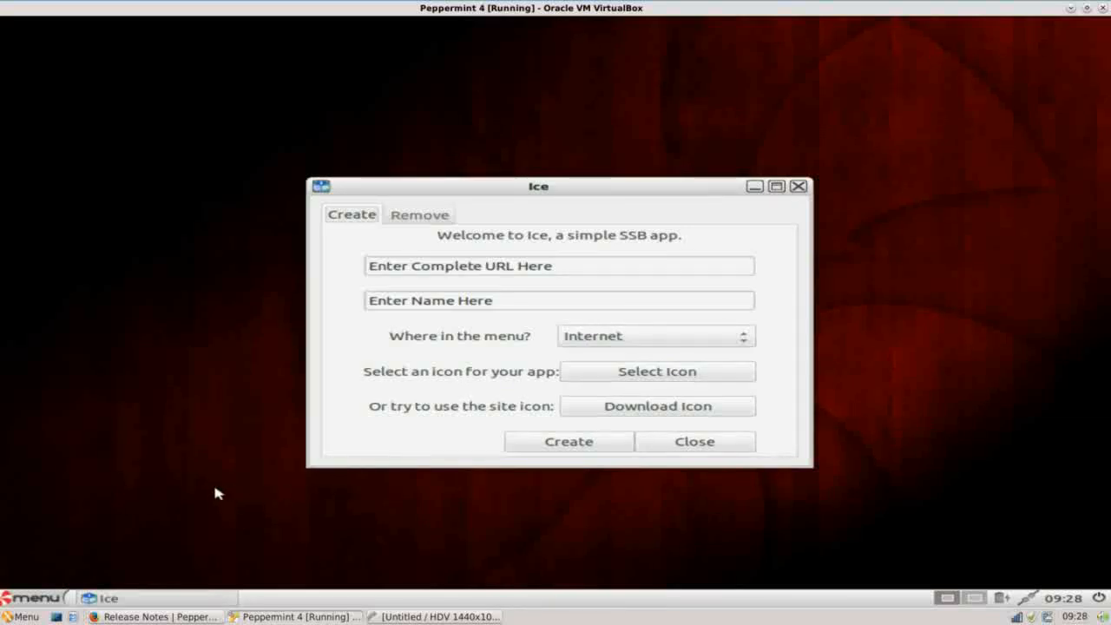
Launch the Online User Guide web app from the menu's Internet category
left_click(33, 593)
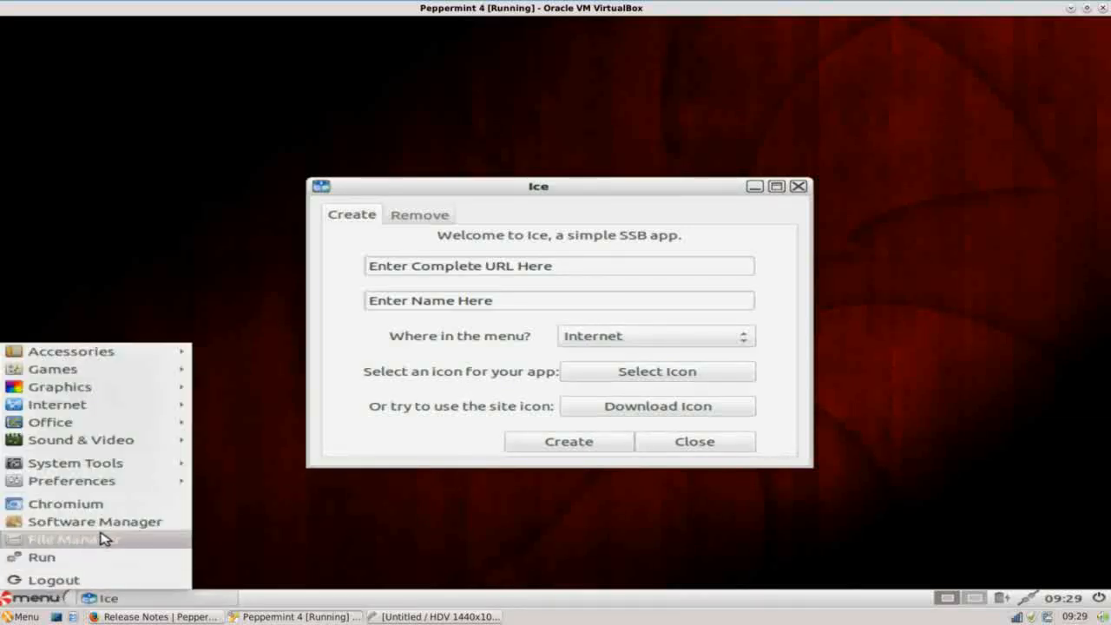
mouse_move(55, 403)
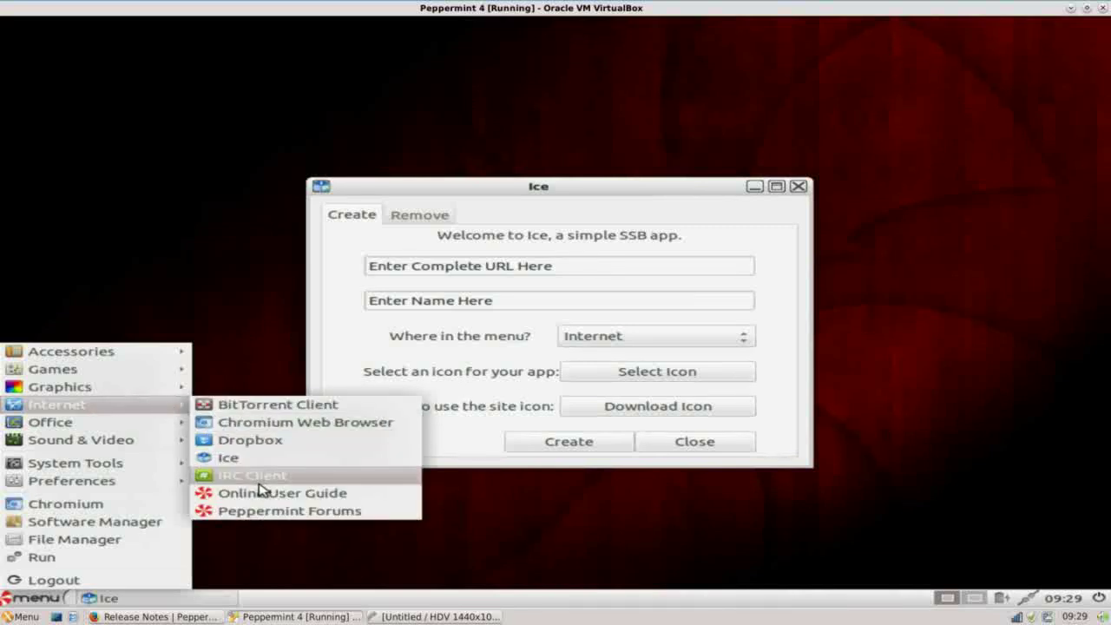
left_click(288, 504)
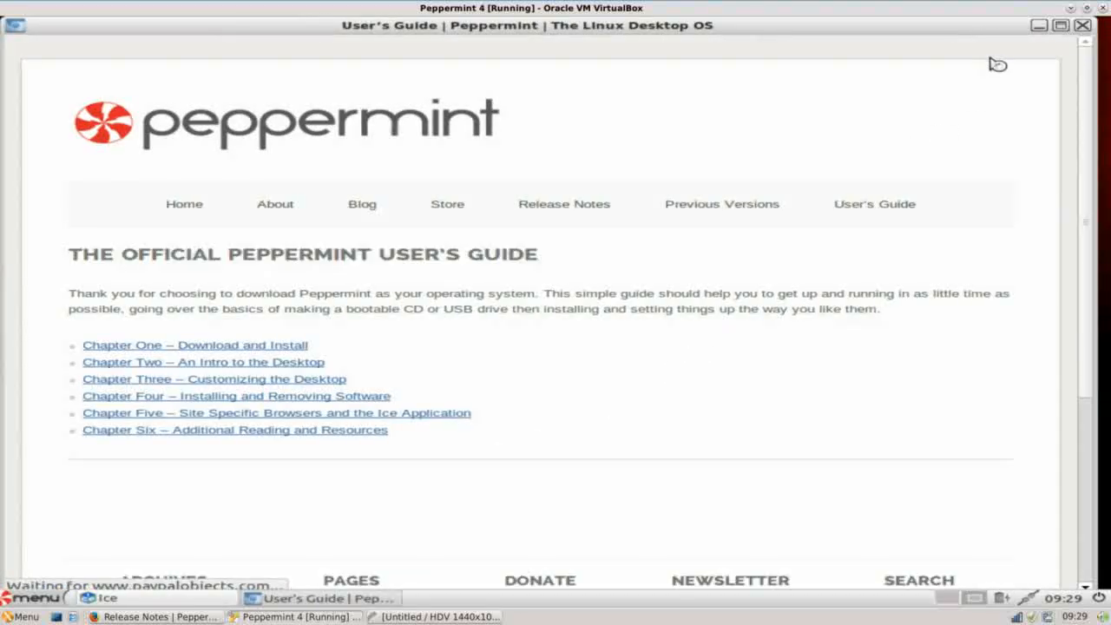
mouse_move(38, 37)
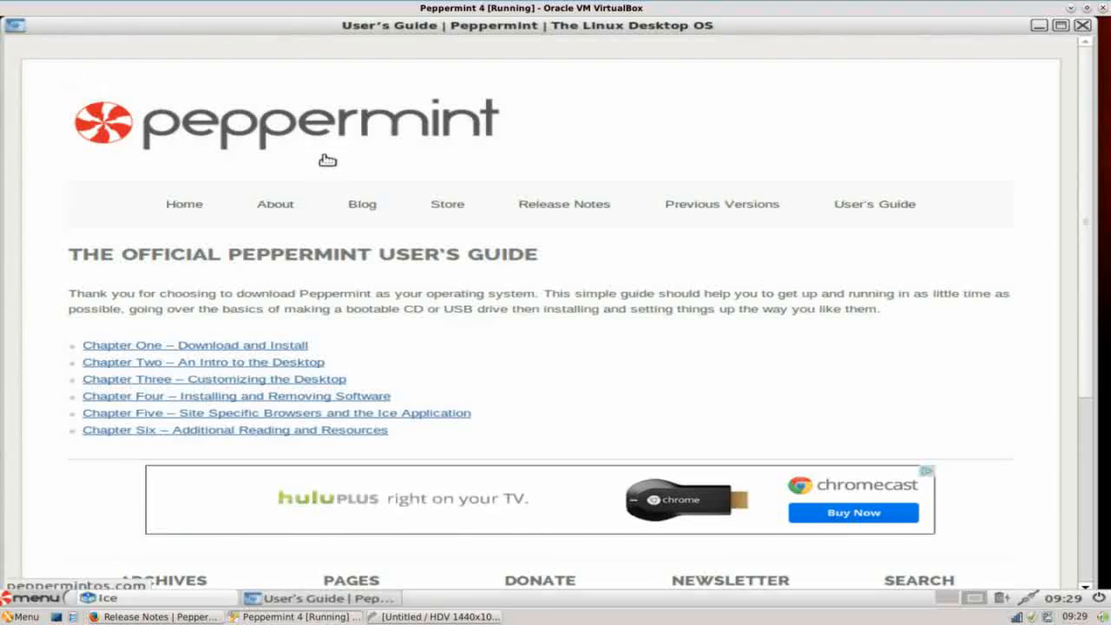
mouse_move(1011, 55)
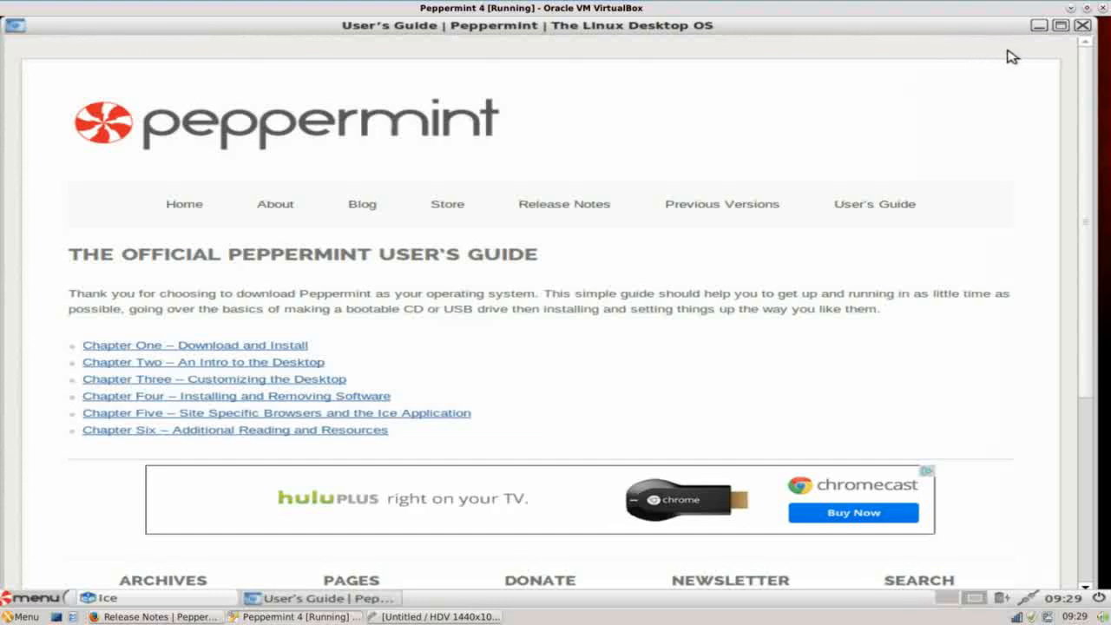
Scroll down the User's Guide page to look over its six chapters
scroll("down", 3)
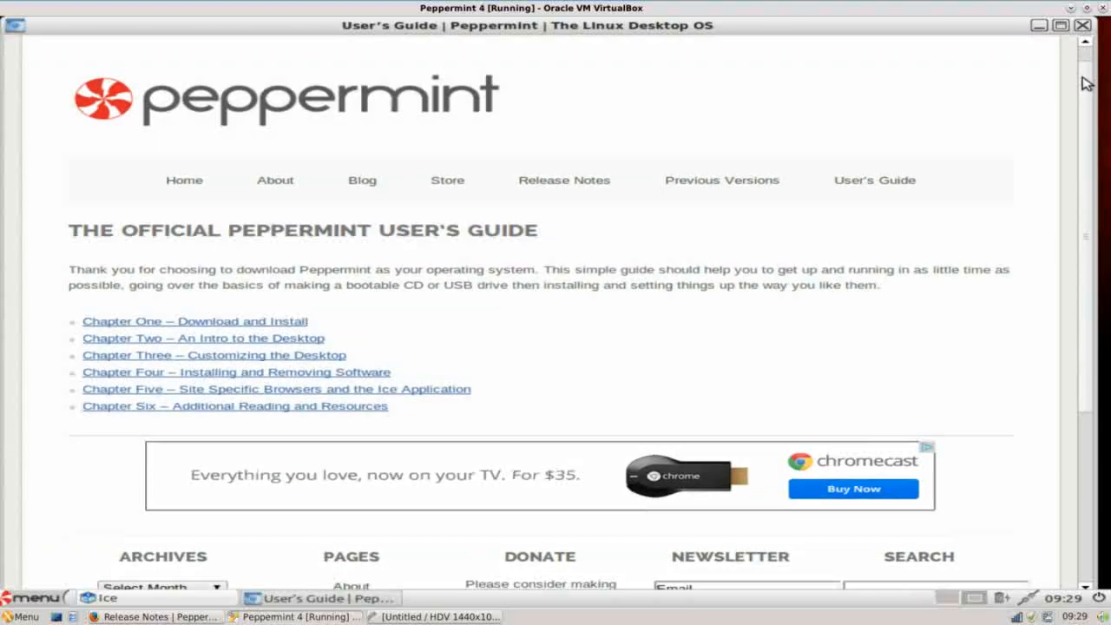
scroll("down", 3)
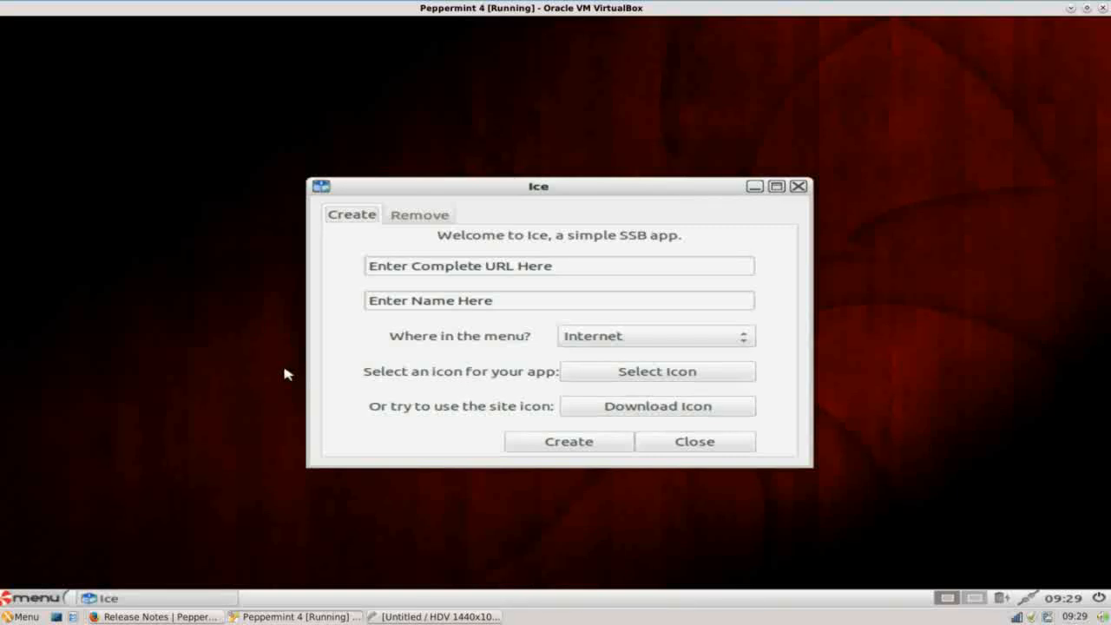
mouse_move(93, 504)
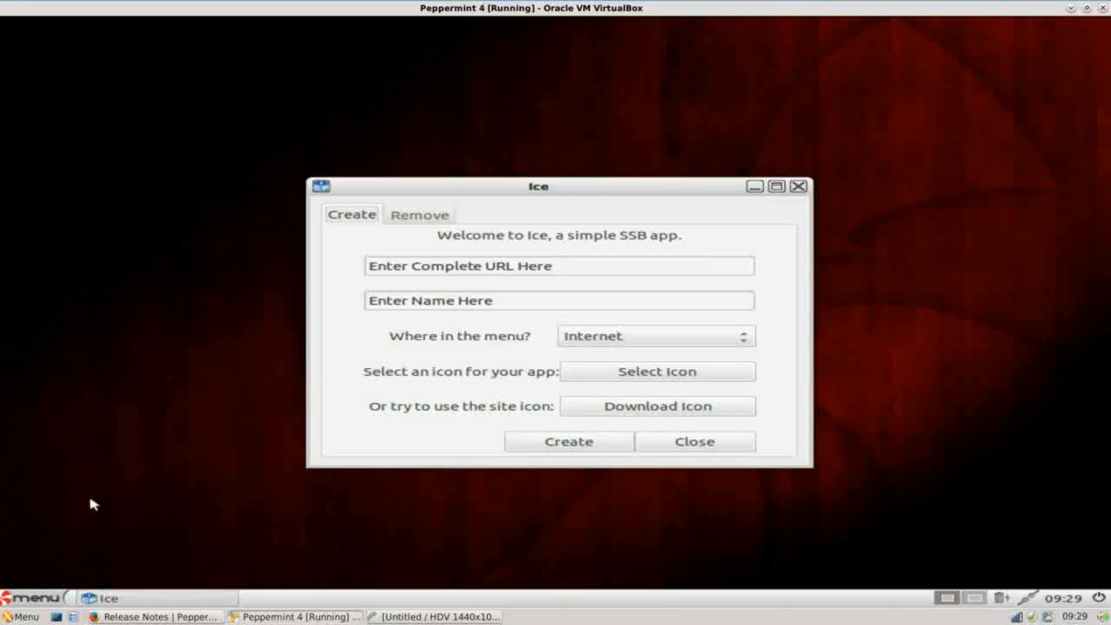
Launch the Chromium web browser from the Peppermint menu
left_click(26, 594)
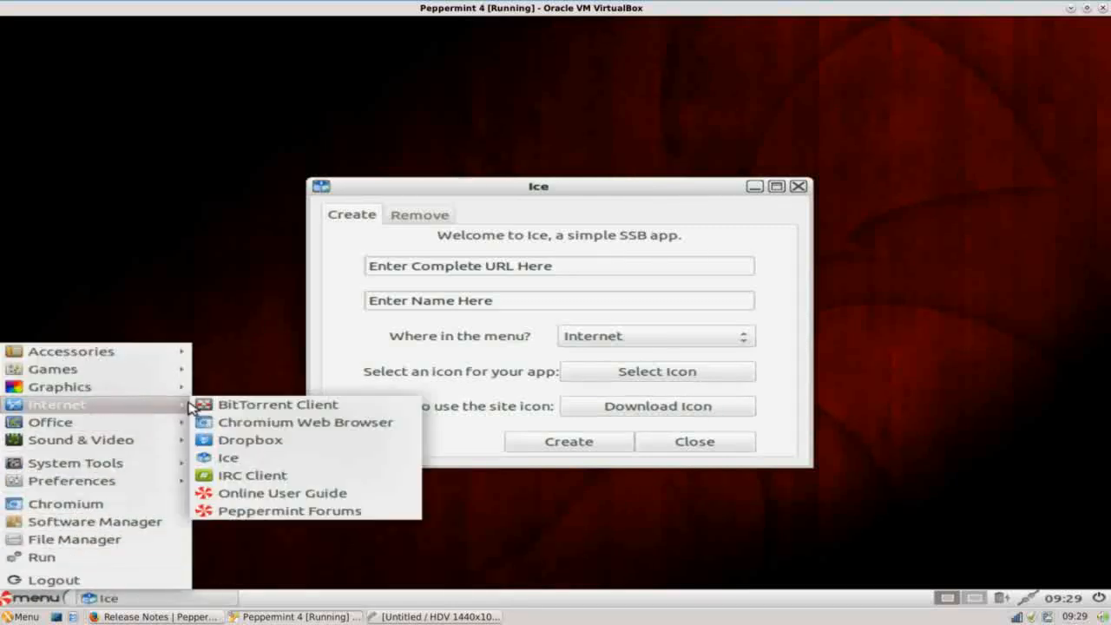
left_click(208, 430)
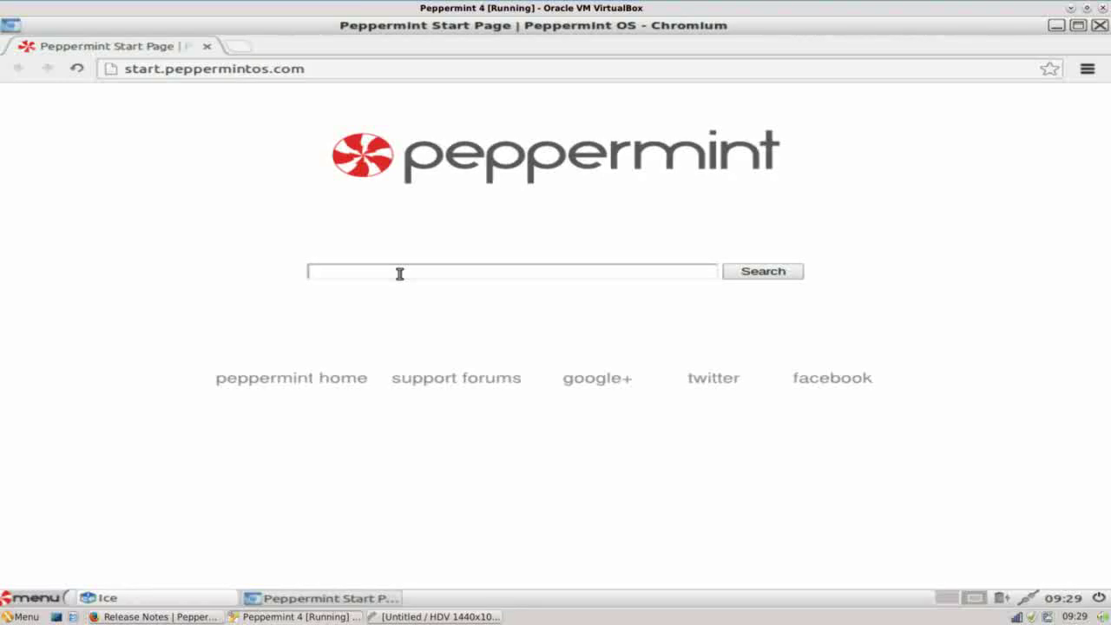
Search the Peppermint start page for 'youtube' and go to the official YouTube site
type("youtube")
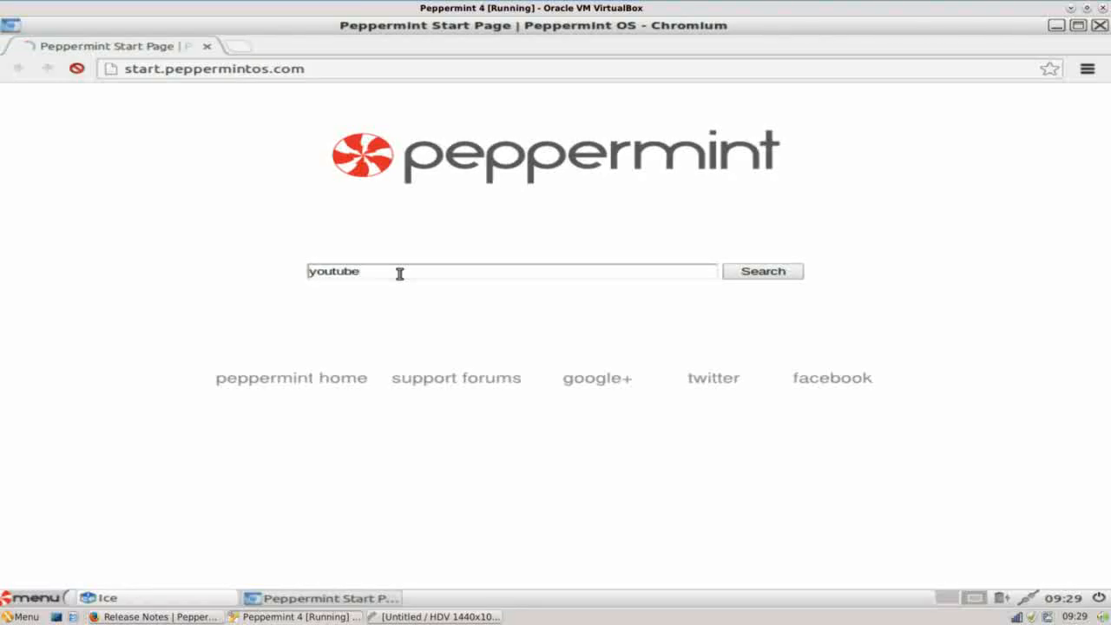
left_click(762, 271)
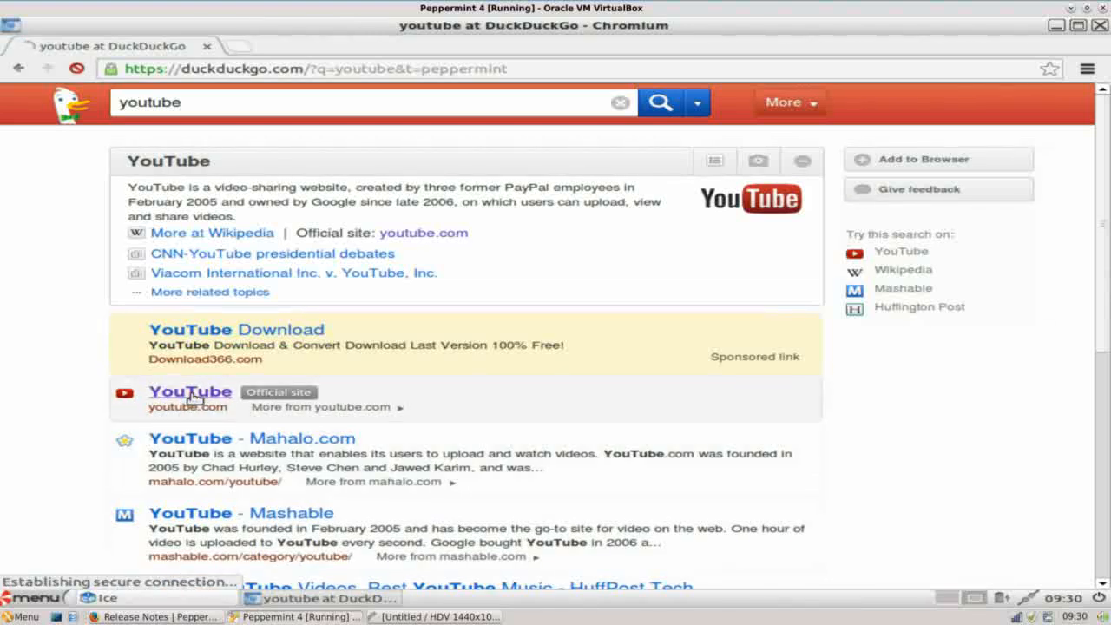
left_click(189, 392)
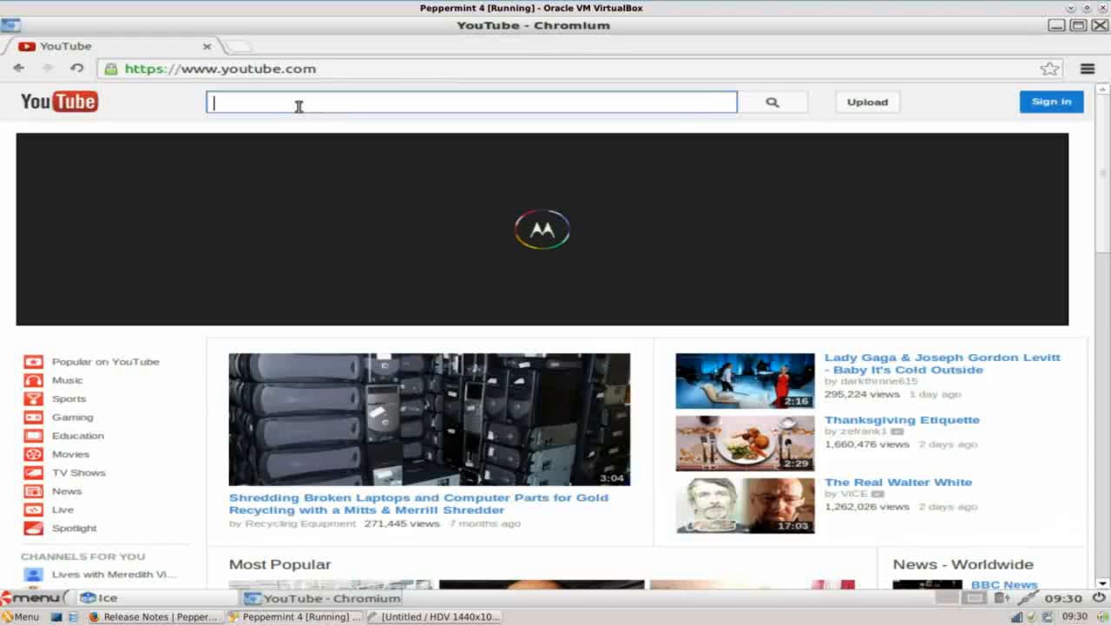
Search YouTube for 'runlevelzer0' and go to the channel page
type("runlevels")
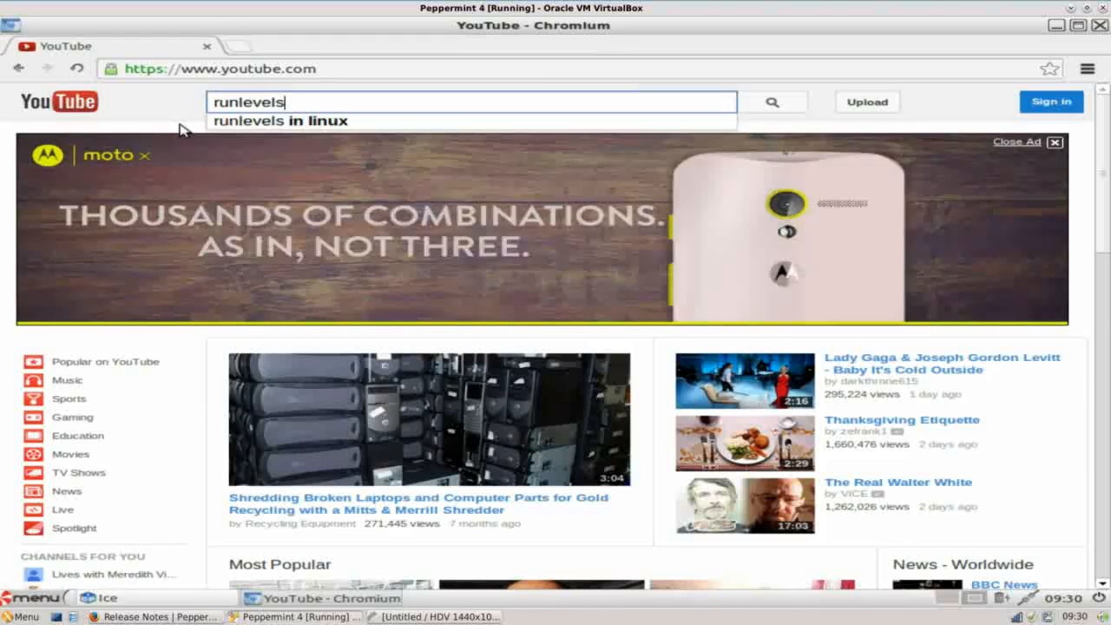
key("BackSpace")
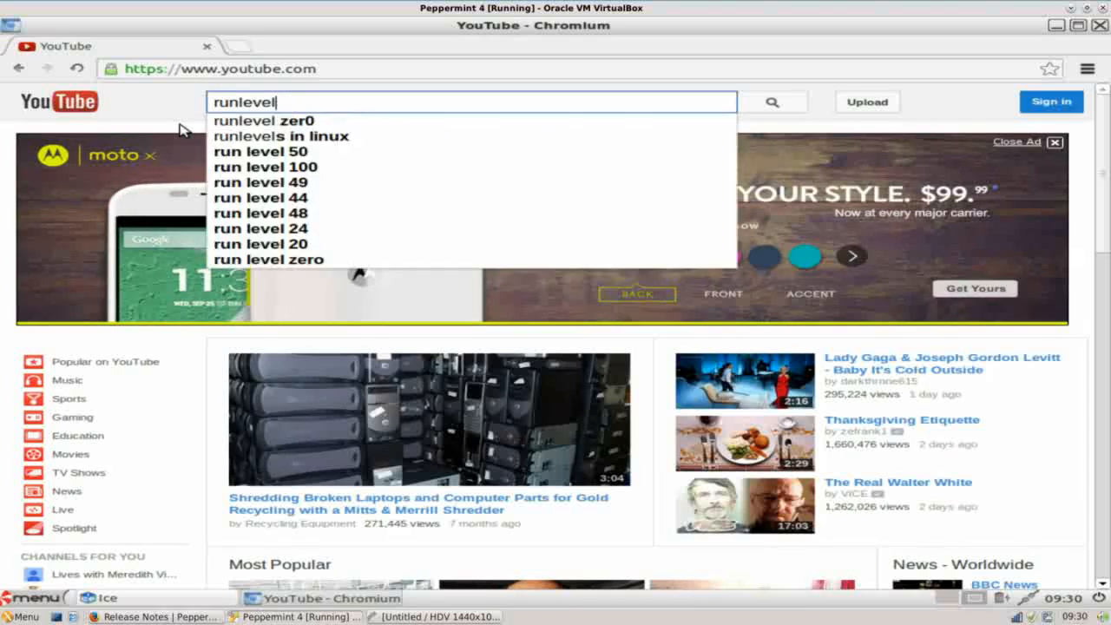
type("zer0")
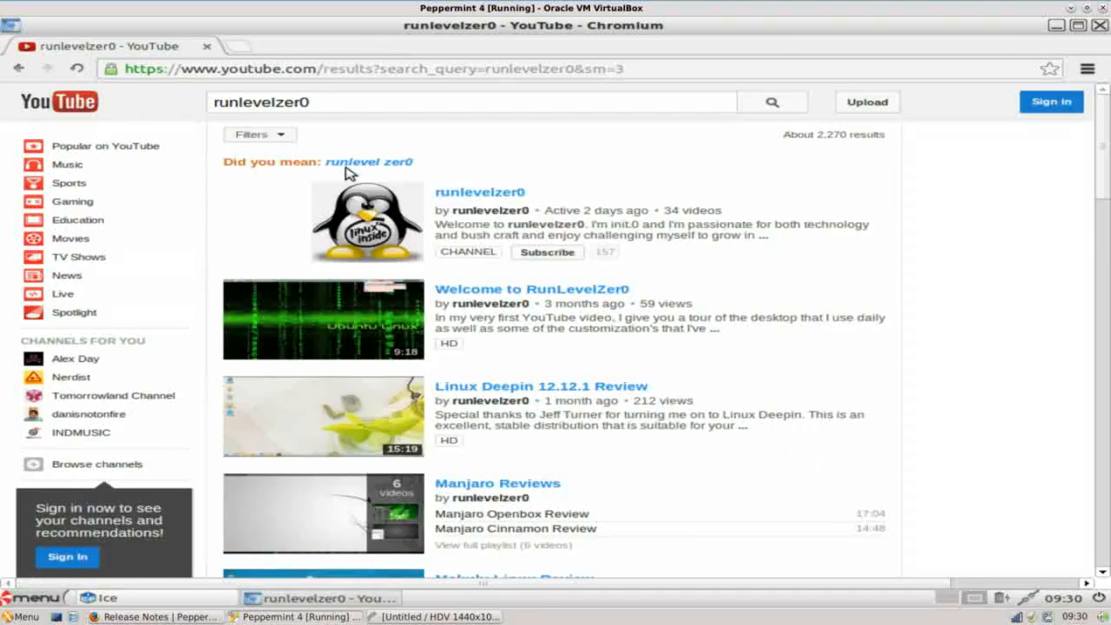
left_click(479, 191)
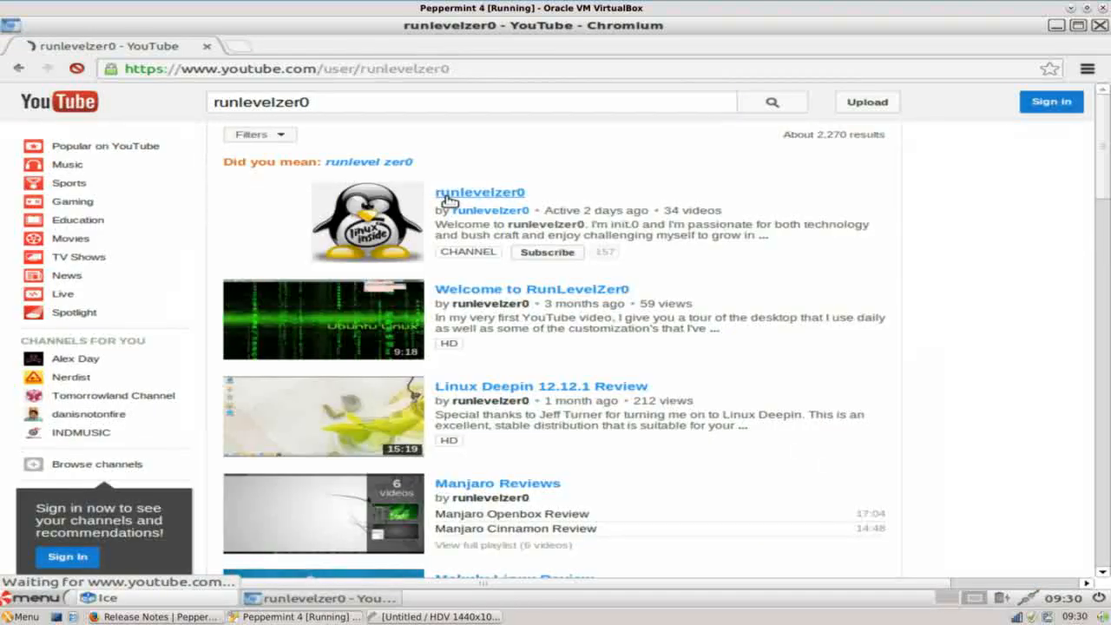
left_click(480, 191)
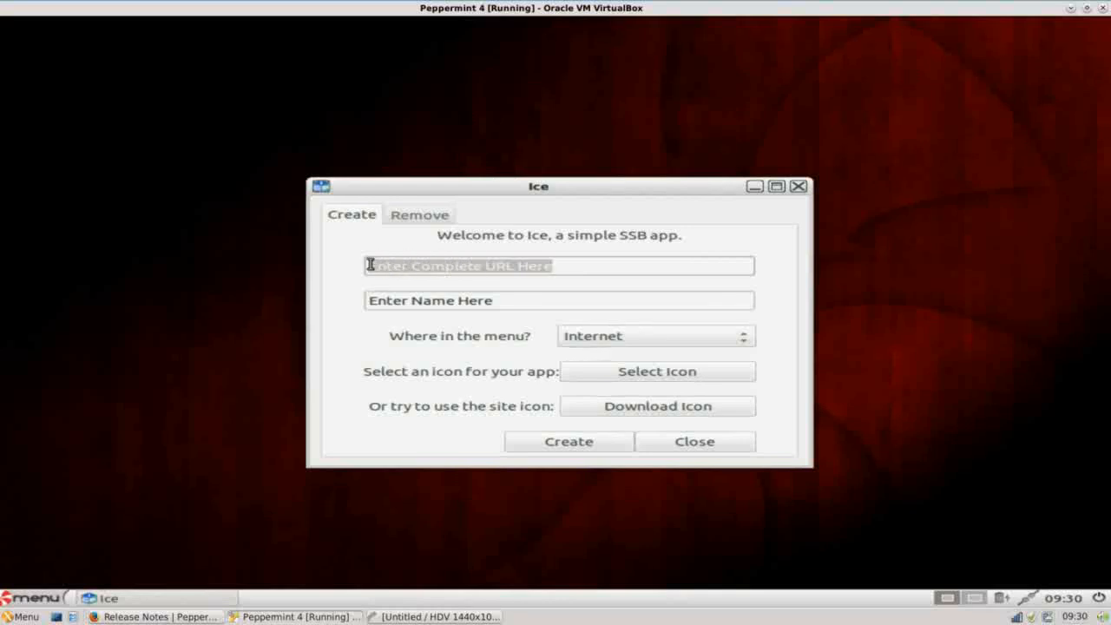
type("https://www.youtube.com/user/runlevelzero")
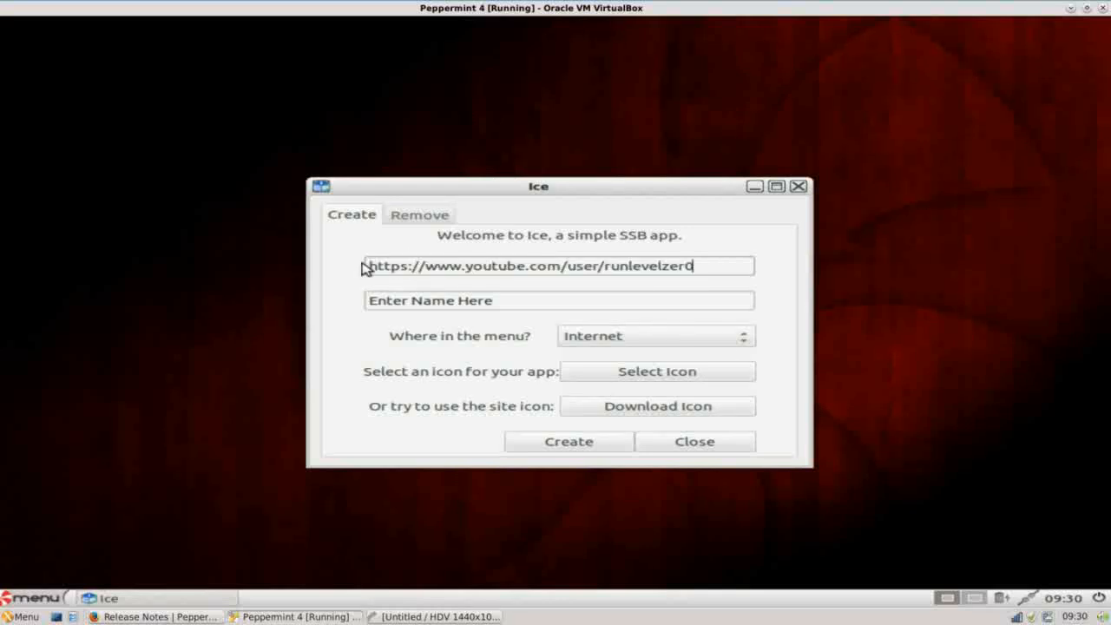
left_click(559, 300)
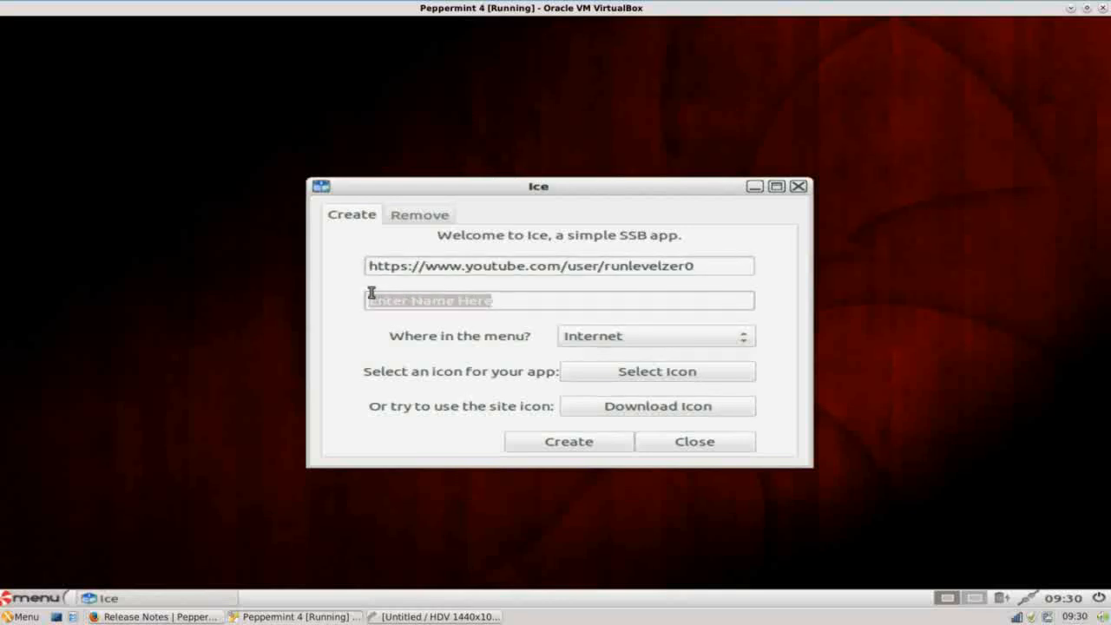
type("Run")
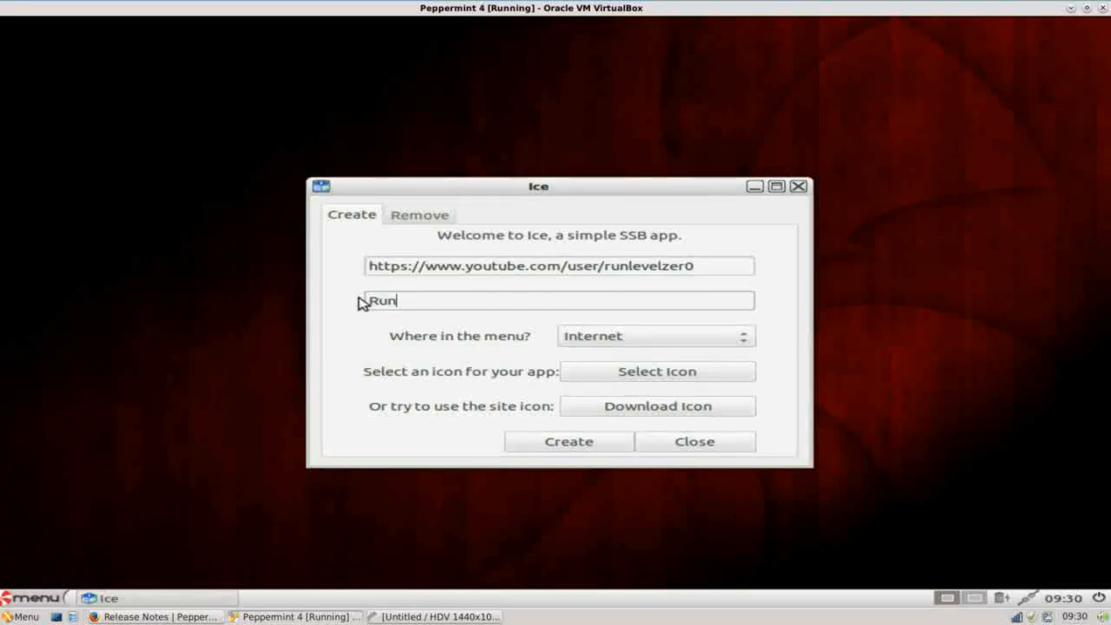
type("LevelZ")
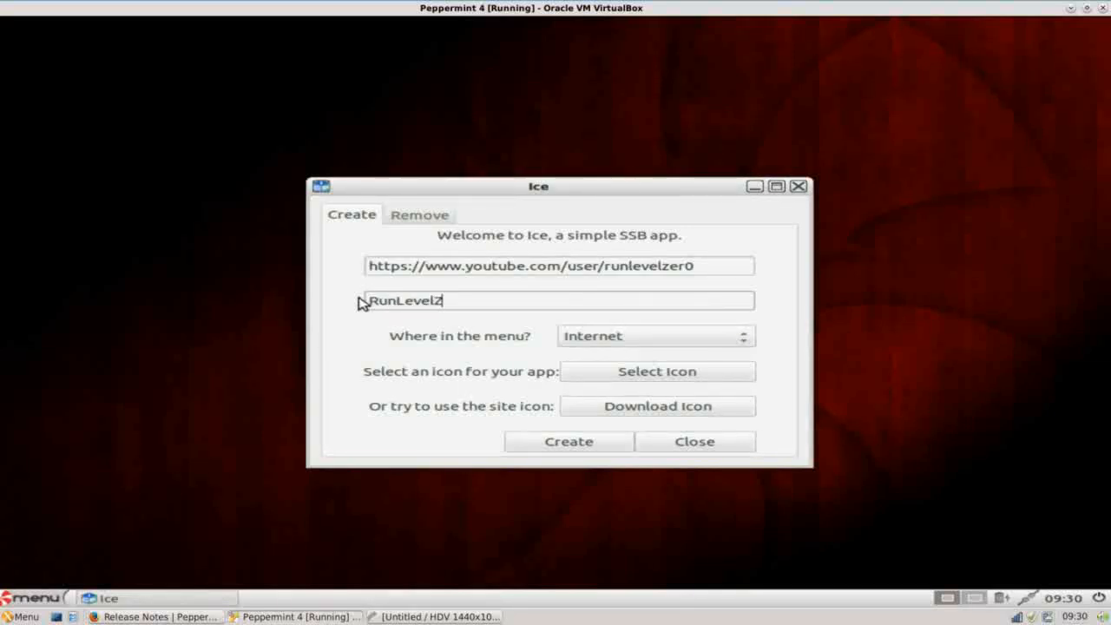
type("er0")
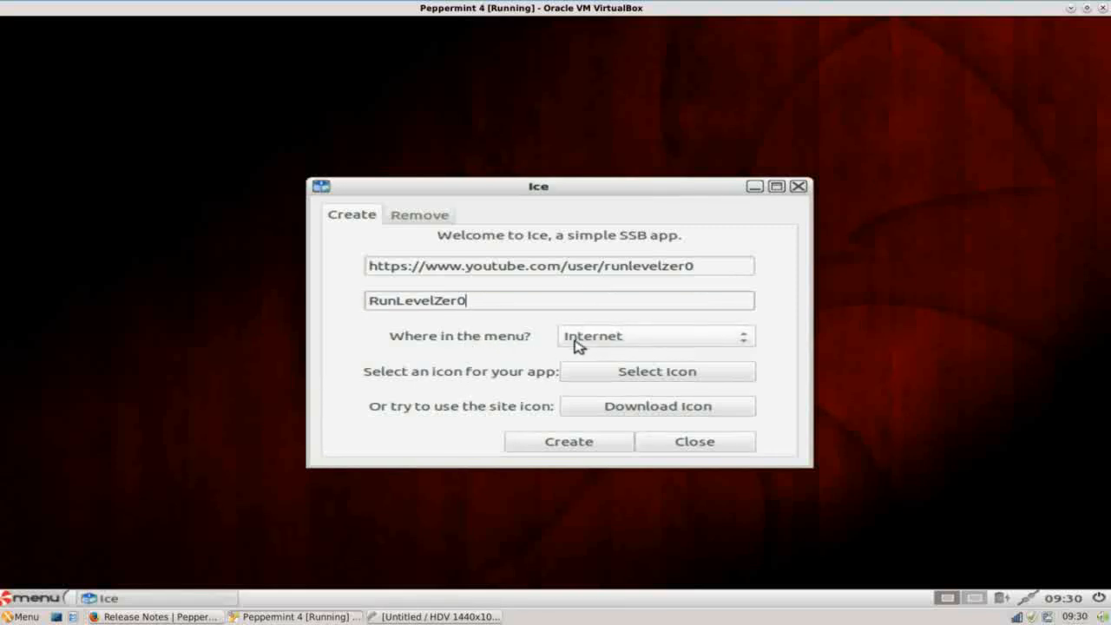
Keep the Internet menu category, then look at the icon picker and cancel it without choosing
left_click(656, 337)
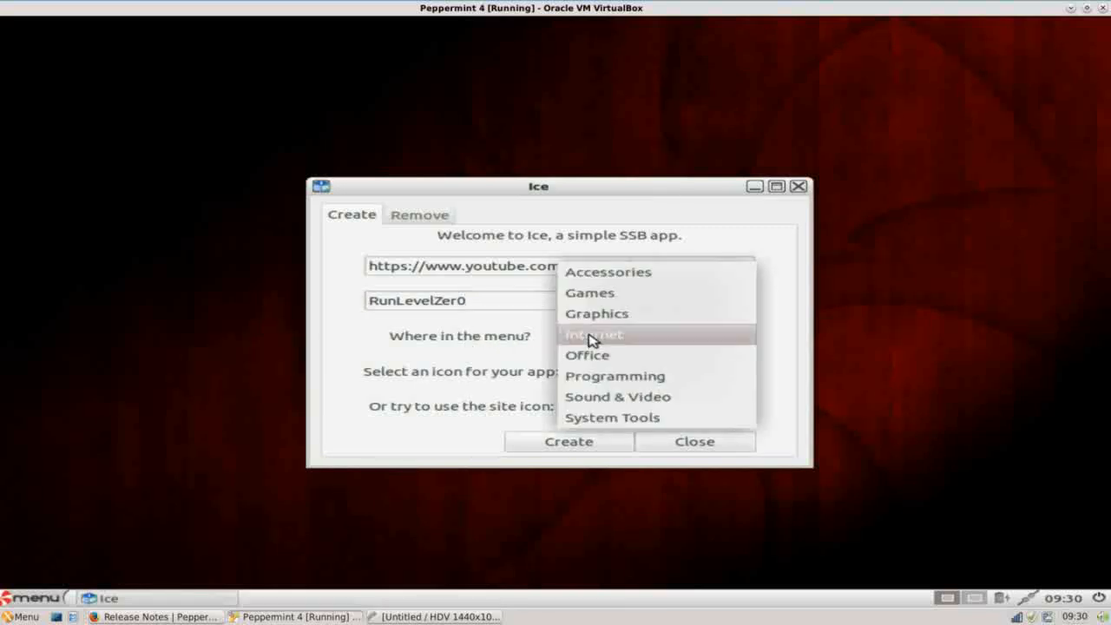
left_click(594, 333)
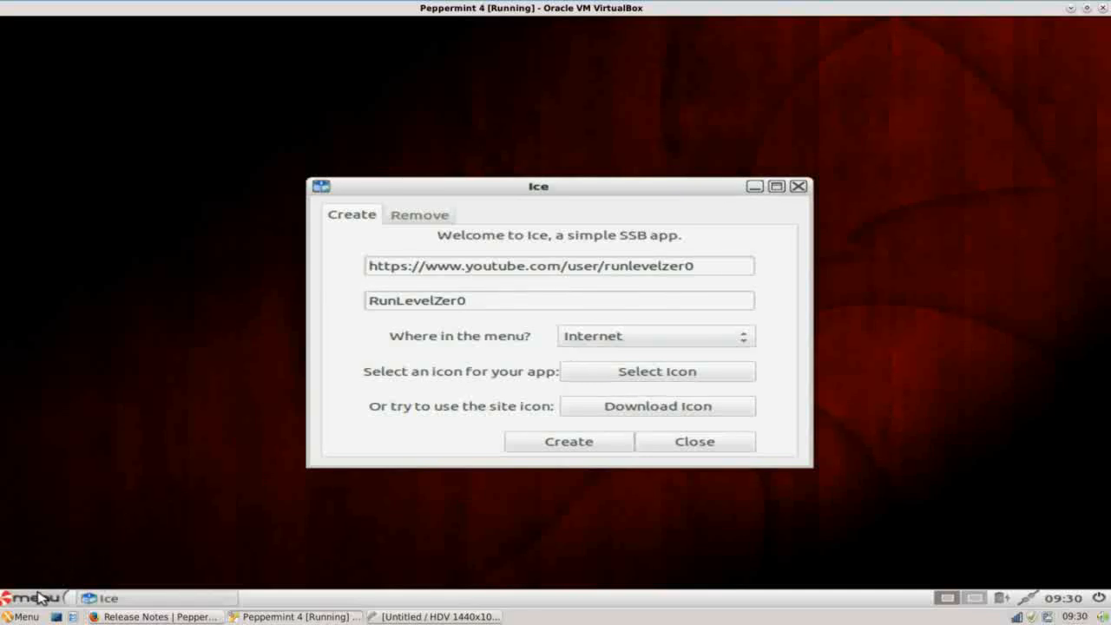
left_click(27, 611)
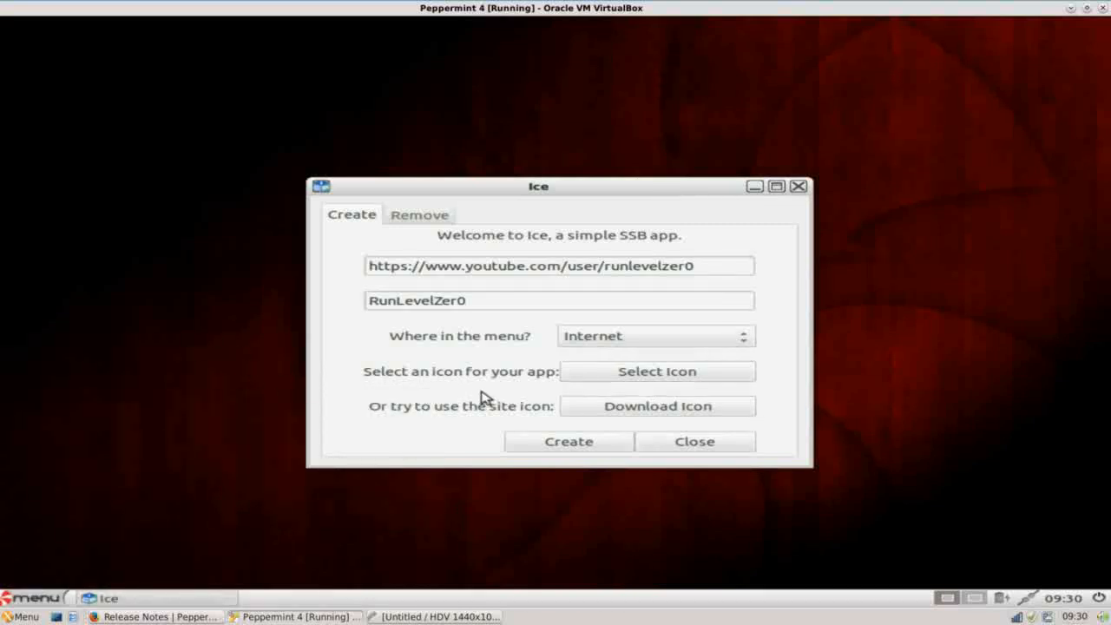
mouse_move(562, 377)
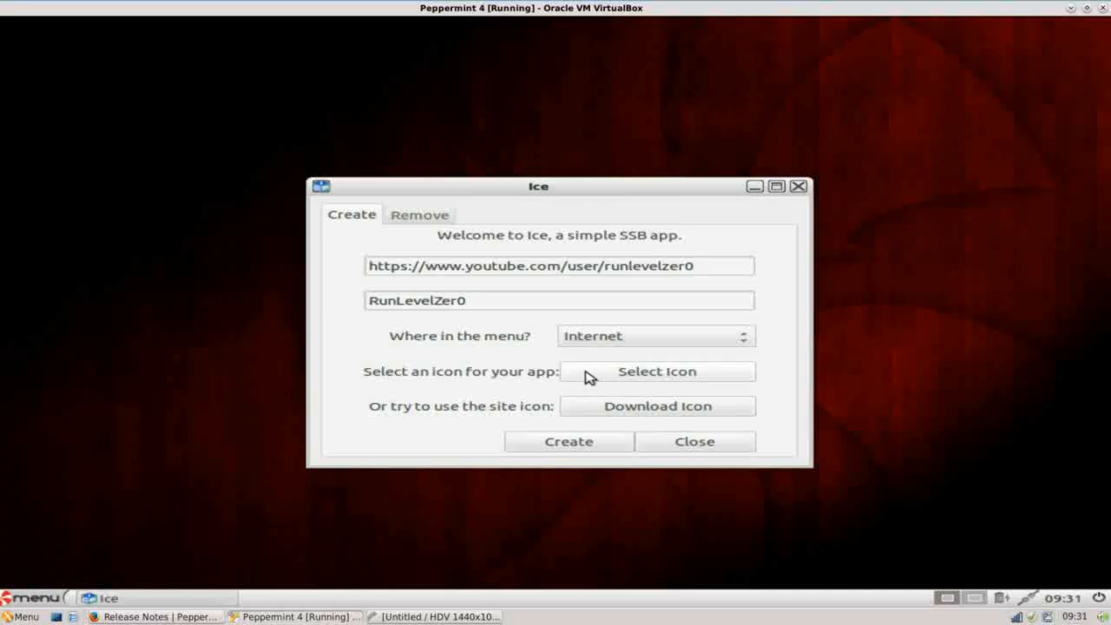
mouse_move(591, 379)
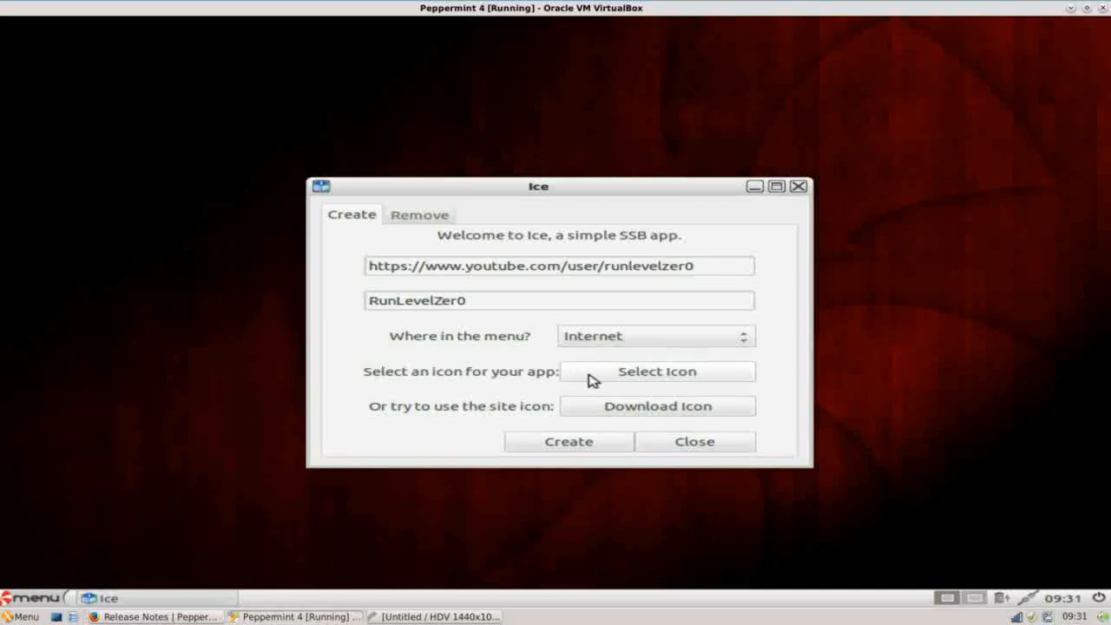
left_click(657, 372)
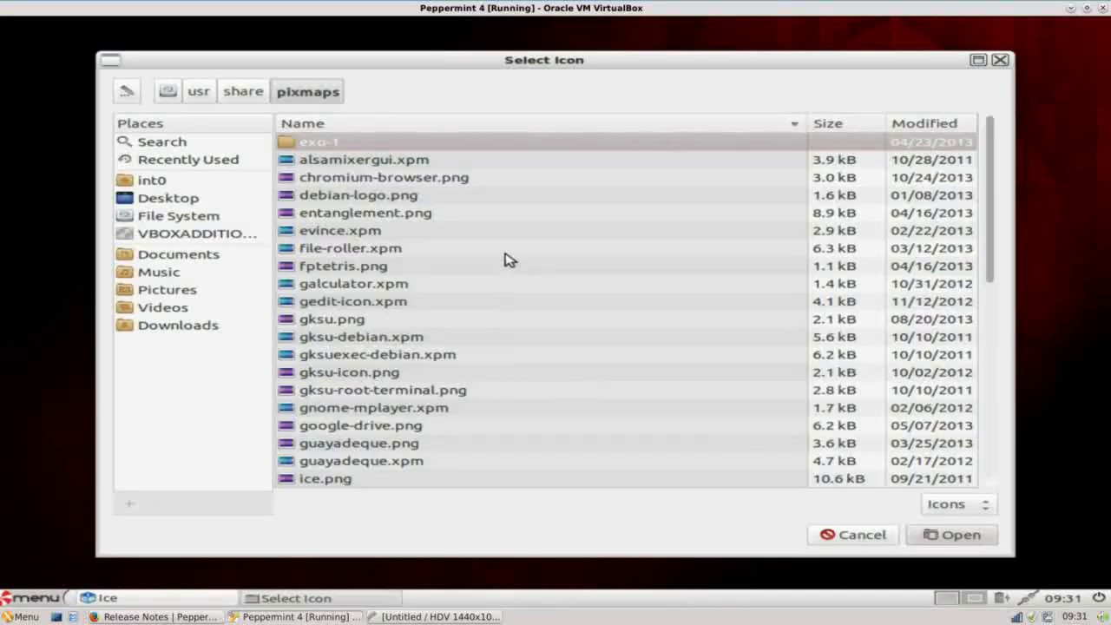
mouse_move(903, 537)
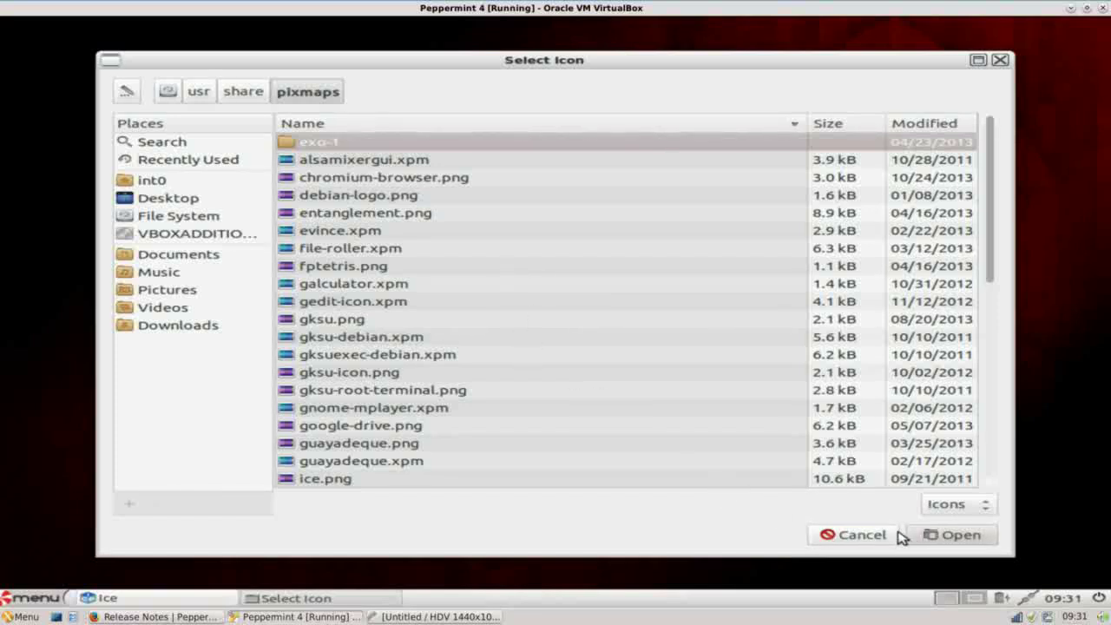
left_click(855, 534)
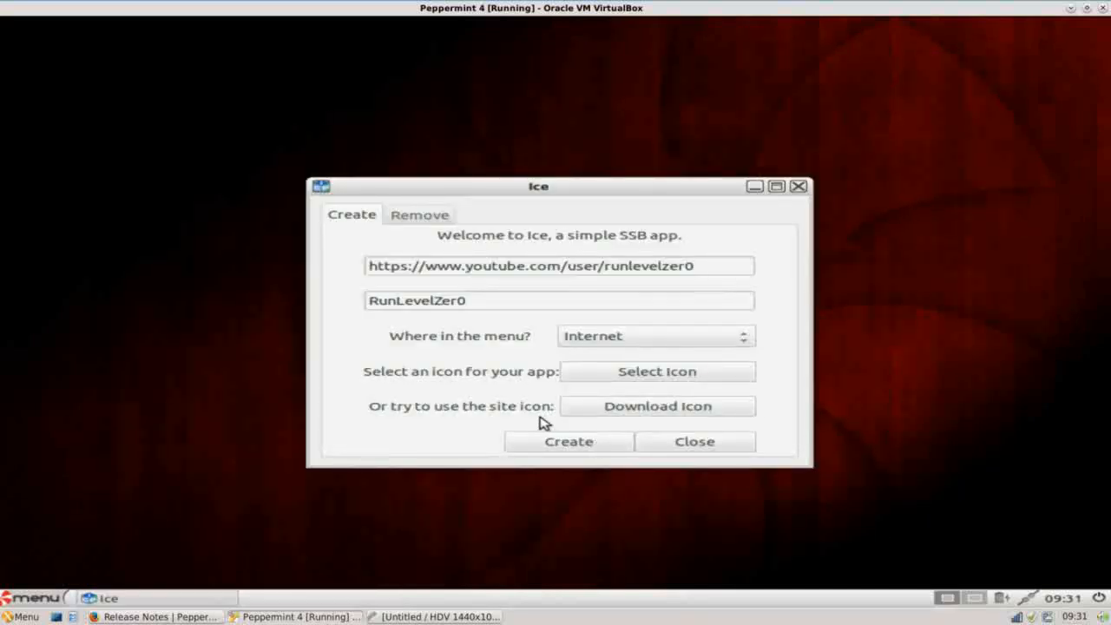
mouse_move(501, 399)
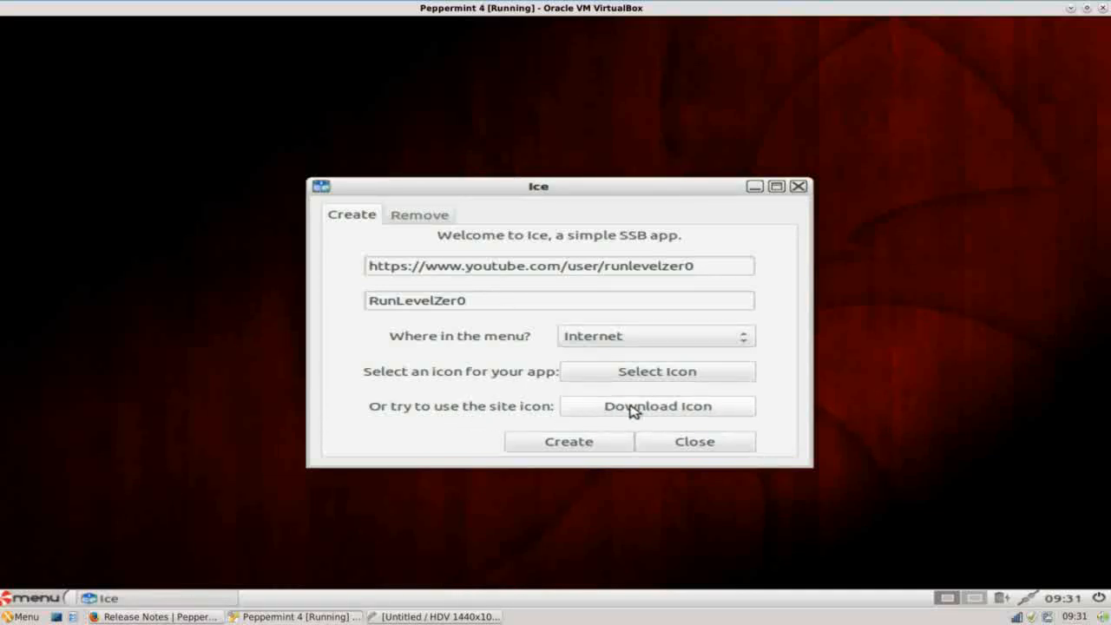
mouse_move(646, 417)
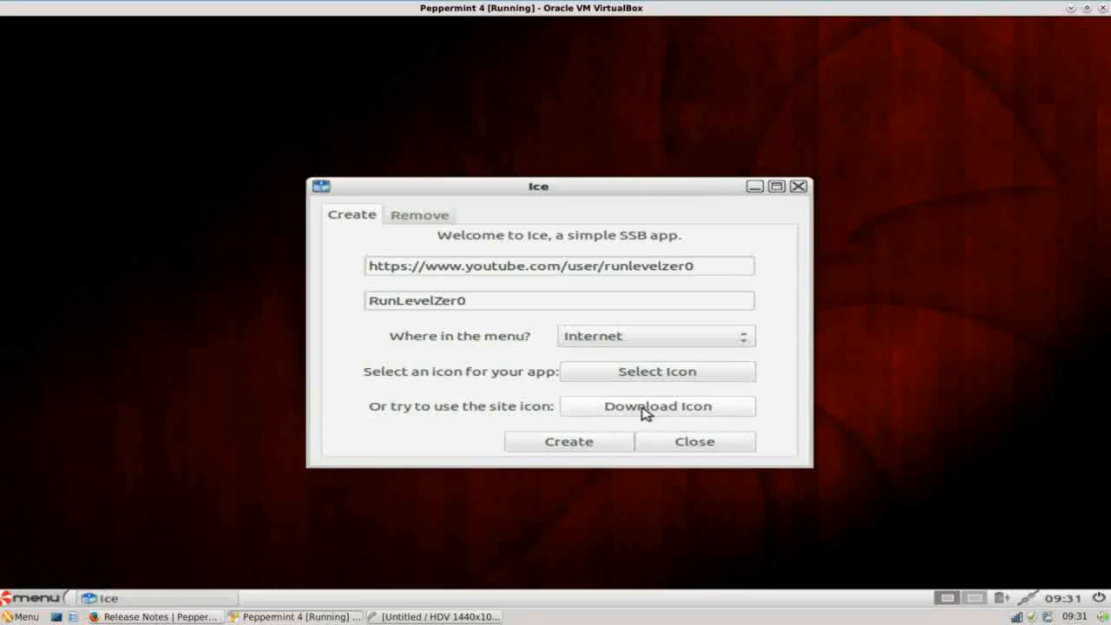
Download the channel site's own icon for the RunLevelZer0 web app
left_click(569, 443)
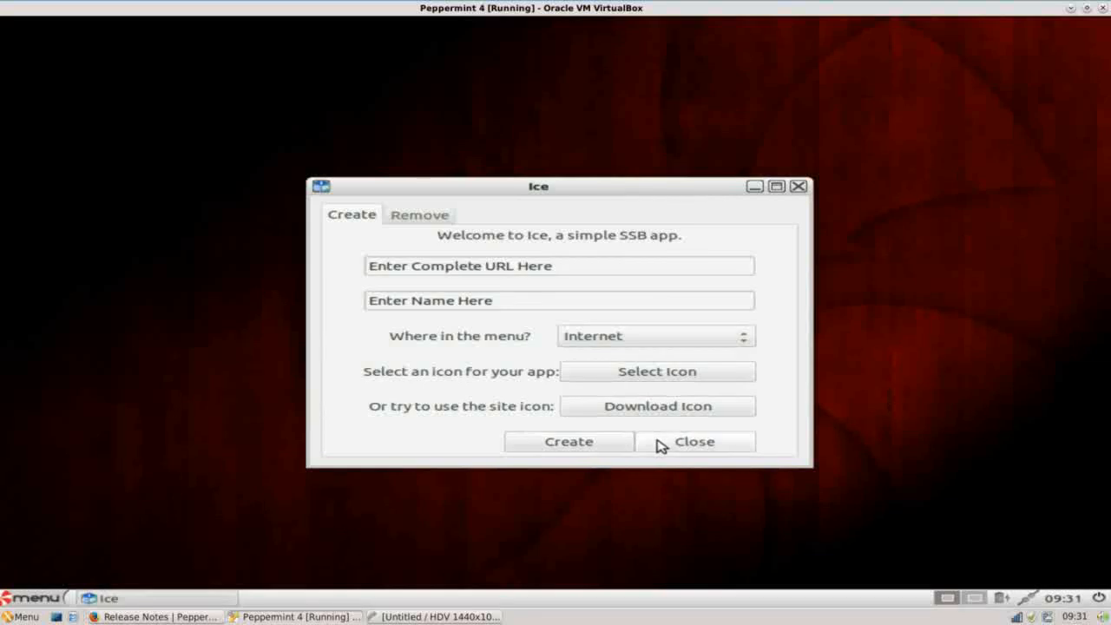
mouse_move(52, 592)
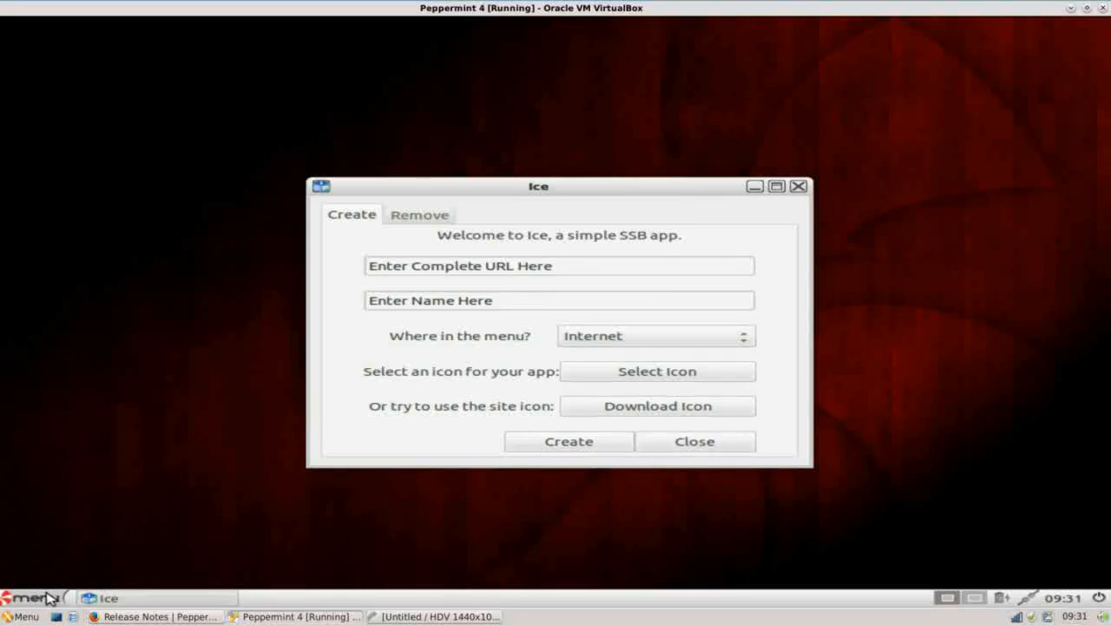
left_click(26, 615)
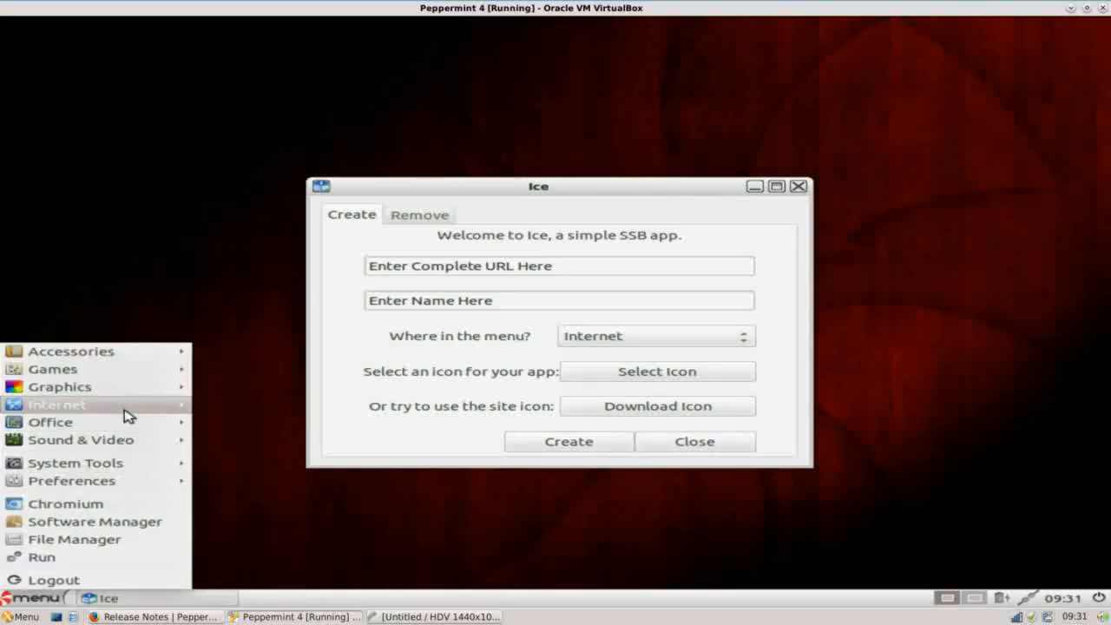
left_click(56, 405)
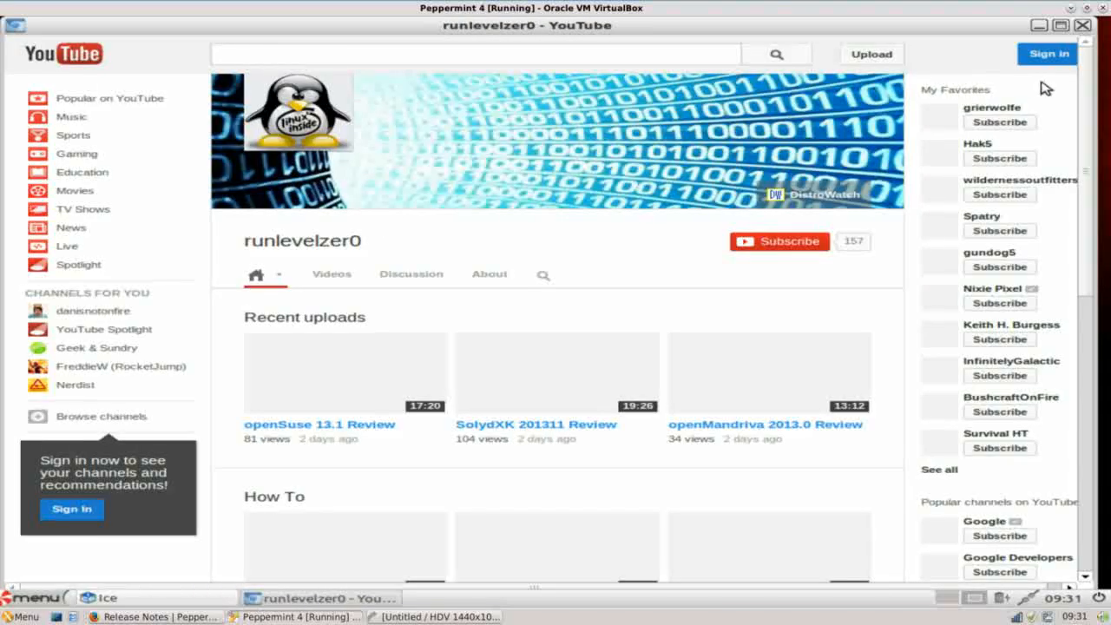
scroll("down", 3)
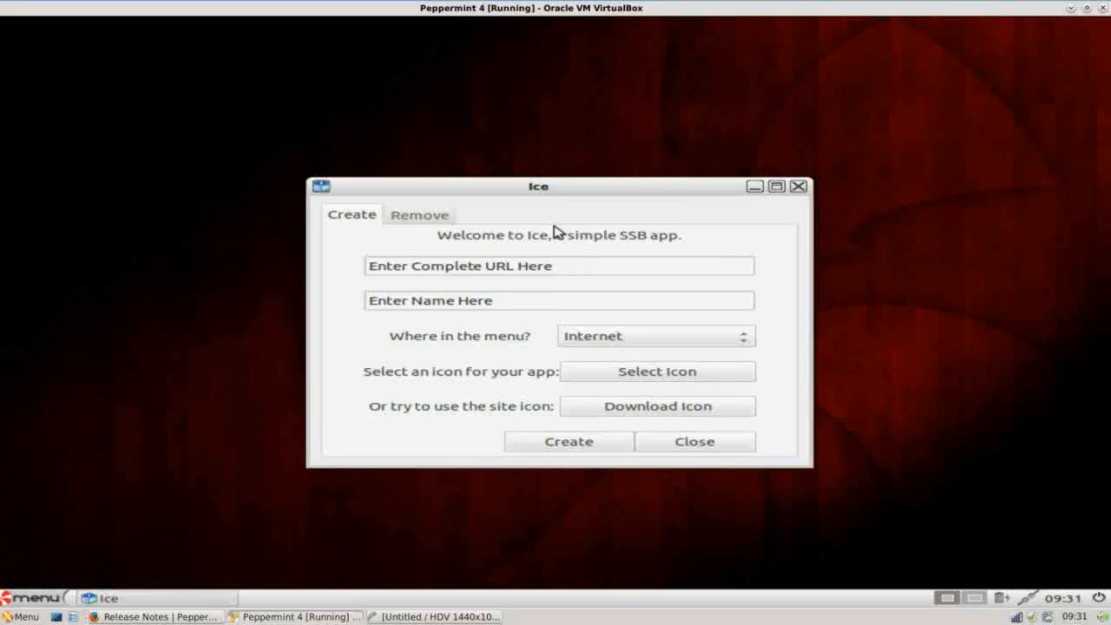
mouse_move(438, 219)
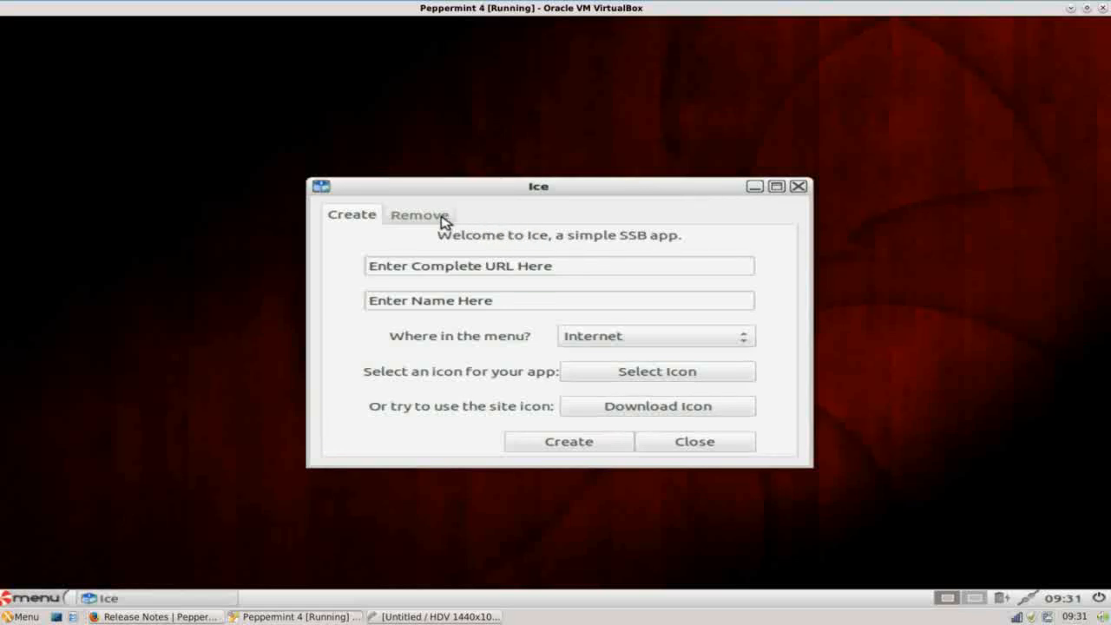
Select RunLevelZer0 in Ice's Remove list for deletion and close Ice
left_click(420, 215)
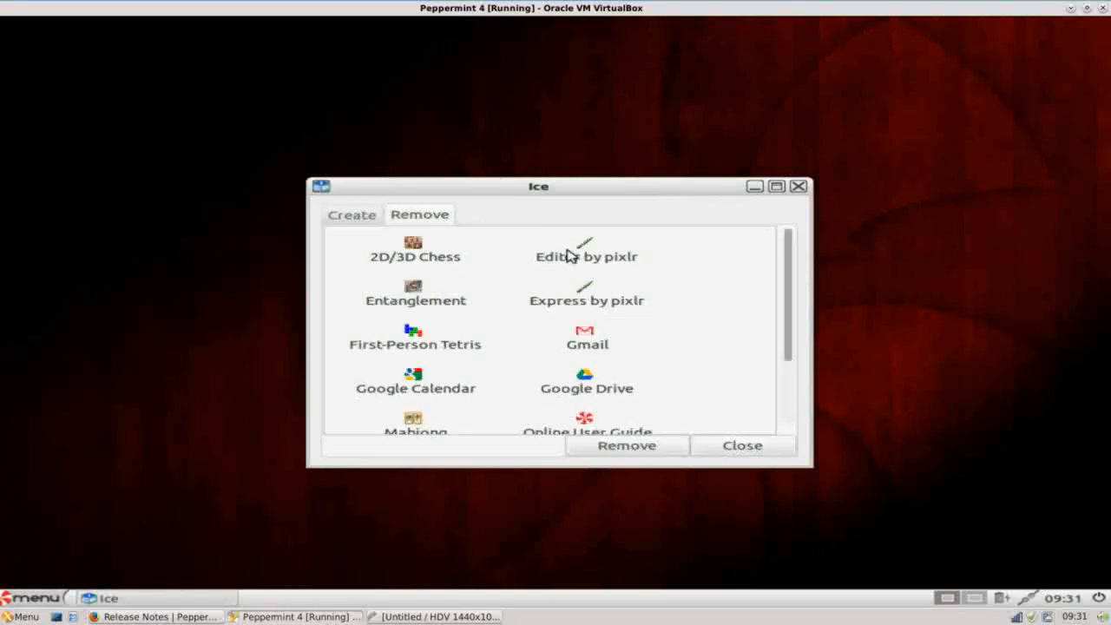
mouse_move(415, 344)
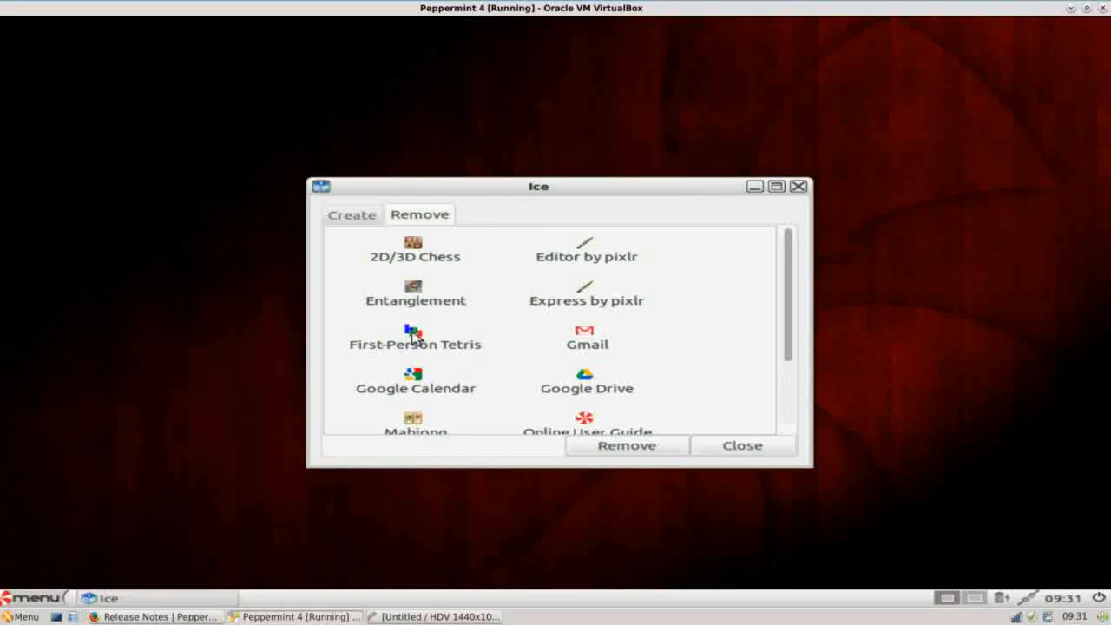
mouse_move(744, 299)
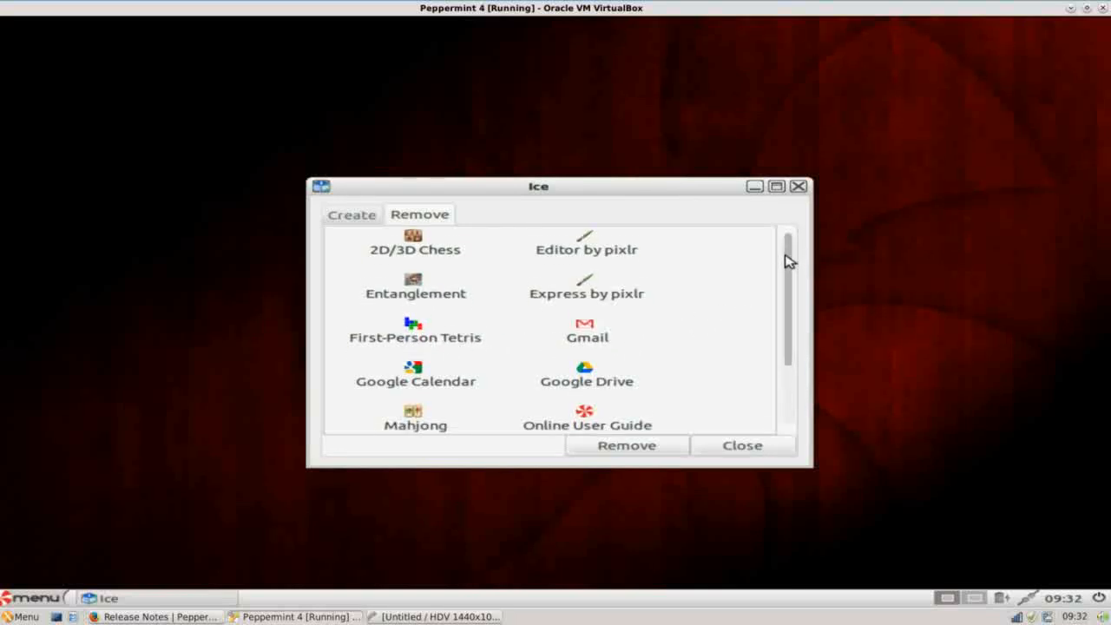
scroll("down", 3)
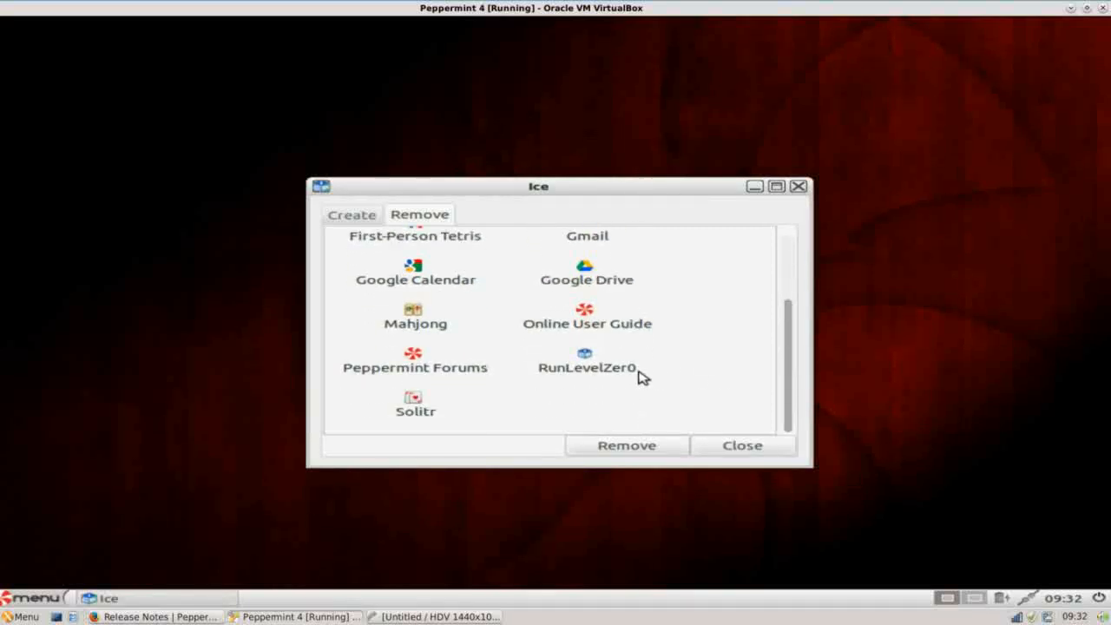
left_click(587, 366)
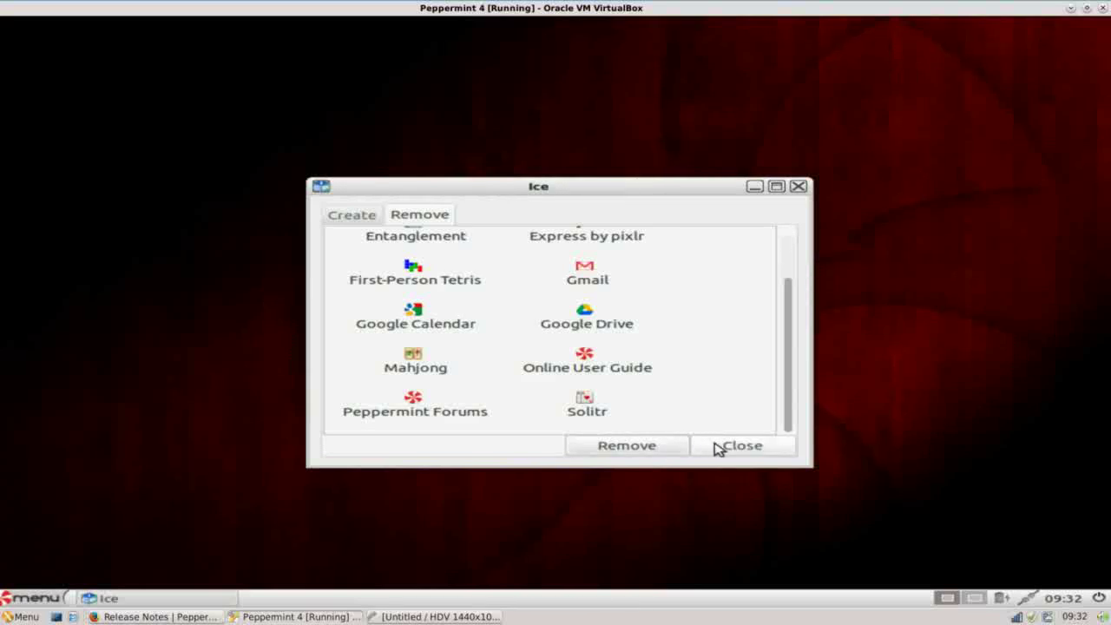
left_click(745, 444)
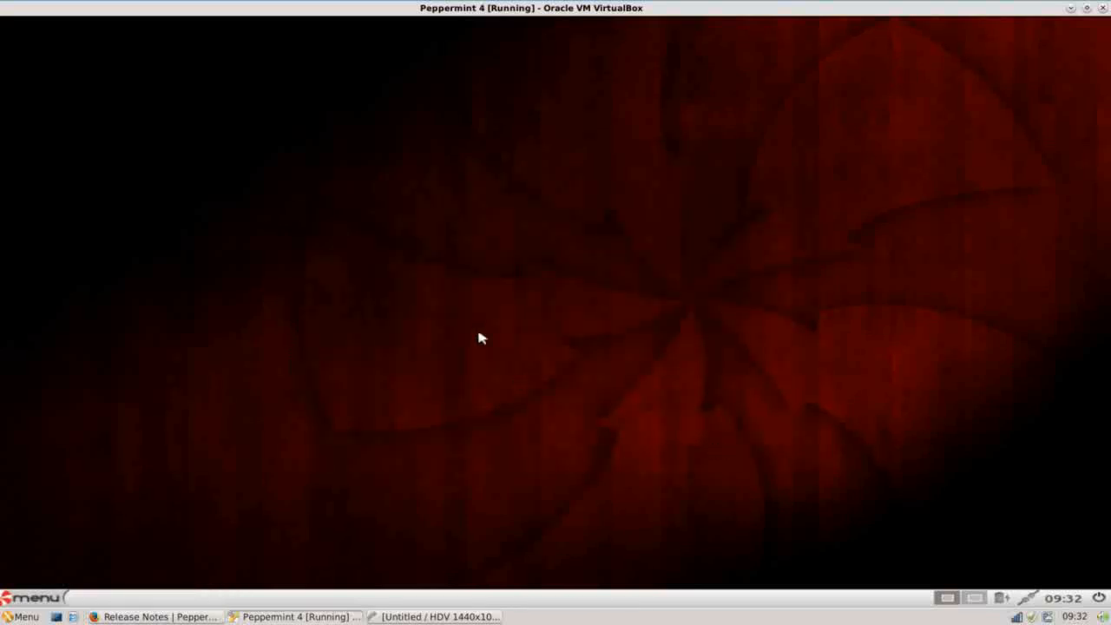
mouse_move(94, 491)
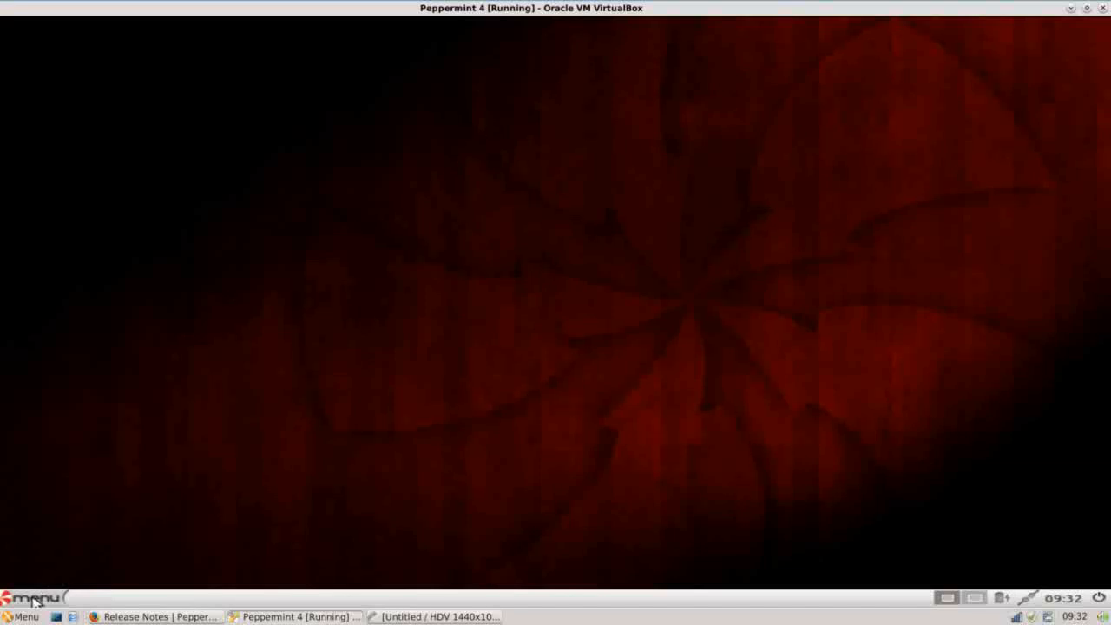
Browse the Peppermint menu categories and launch Task Manager from System Tools
left_click(31, 615)
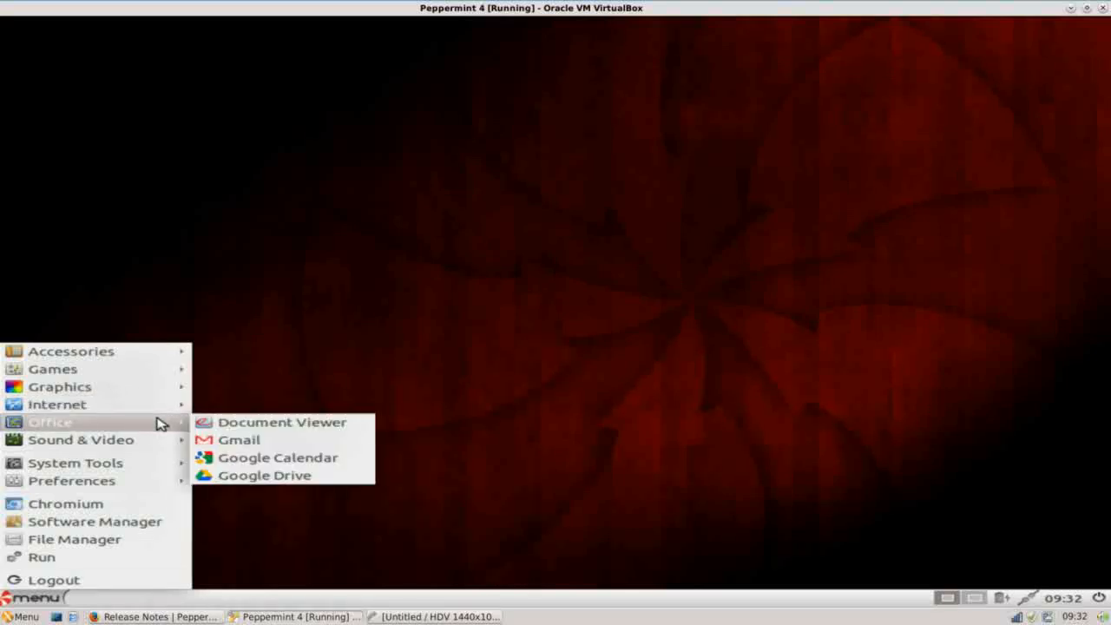
mouse_move(276, 427)
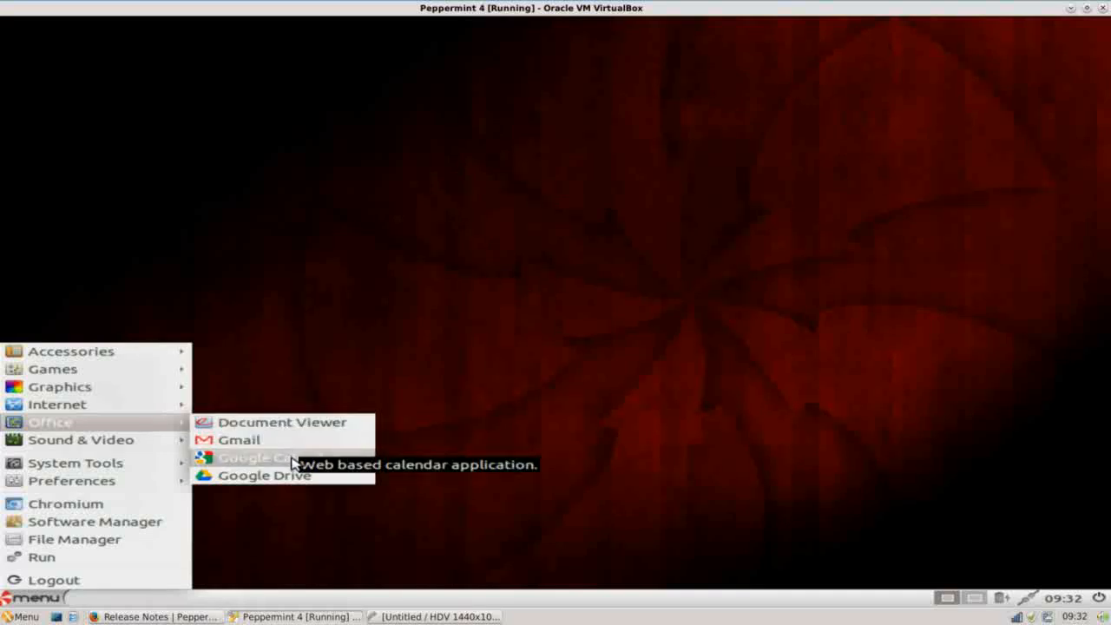
mouse_move(295, 454)
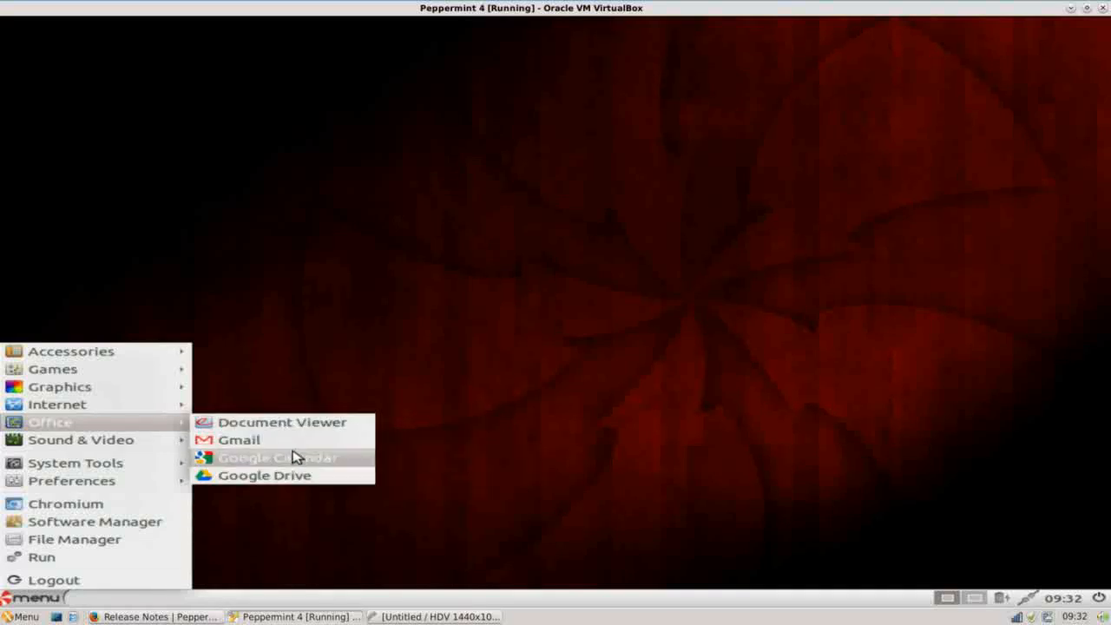
mouse_move(217, 441)
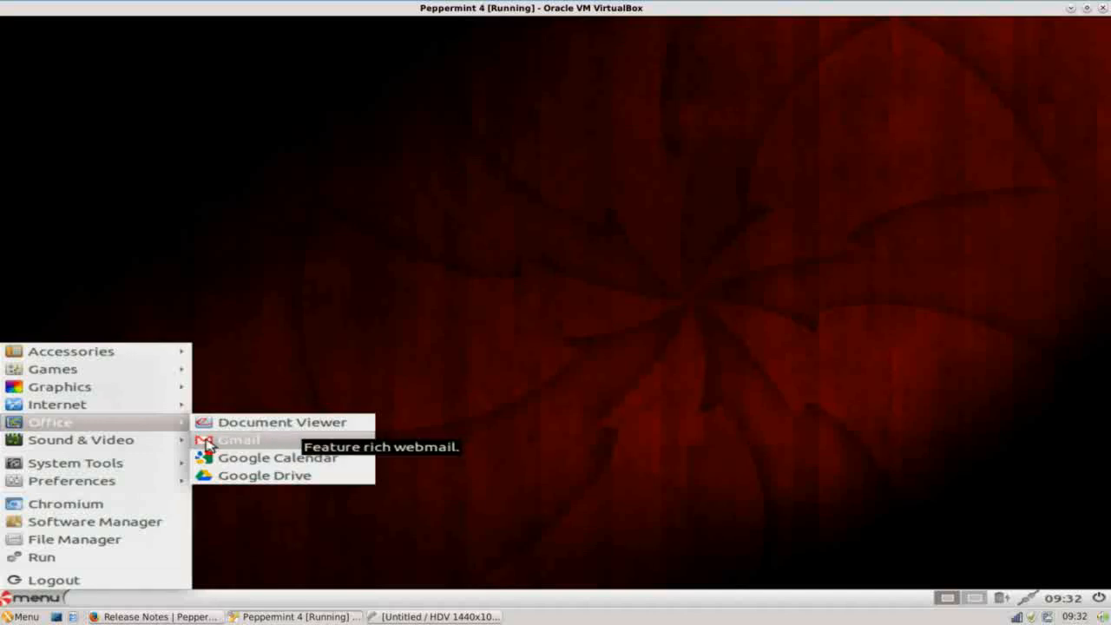
mouse_move(80, 439)
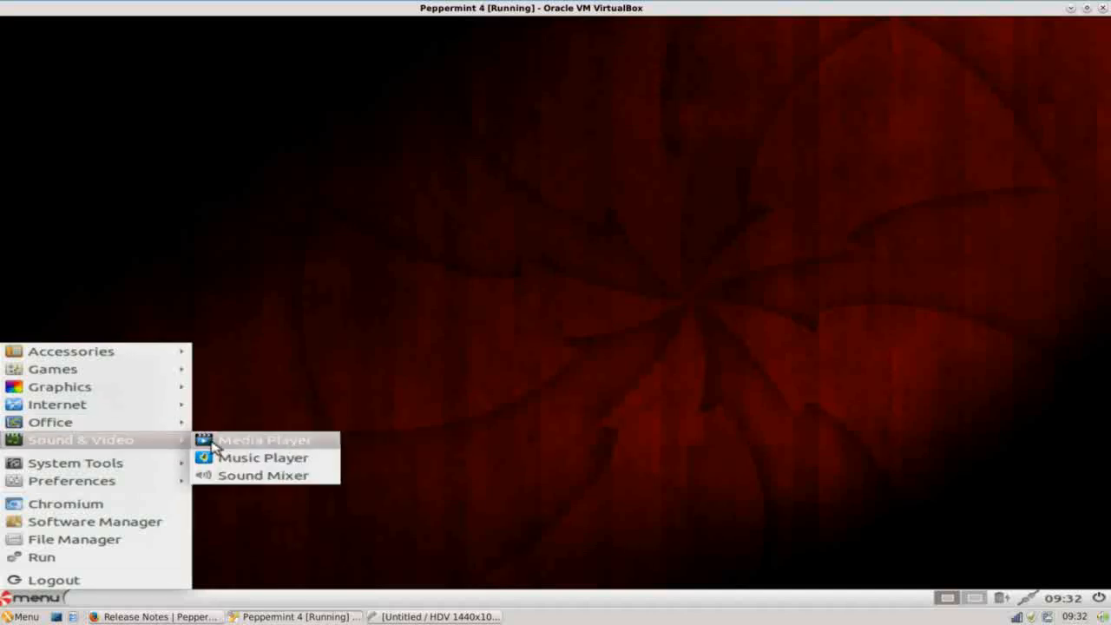
mouse_move(288, 466)
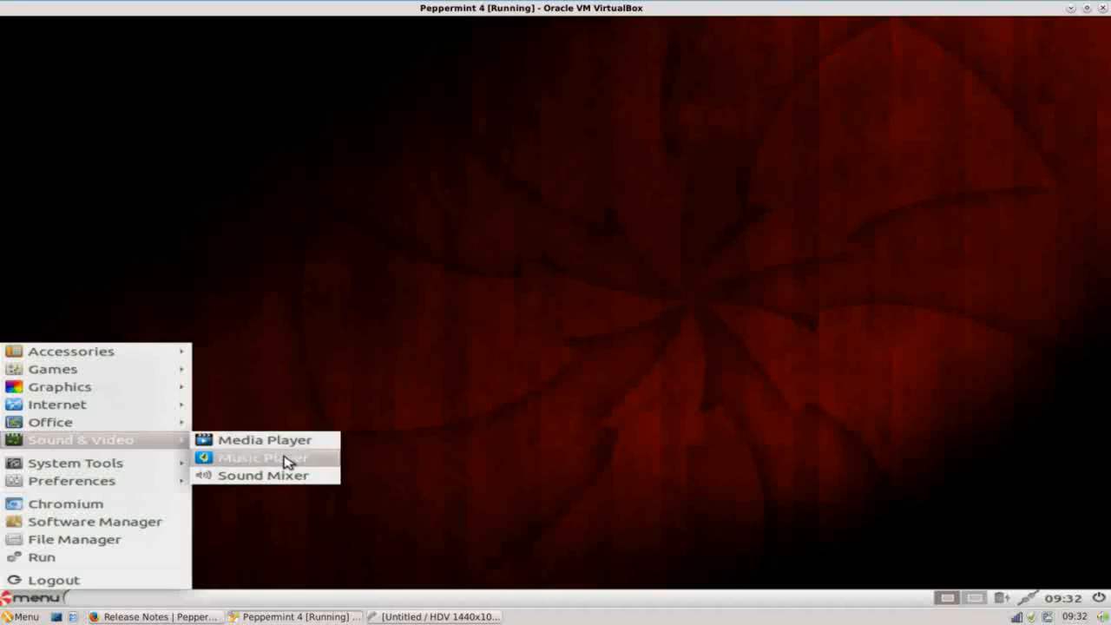
mouse_move(288, 458)
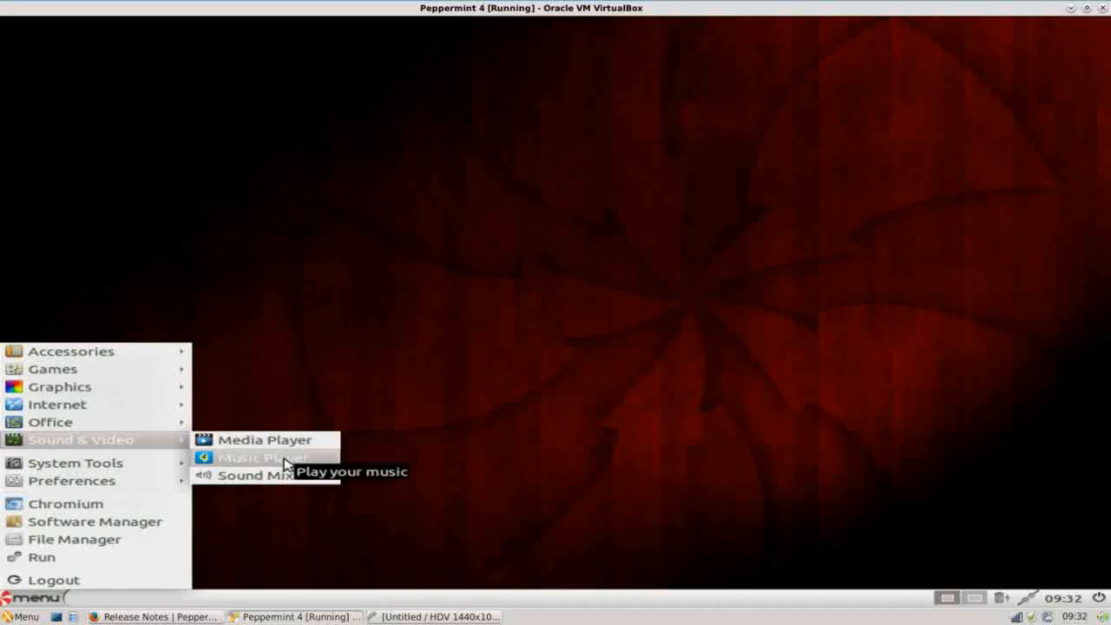
mouse_move(287, 479)
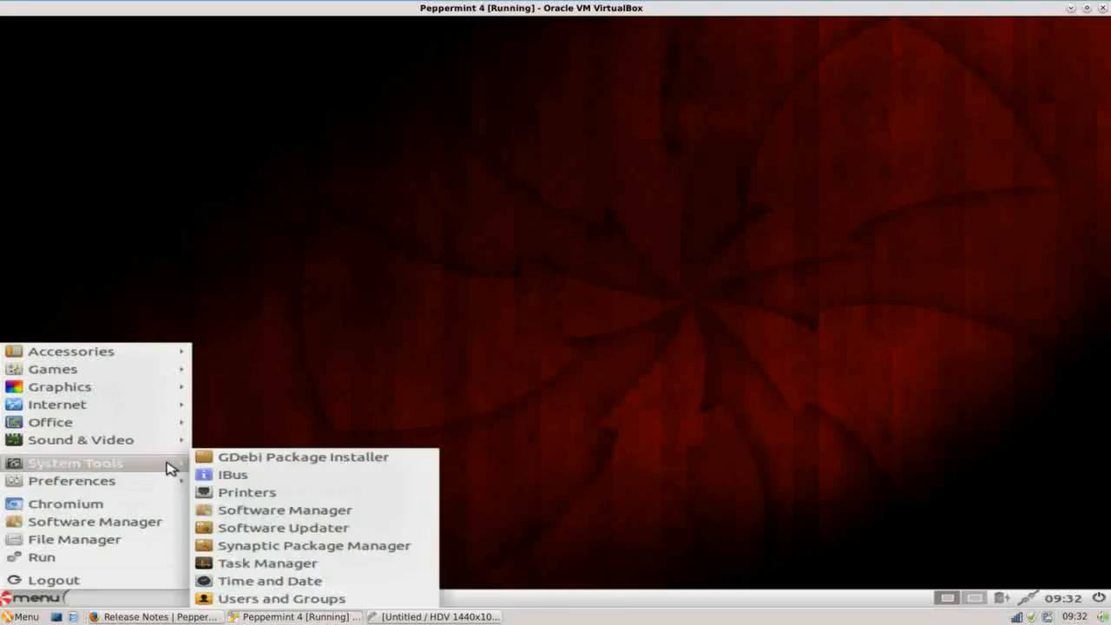
mouse_move(314, 465)
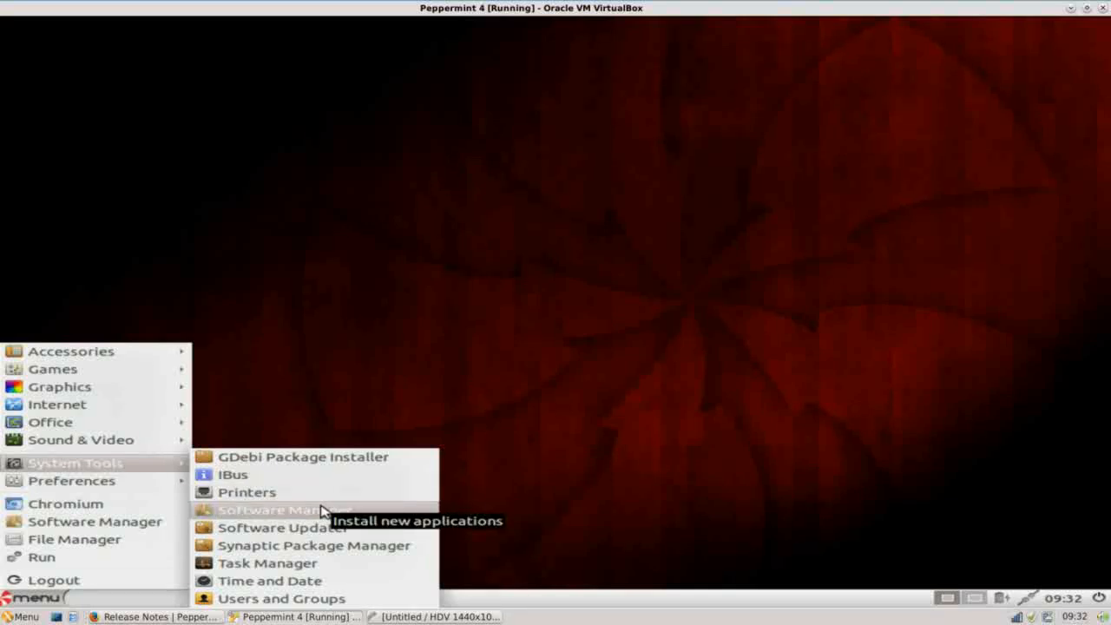
mouse_move(326, 528)
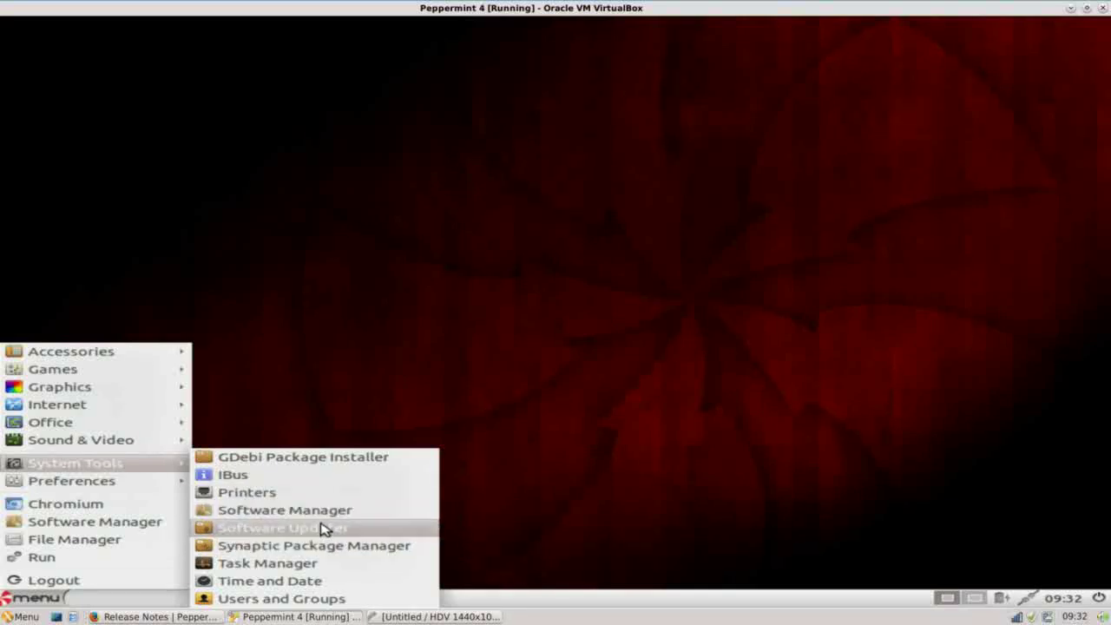
mouse_move(312, 510)
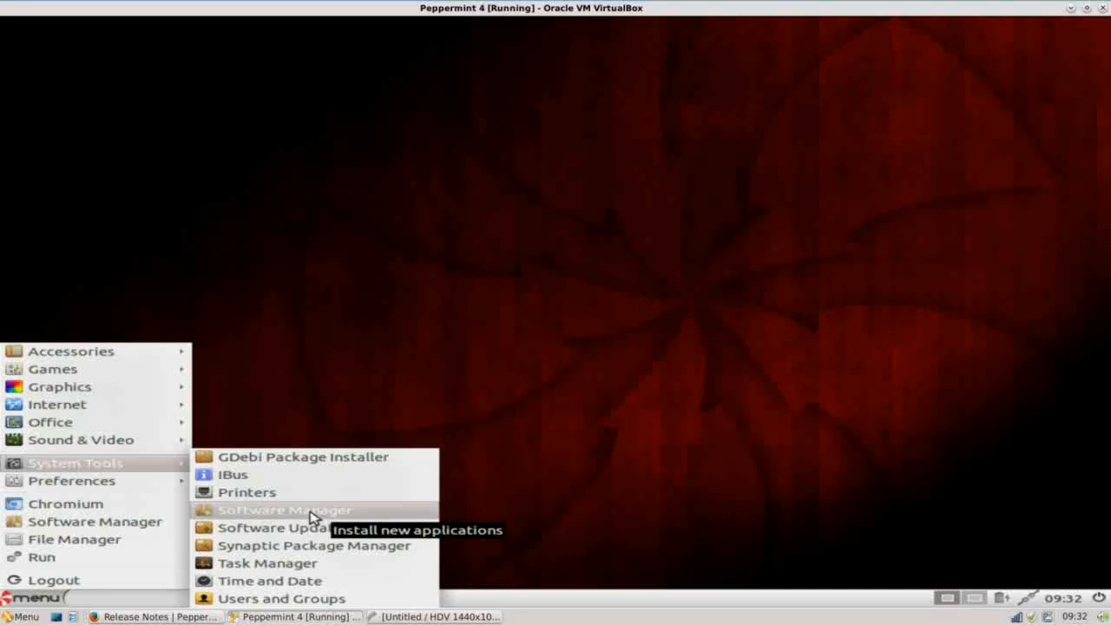
mouse_move(316, 528)
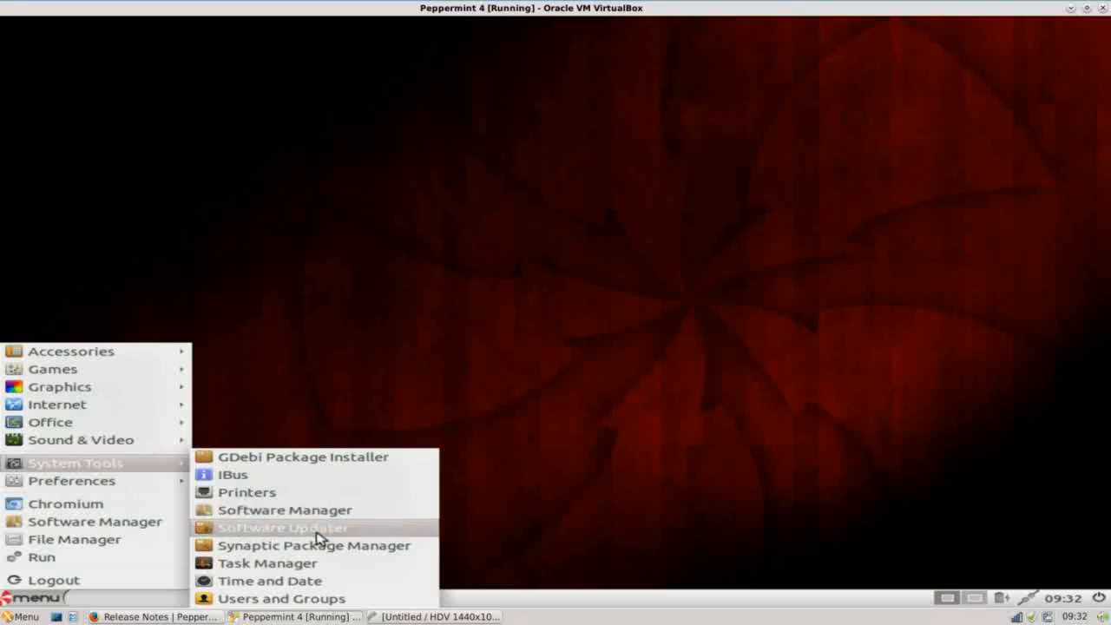
left_click(266, 563)
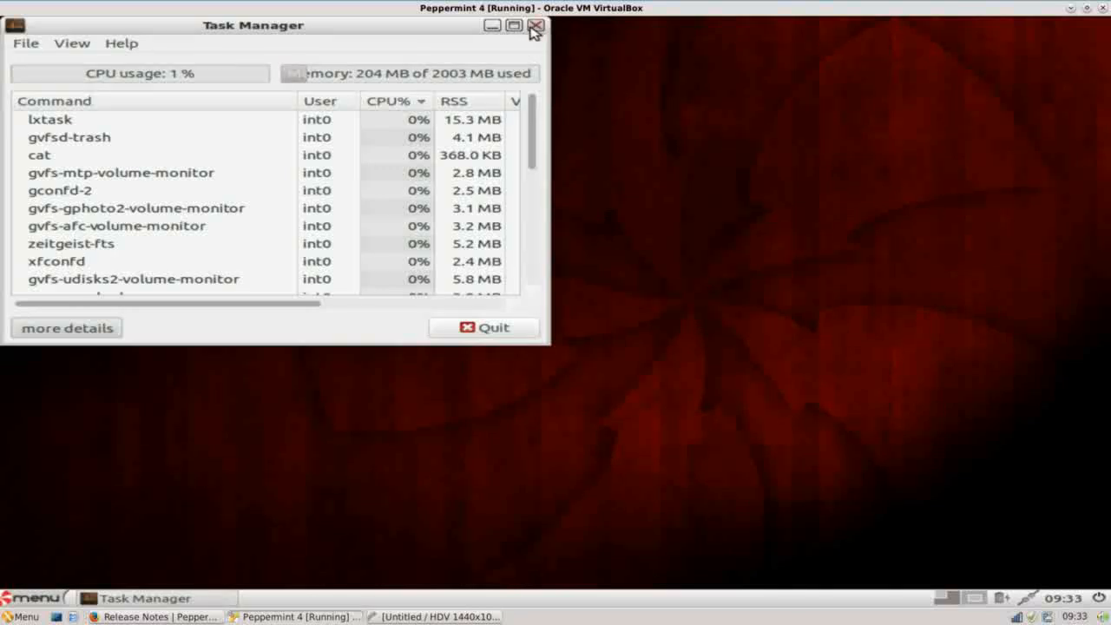
Close the Task Manager window to return to the empty desktop
left_click(538, 10)
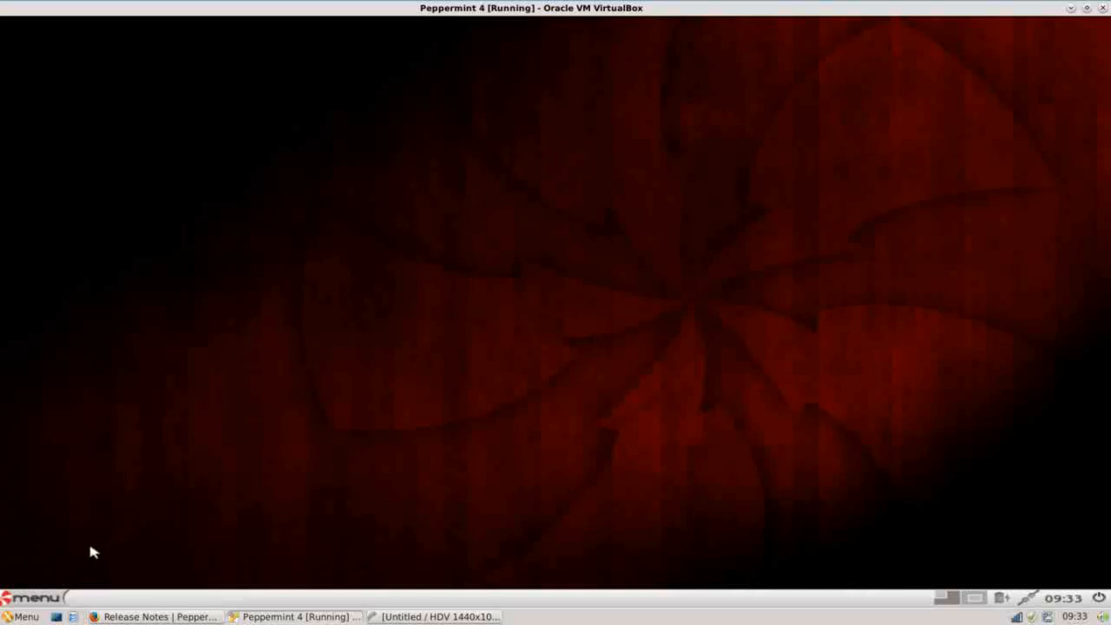
Launch Software Manager from the Peppermint menu after viewing the Preferences entries
left_click(33, 594)
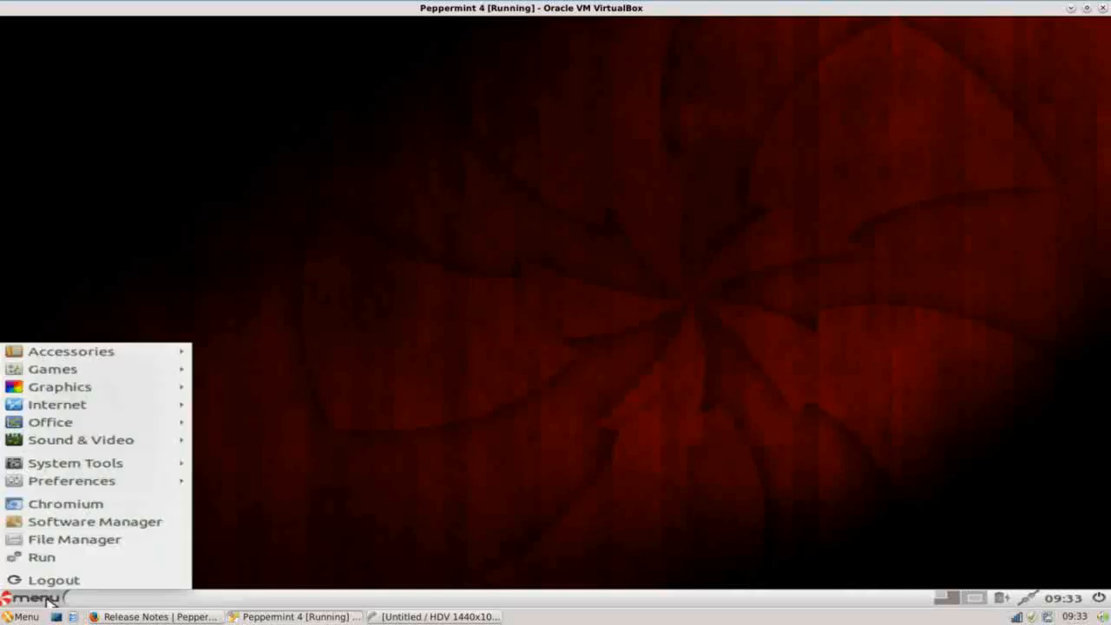
mouse_move(73, 479)
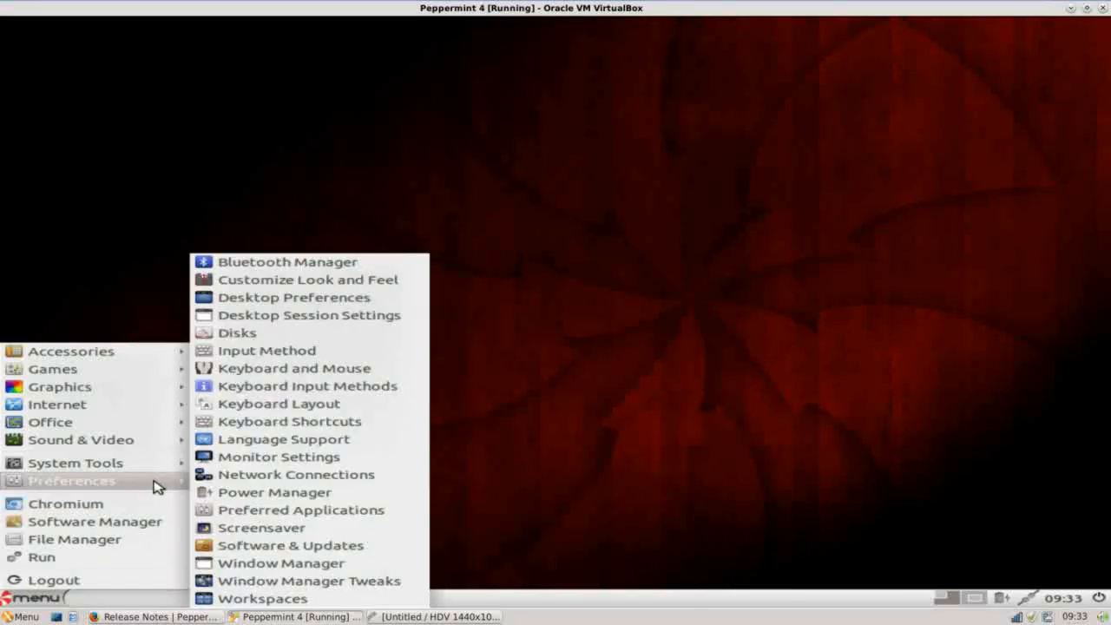
mouse_move(295, 476)
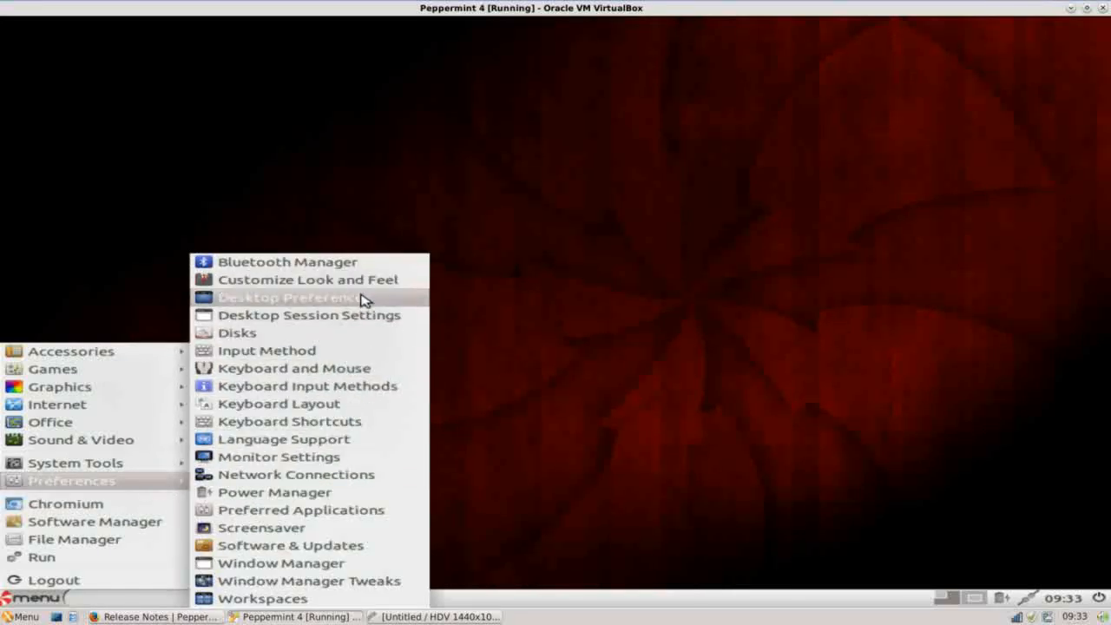
mouse_move(358, 457)
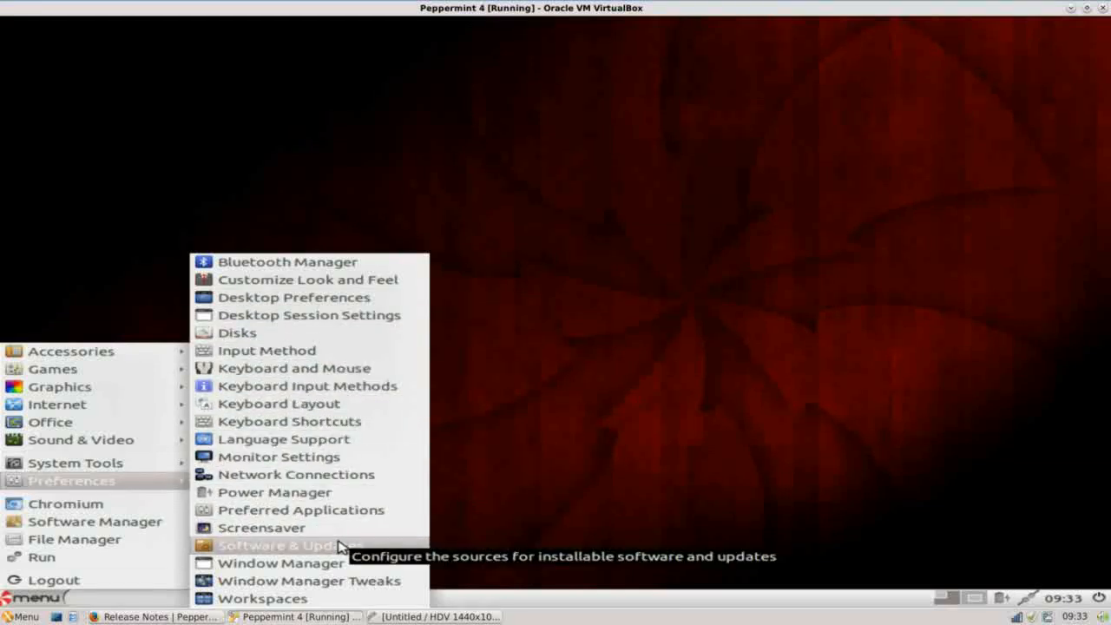
mouse_move(152, 531)
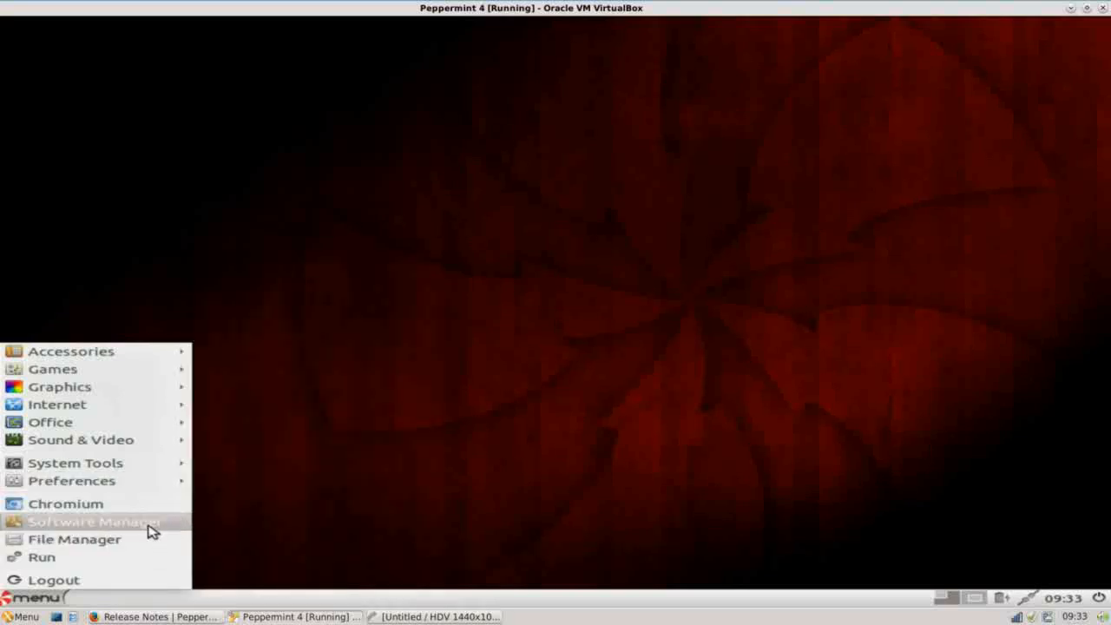
mouse_move(143, 525)
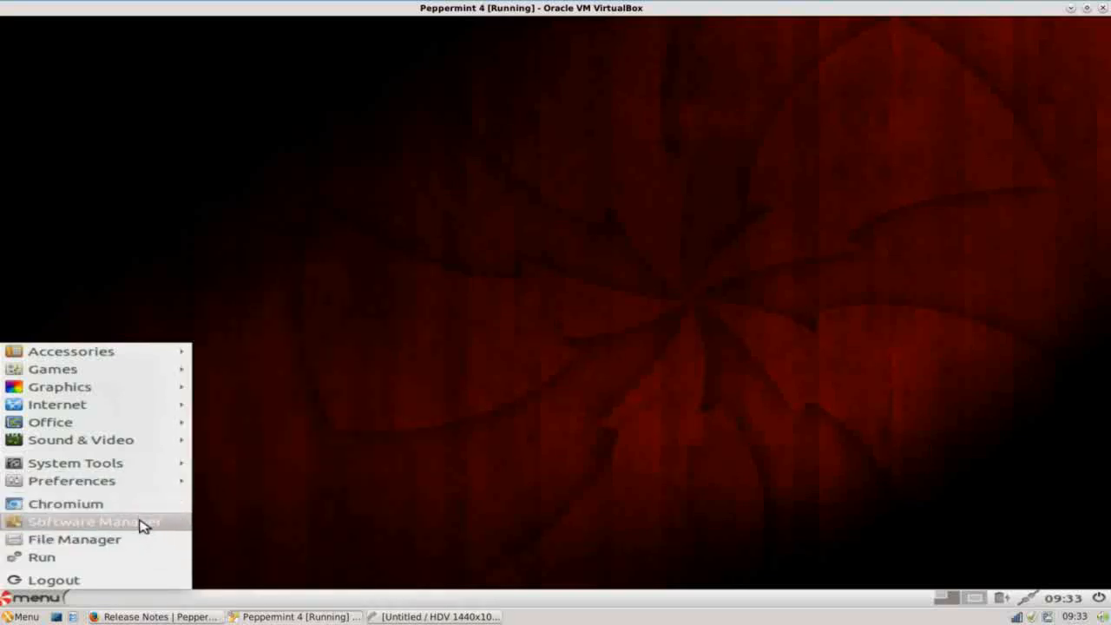
mouse_move(146, 541)
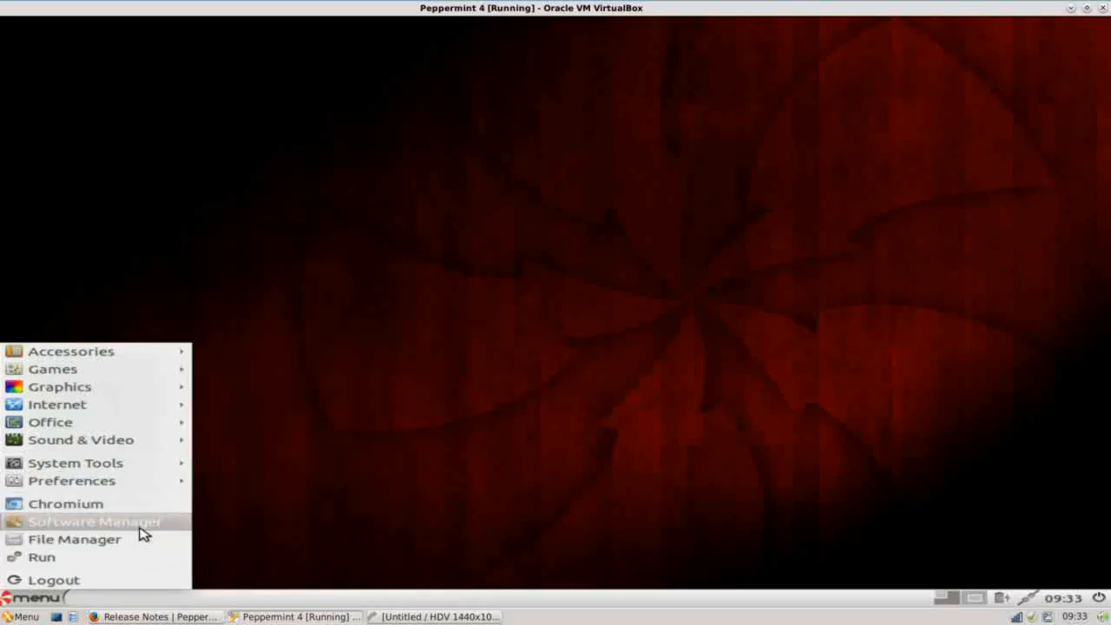
left_click(94, 520)
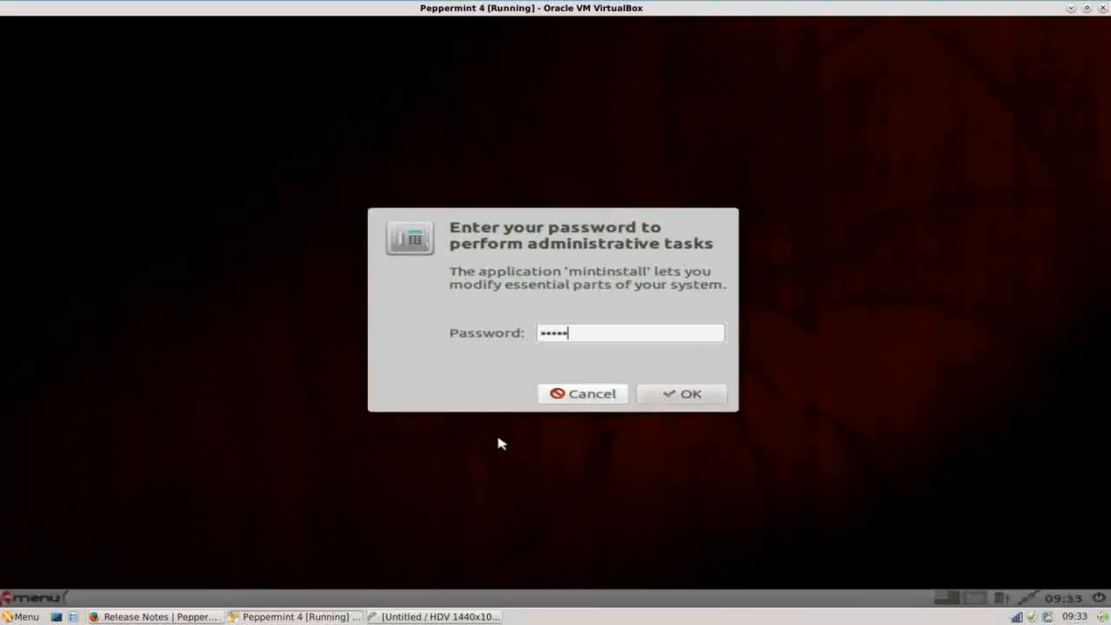
Confirm the administrator password so Software Manager starts loading its packages
left_click(691, 394)
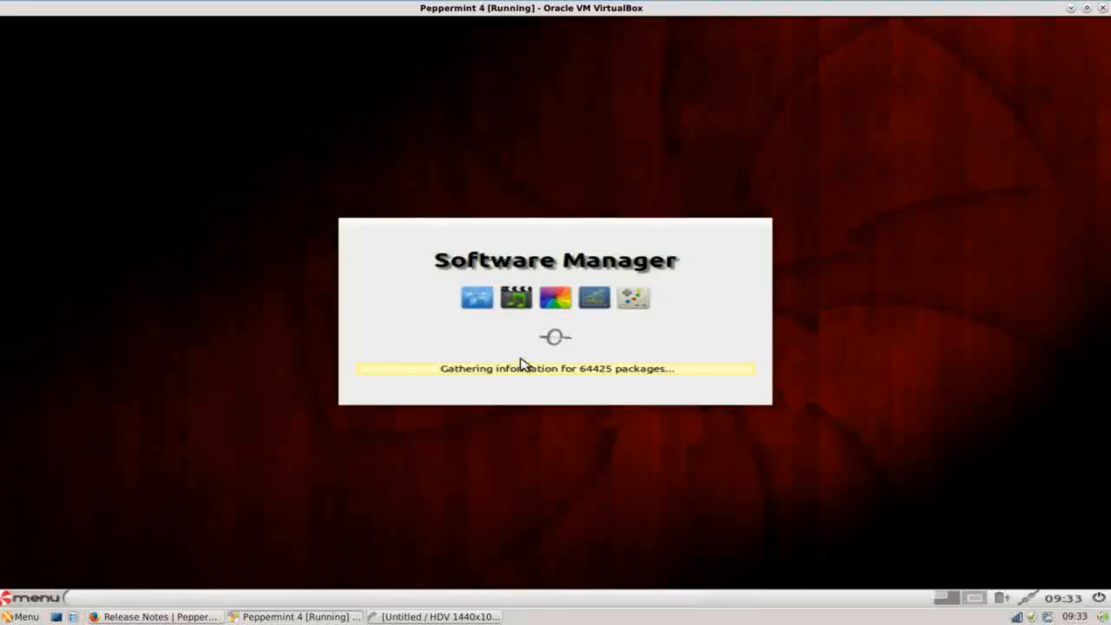
mouse_move(564, 339)
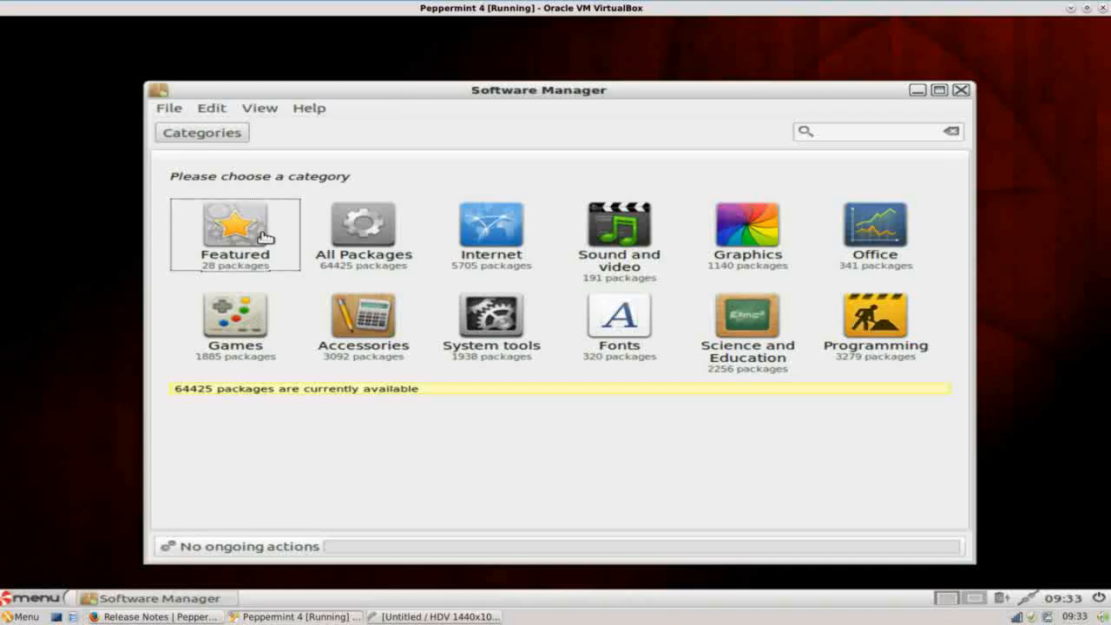
Browse the Featured list down to the peppermint meta packs, inspect build-tools-pack, then close Software Manager
left_click(234, 227)
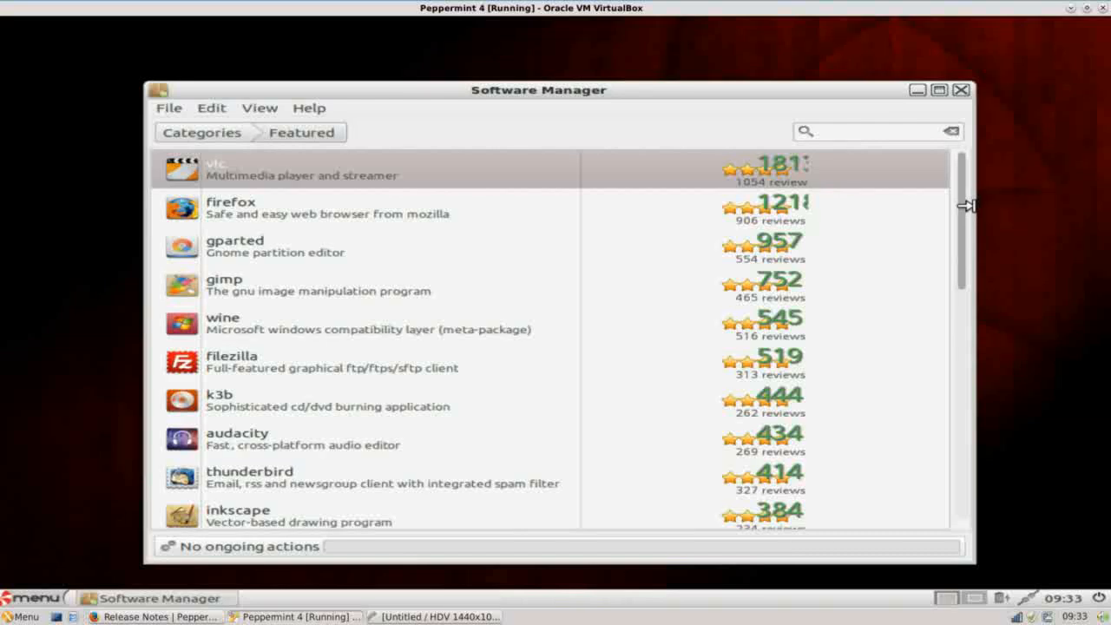
scroll("down", 3)
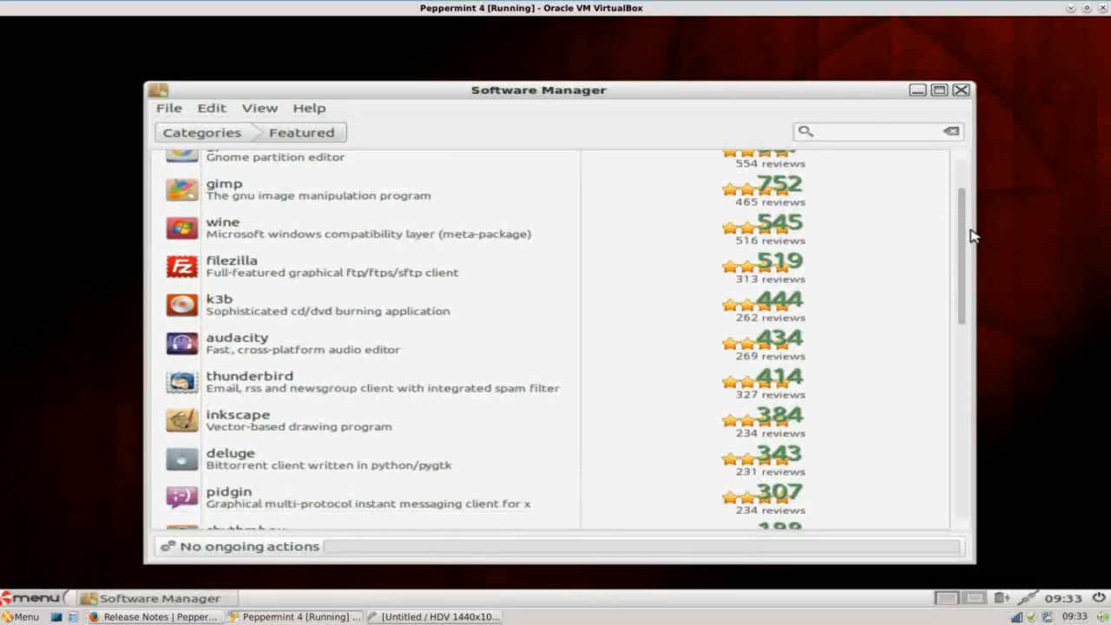
scroll("down", 3)
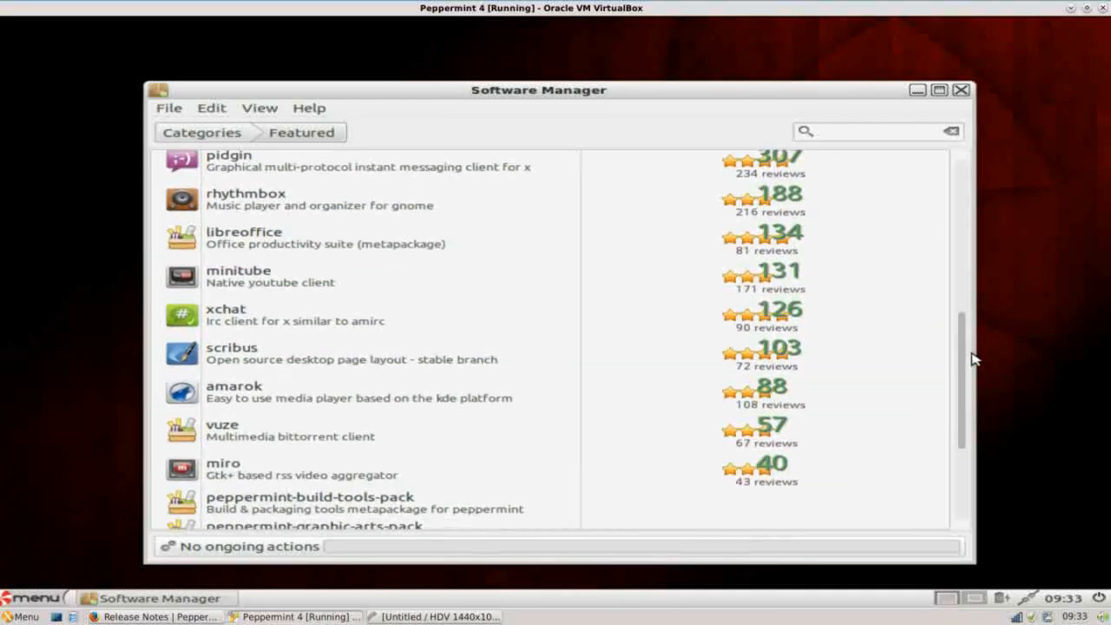
scroll("down", 3)
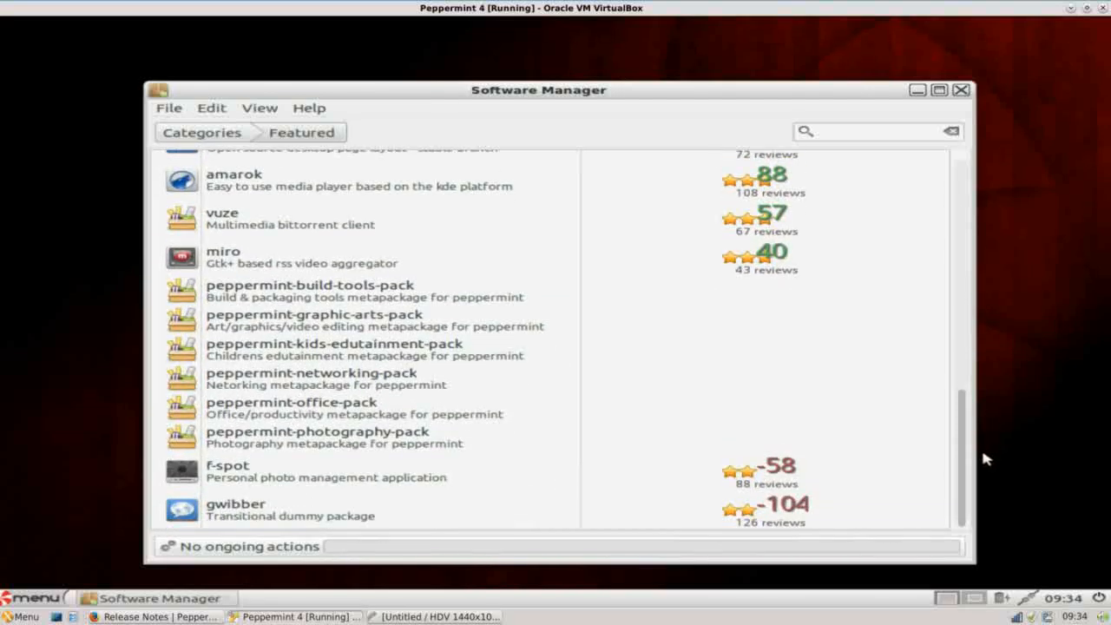
mouse_move(719, 448)
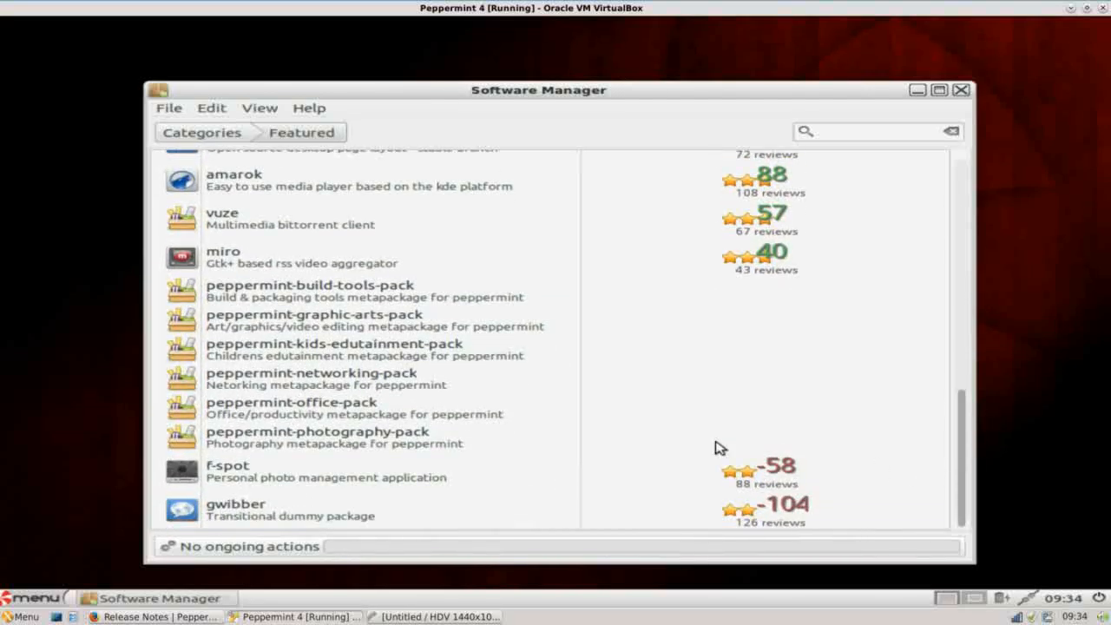
mouse_move(212, 317)
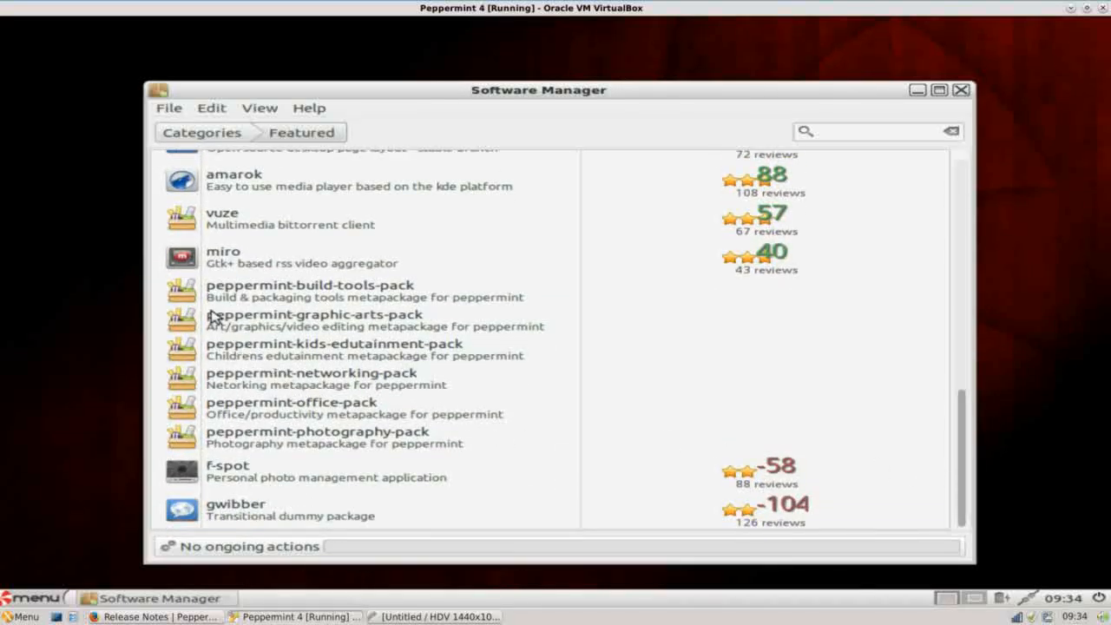
left_click(309, 292)
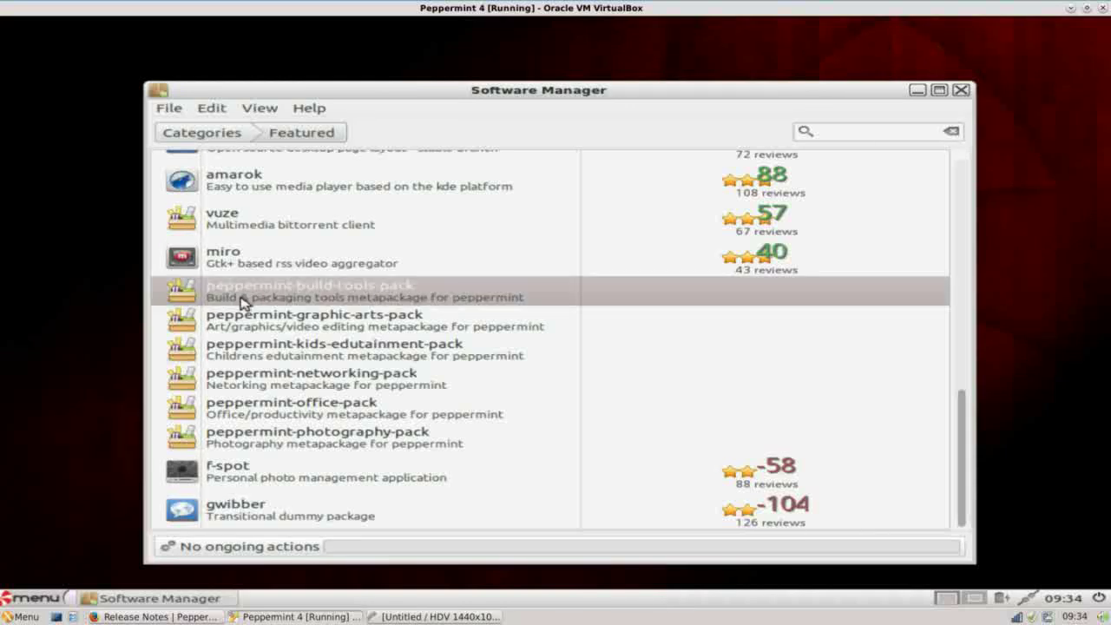
mouse_move(378, 309)
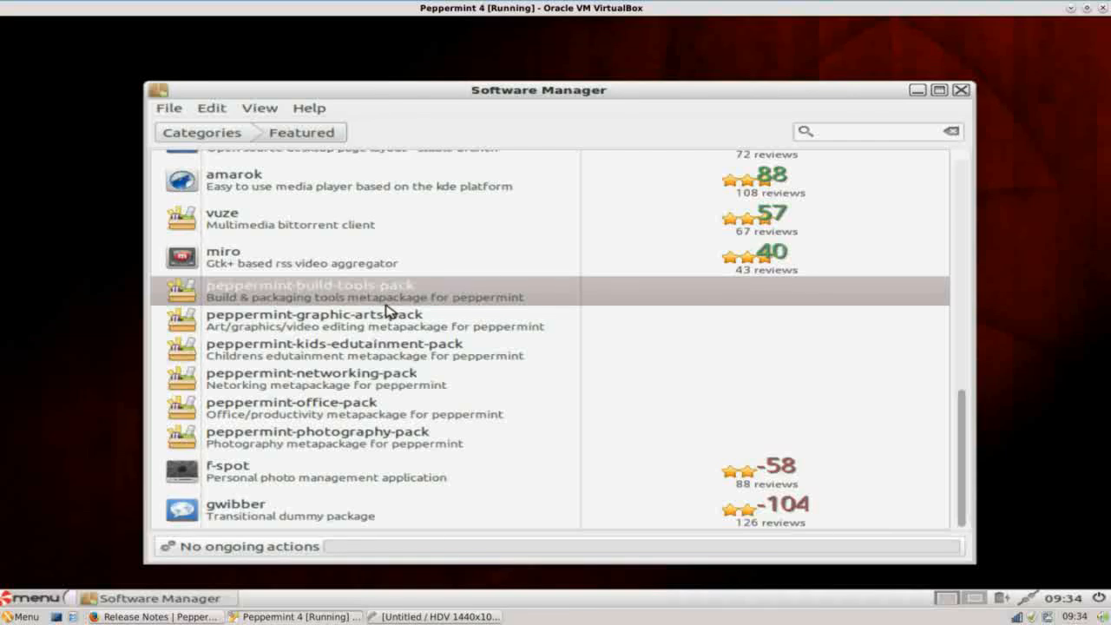
mouse_move(434, 312)
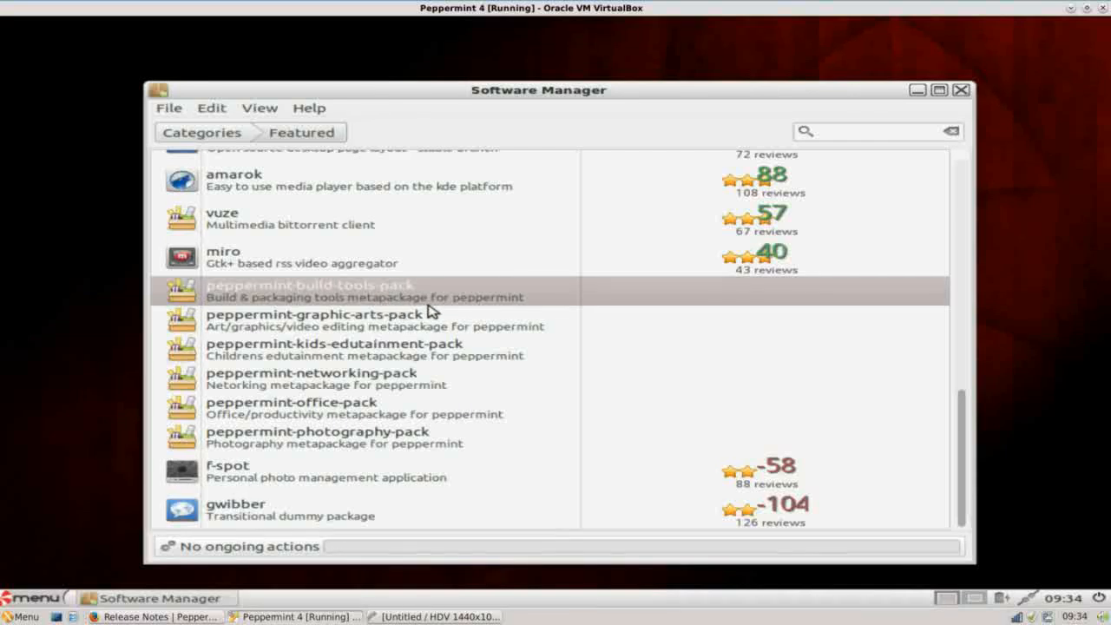
mouse_move(408, 330)
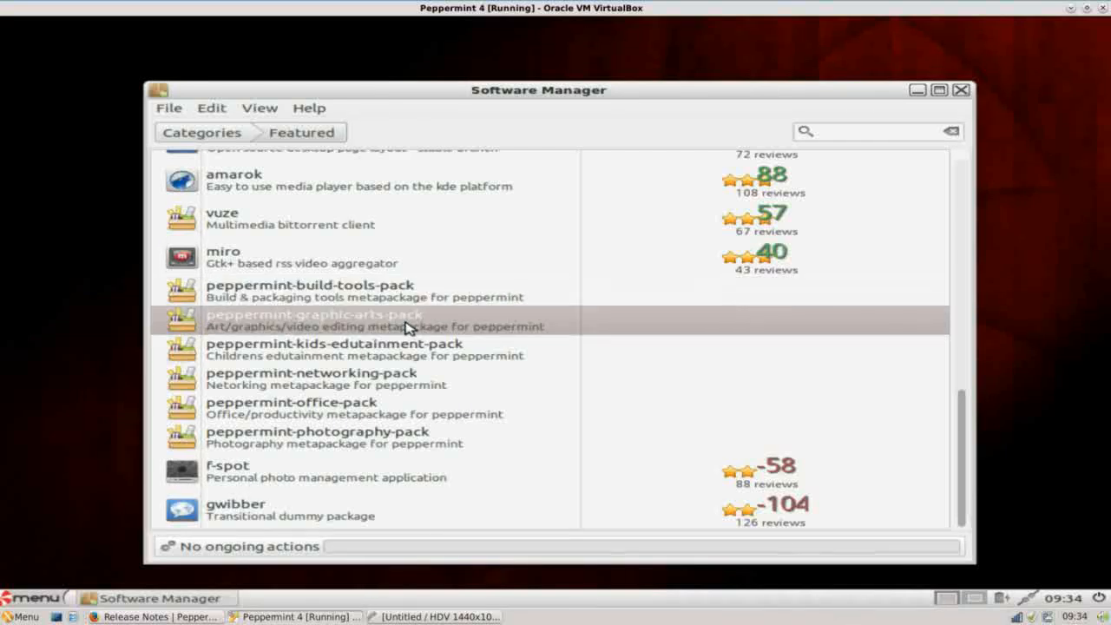
mouse_move(415, 351)
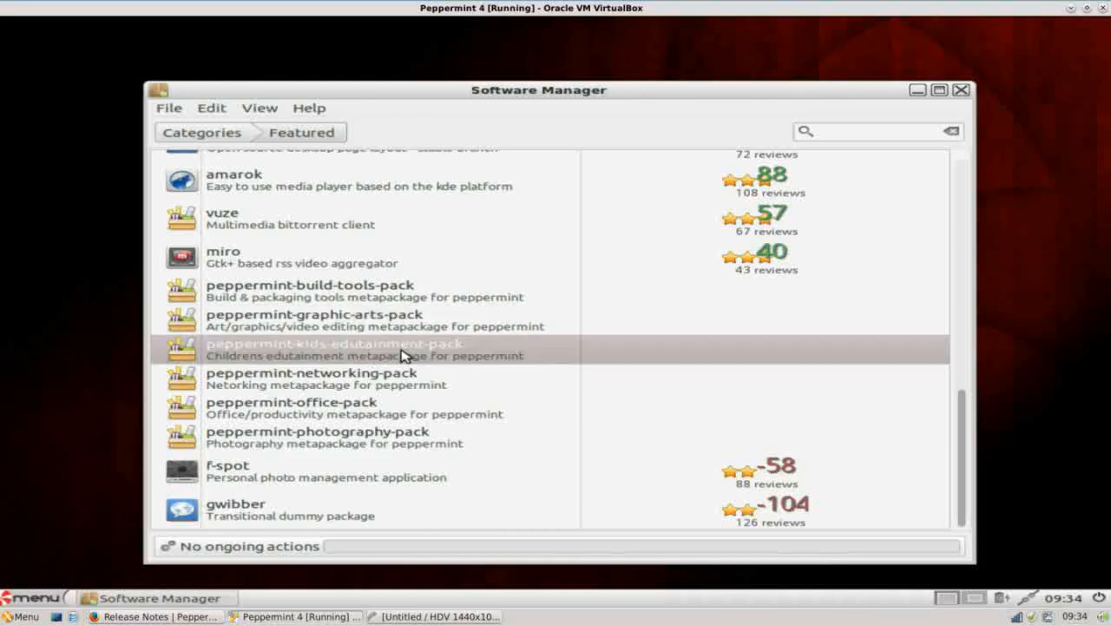
mouse_move(402, 396)
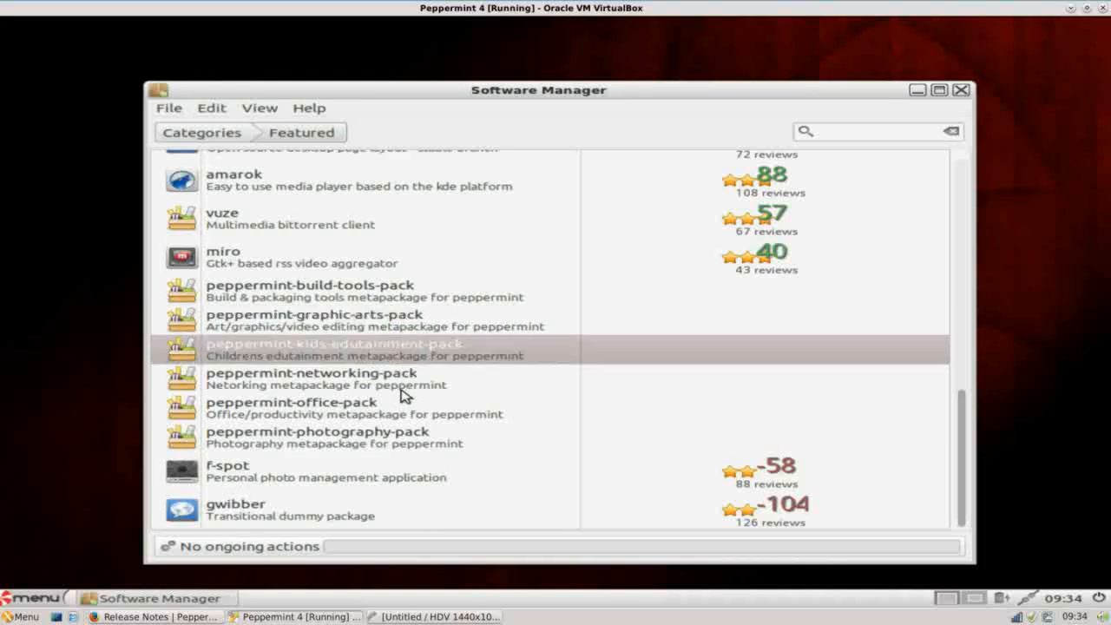
mouse_move(406, 417)
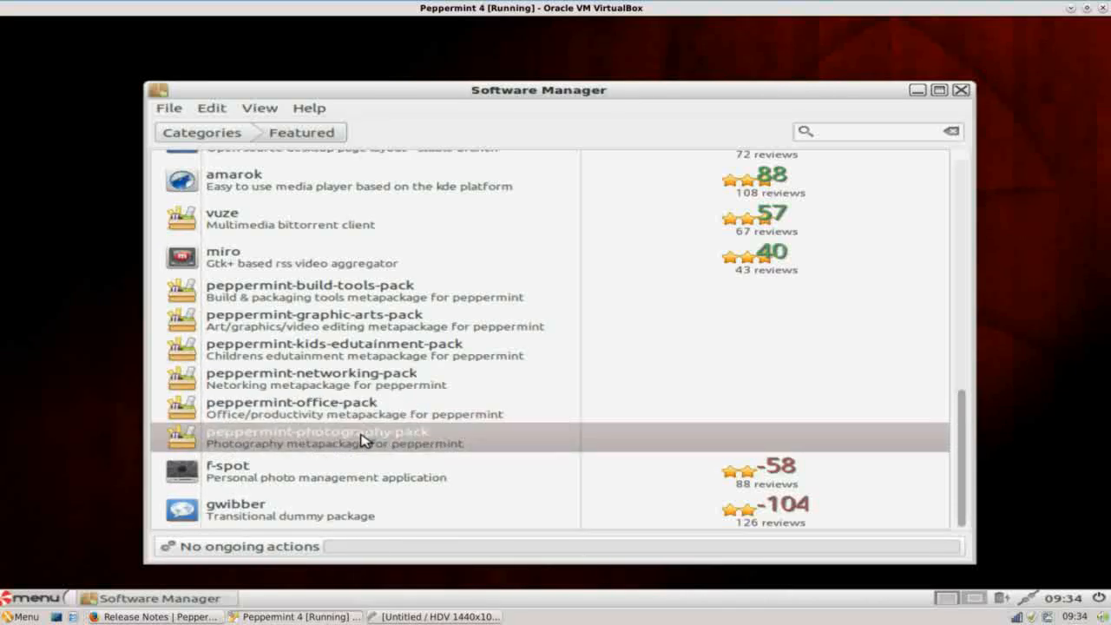
mouse_move(955, 226)
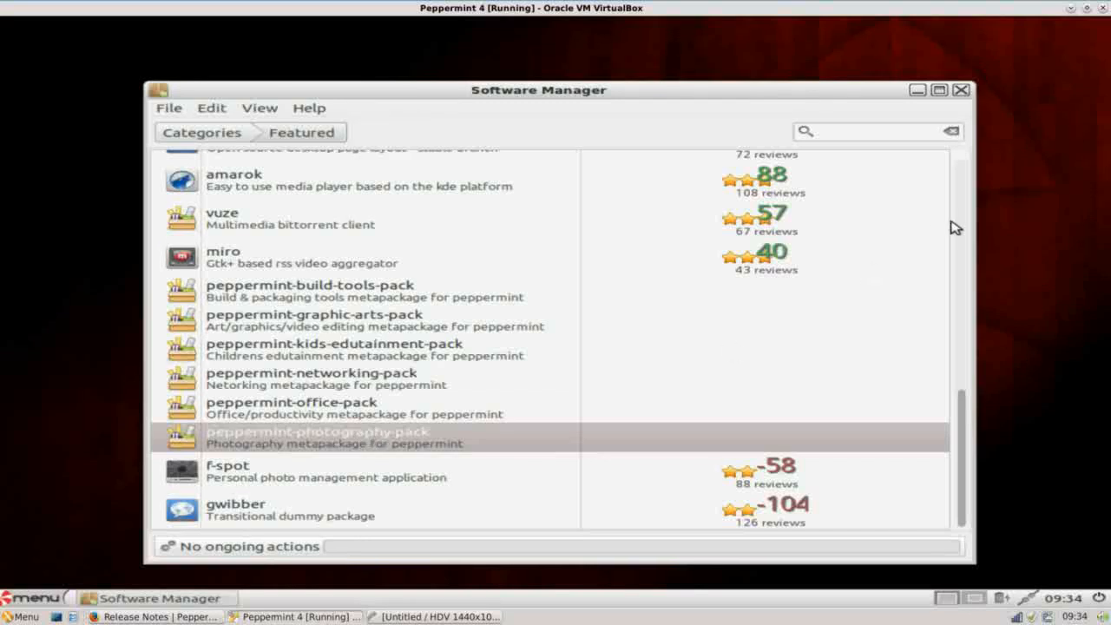
left_click(960, 87)
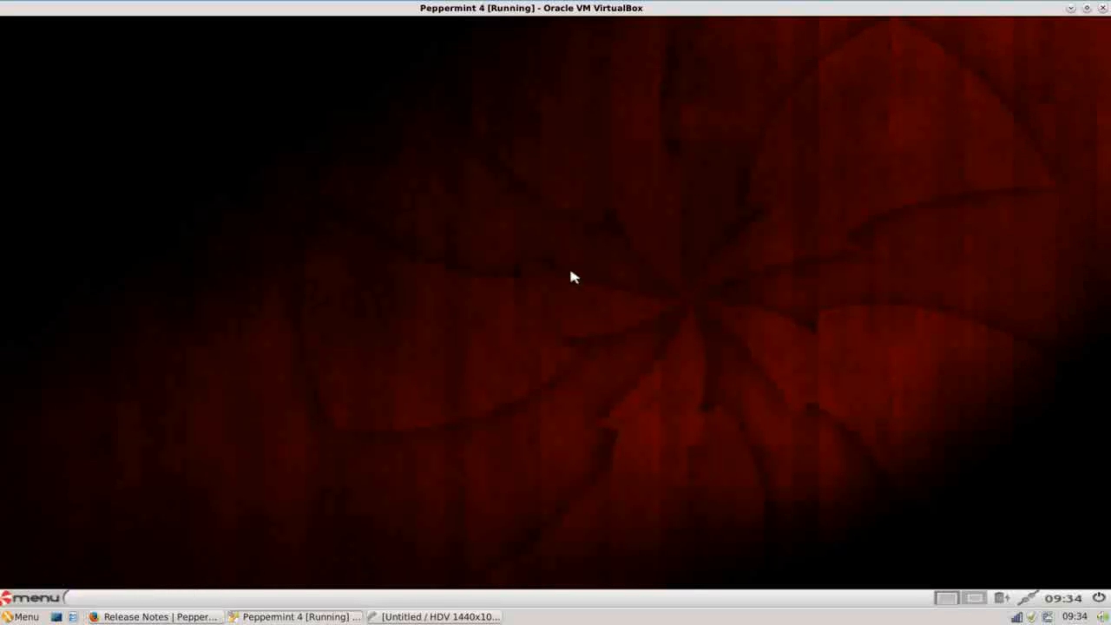
mouse_move(66, 566)
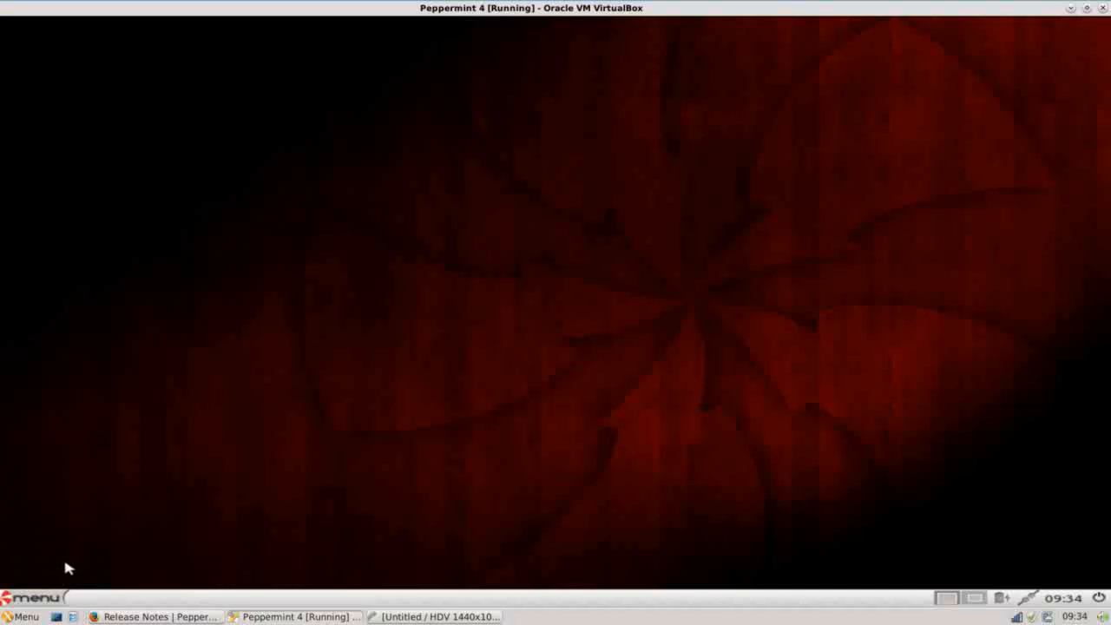
Launch the PCManFM file manager from the menu and look over its Tools entries
left_click(35, 592)
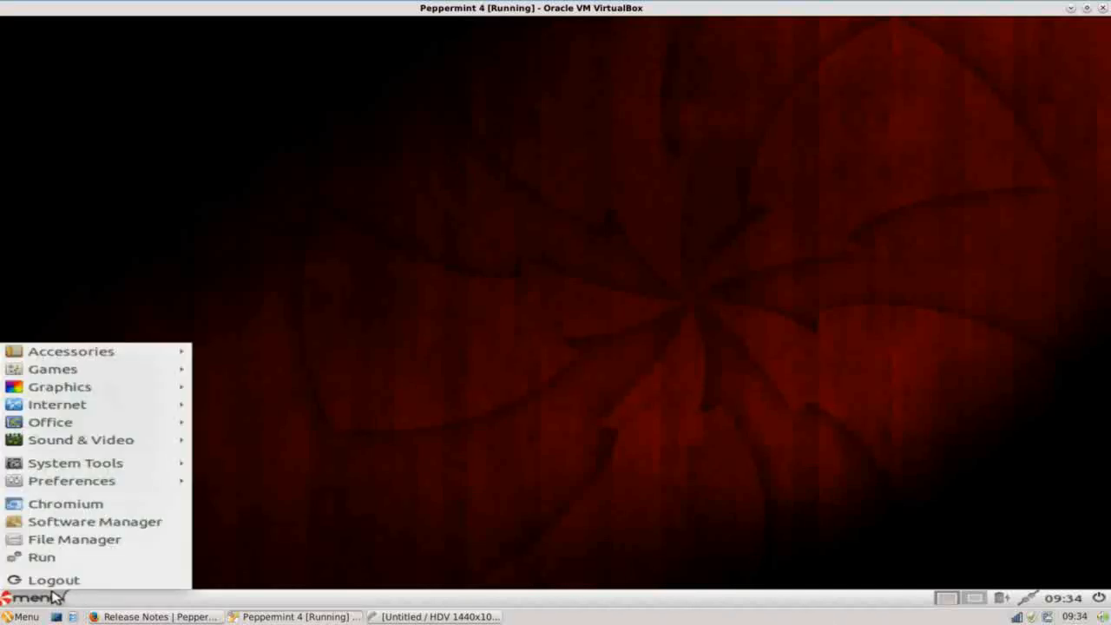
mouse_move(83, 540)
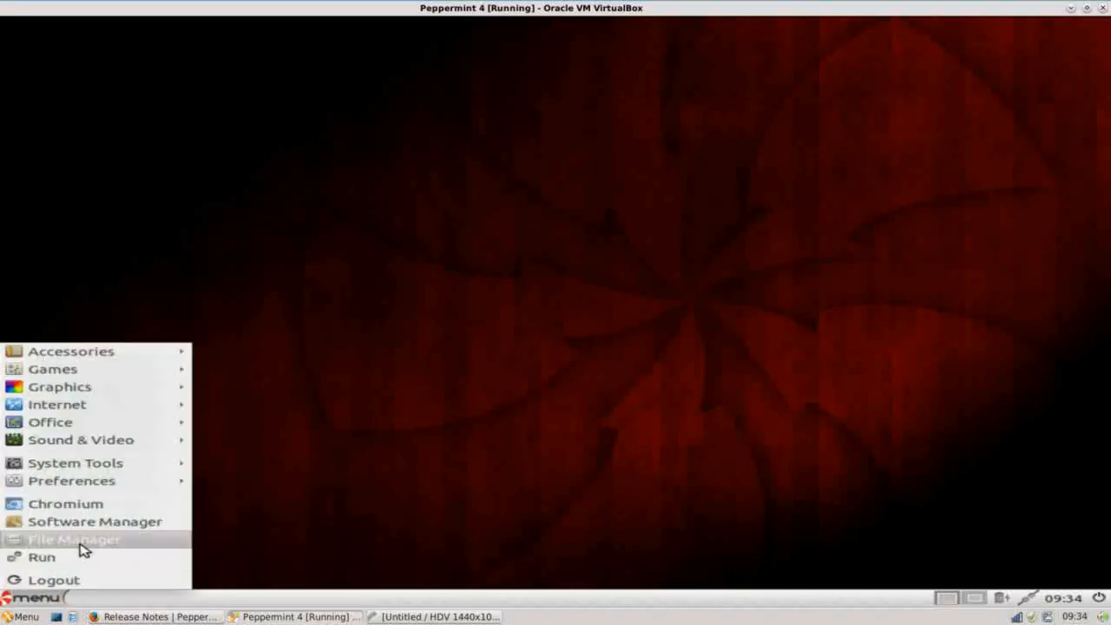
left_click(73, 540)
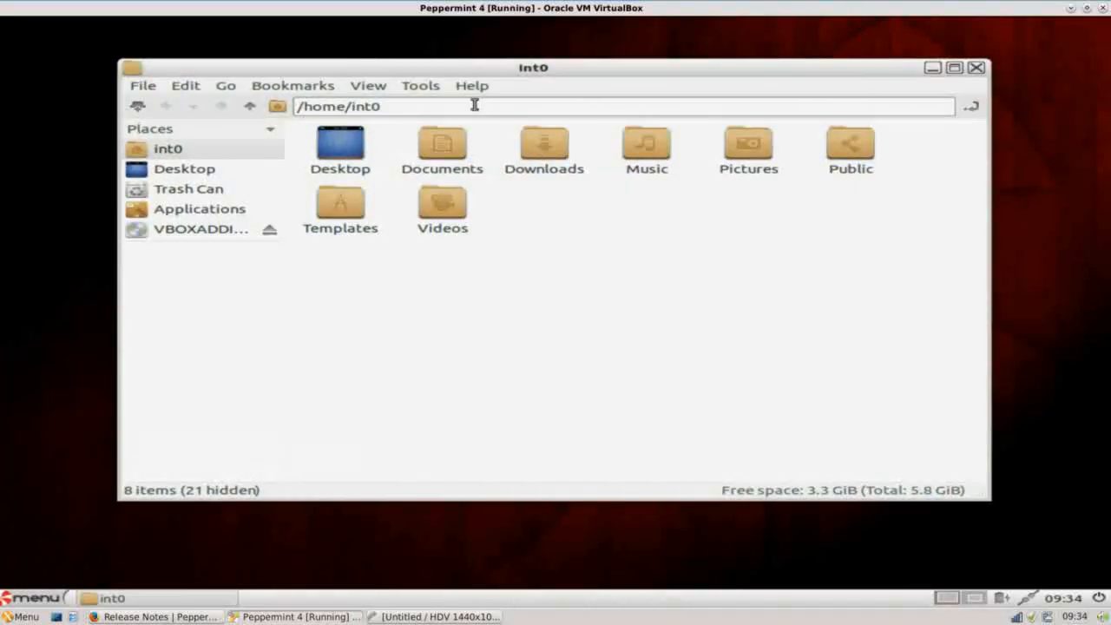
mouse_move(396, 99)
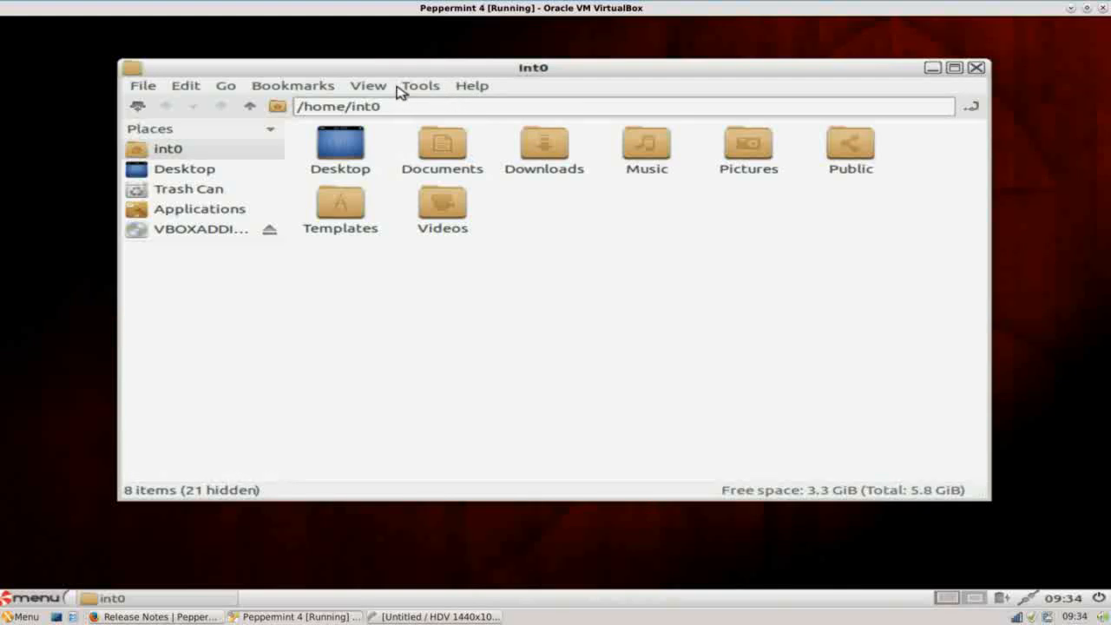
left_click(420, 85)
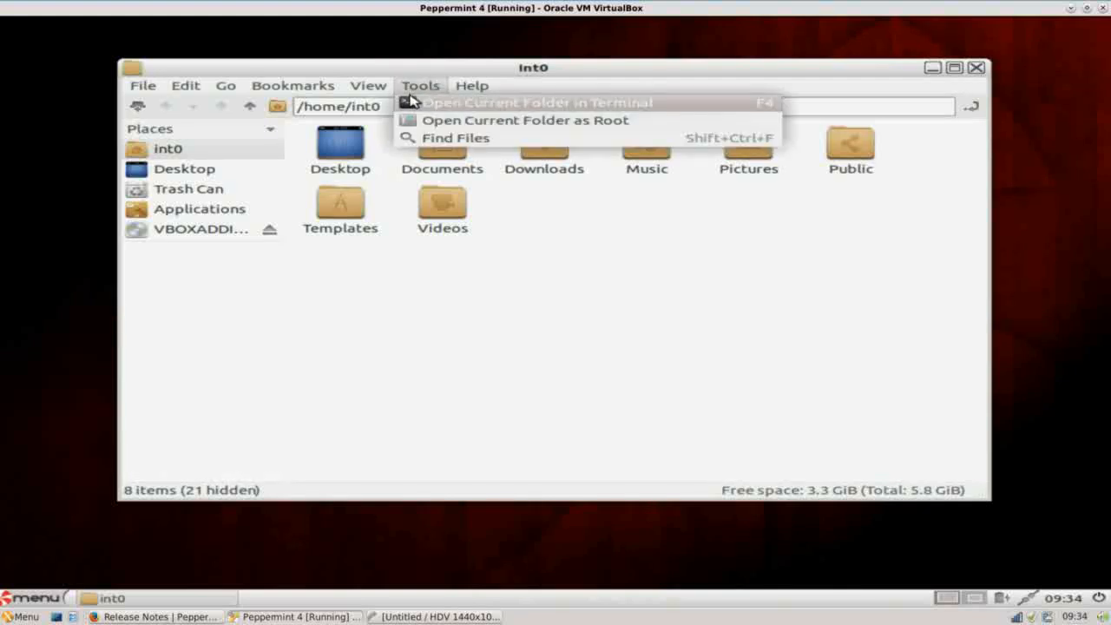
mouse_move(448, 111)
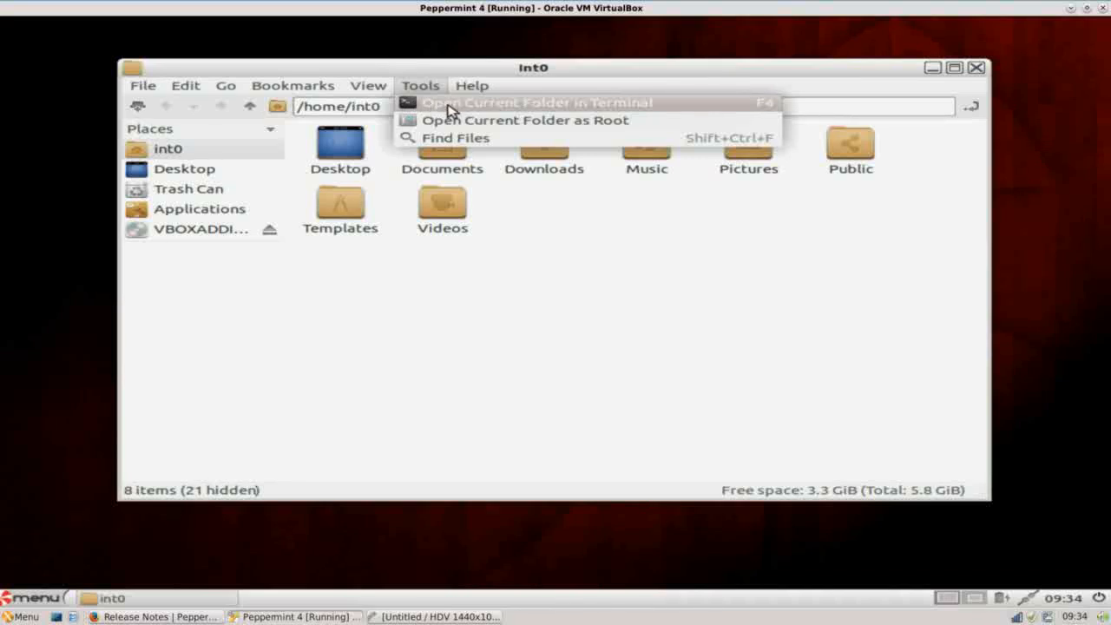
mouse_move(446, 84)
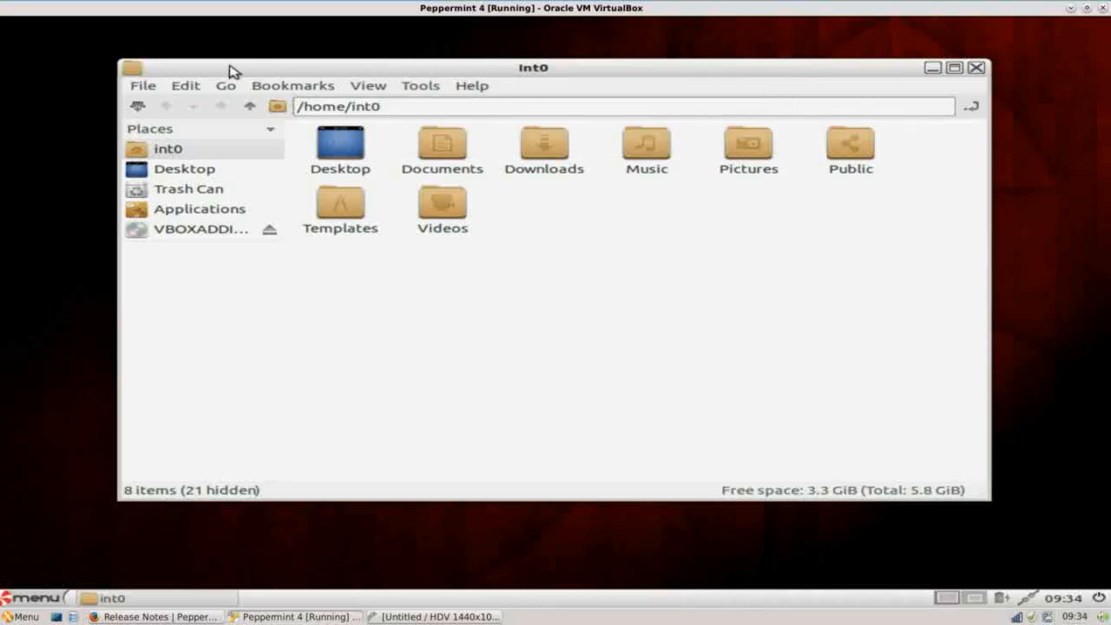
View the Advanced page of the file manager Preferences via Edit
left_click(184, 85)
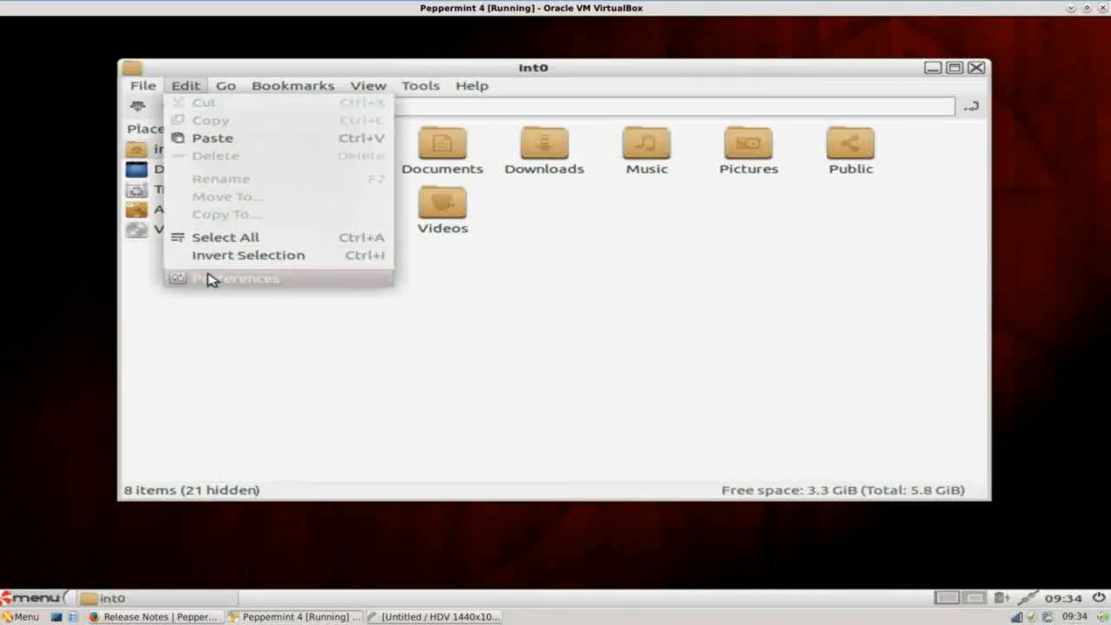
left_click(236, 278)
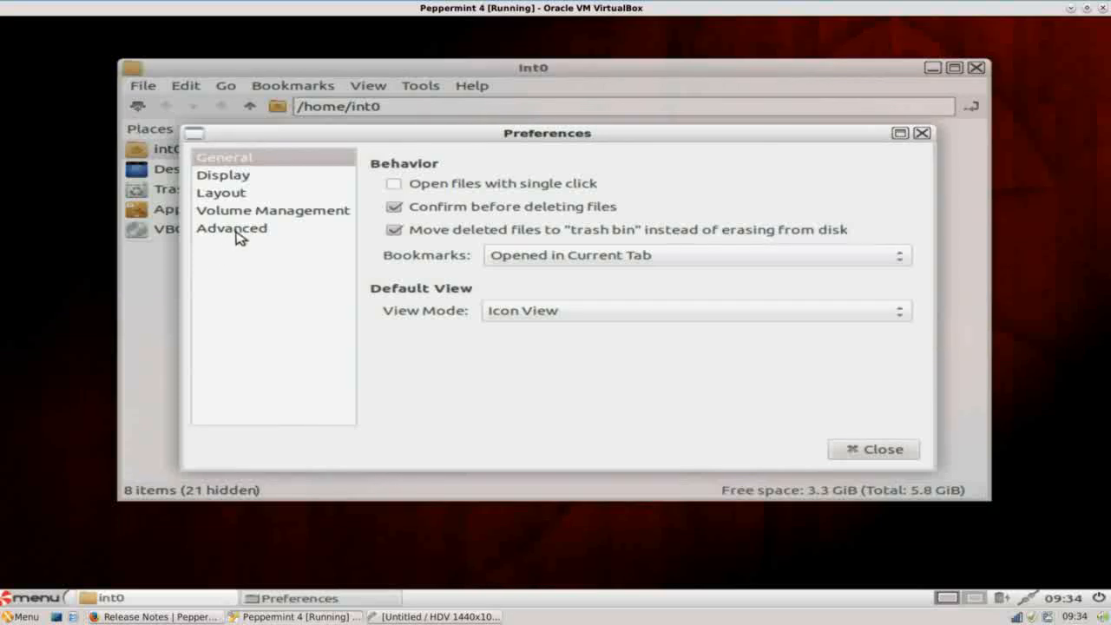
left_click(233, 227)
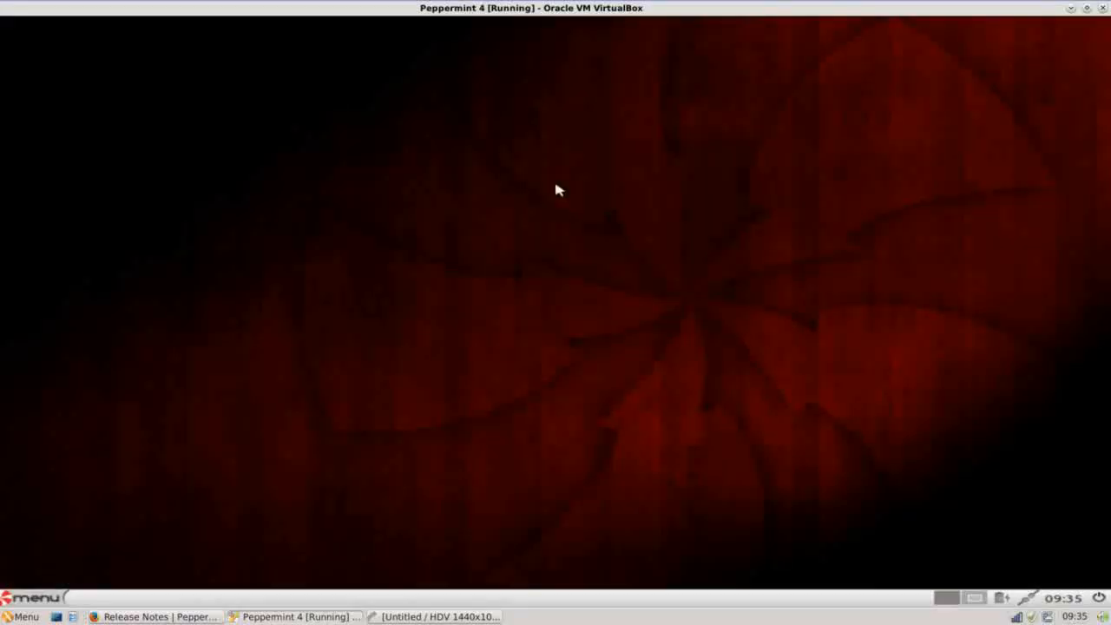
Reopen the file manager and bring up its Preferences from the Edit menu
left_click(31, 594)
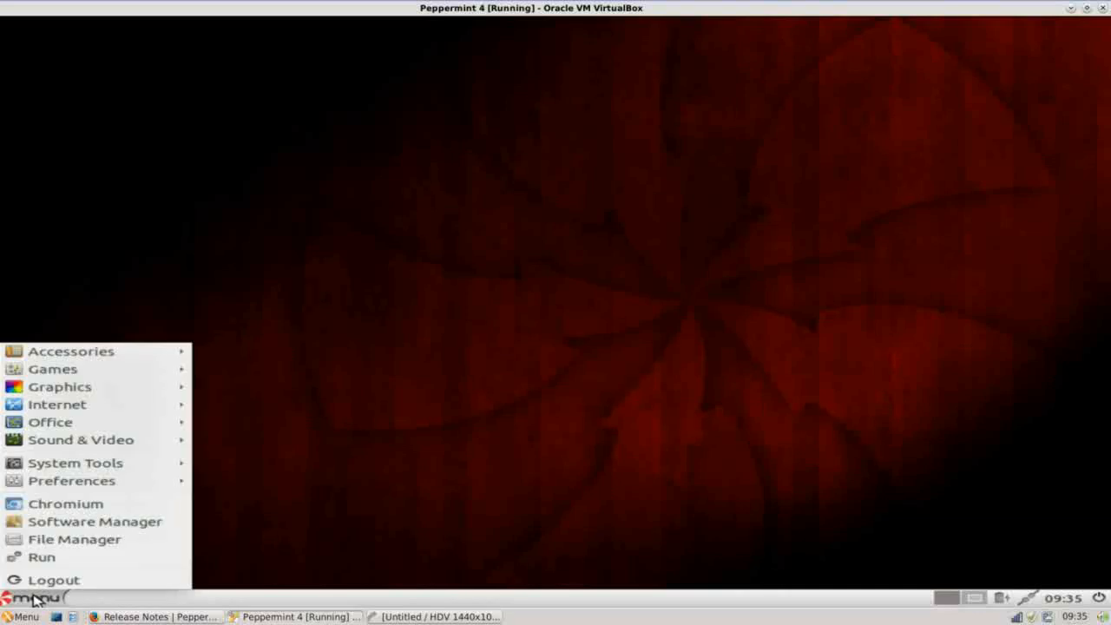
mouse_move(73, 542)
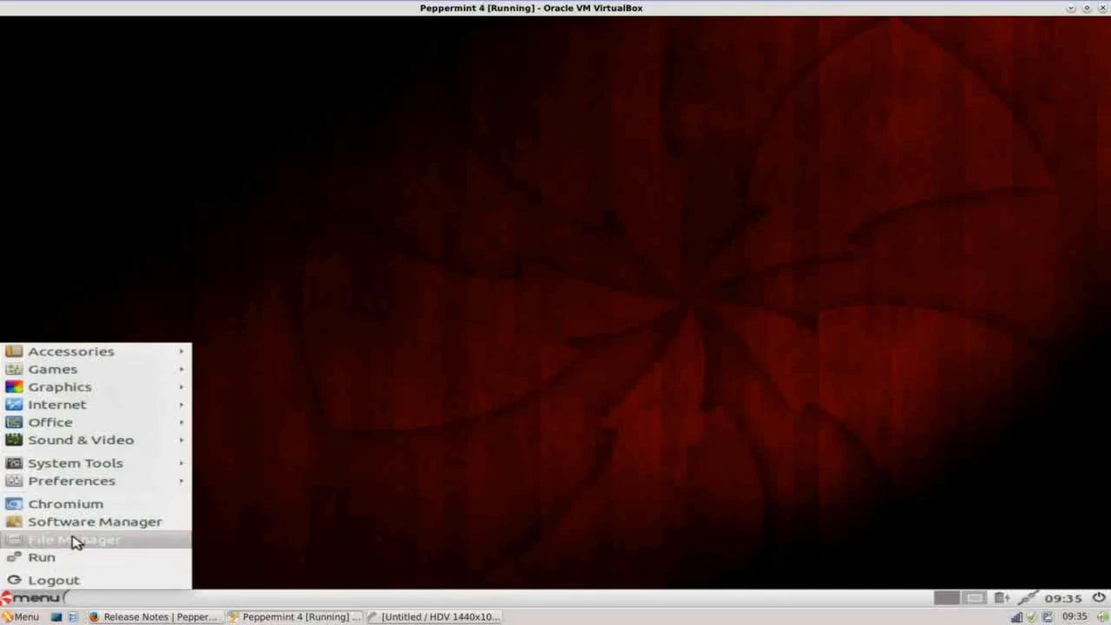
left_click(73, 540)
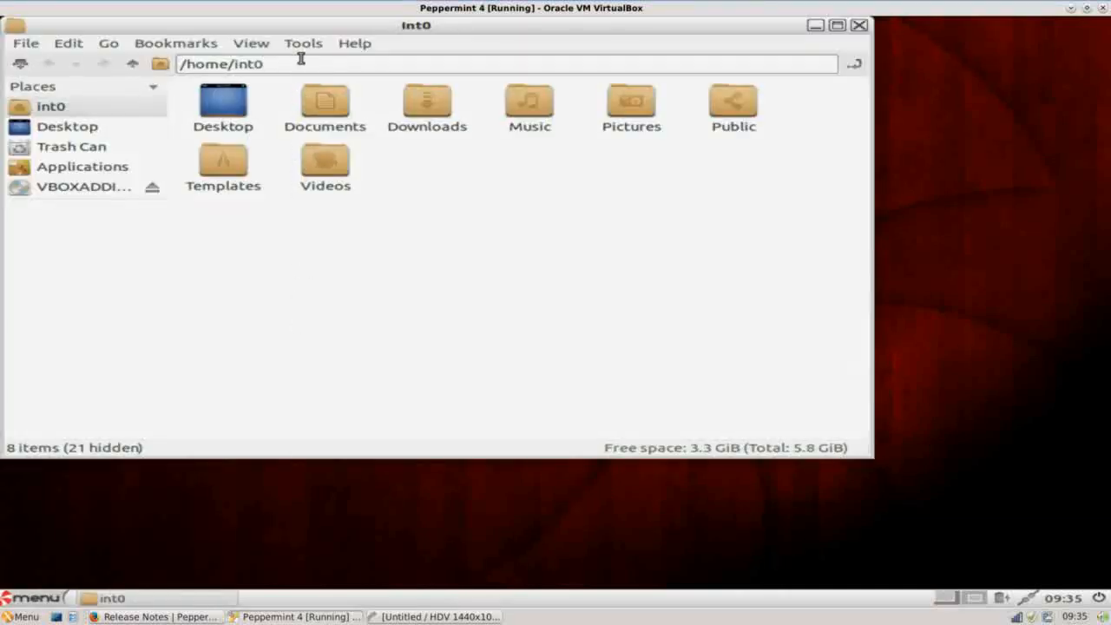
left_click(303, 42)
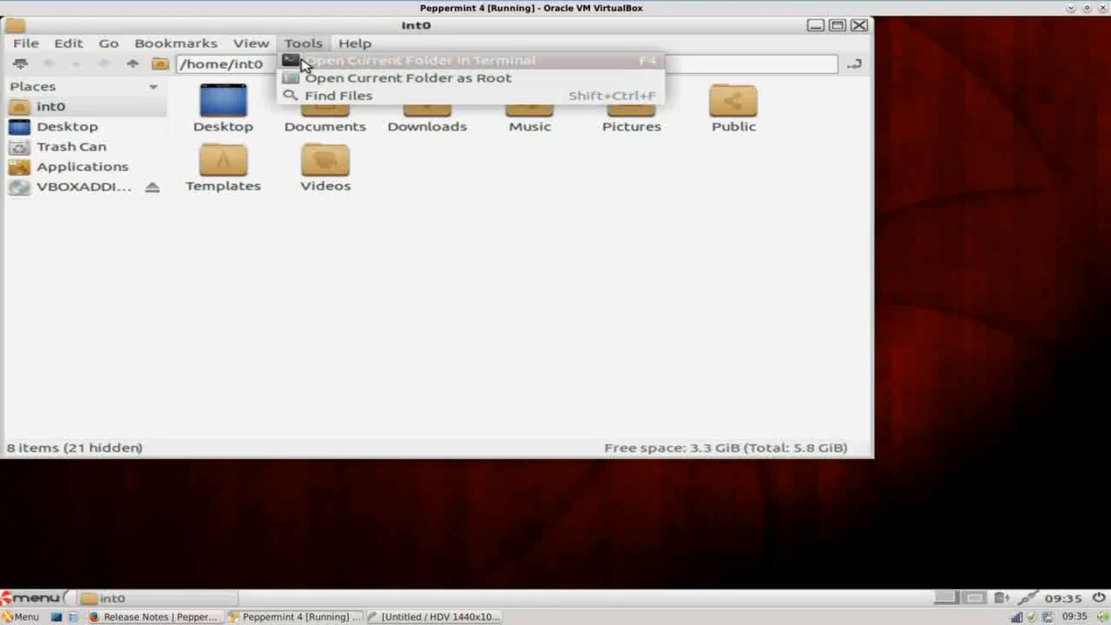
left_click(69, 42)
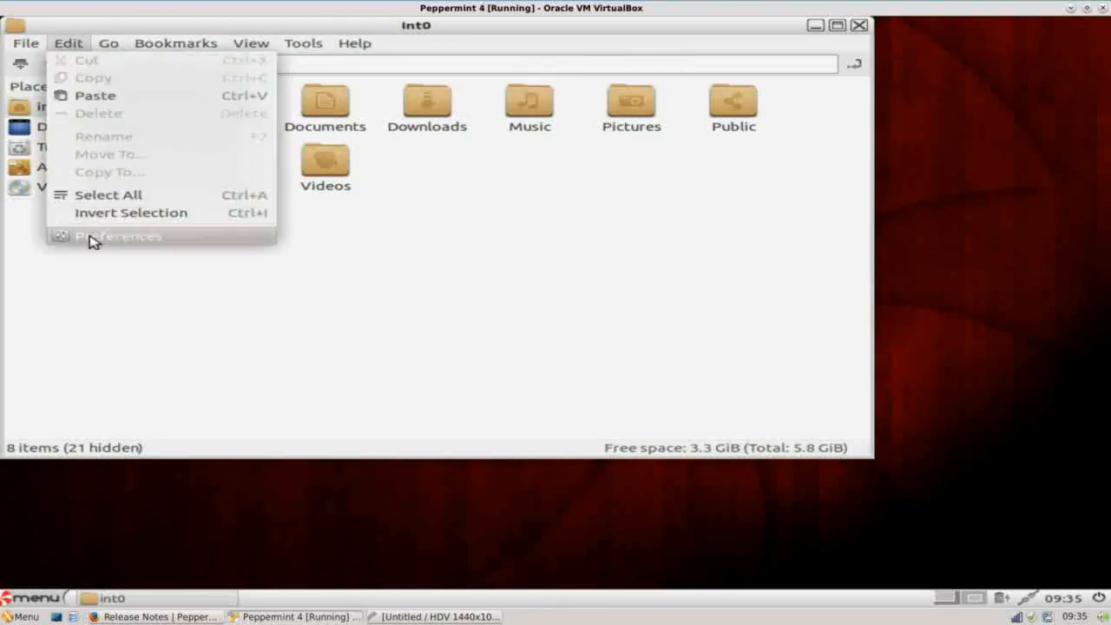
left_click(118, 236)
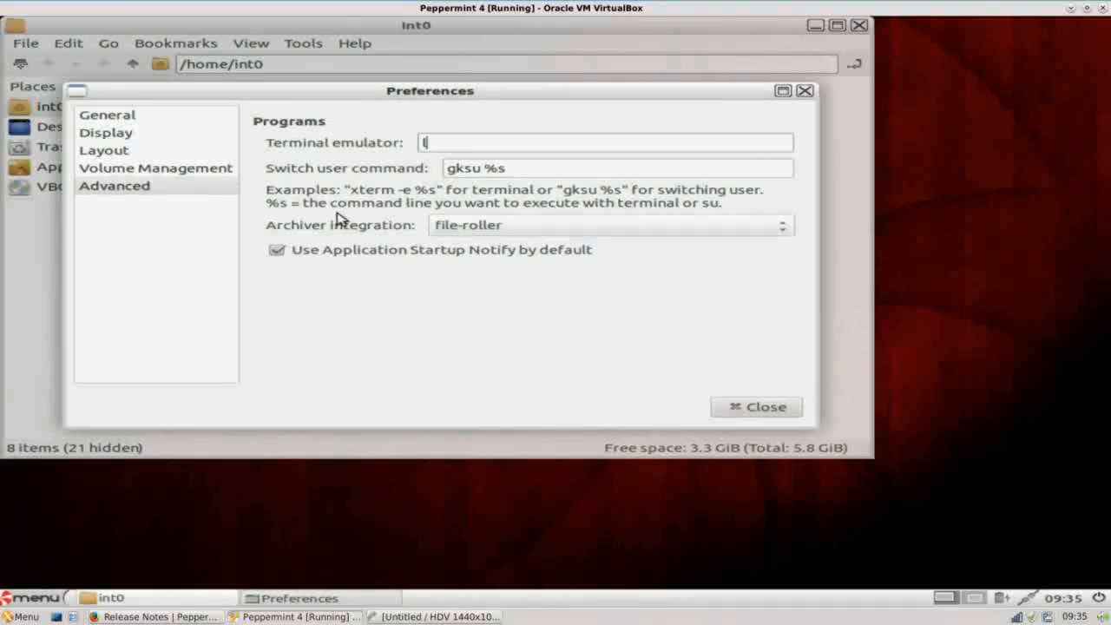
Set the Terminal emulator preference to lxterminal and close Preferences
type("lxter")
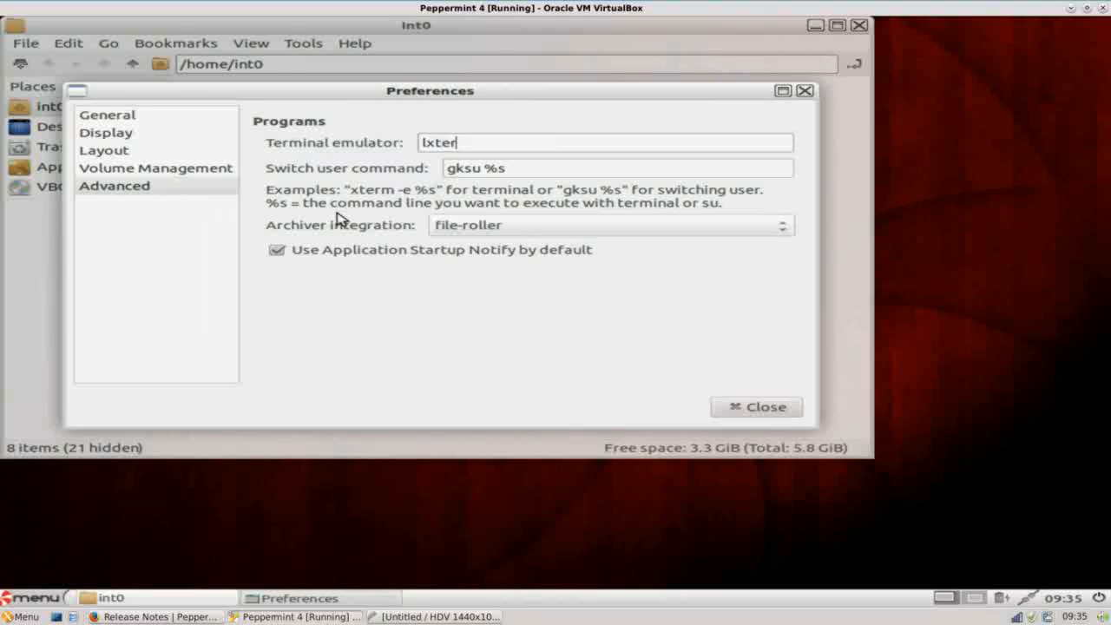
type("minal")
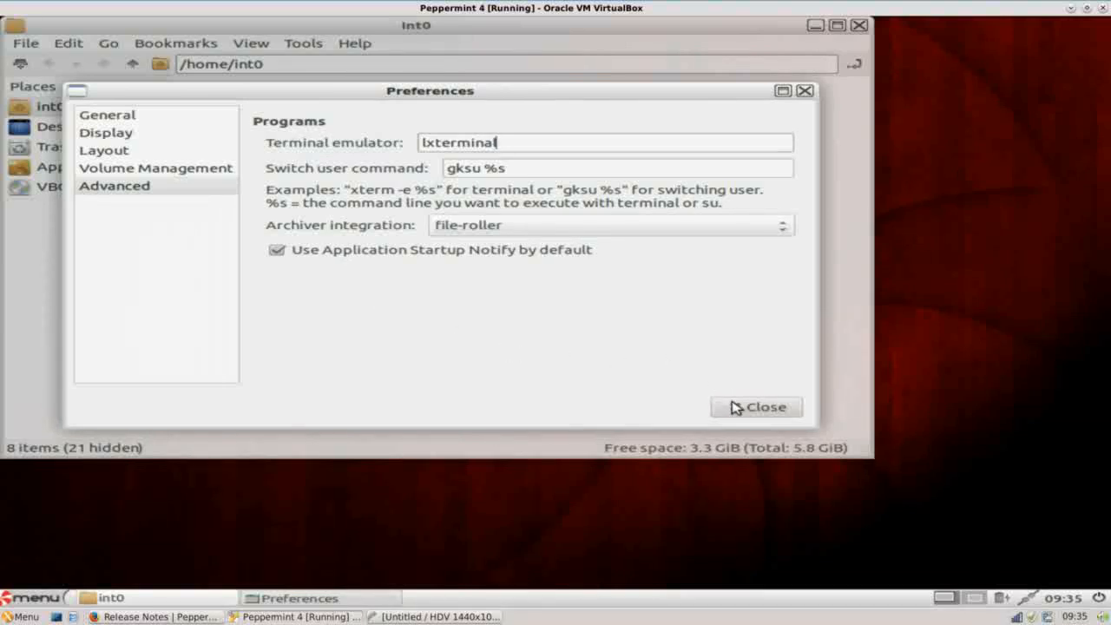
left_click(757, 406)
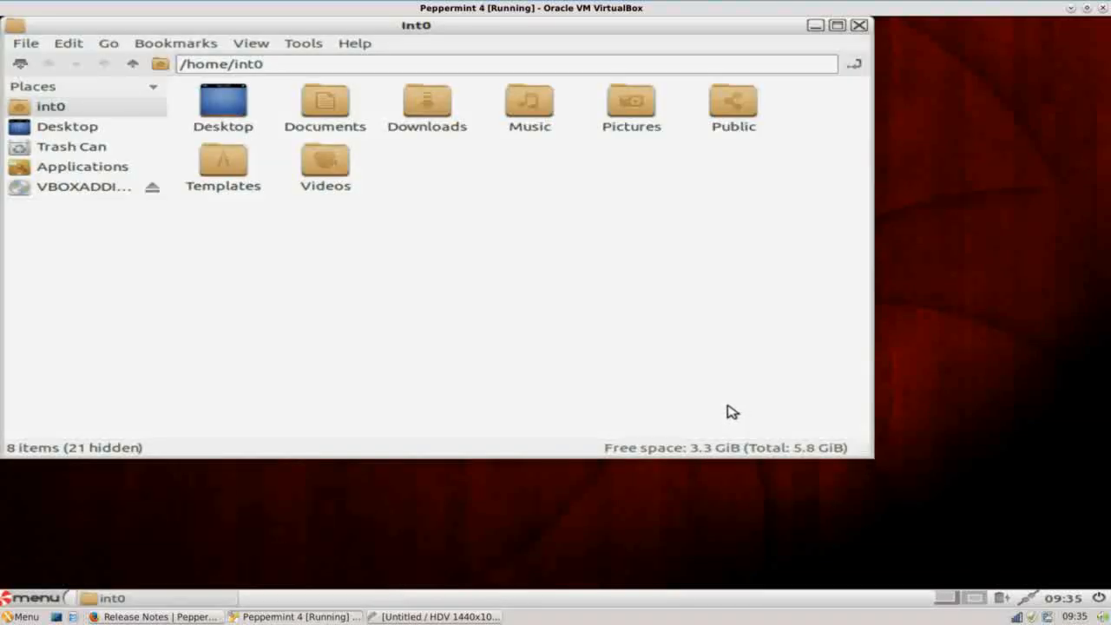
Open the current home folder in LXTerminal via Tools and reposition the terminal window
left_click(302, 41)
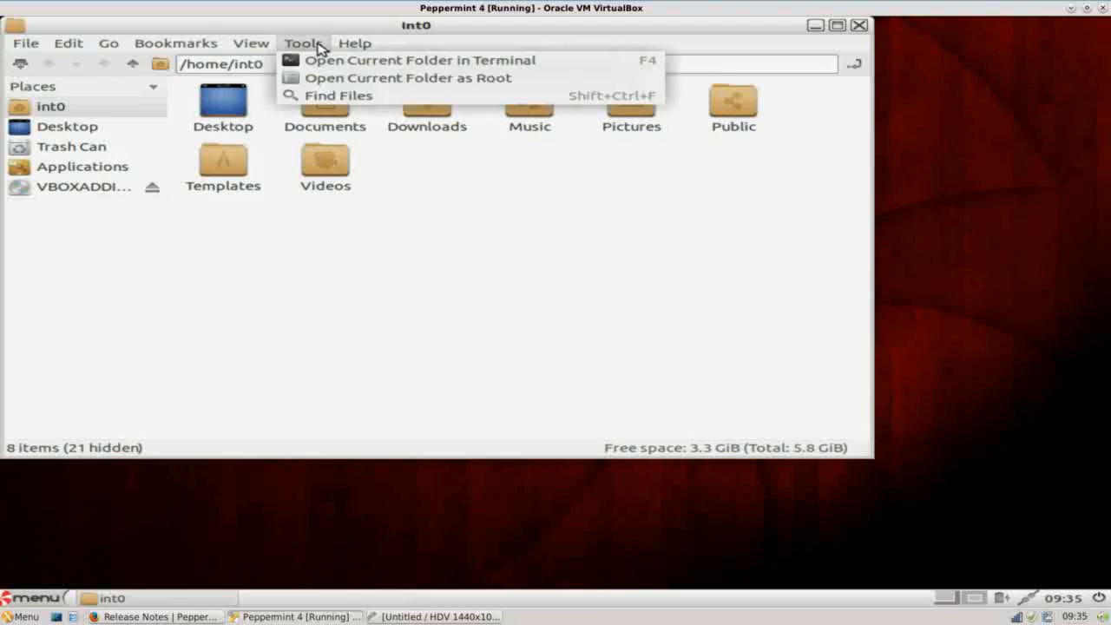
left_click(417, 60)
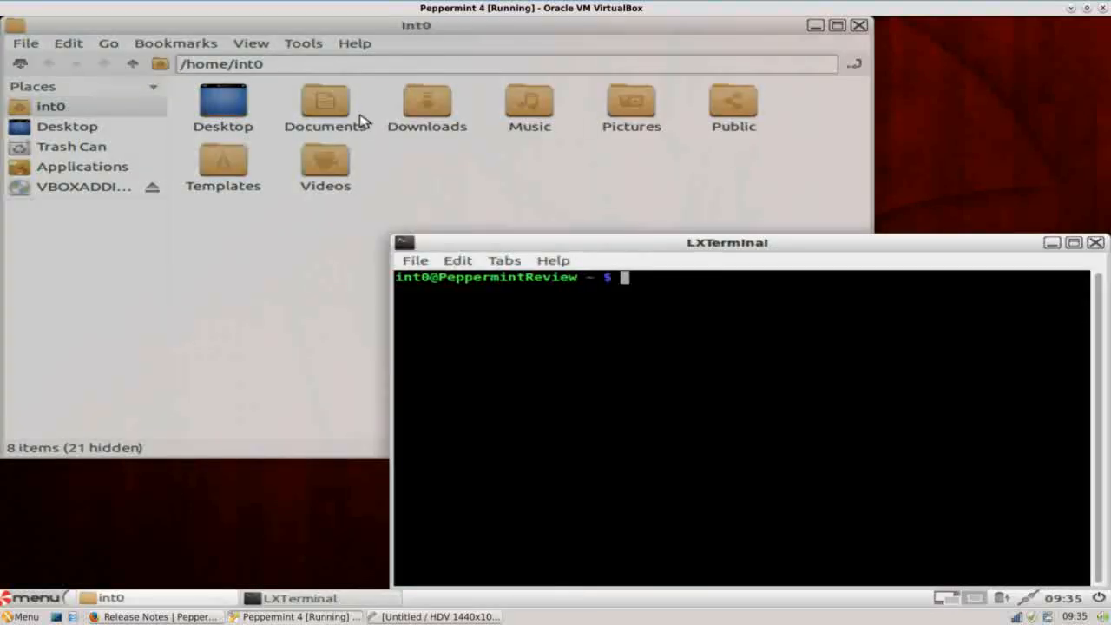
left_click_drag(727, 243, 583, 175)
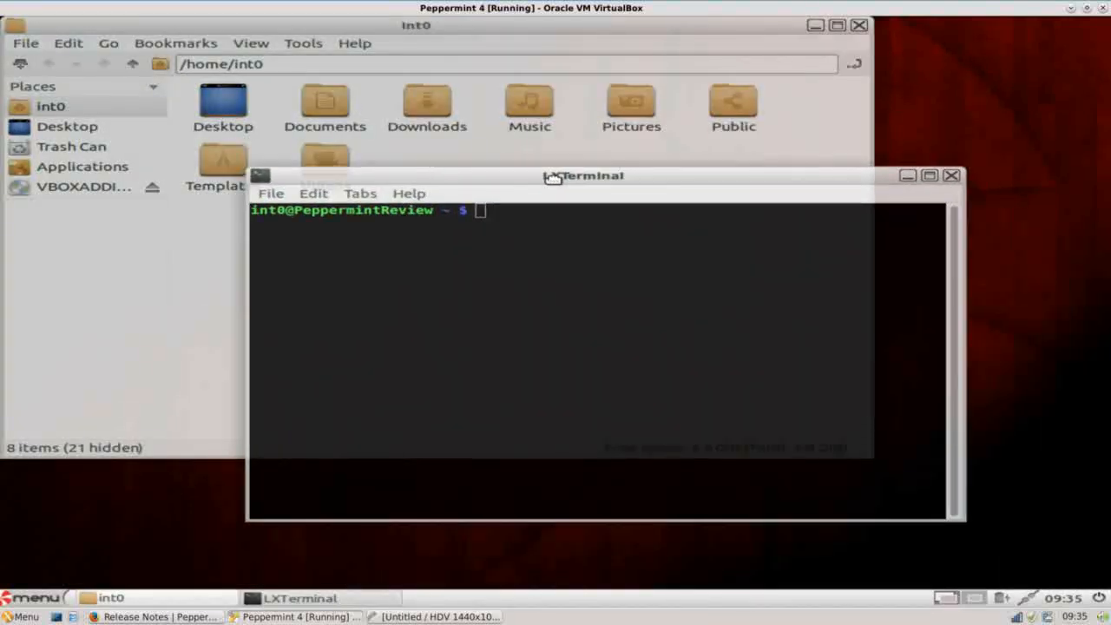
left_click_drag(582, 174, 577, 166)
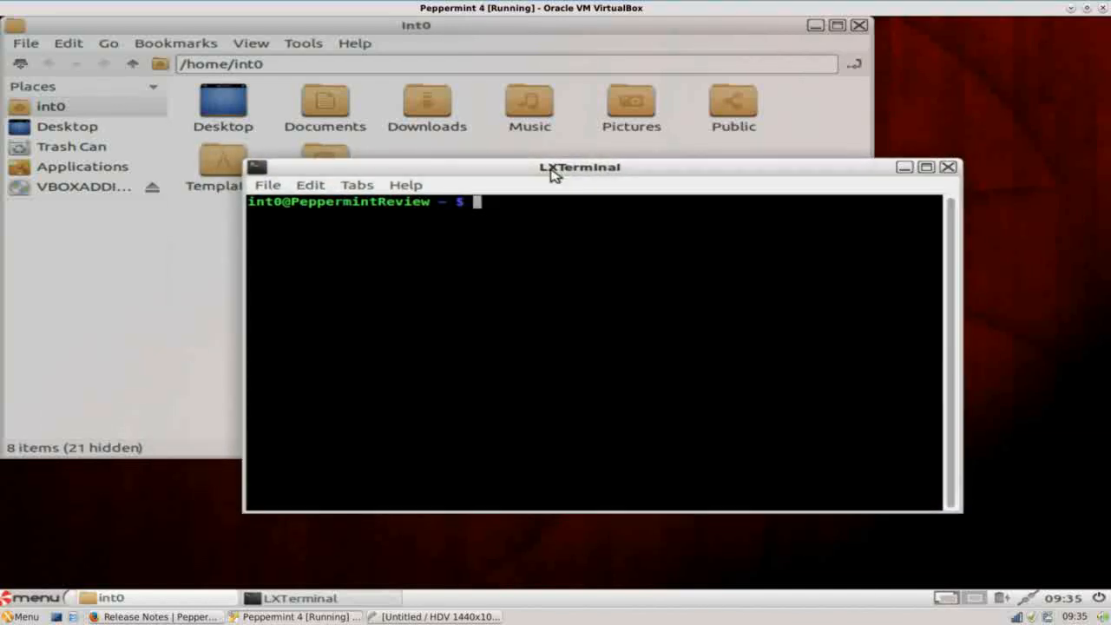
mouse_move(818, 178)
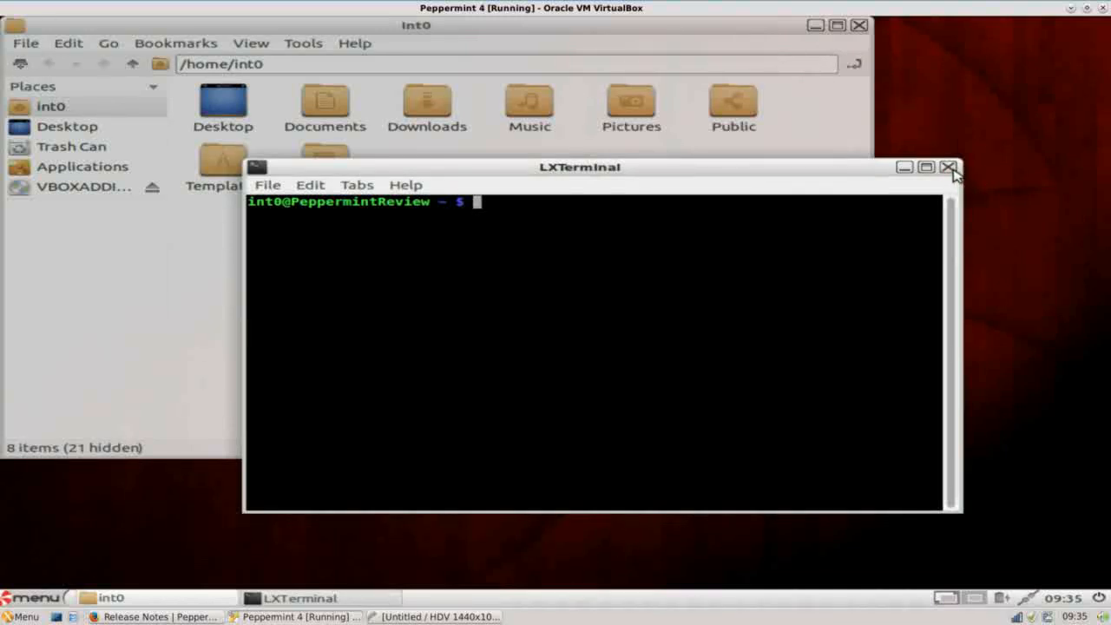
Close the LXTerminal window and the file manager, leaving the empty desktop
left_click(948, 168)
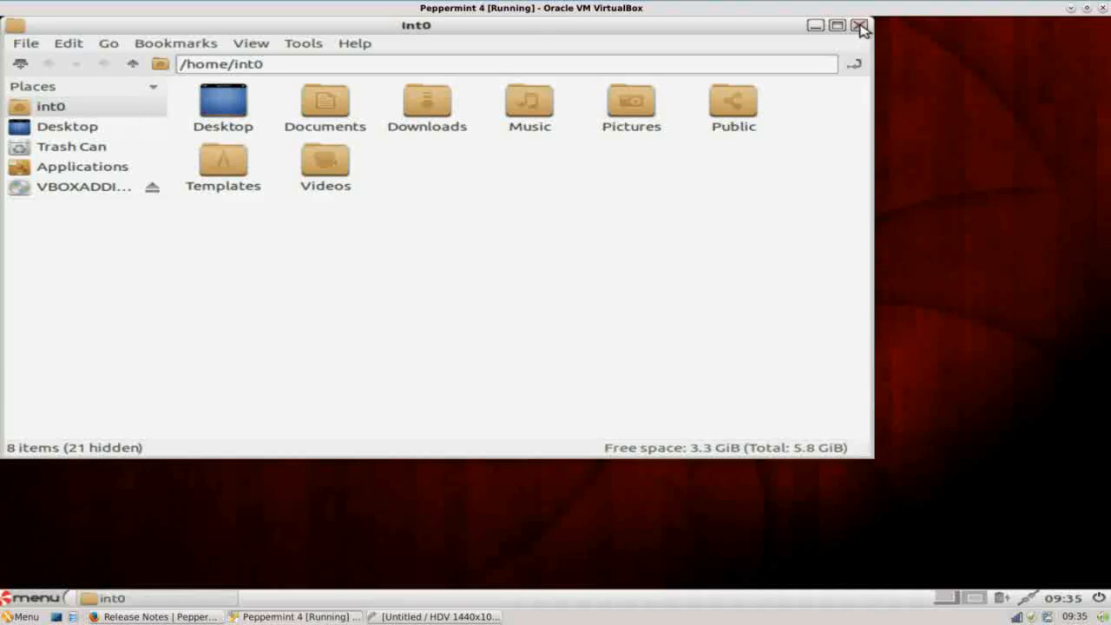
left_click(858, 24)
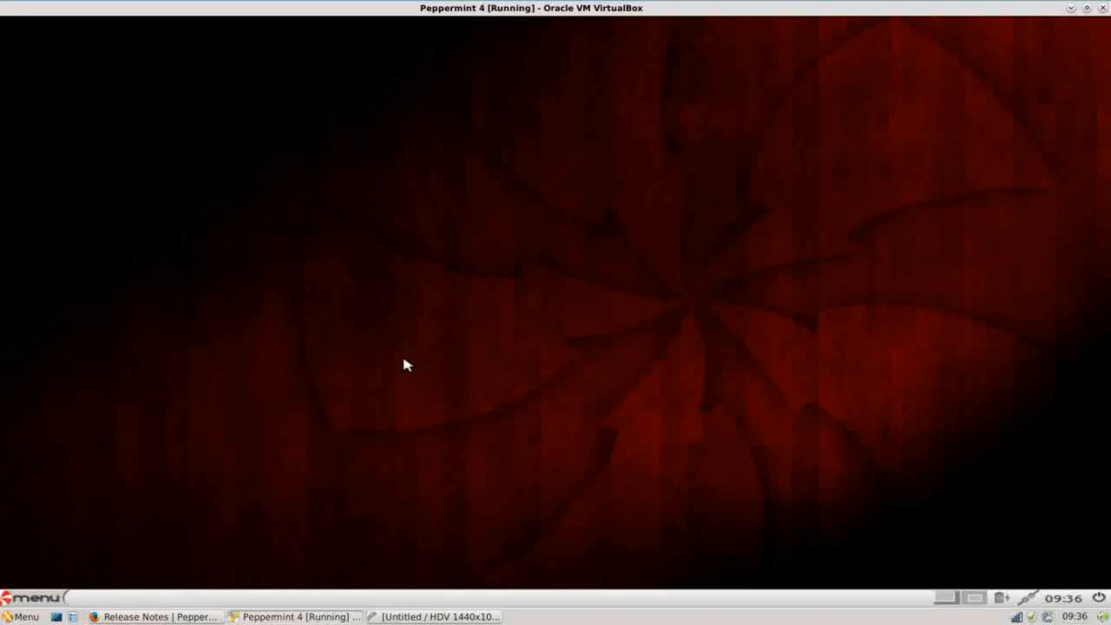
mouse_move(56, 590)
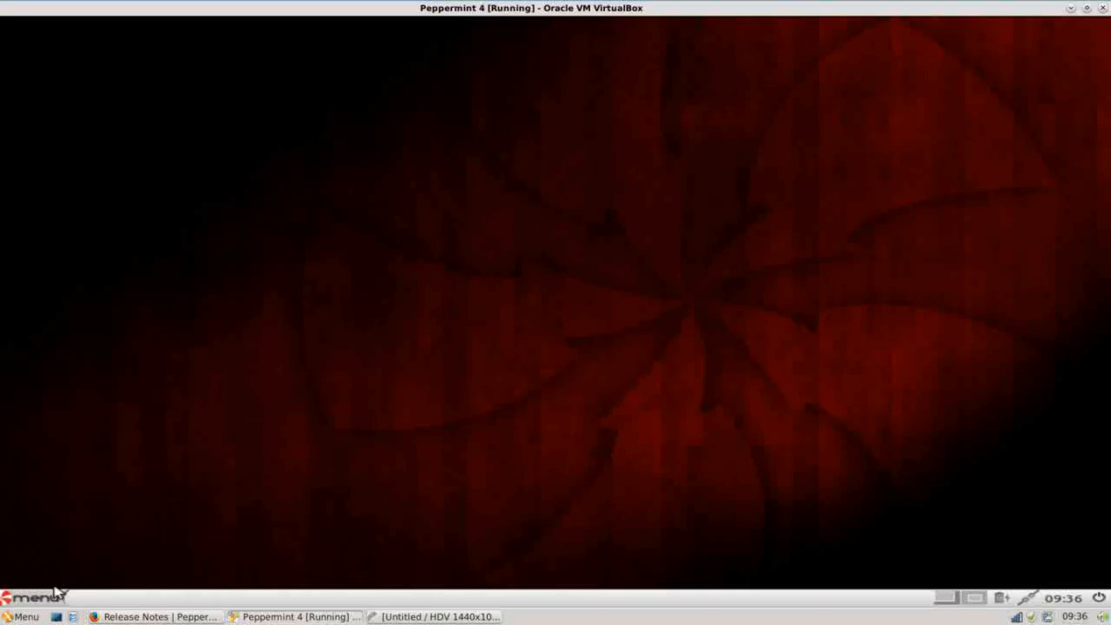
left_click(26, 592)
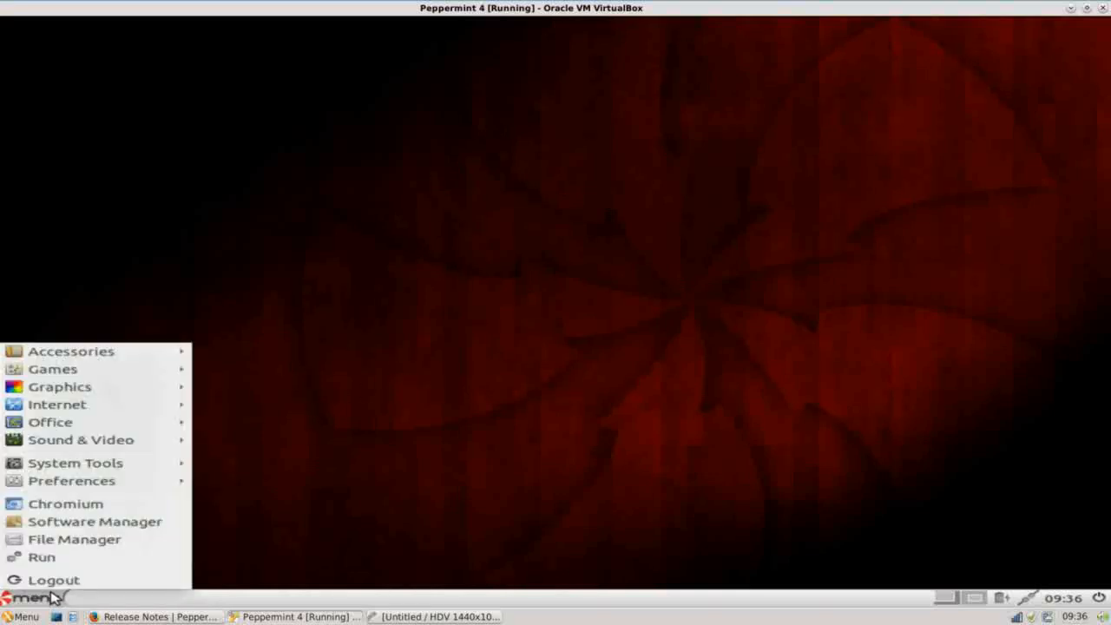
left_click(71, 481)
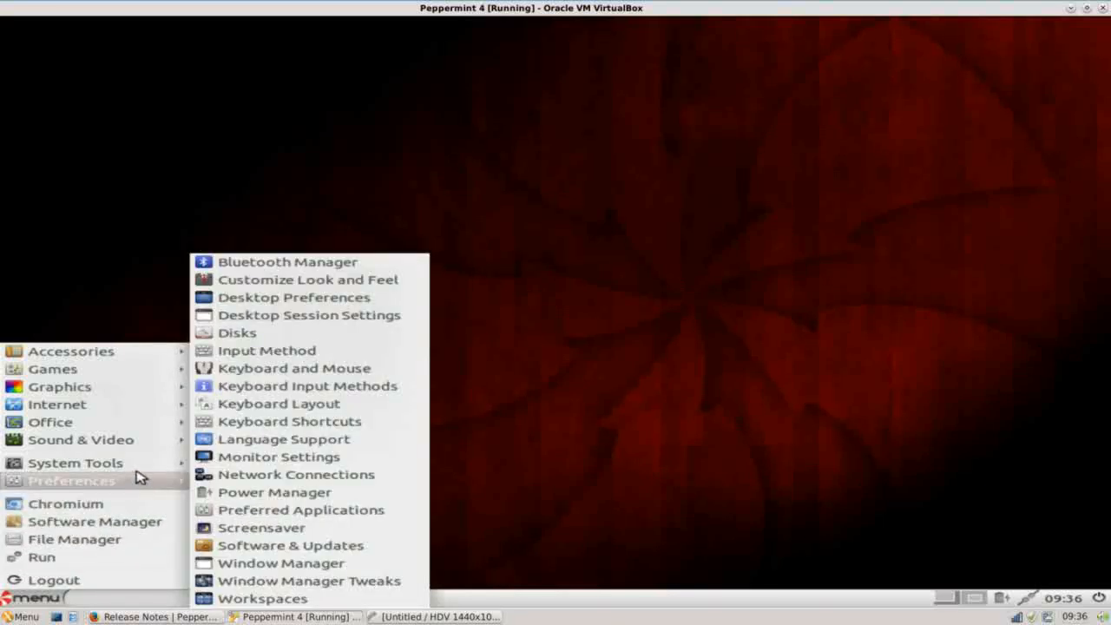
mouse_move(76, 462)
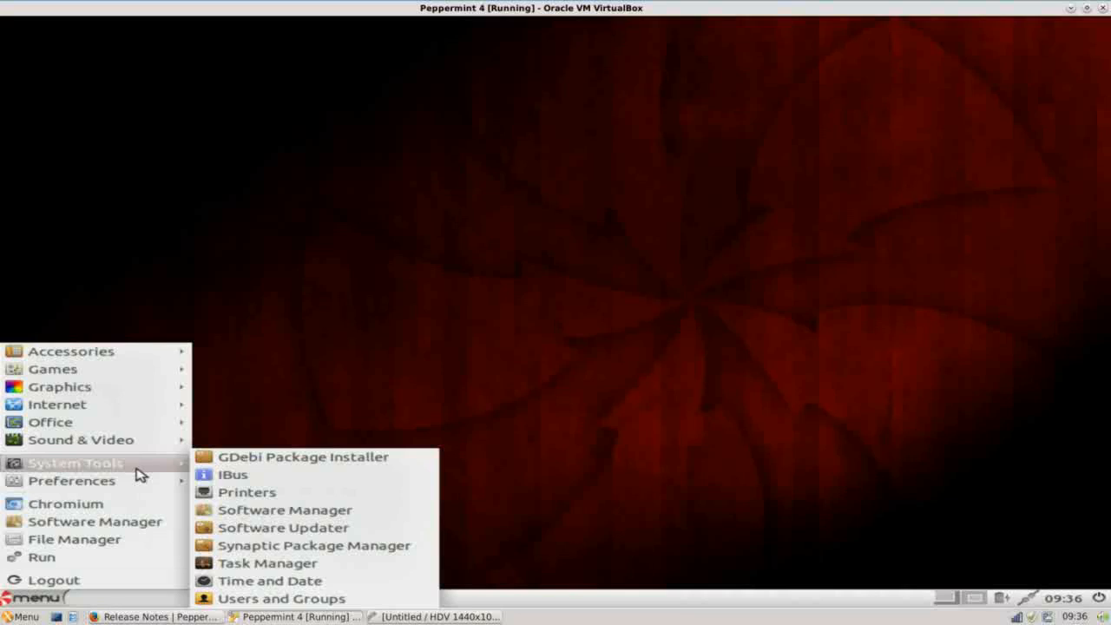
left_click(369, 310)
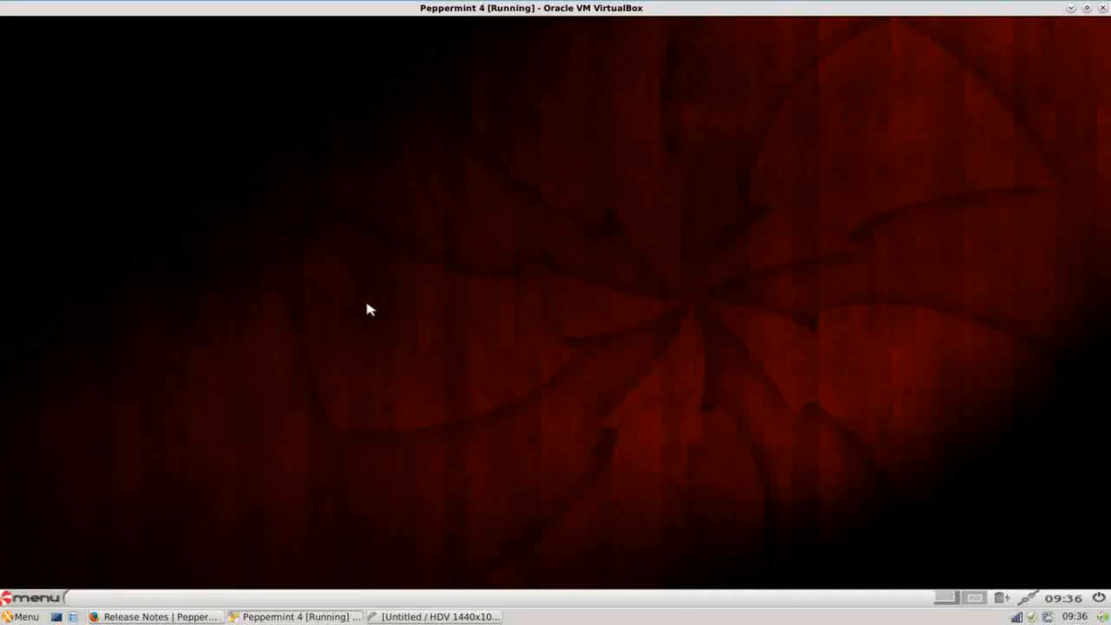